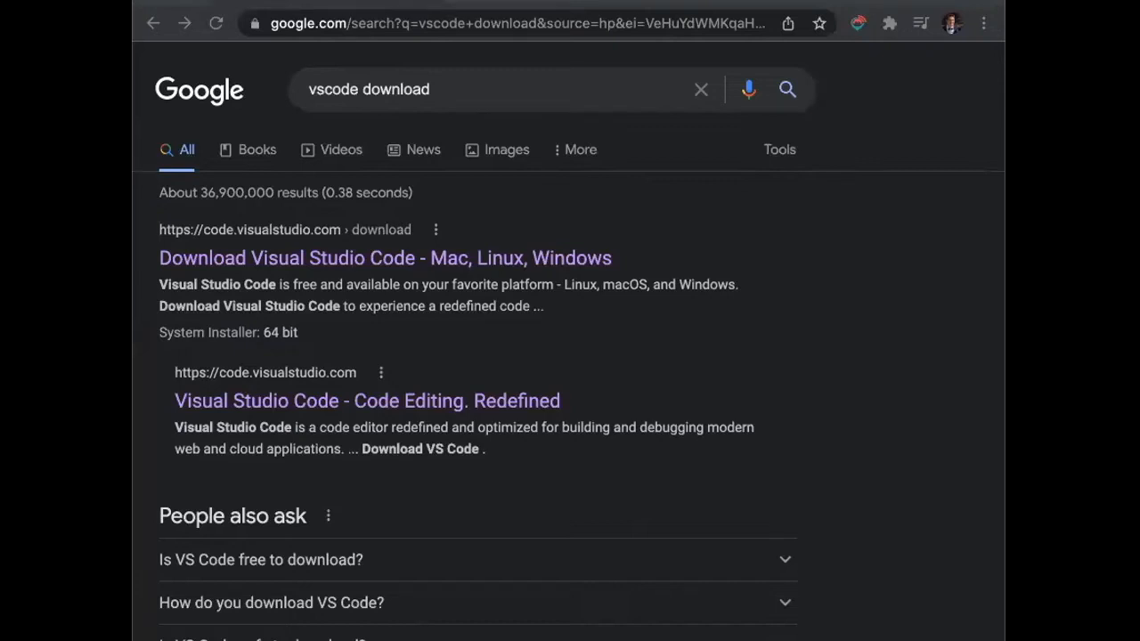
mouse_move(759, 263)
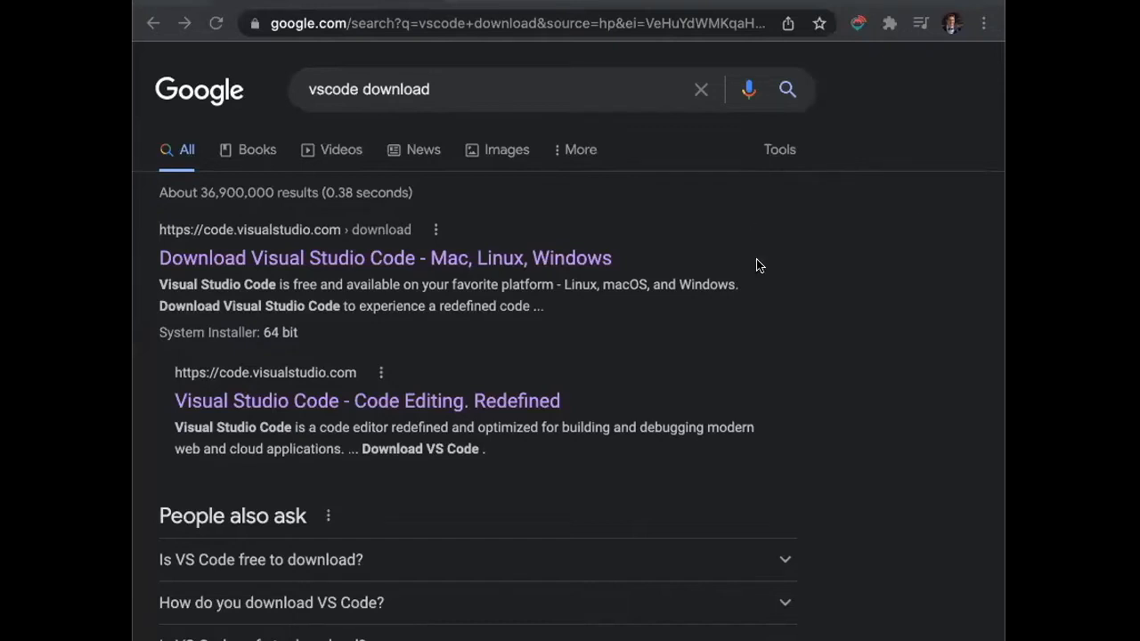
mouse_move(431, 98)
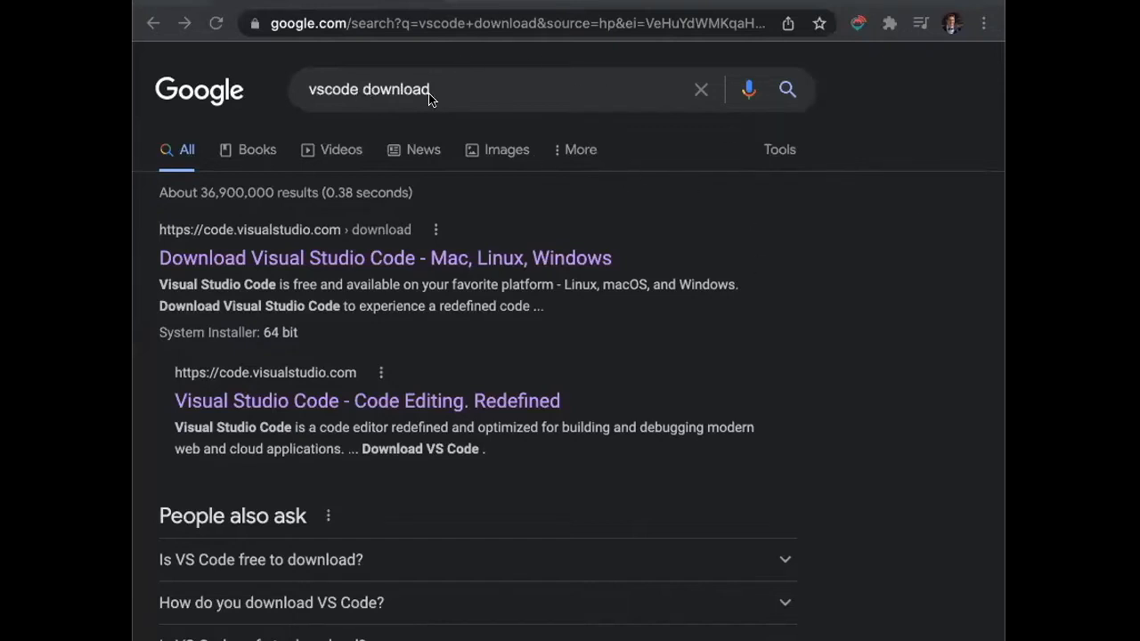
From the official Visual Studio Code download page, download the Mac build
left_click(385, 256)
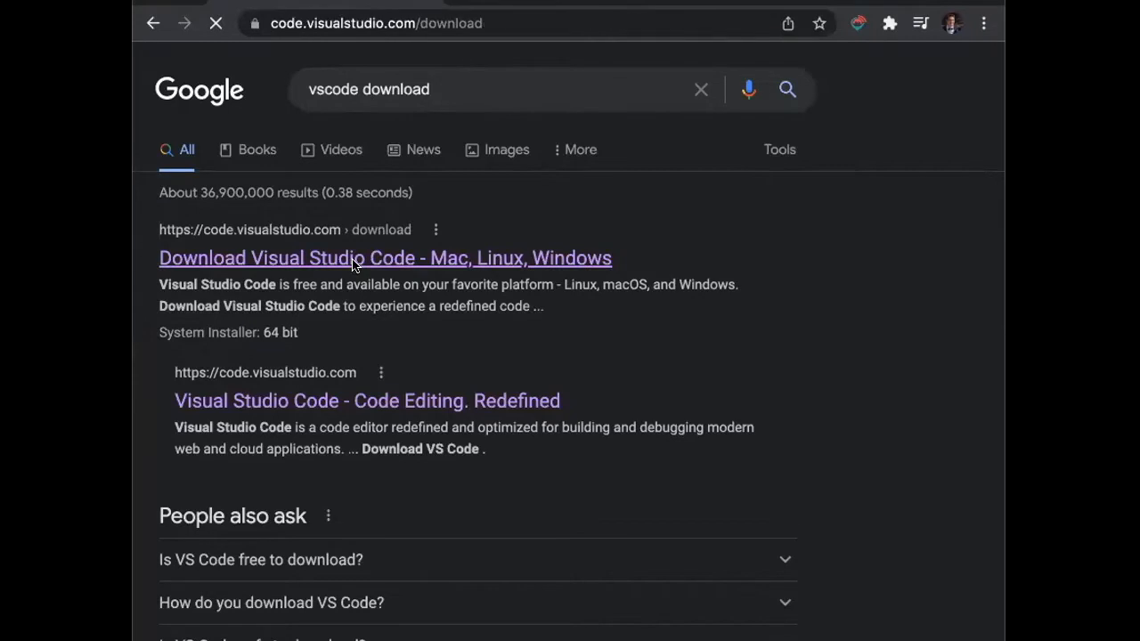
left_click(385, 256)
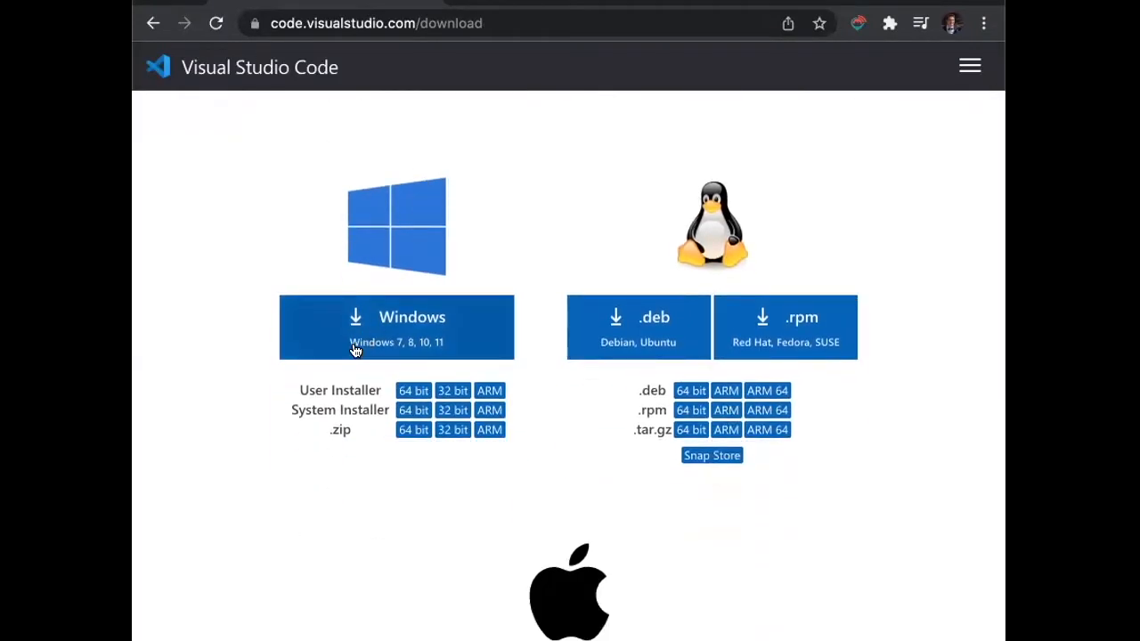
scroll("down", 3)
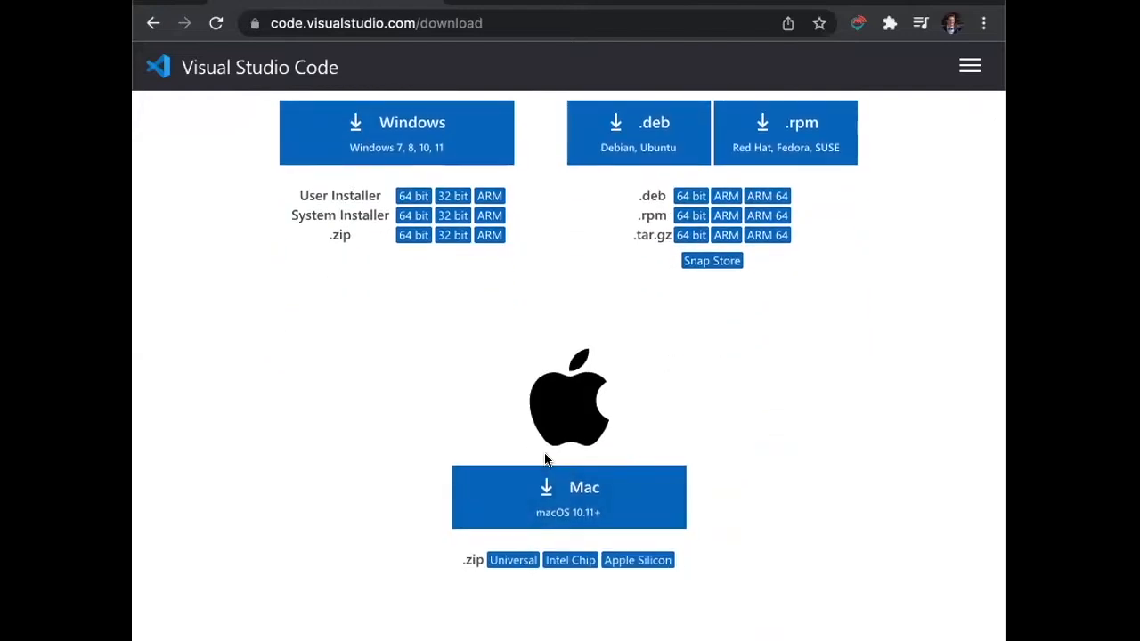
mouse_move(581, 481)
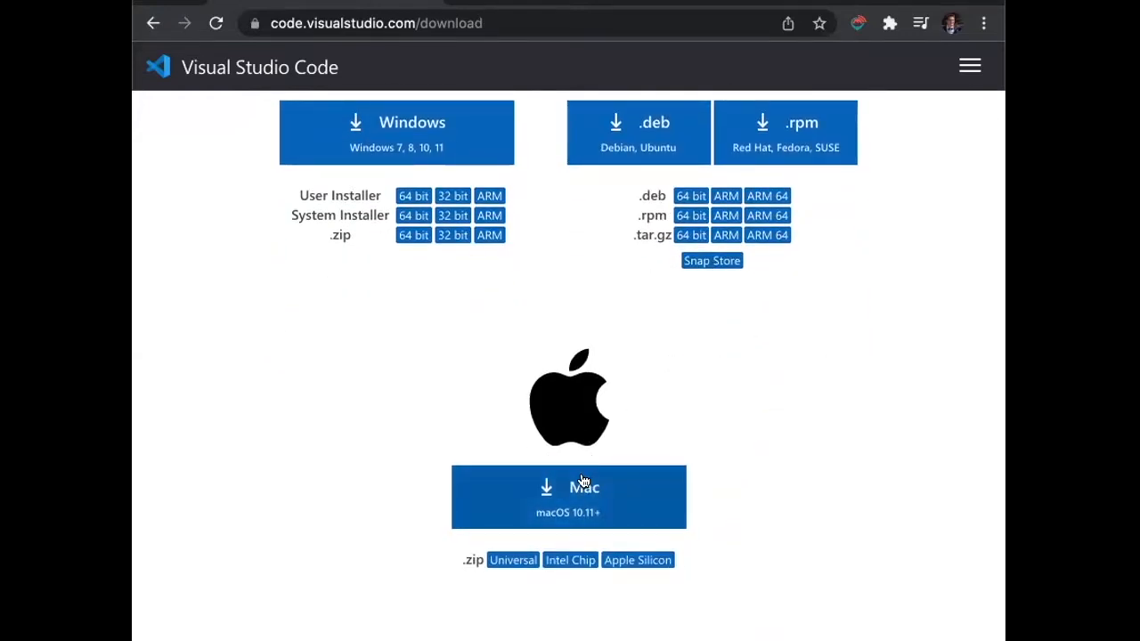
left_click(568, 497)
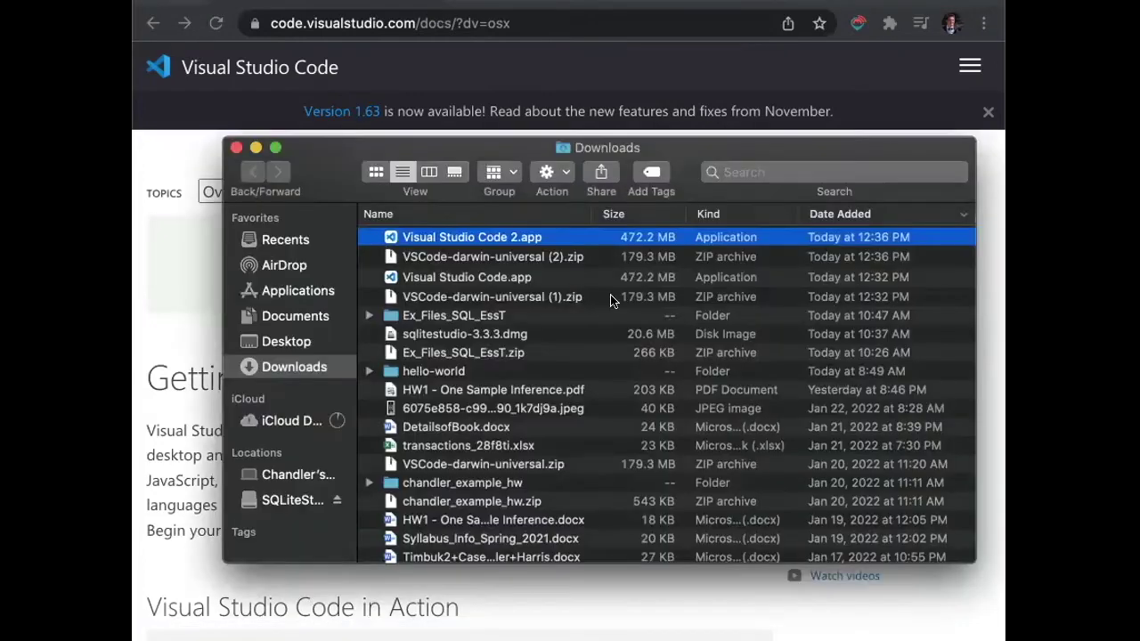
Extract the VSCode-darwin-universal zip in Downloads and launch the Visual Studio Code app
left_click(235, 146)
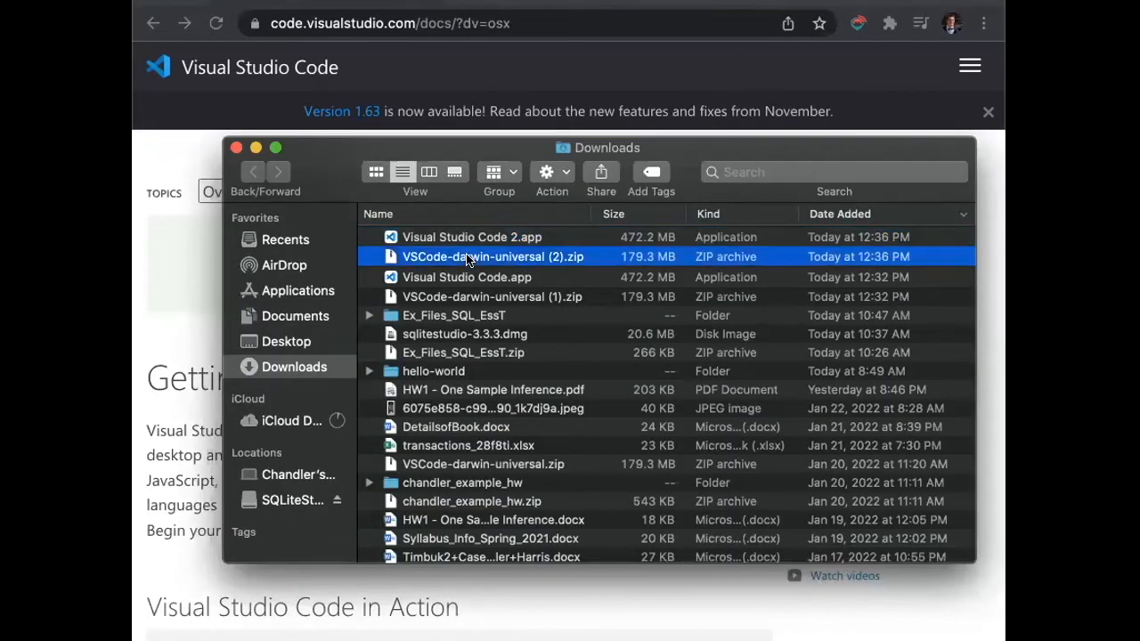
mouse_move(584, 260)
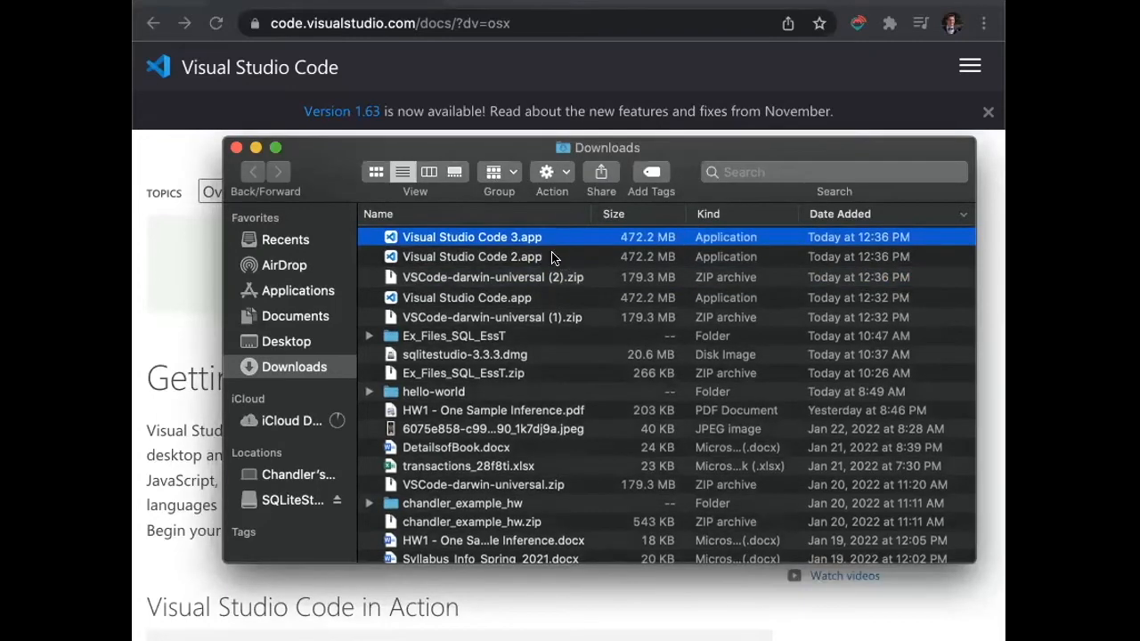
left_click(471, 257)
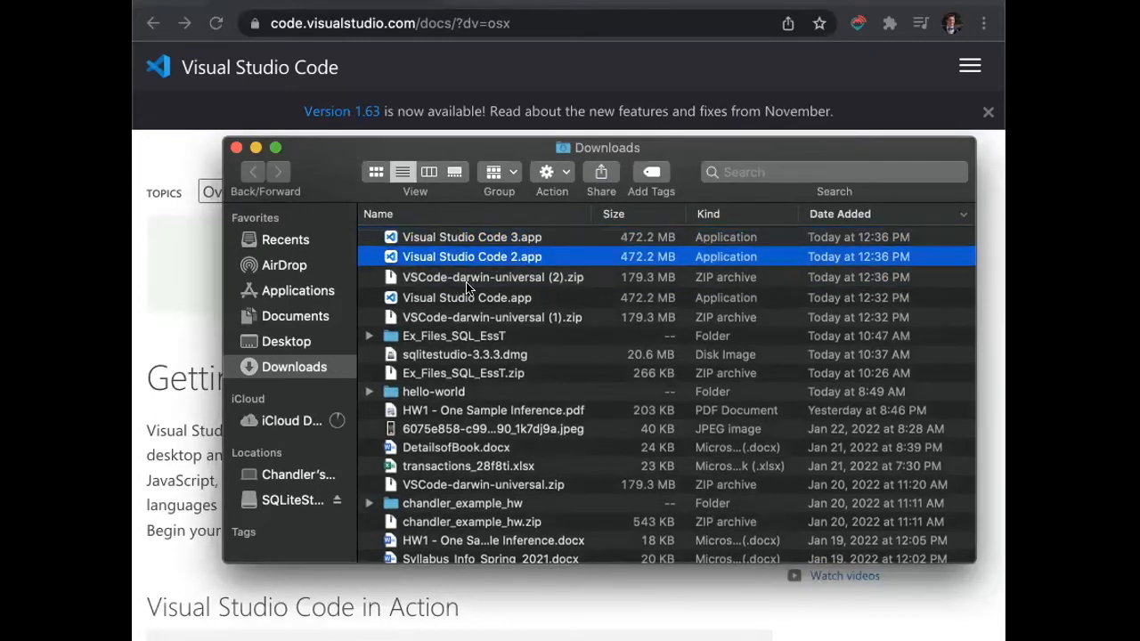
left_click(466, 298)
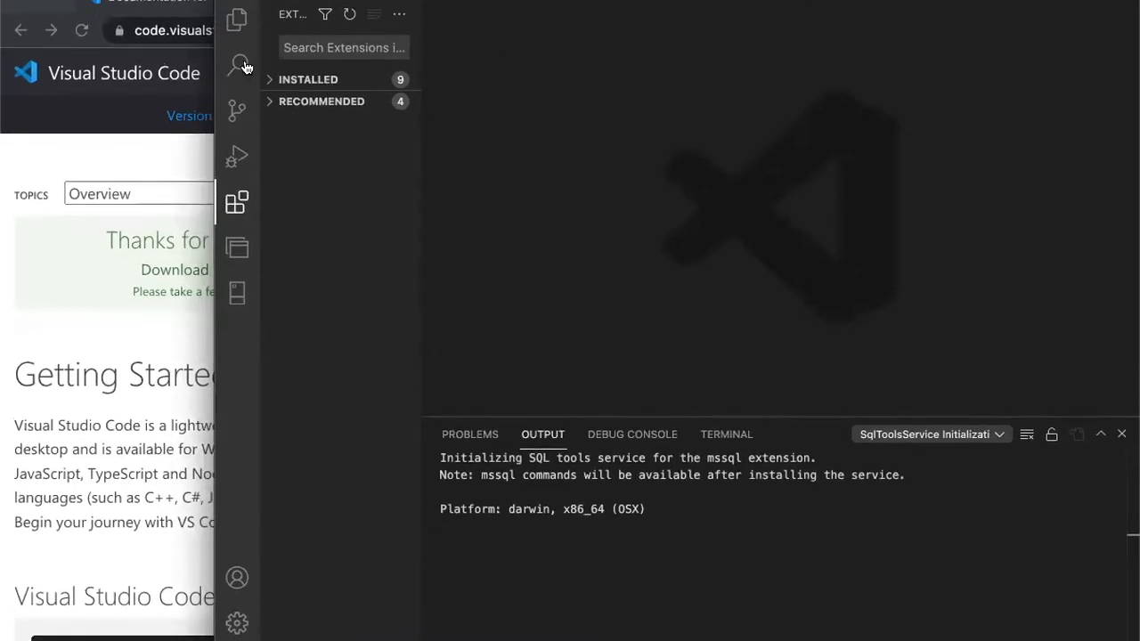
mouse_move(237, 21)
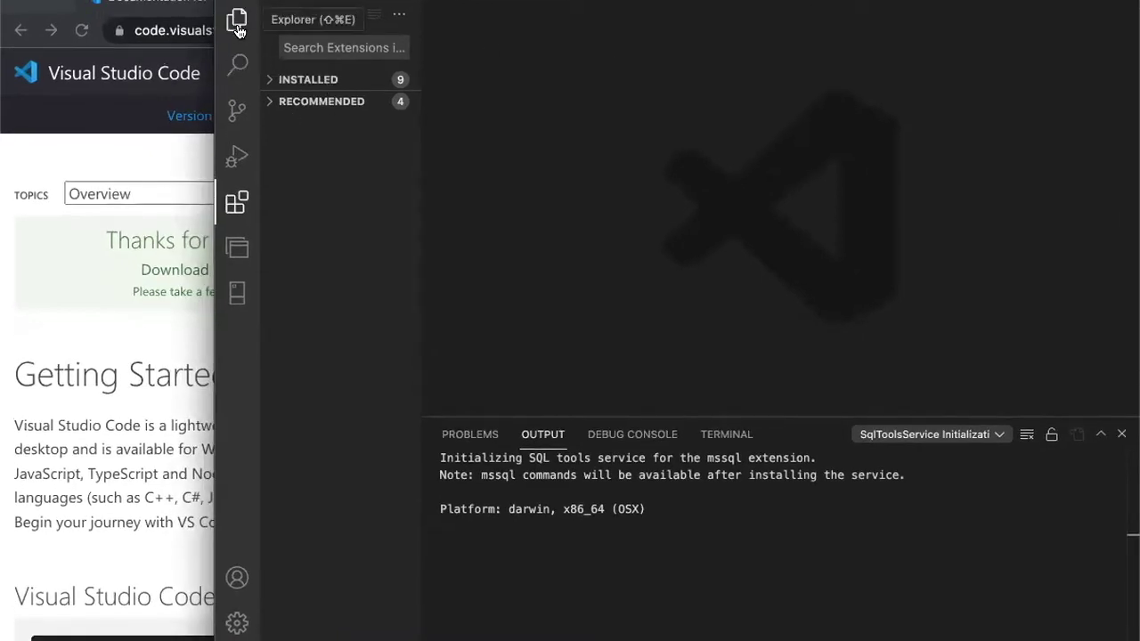
Browse the Explorer, Search and Source Control views, ending on Run and Debug
left_click(235, 20)
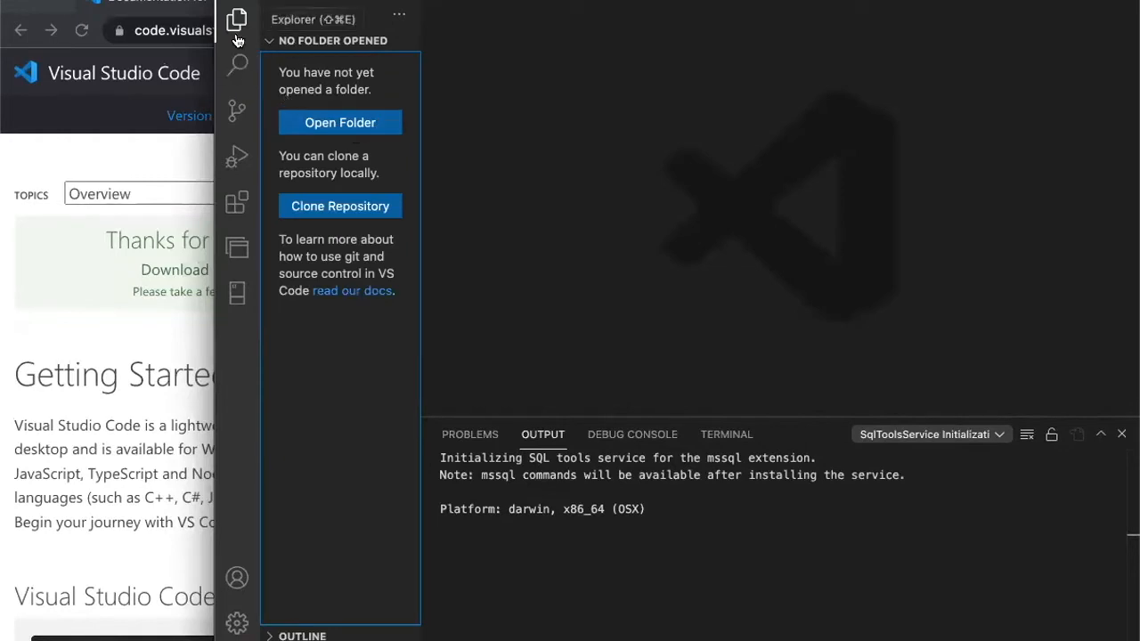
left_click(237, 64)
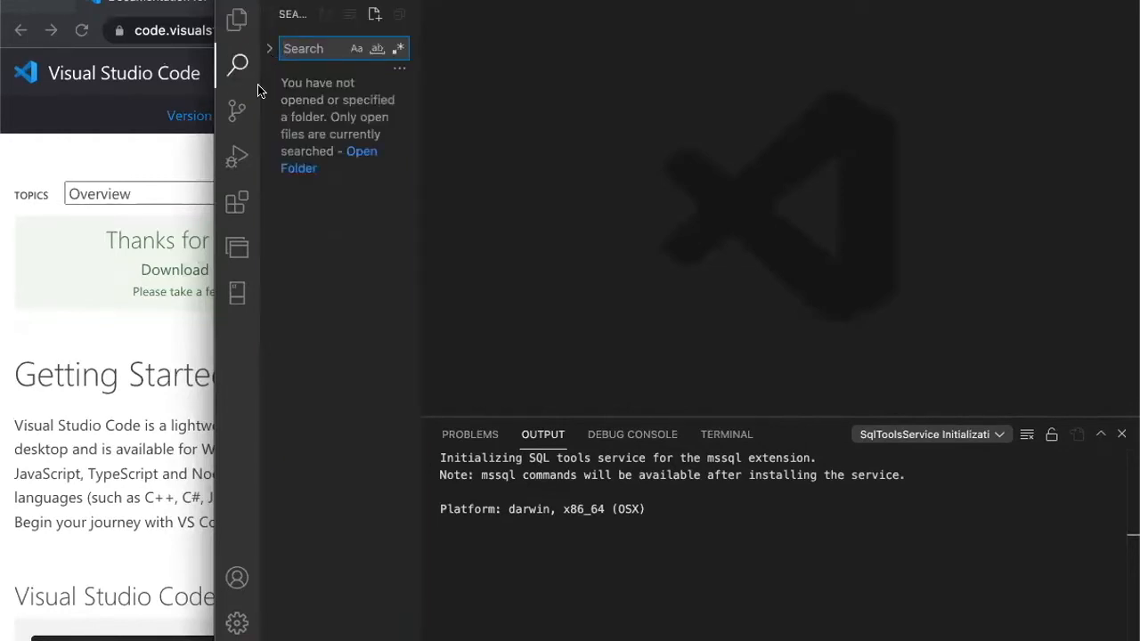
left_click(236, 110)
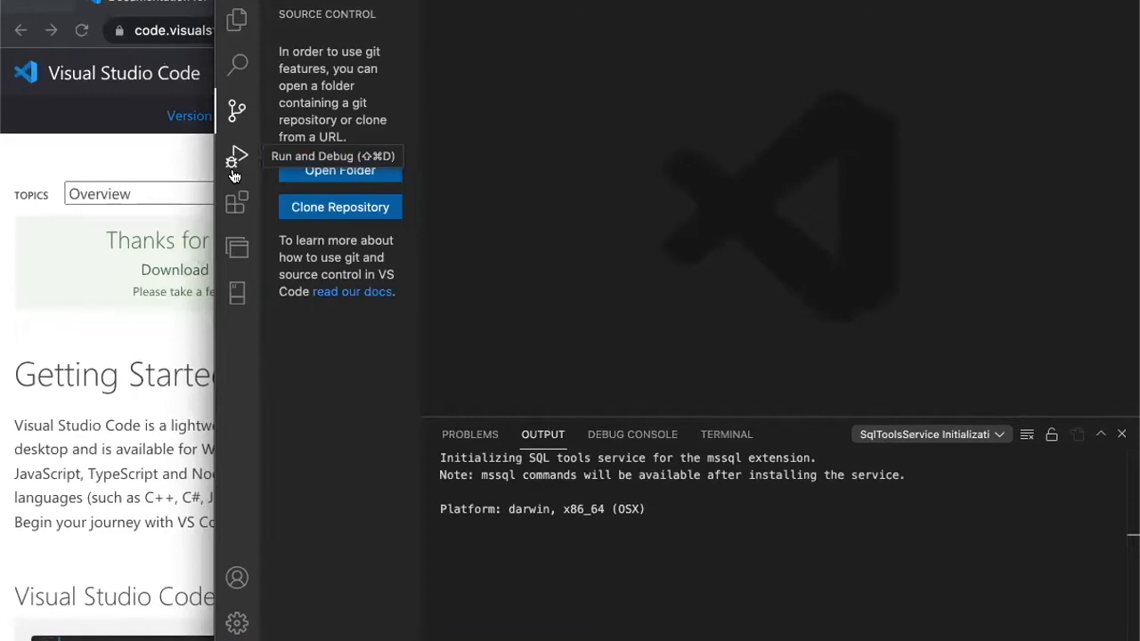
left_click(235, 156)
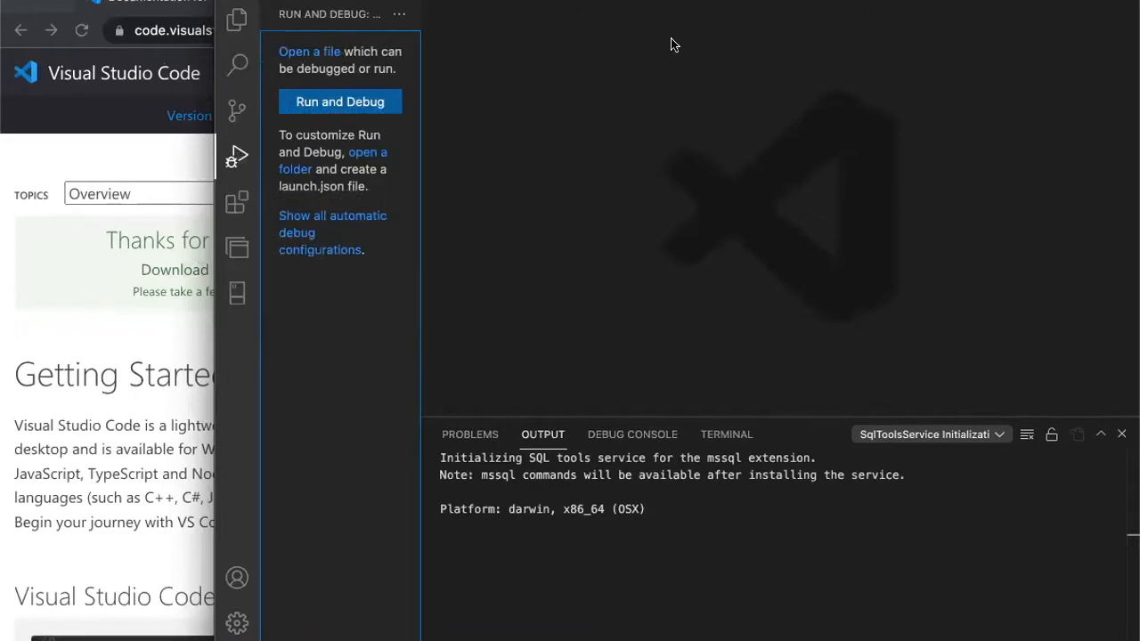
mouse_move(236, 203)
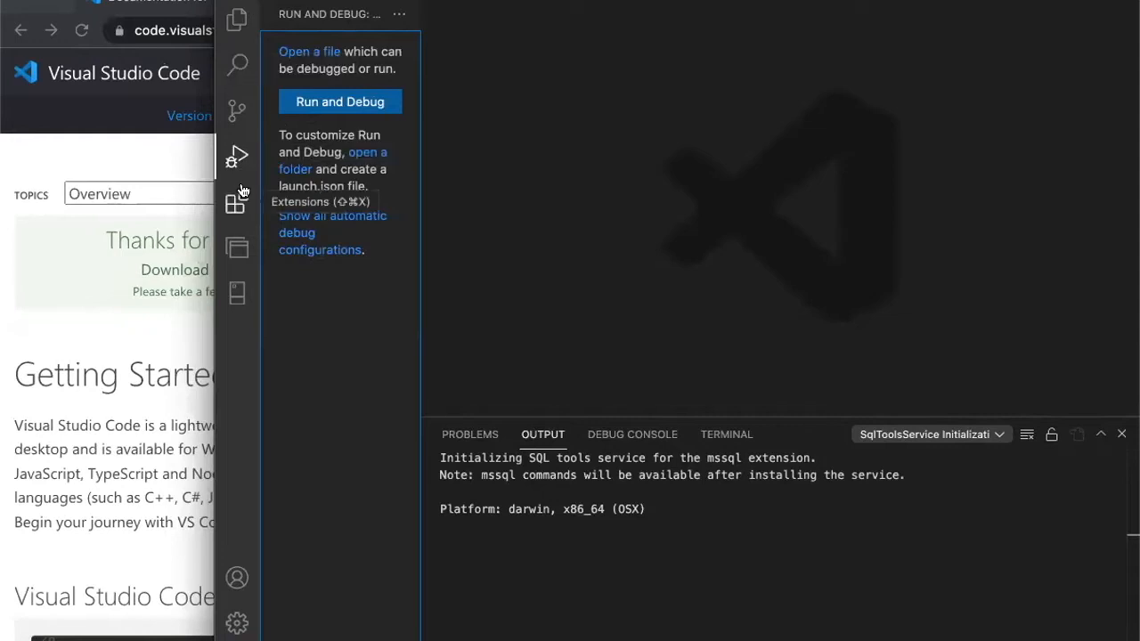
mouse_move(256, 174)
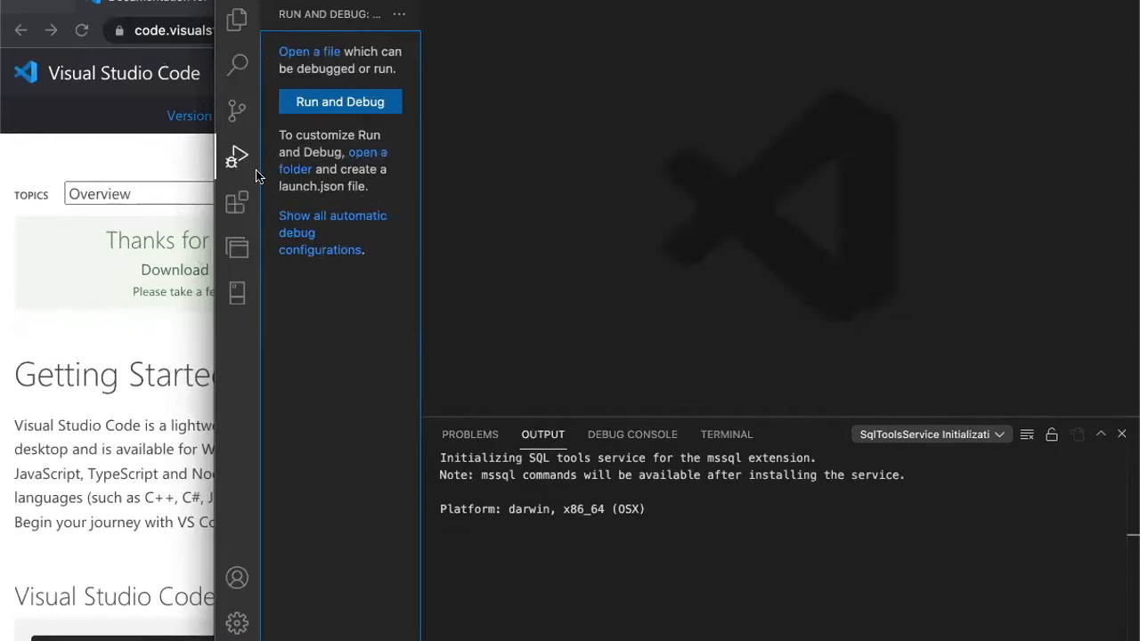
mouse_move(237, 203)
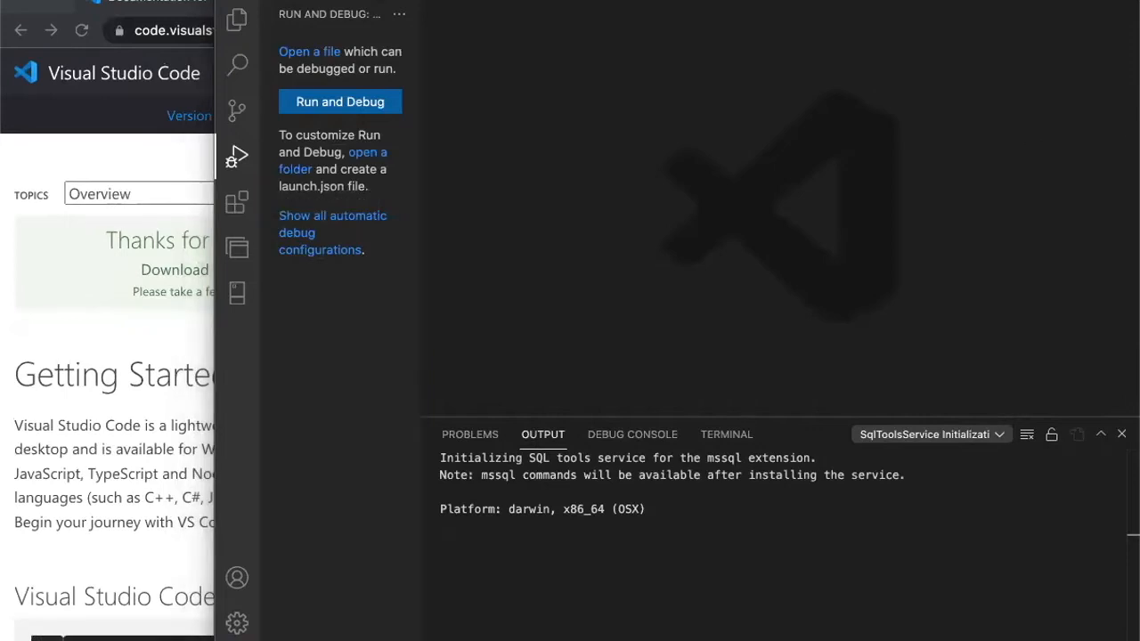
mouse_move(1090, 258)
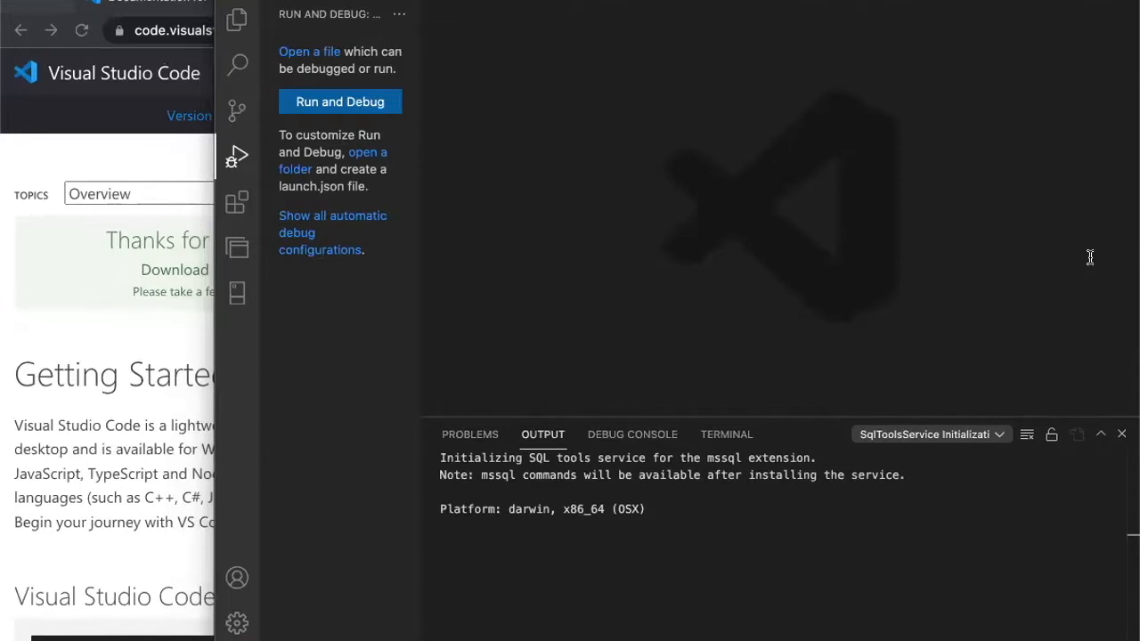
mouse_move(1079, 278)
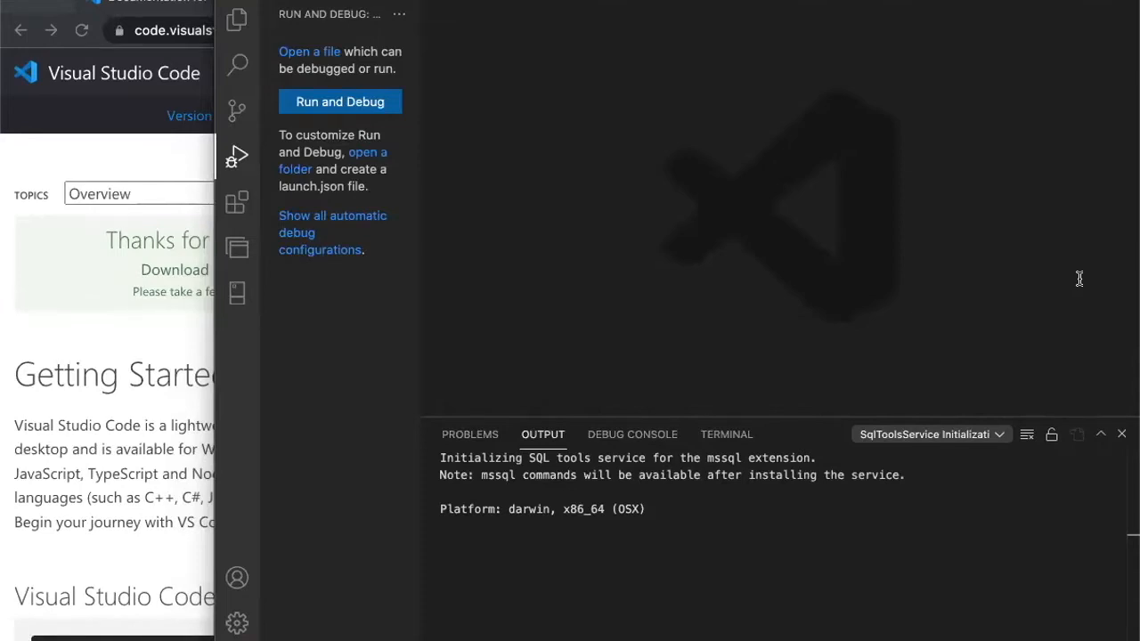
mouse_move(894, 136)
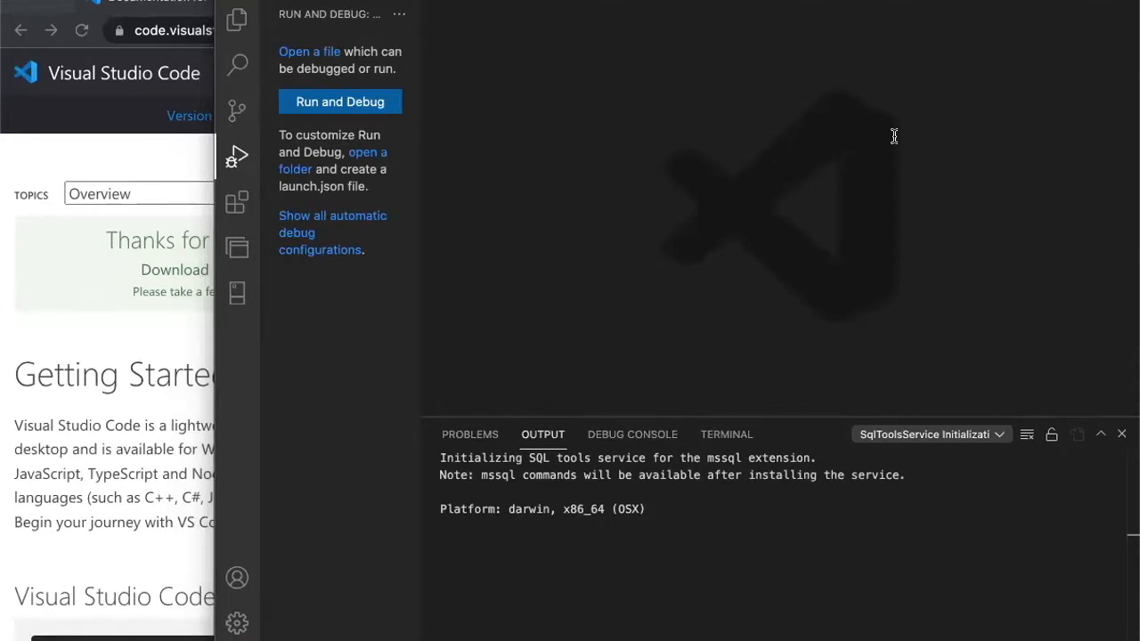
Show the Extensions view with the INSTALLED section expanded
left_click(237, 203)
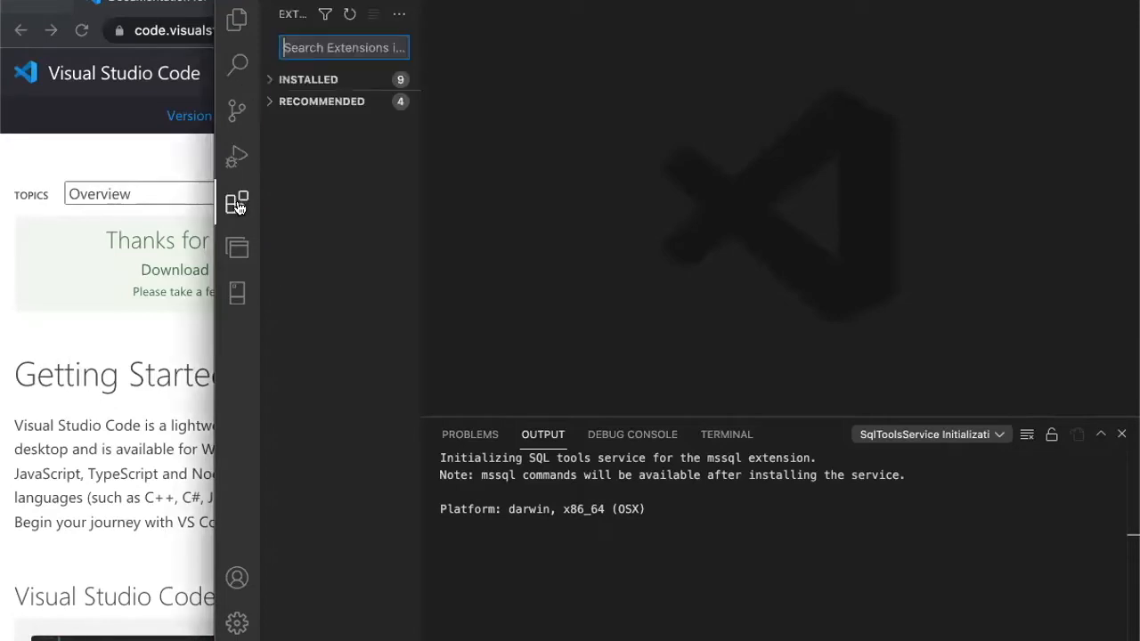
left_click(308, 78)
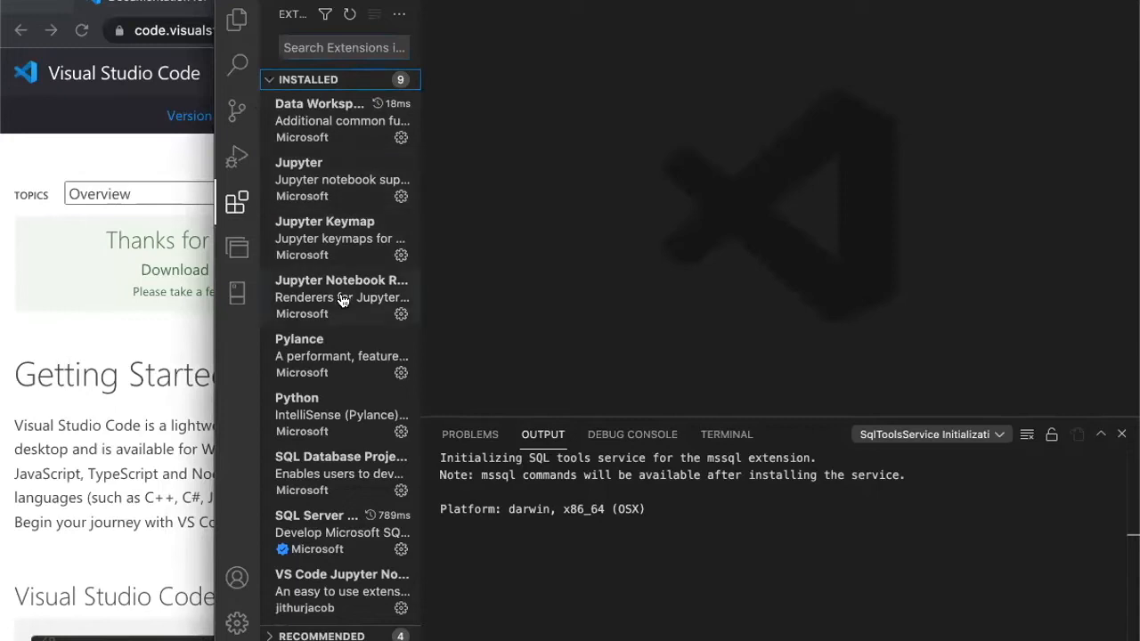
mouse_move(399, 503)
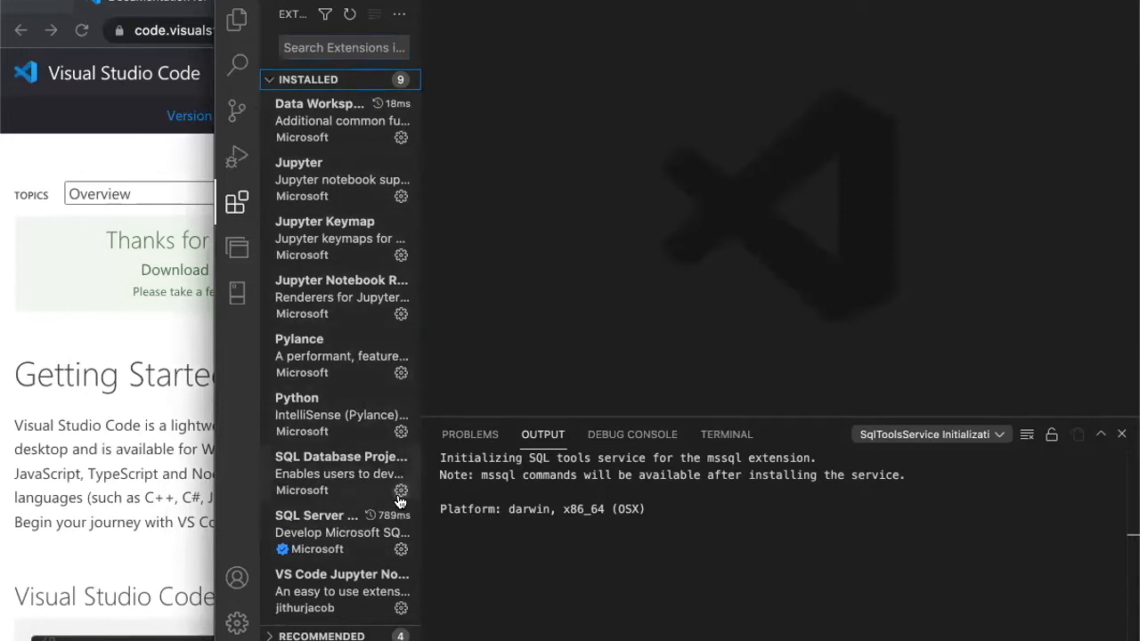
mouse_move(513, 358)
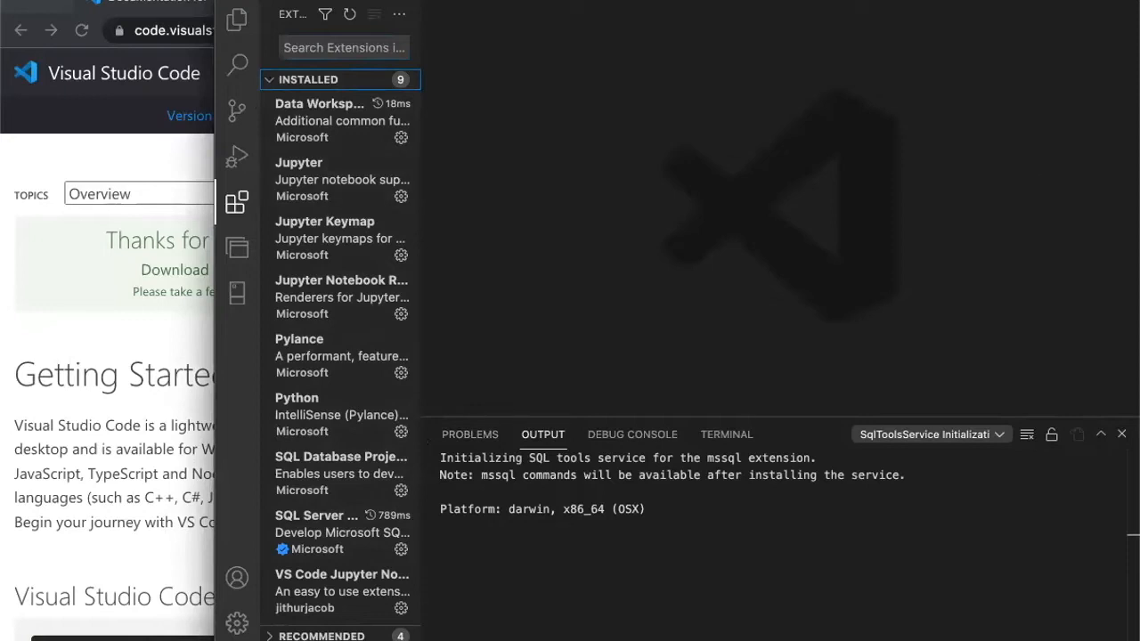
mouse_move(149, 214)
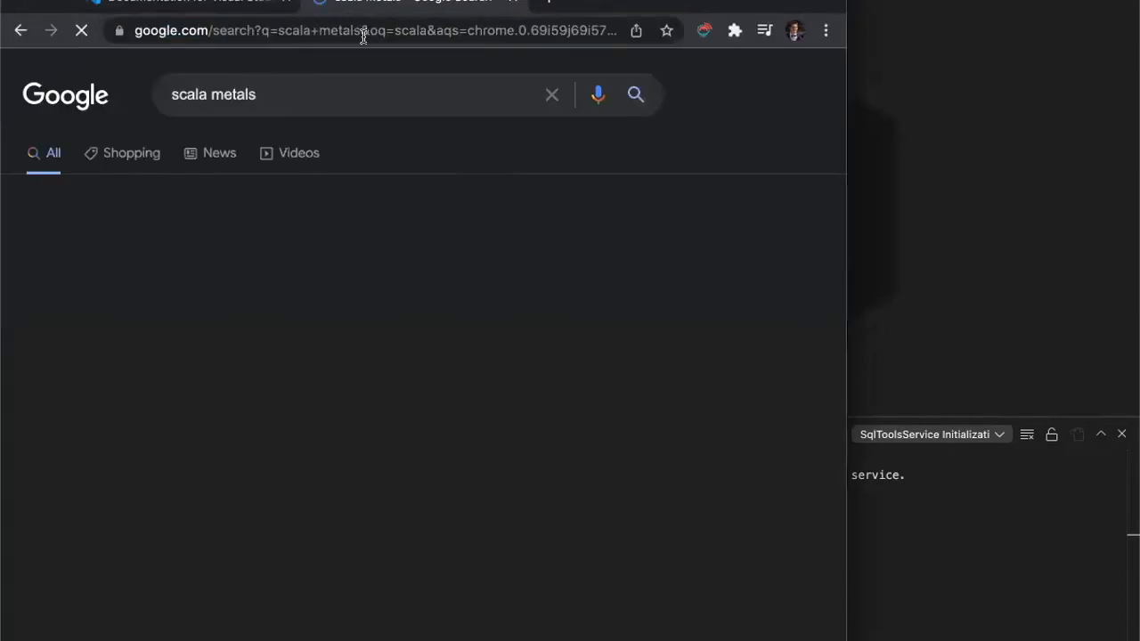
left_click(107, 258)
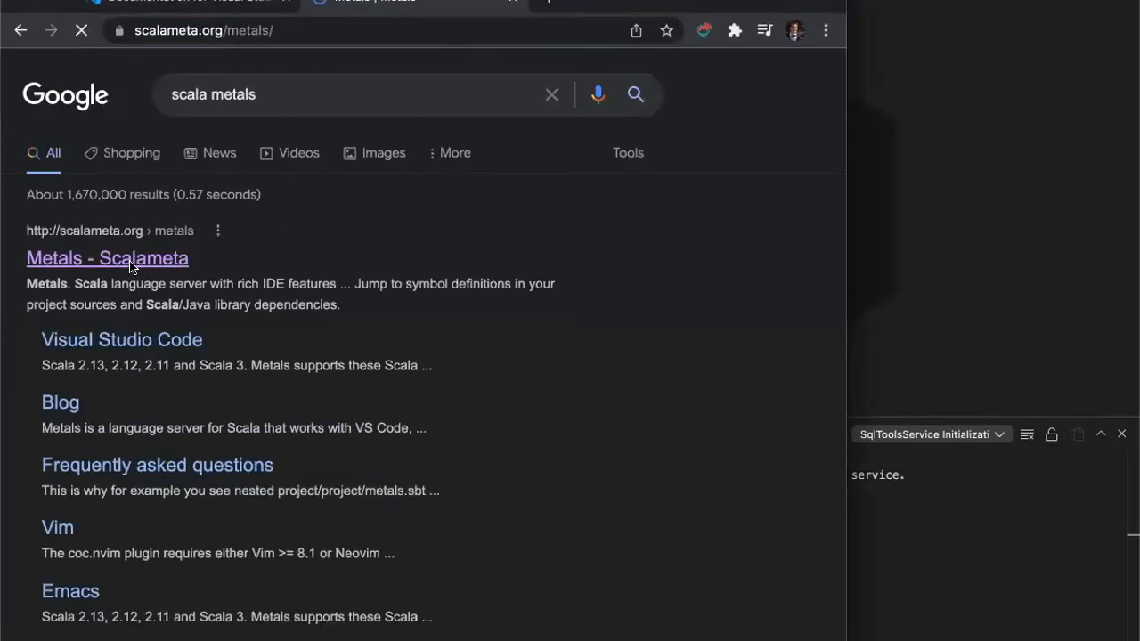
left_click(107, 256)
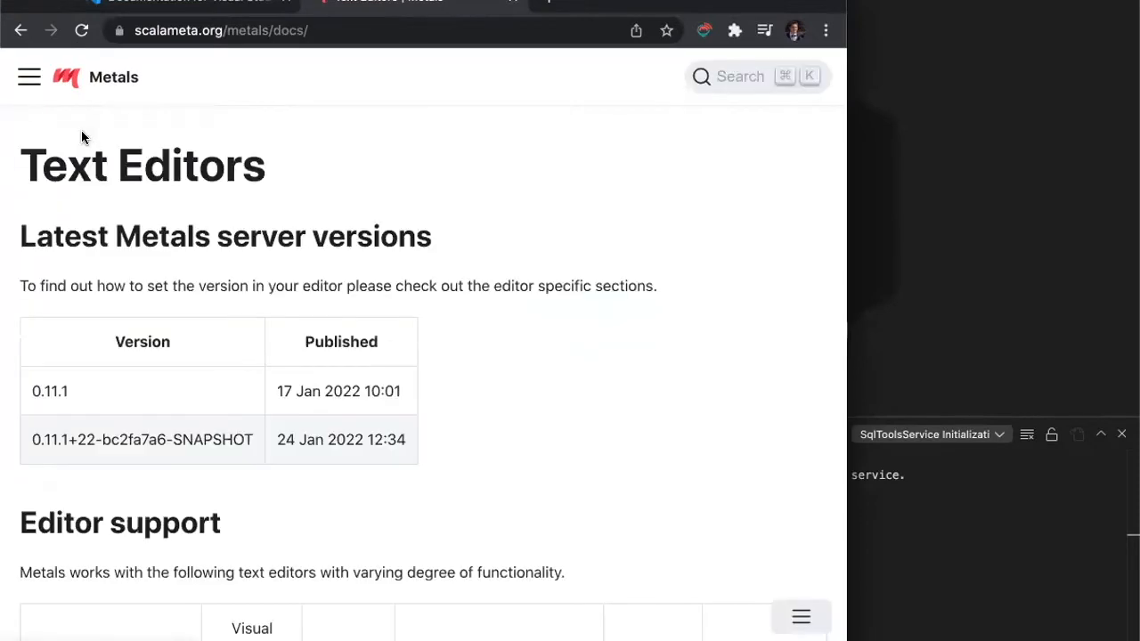
scroll("down", 3)
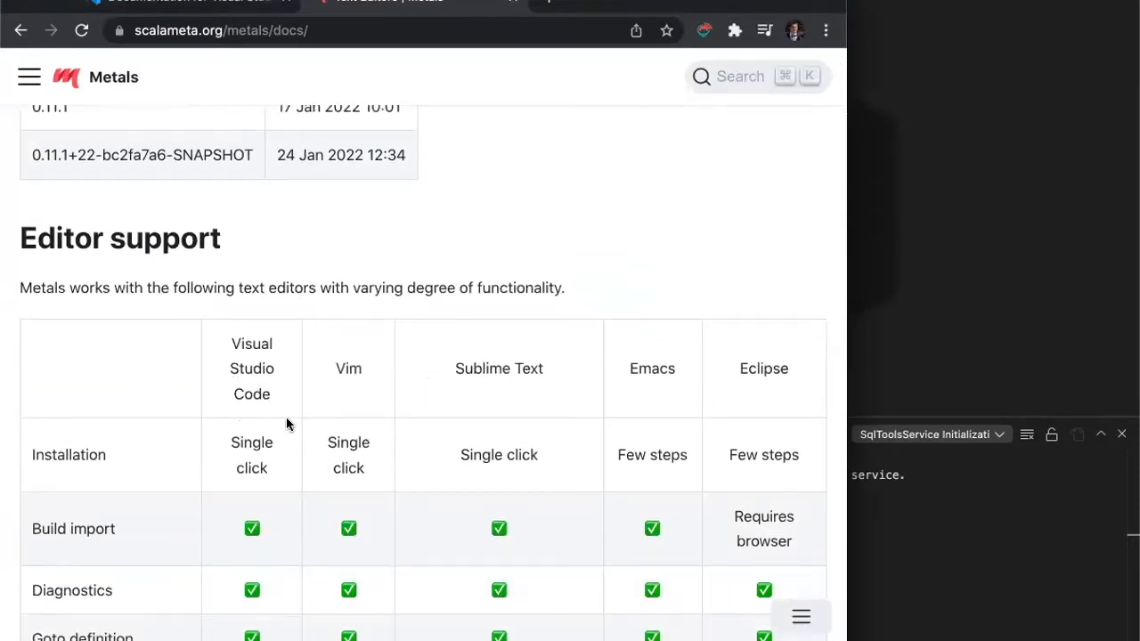
scroll("down", 3)
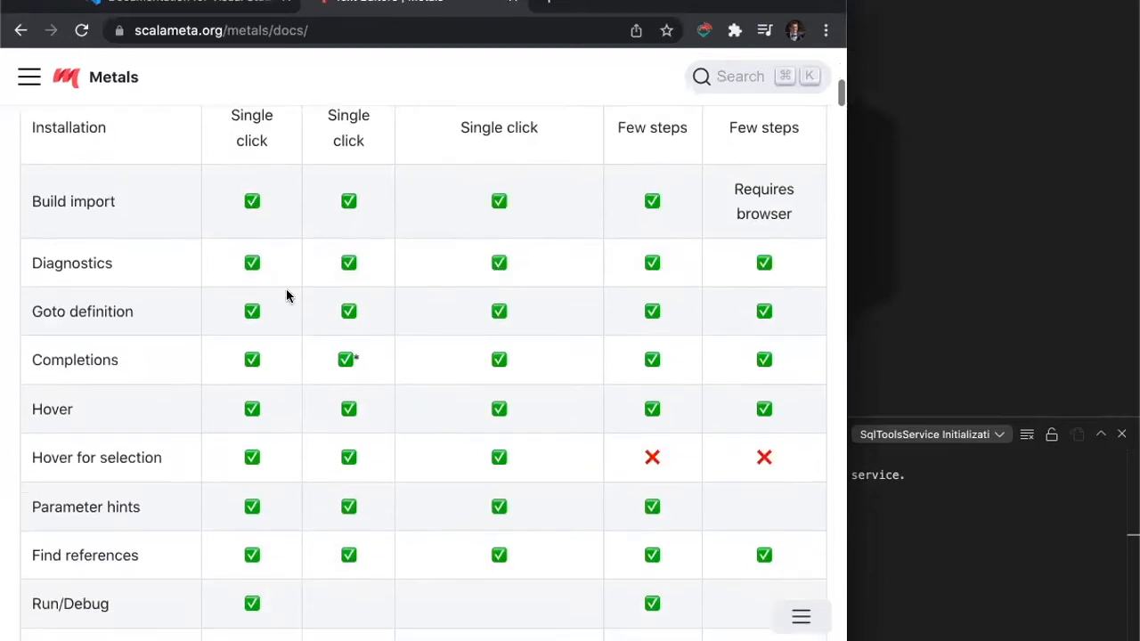
scroll("up", 3)
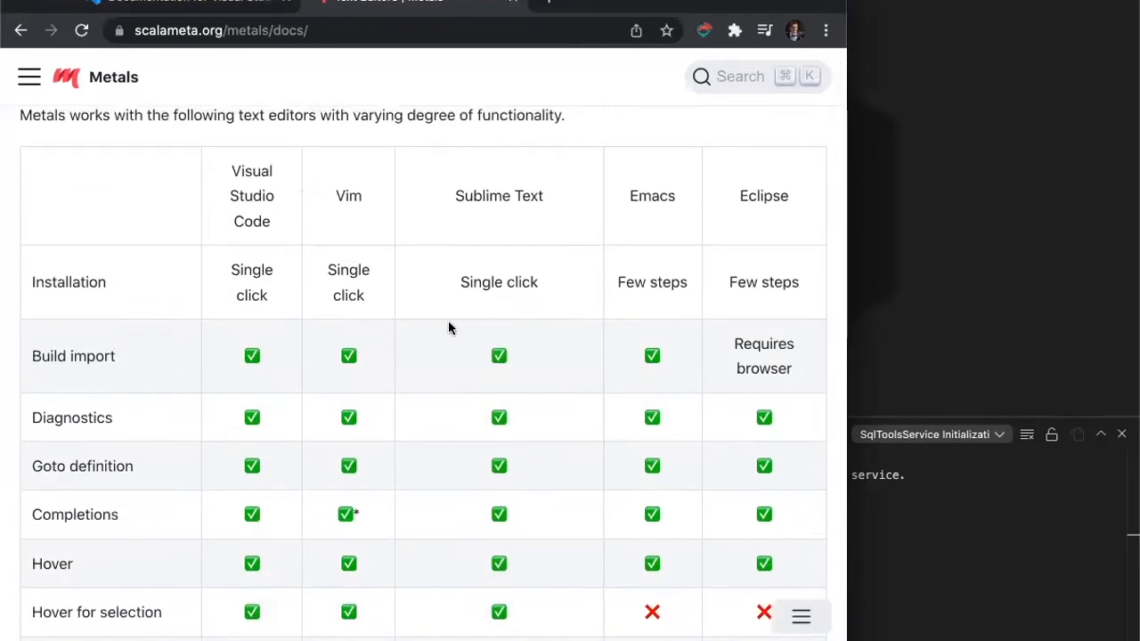
scroll("down", 3)
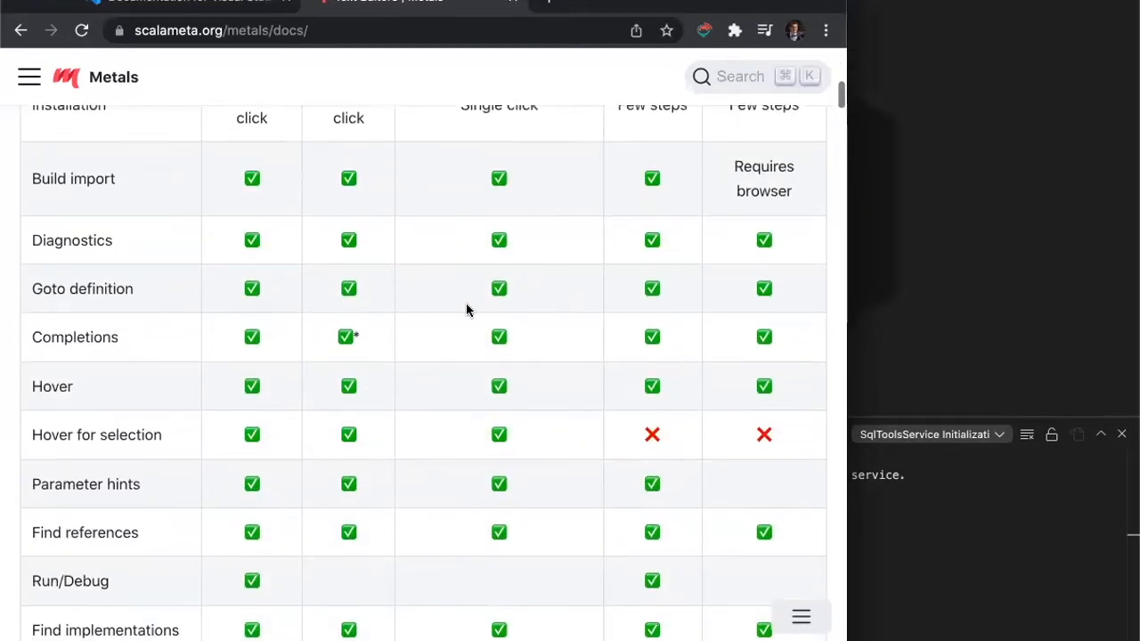
scroll("down", 3)
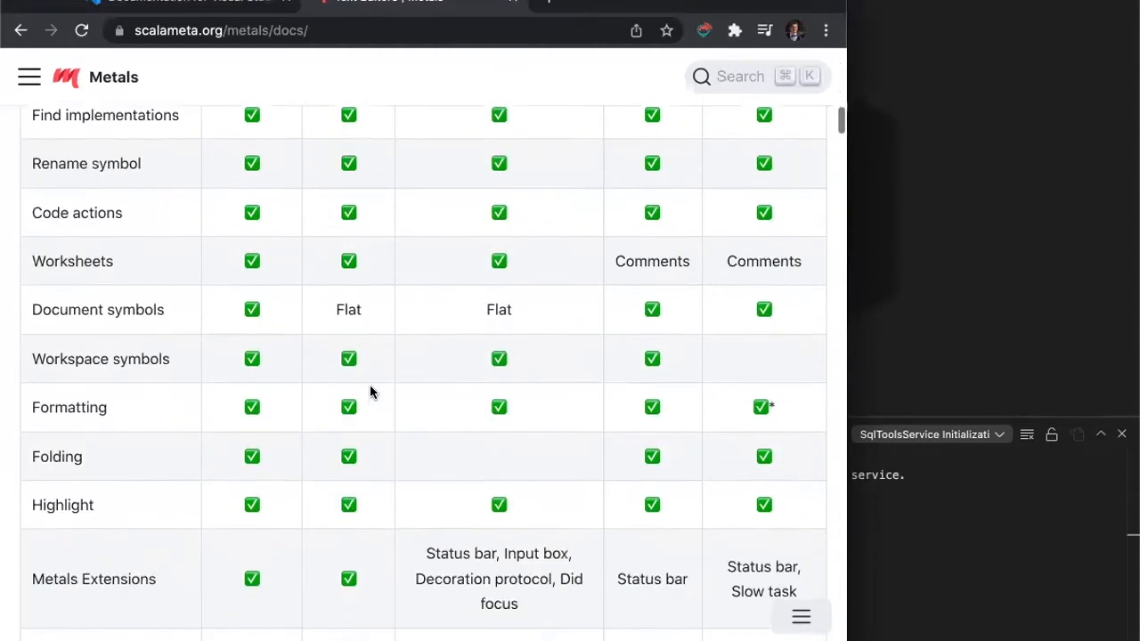
scroll("down", 3)
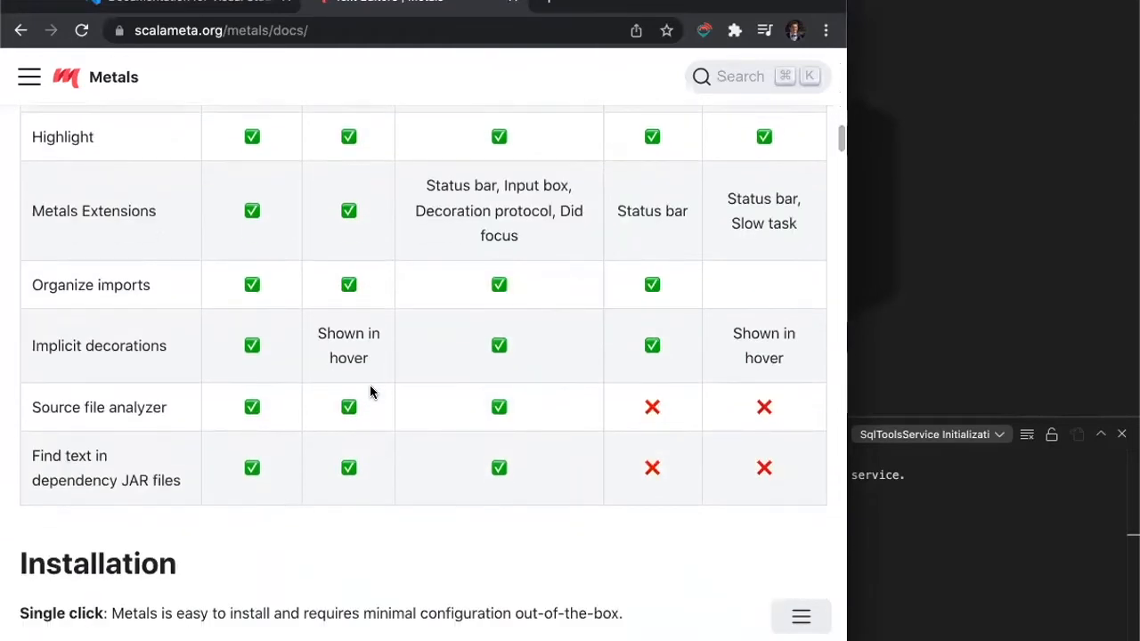
scroll("up", 3)
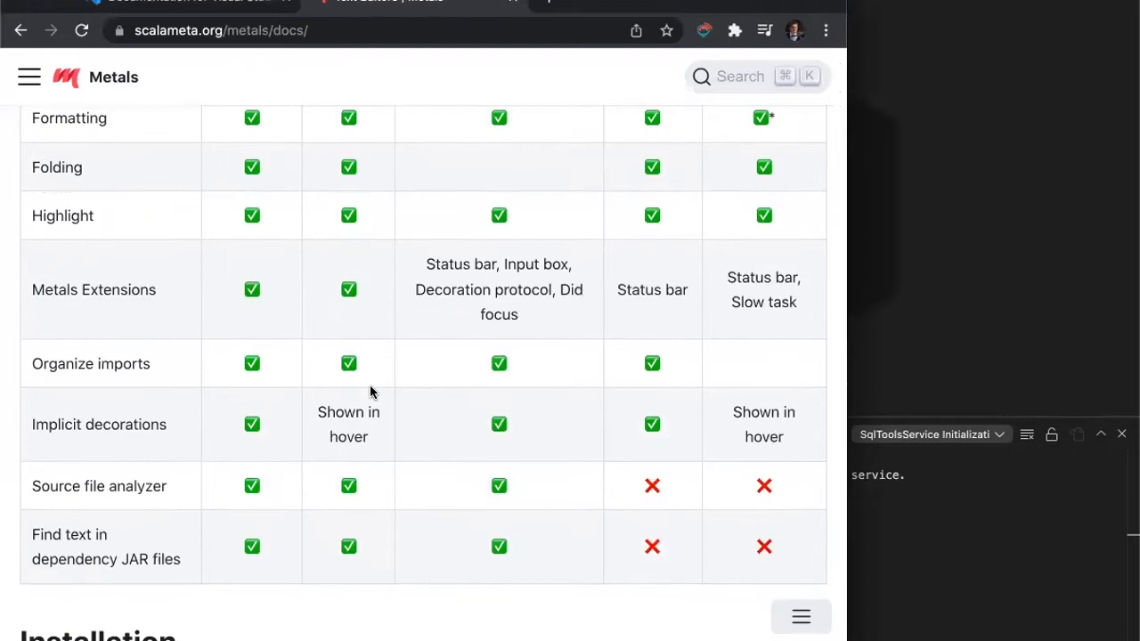
scroll("down", 3)
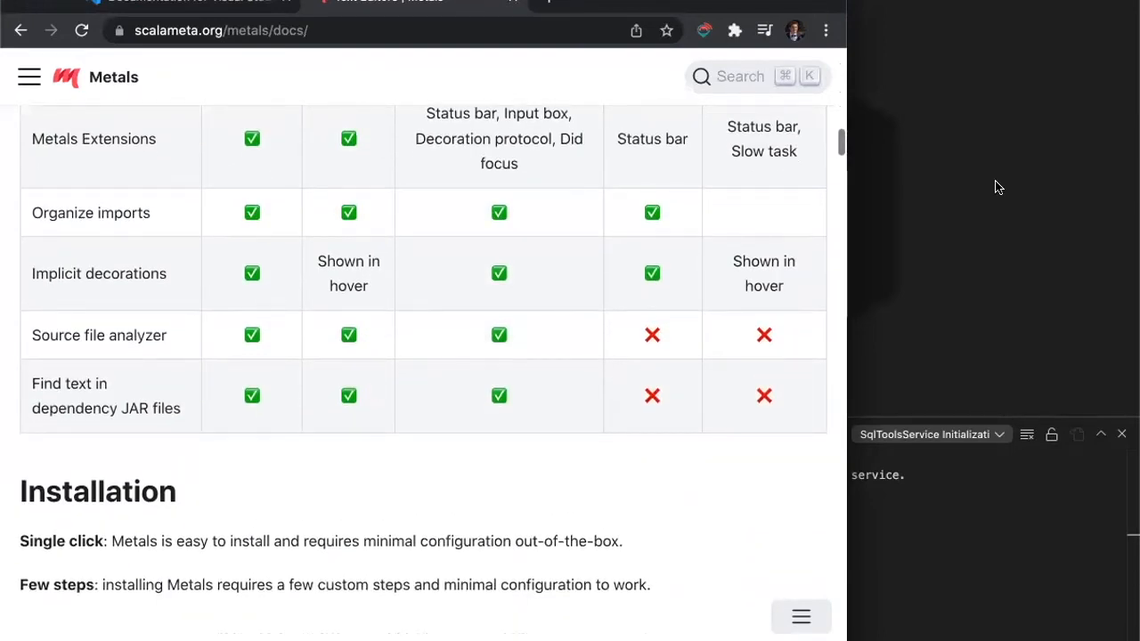
Bring the Visual Studio Code window to the front with Extensions showing
left_click(237, 201)
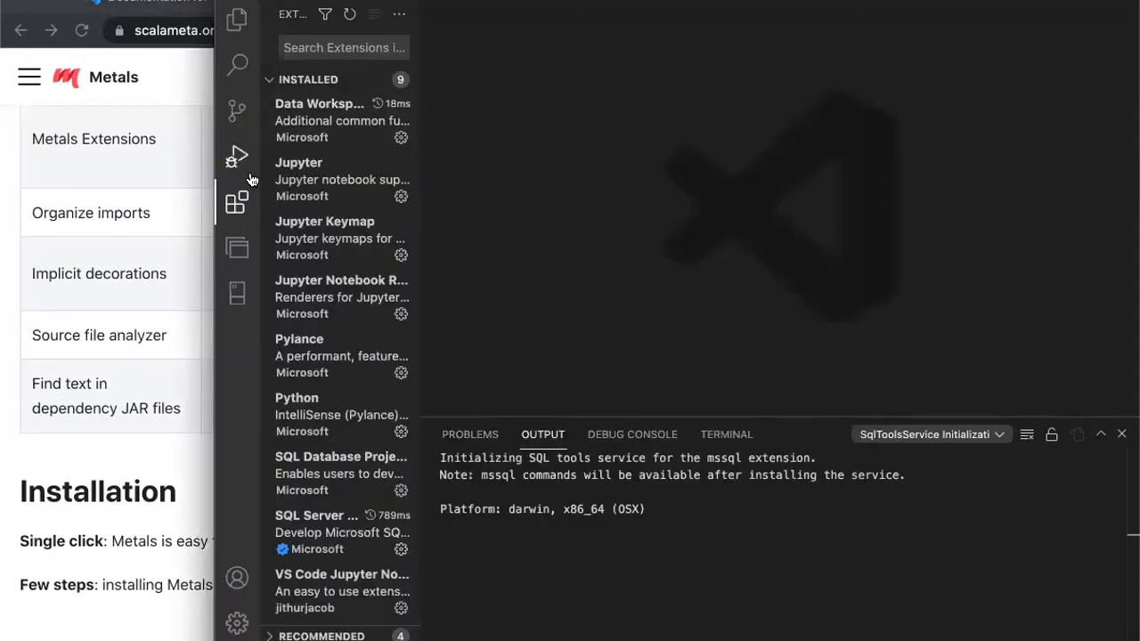
mouse_move(240, 192)
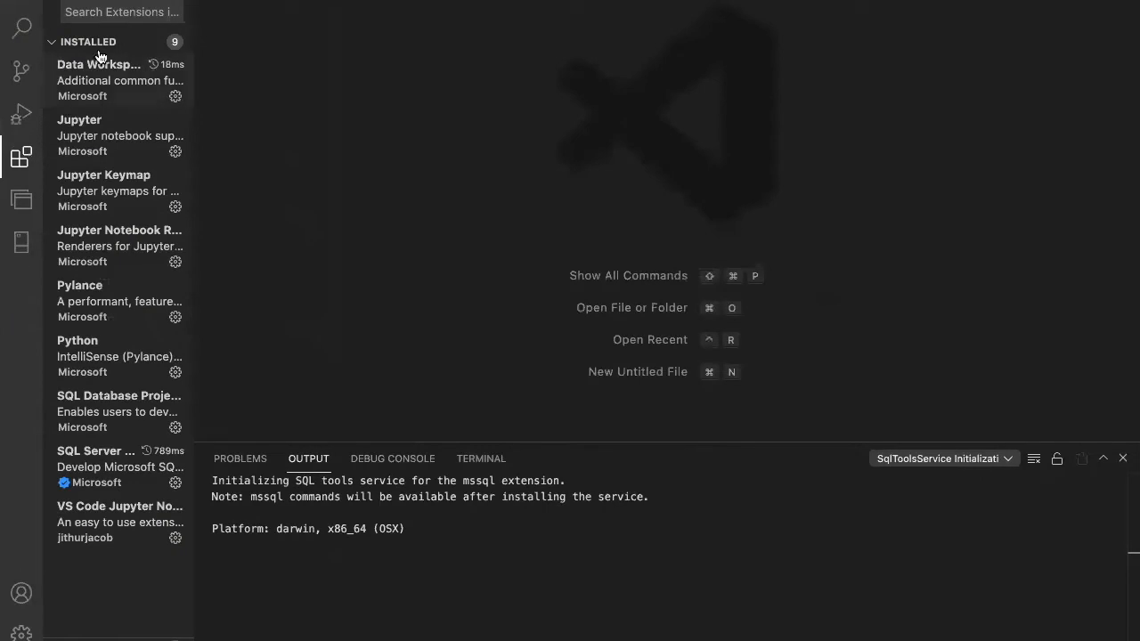
mouse_move(22, 156)
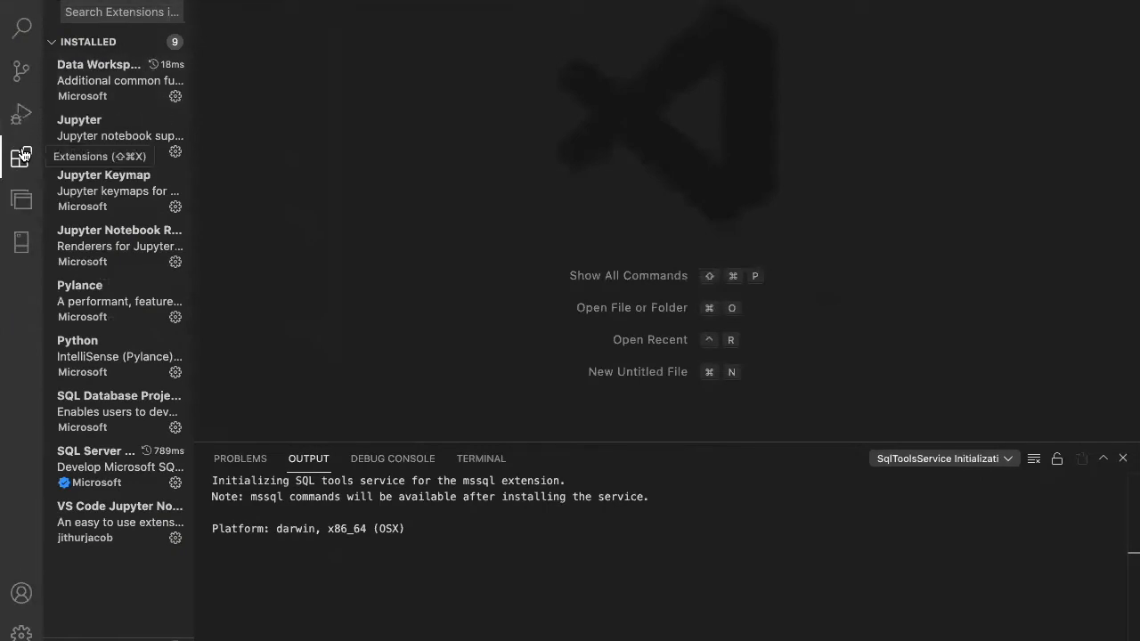
Search the extension marketplace for 'scala metals'
left_click(121, 11)
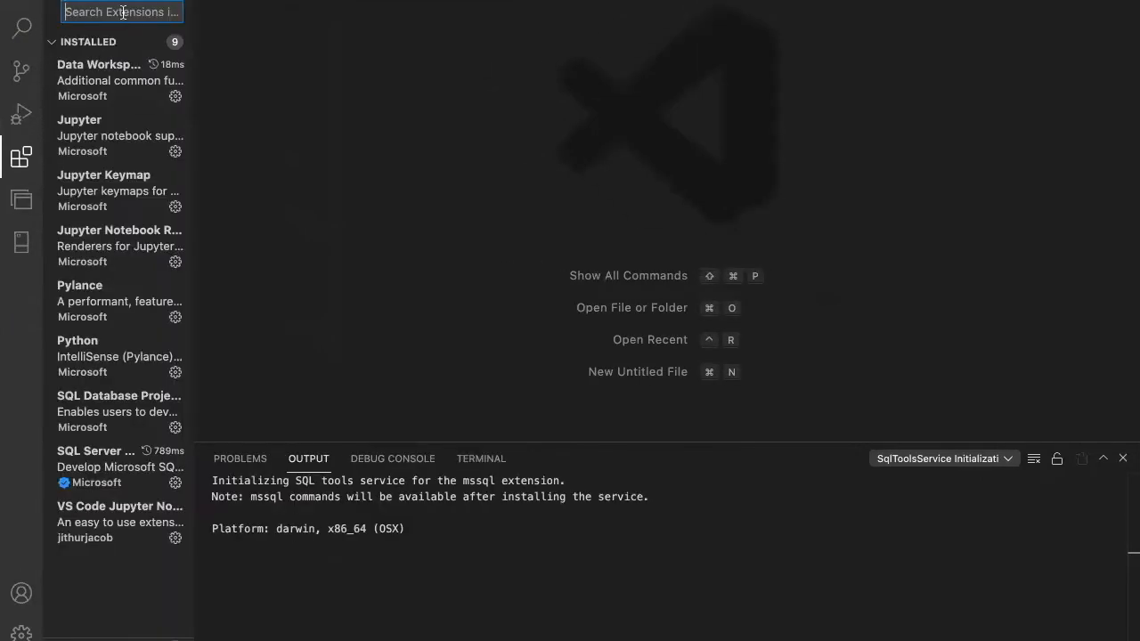
type("s")
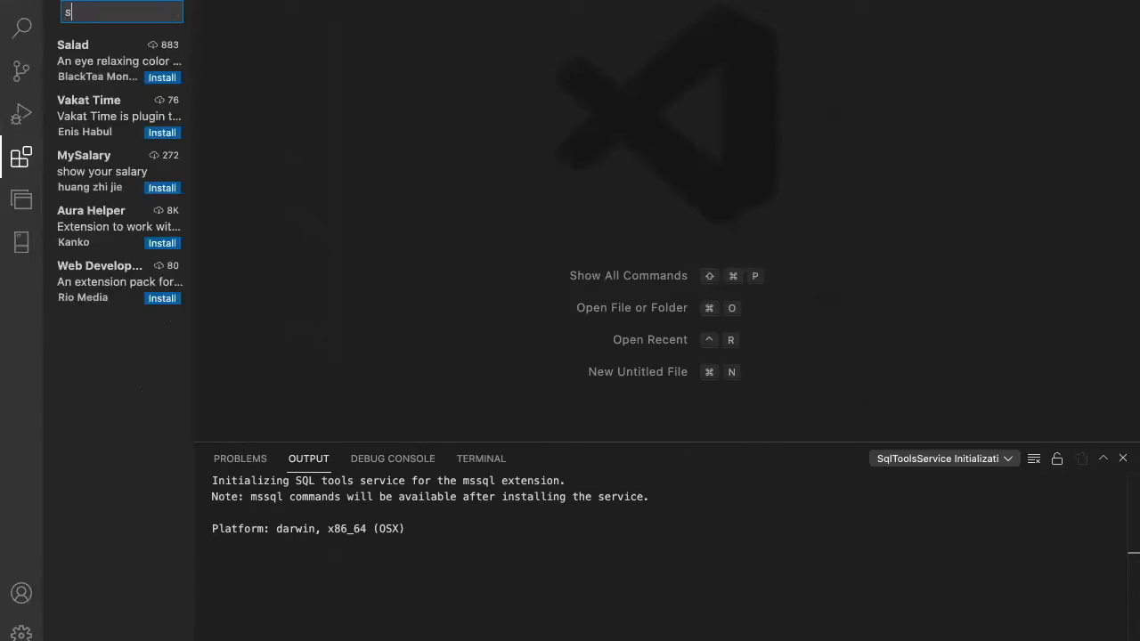
type("cala met")
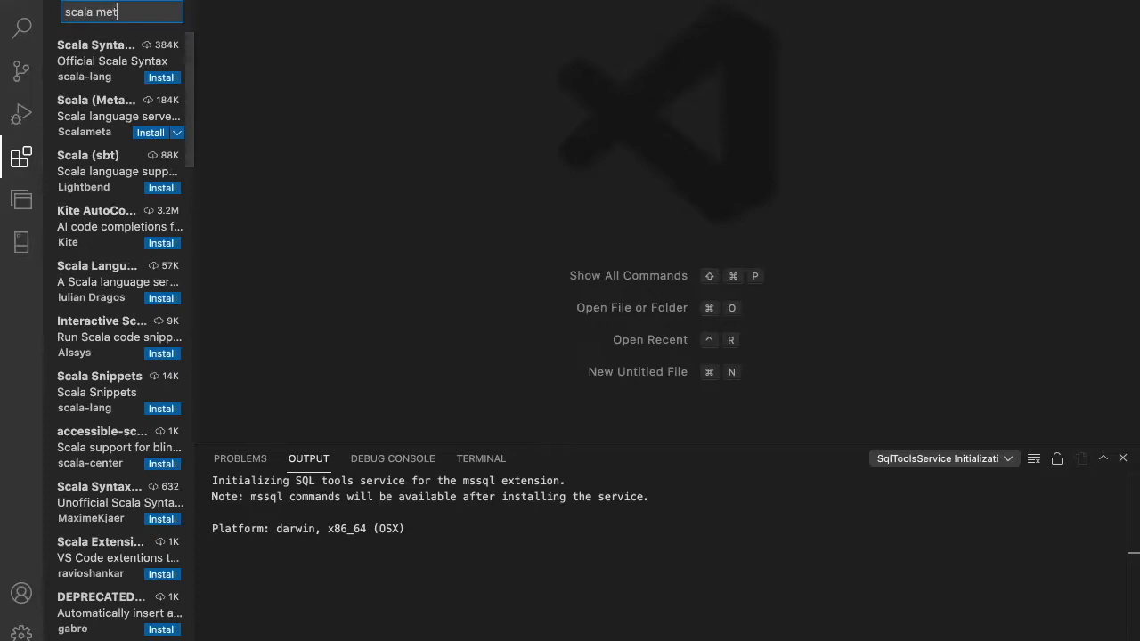
type("als")
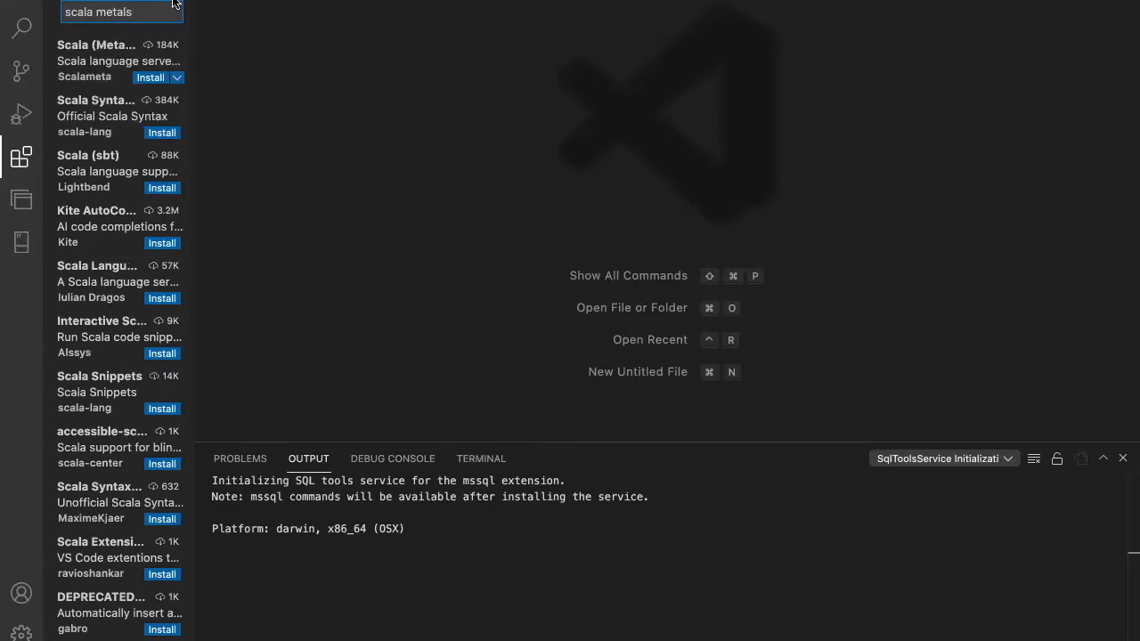
mouse_move(111, 87)
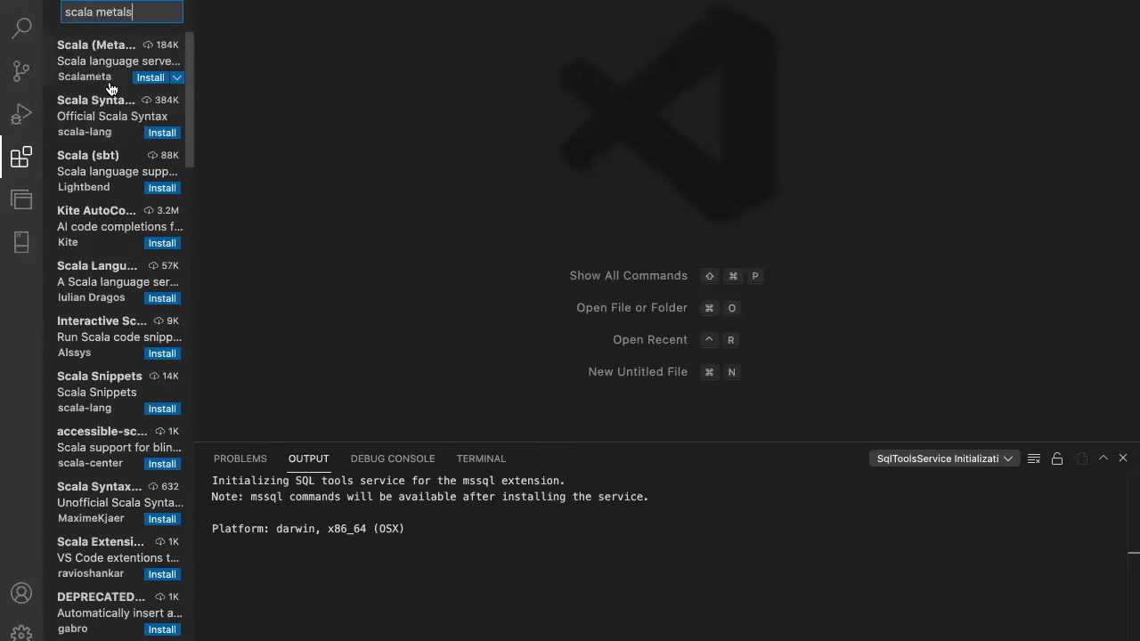
Review Scala (Metals) and the official Scala Syntax extension, then install Scala (Metals)
left_click(97, 54)
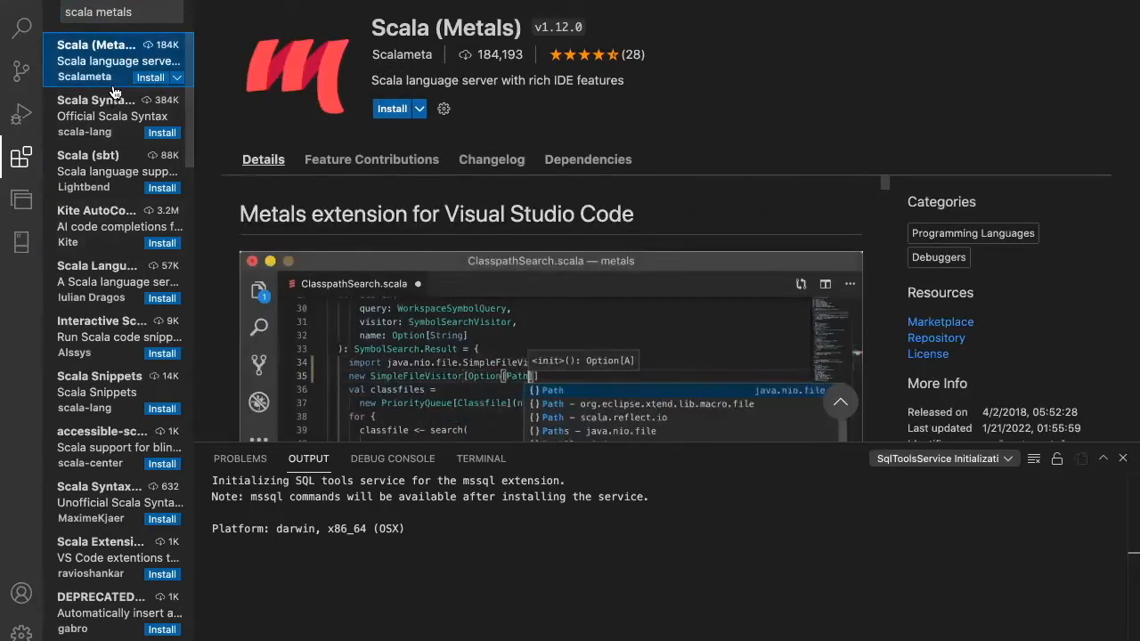
left_click(107, 116)
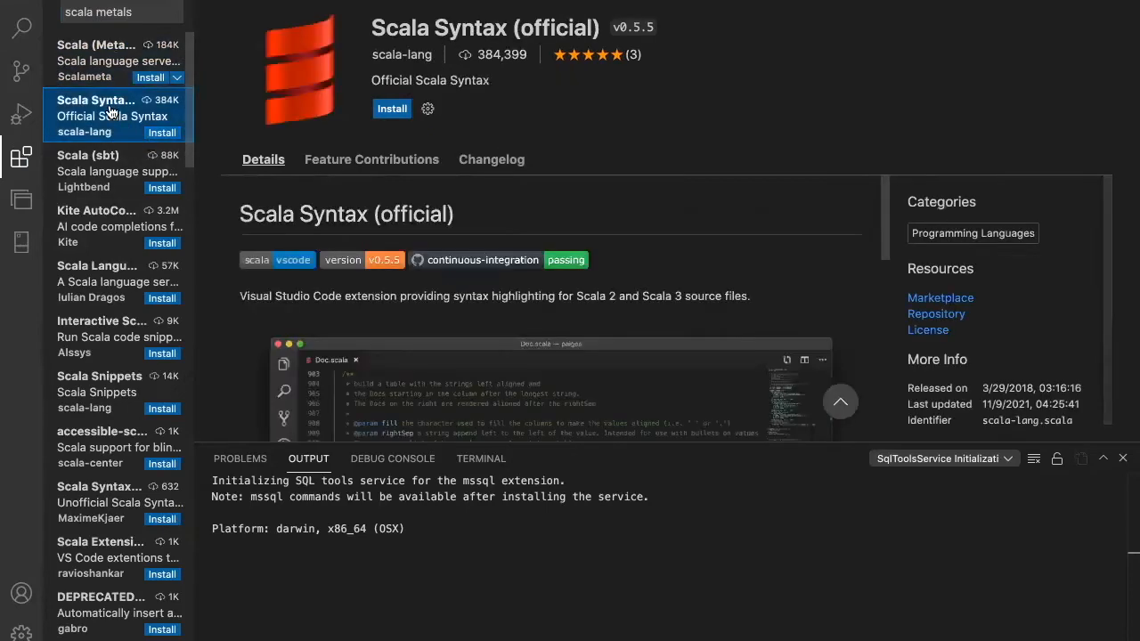
left_click(98, 57)
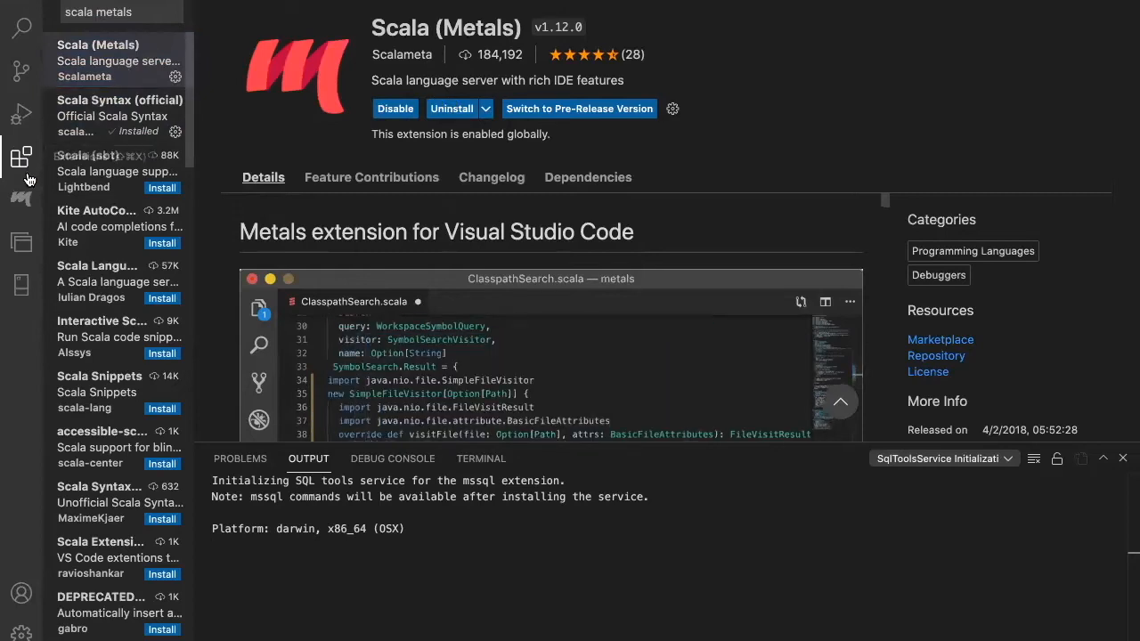
left_click(22, 197)
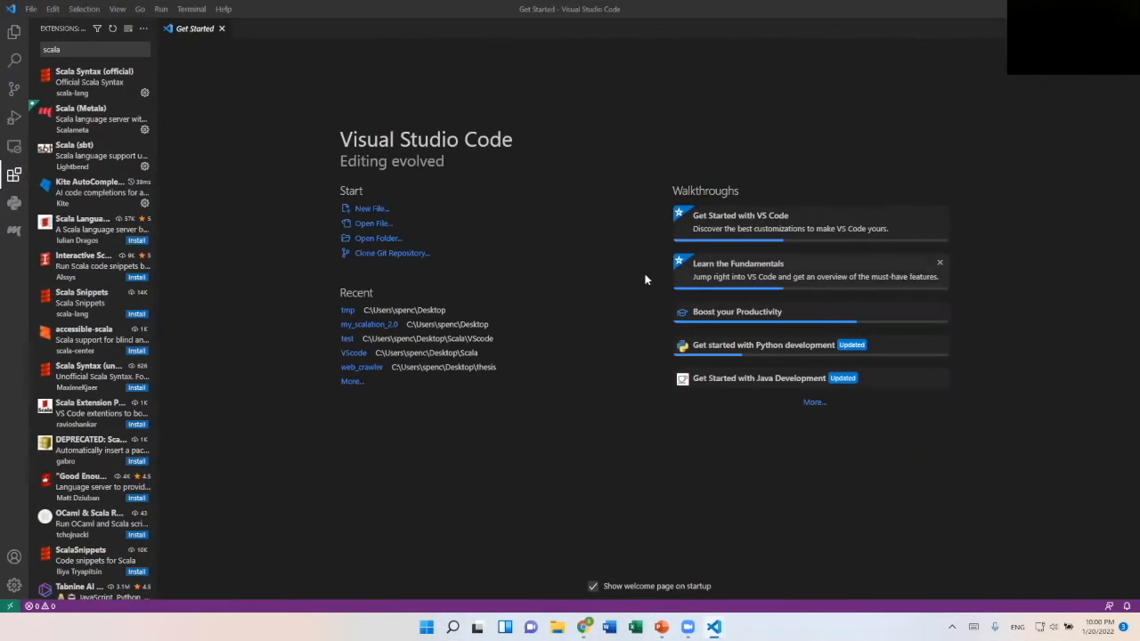
mouse_move(89, 182)
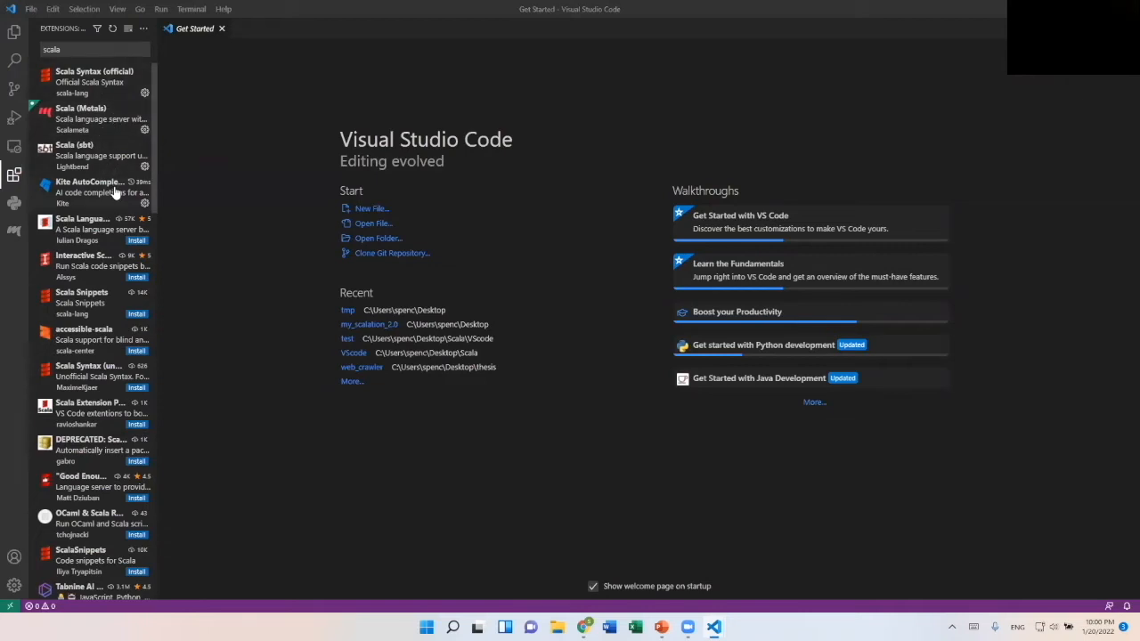
mouse_move(271, 332)
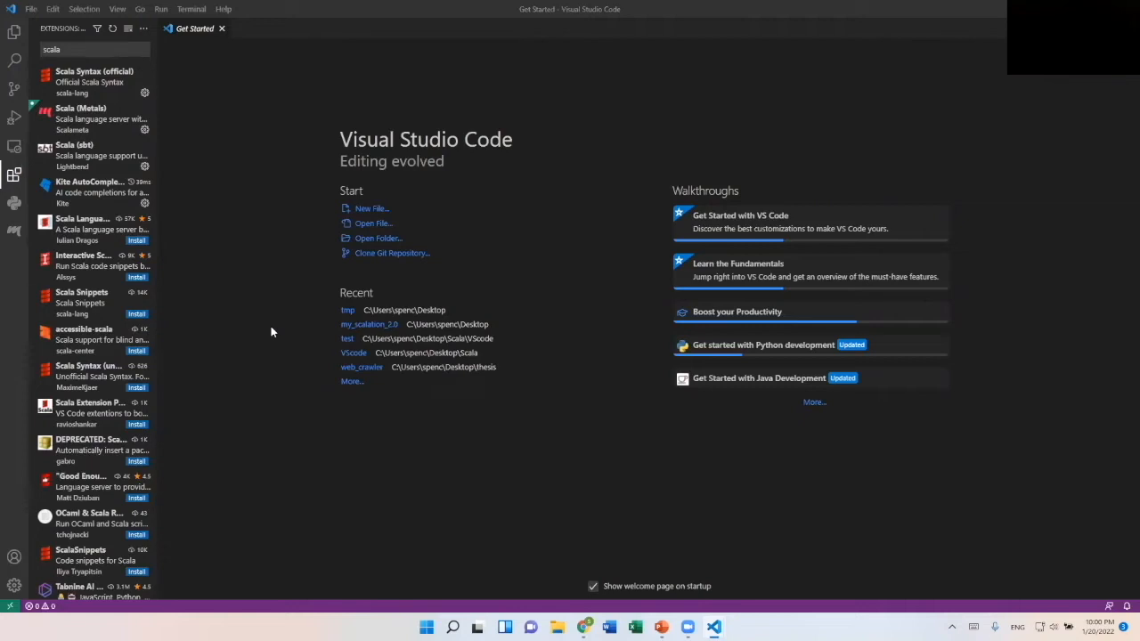
mouse_move(249, 243)
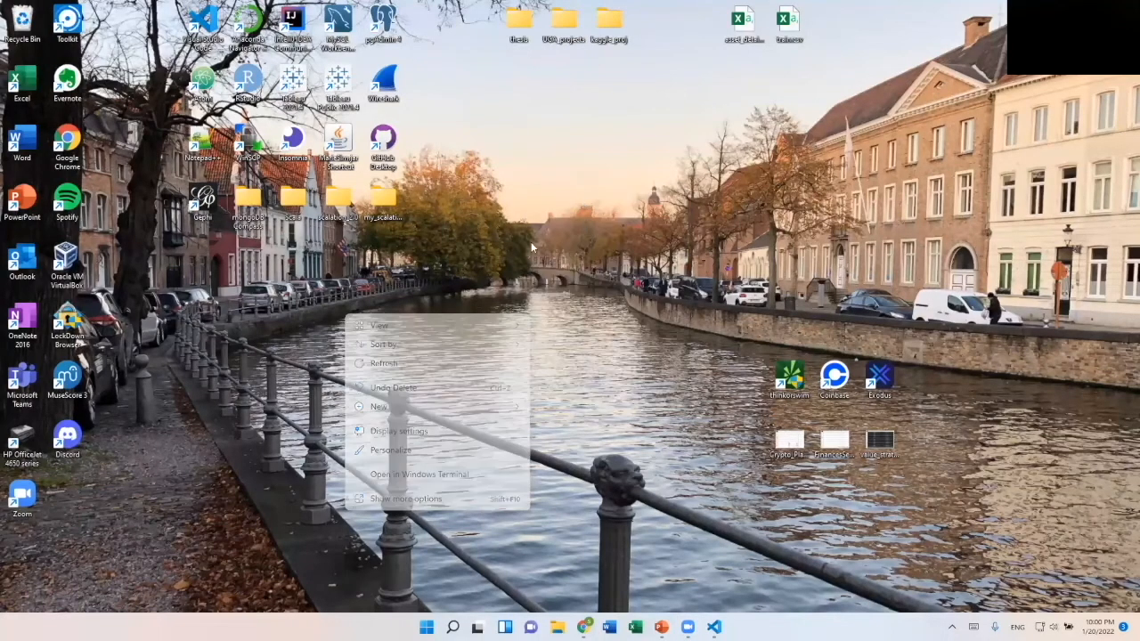
Create a new desktop folder named tmp and open it as the maximized VS Code workspace
left_click(378, 406)
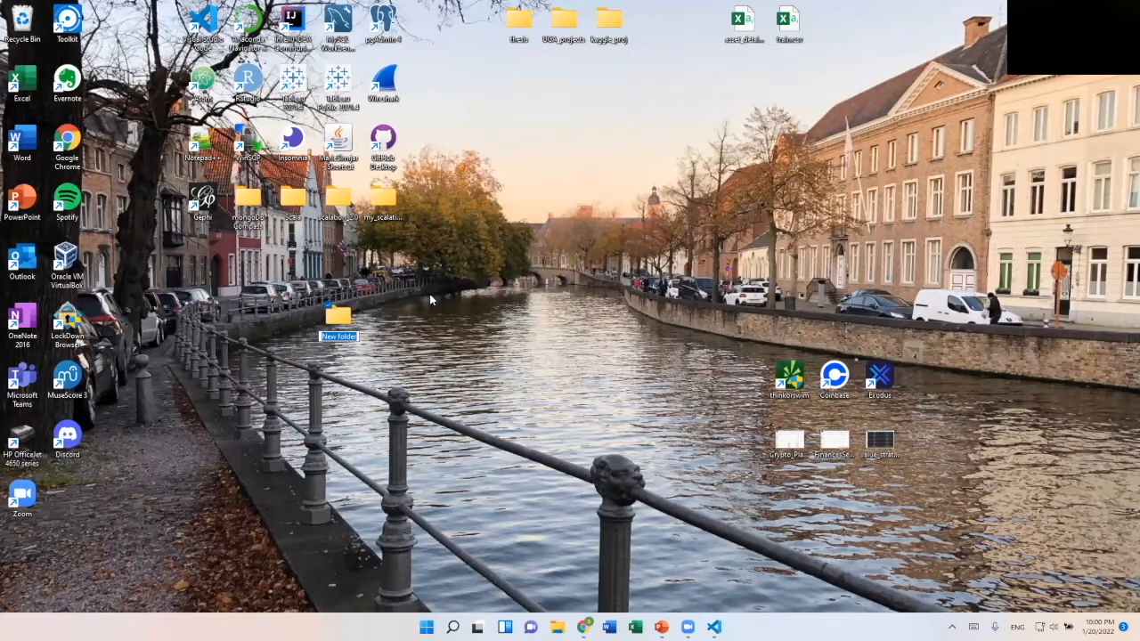
type("tmp")
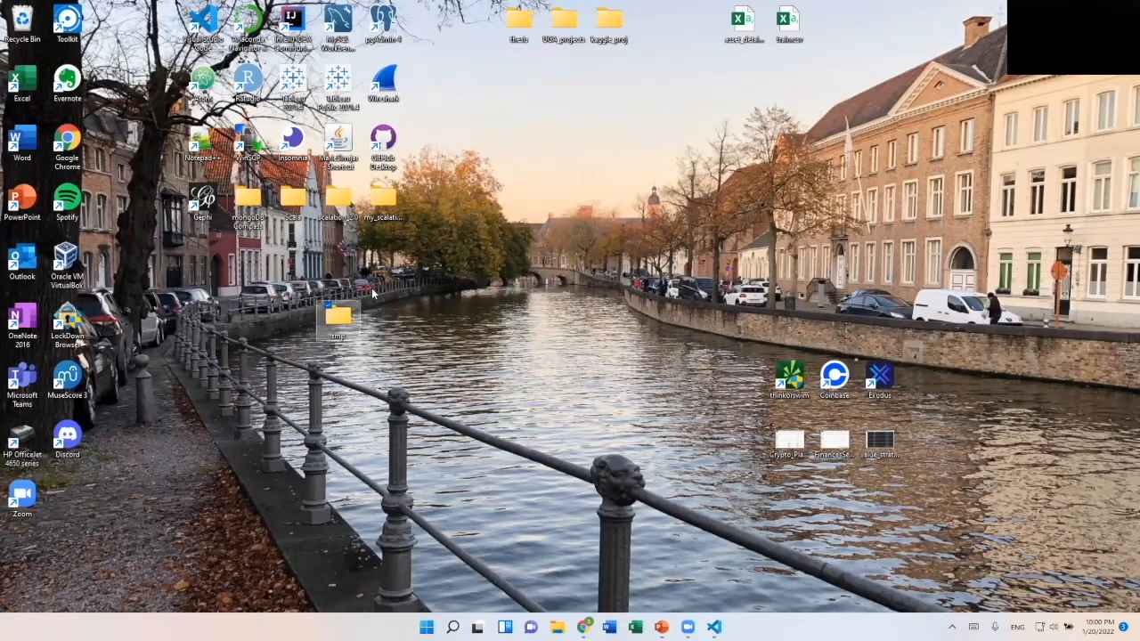
mouse_move(339, 320)
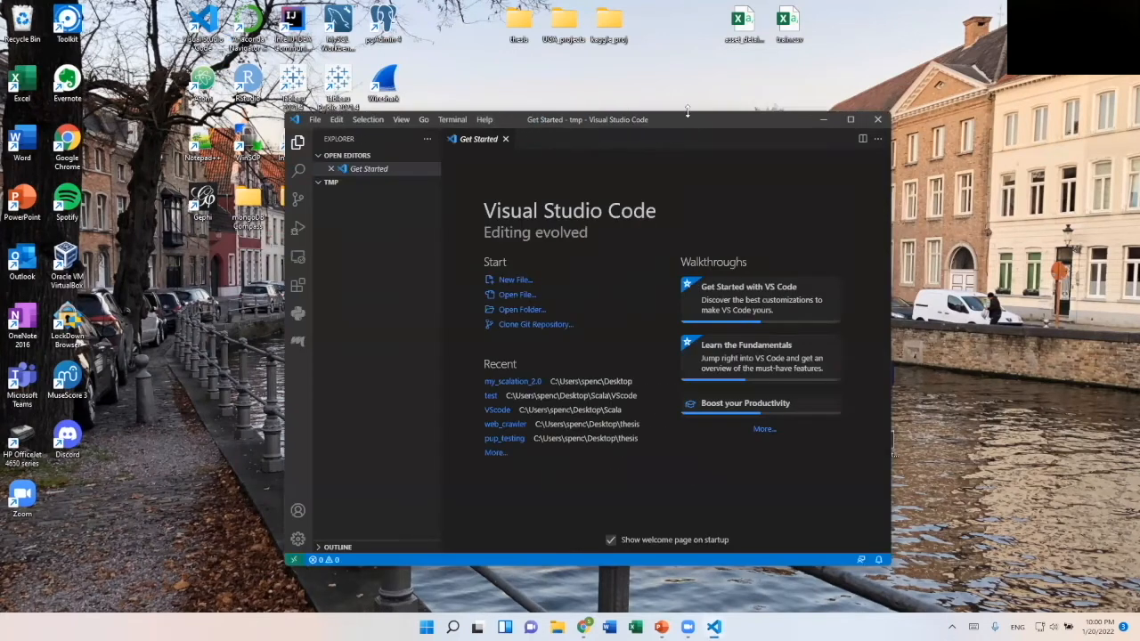
left_click(850, 118)
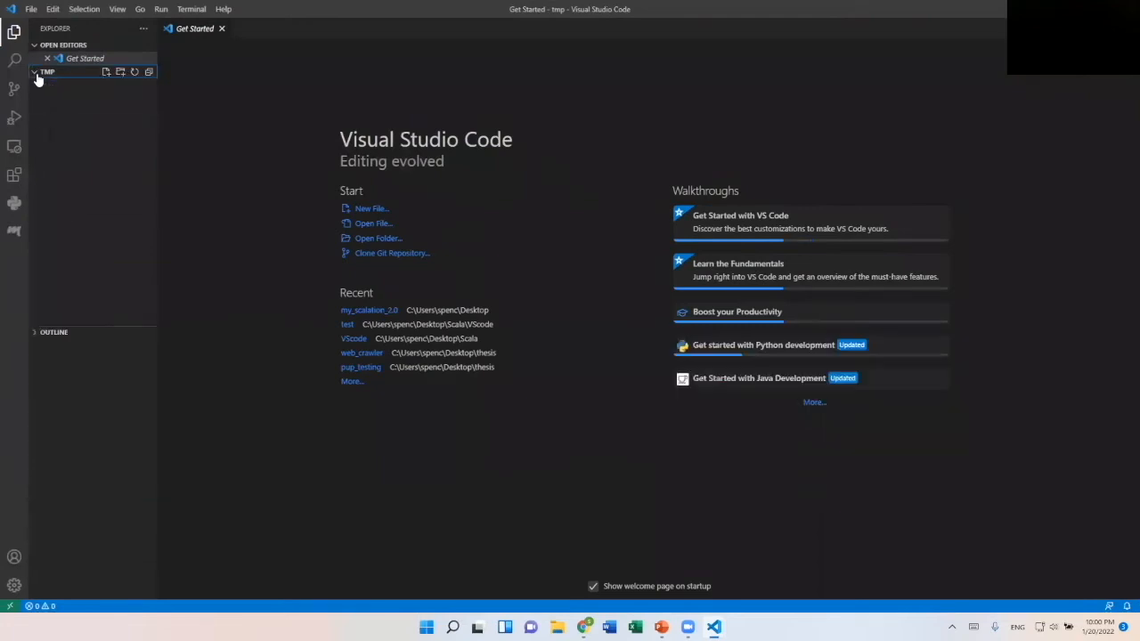
left_click(36, 71)
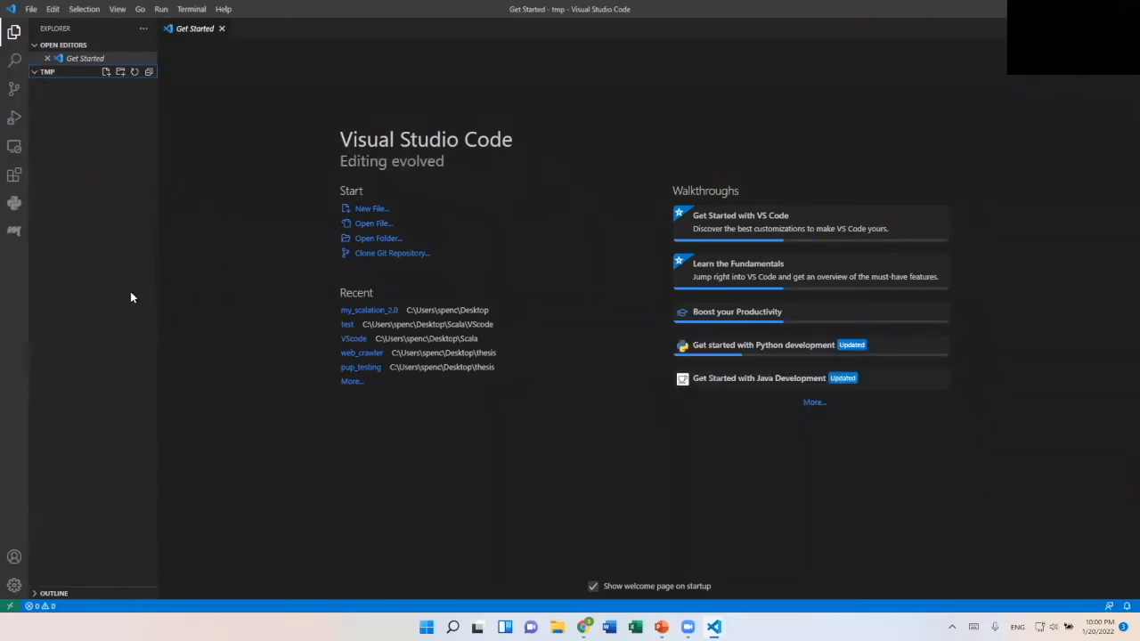
mouse_move(15, 232)
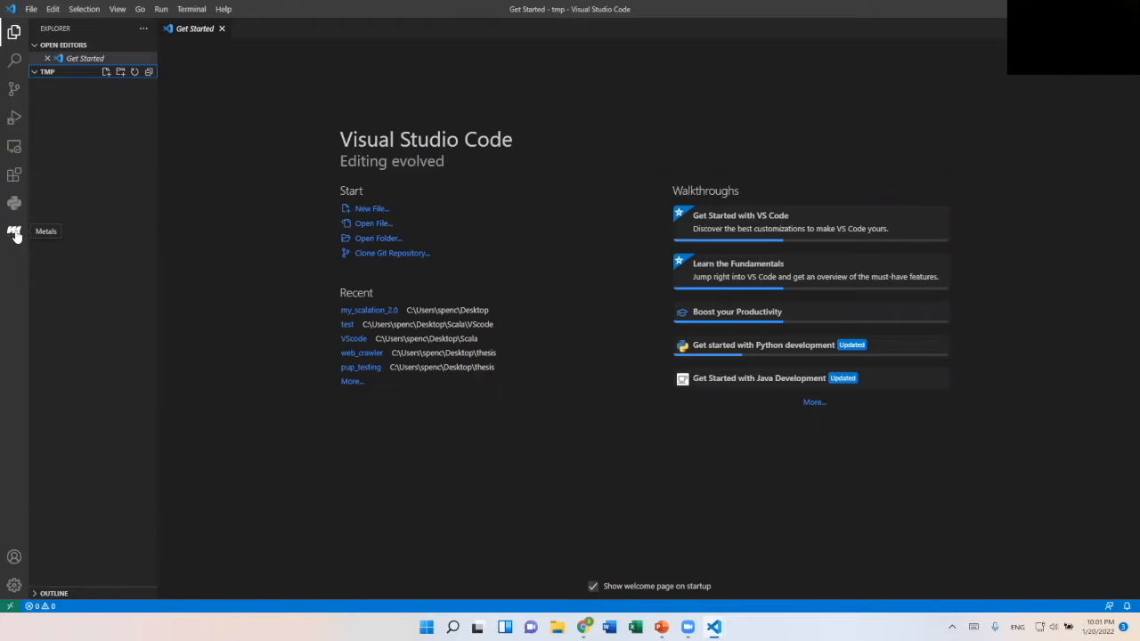
Show the Metals panel and start a new Scala project from it
left_click(14, 232)
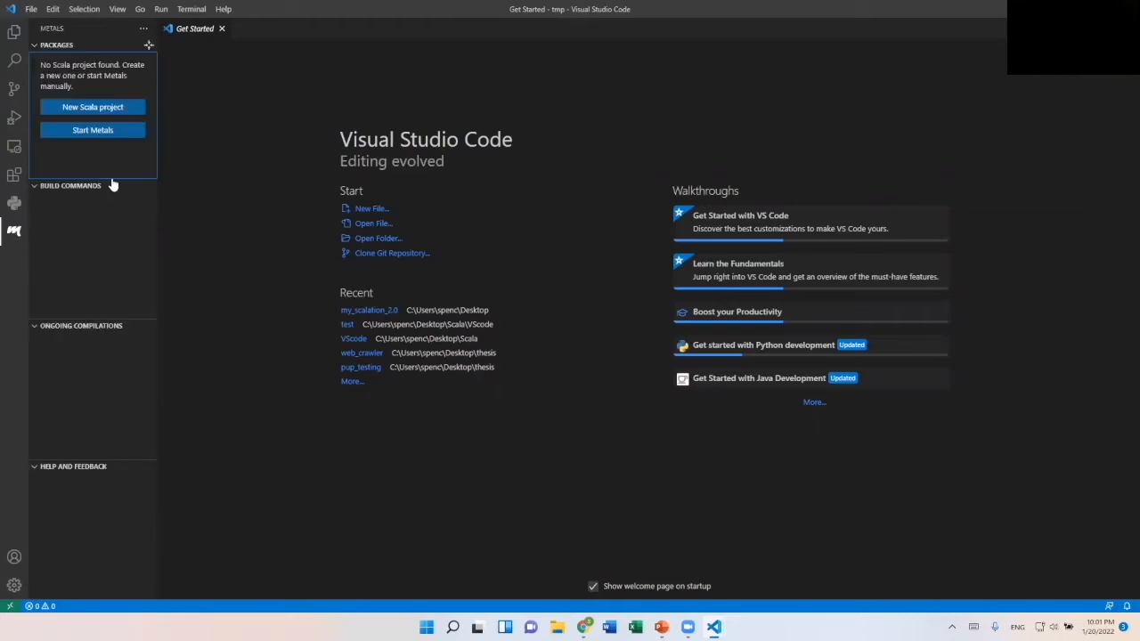
mouse_move(92, 106)
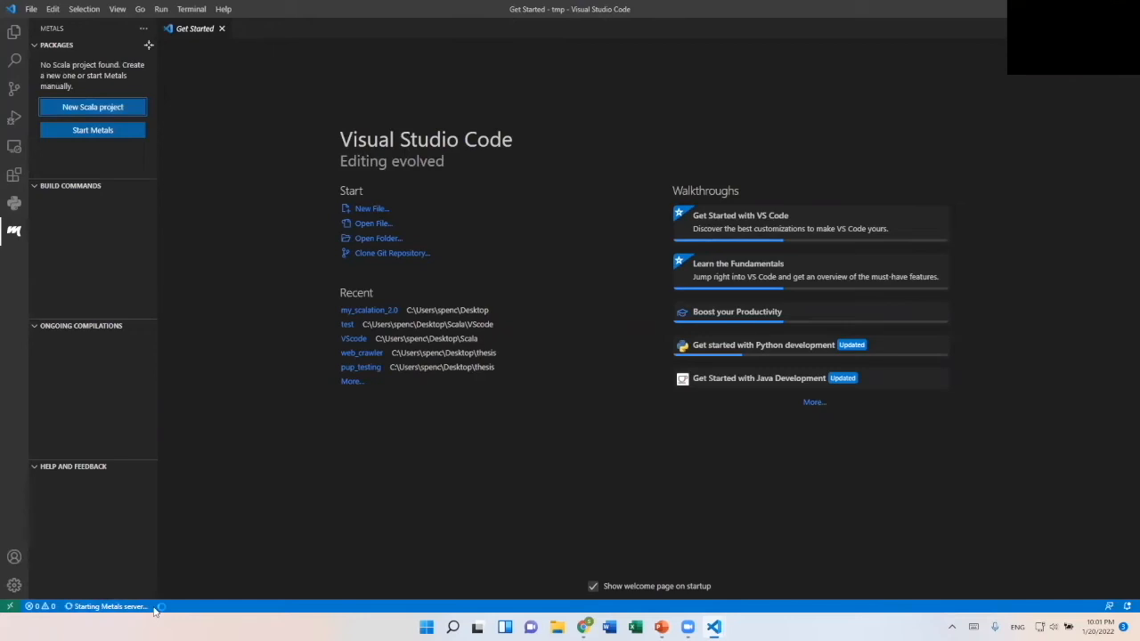
mouse_move(185, 611)
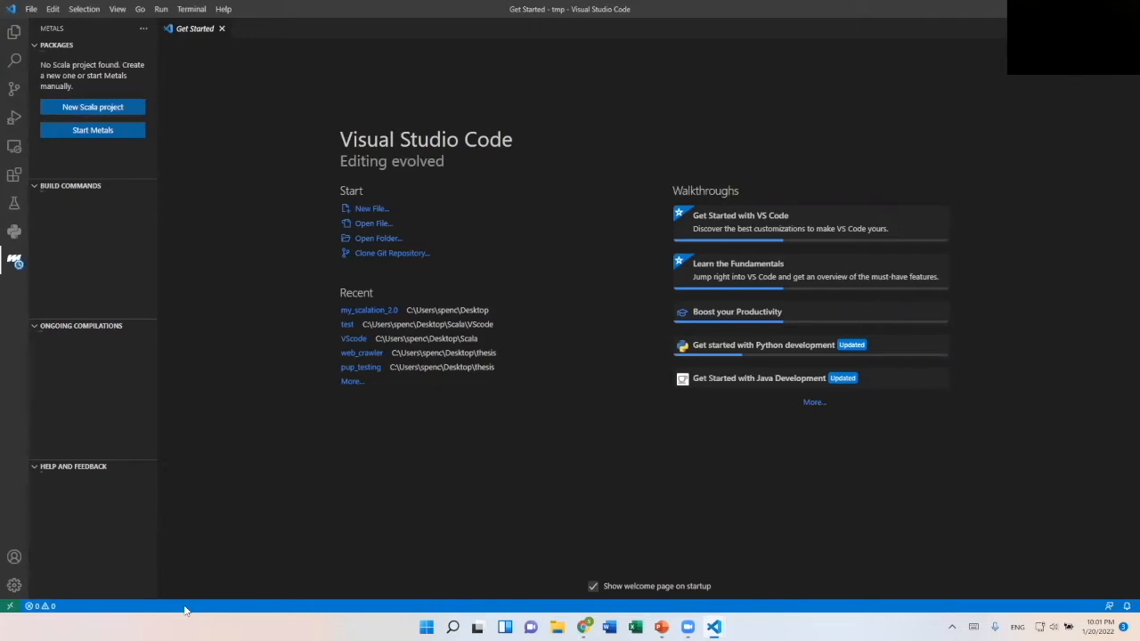
left_click(93, 107)
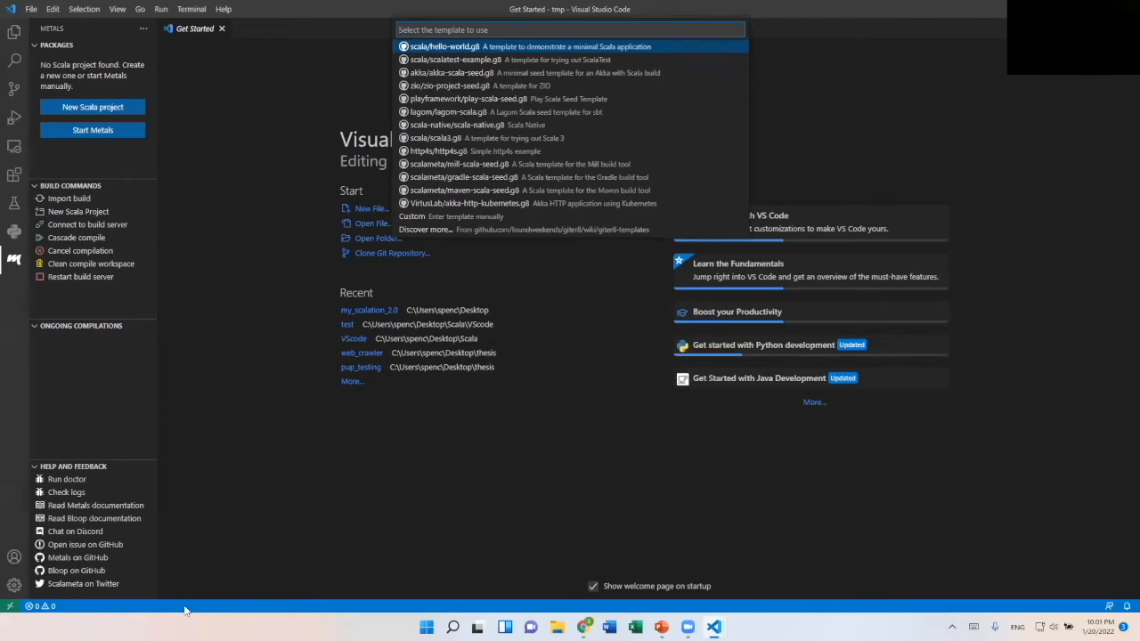
mouse_move(303, 465)
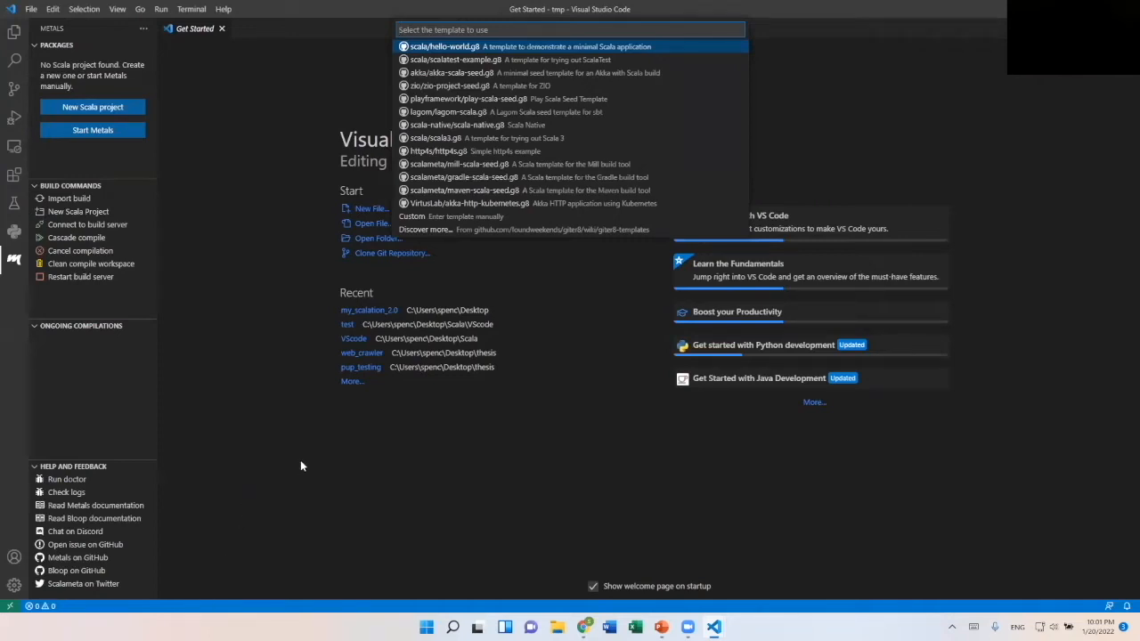
mouse_move(317, 588)
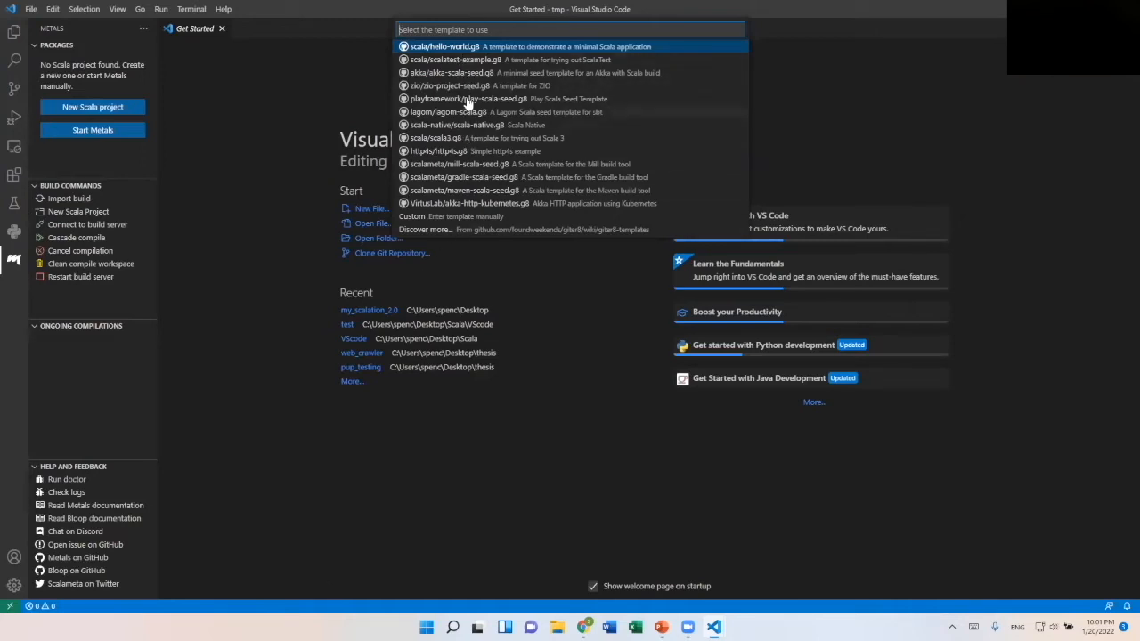
mouse_move(437, 141)
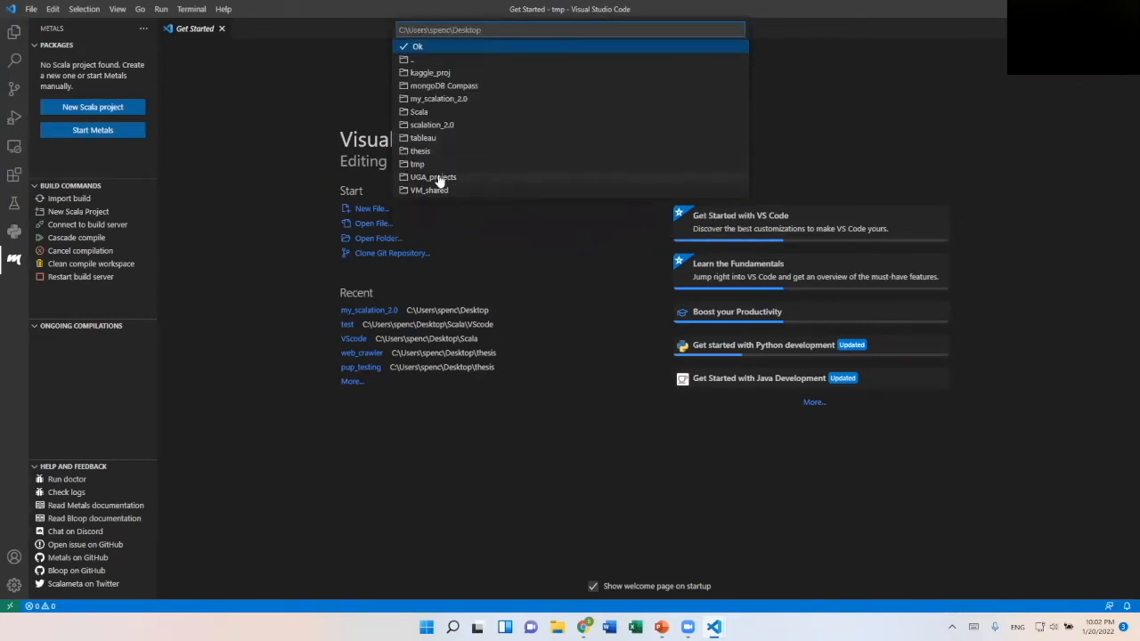
mouse_move(431, 164)
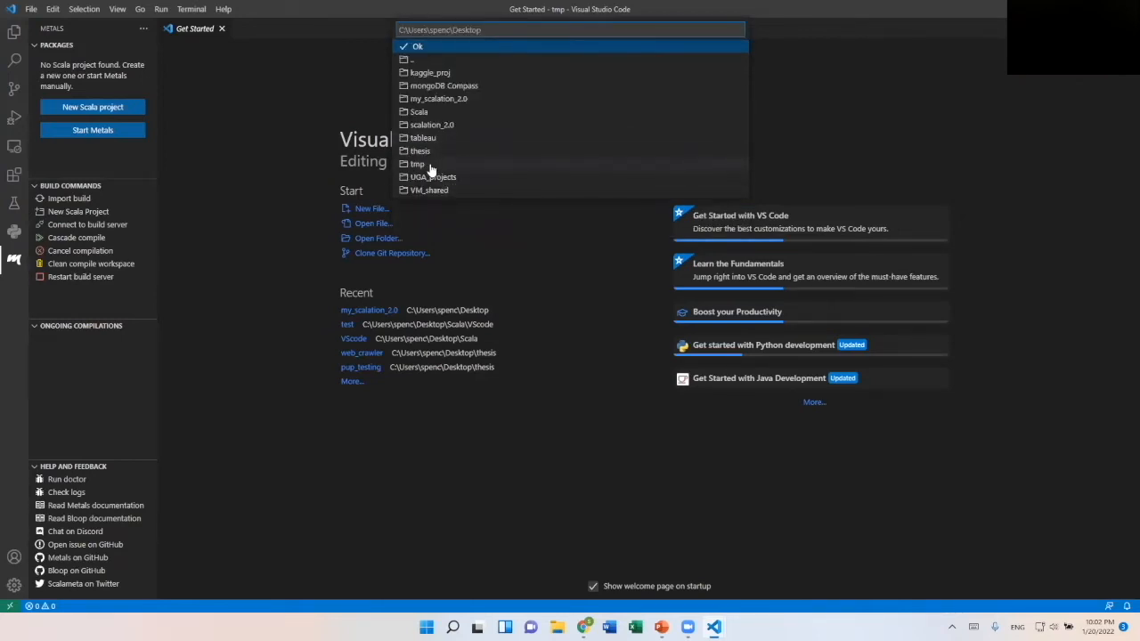
Place the hello-world template project in the Desktop tmp folder and name it tmp
left_click(417, 163)
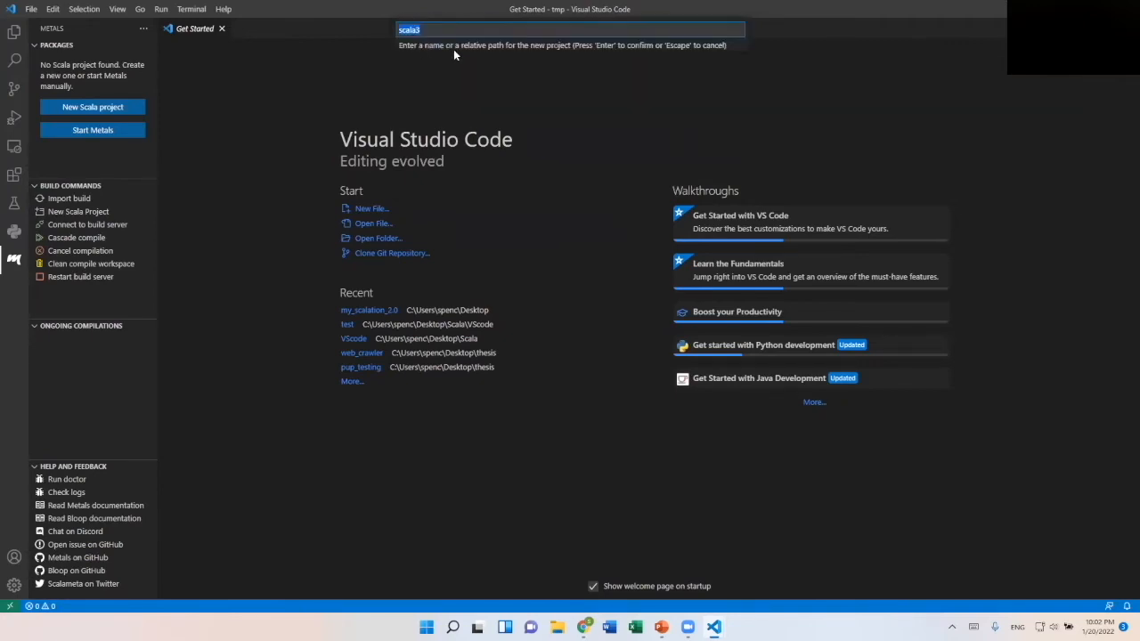
key("Ctrl+a")
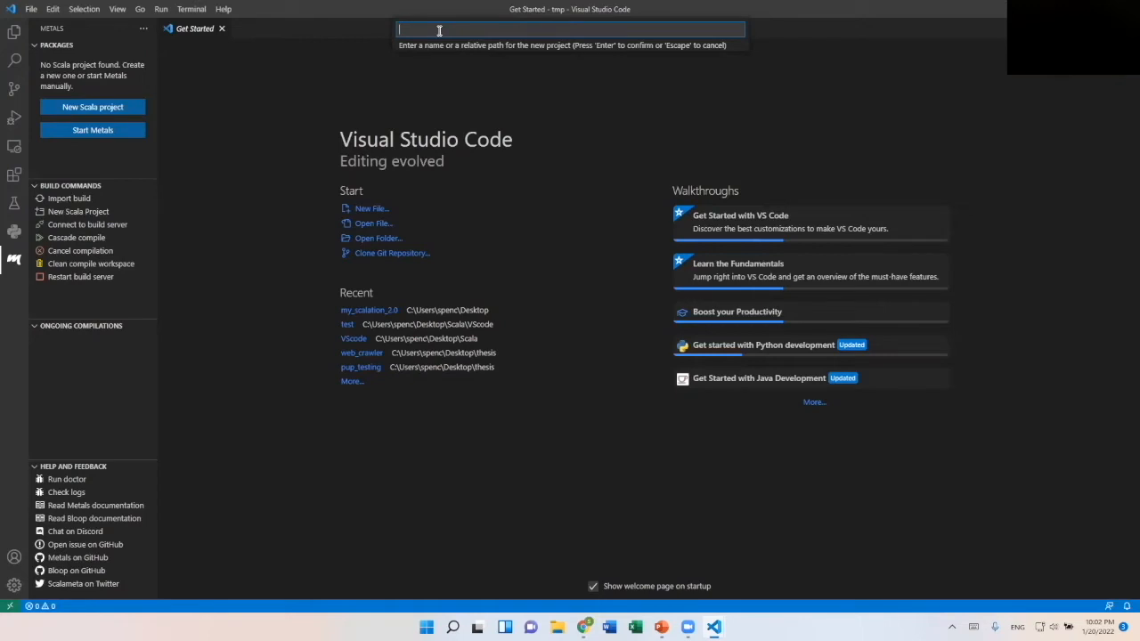
type("tmp")
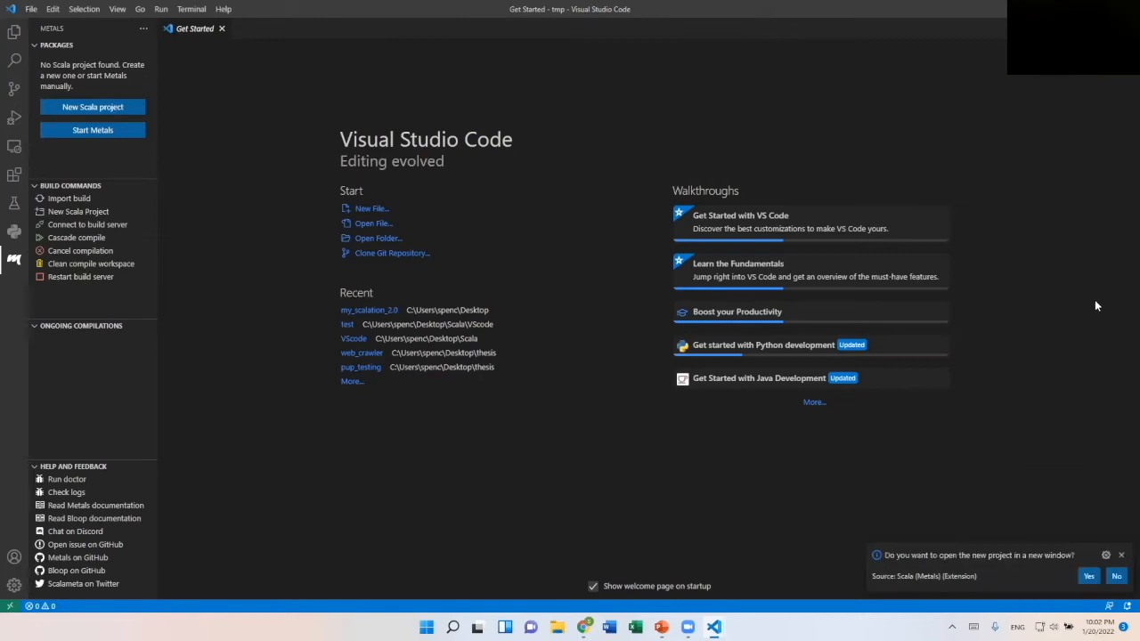
mouse_move(1083, 567)
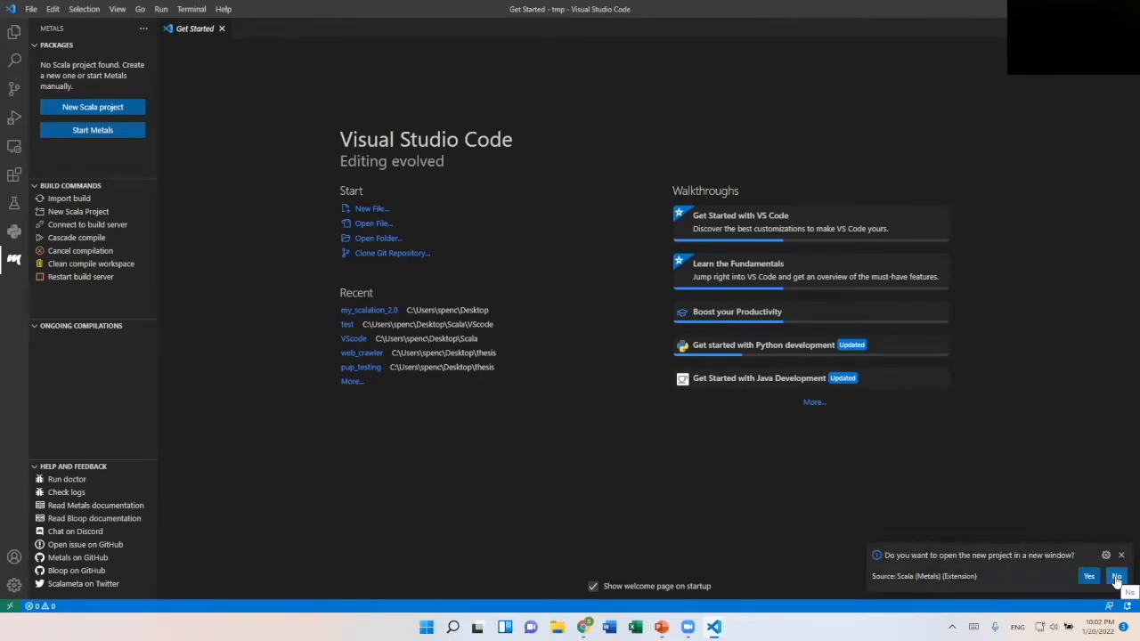
Keep the new project in this window and import the detected sbt build
left_click(1117, 578)
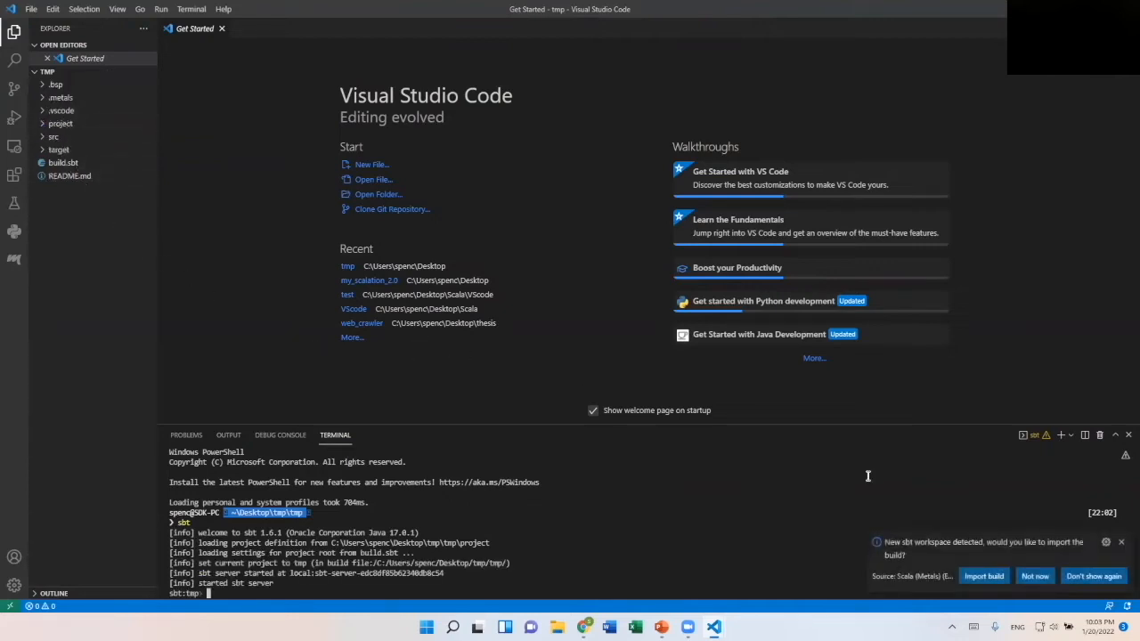
left_click(983, 577)
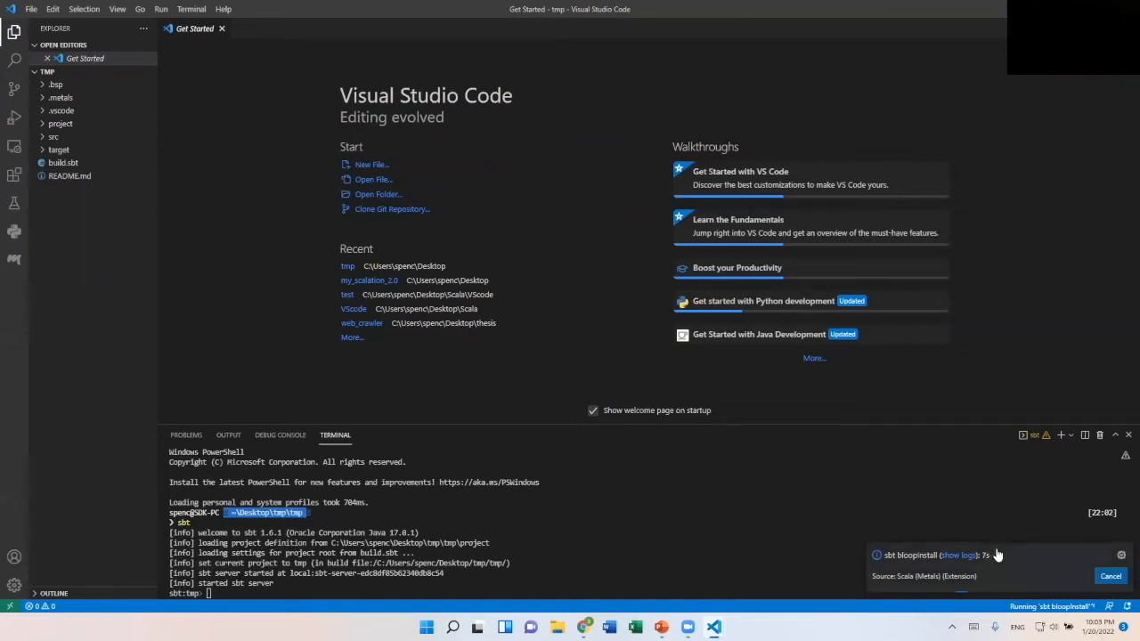
mouse_move(906, 524)
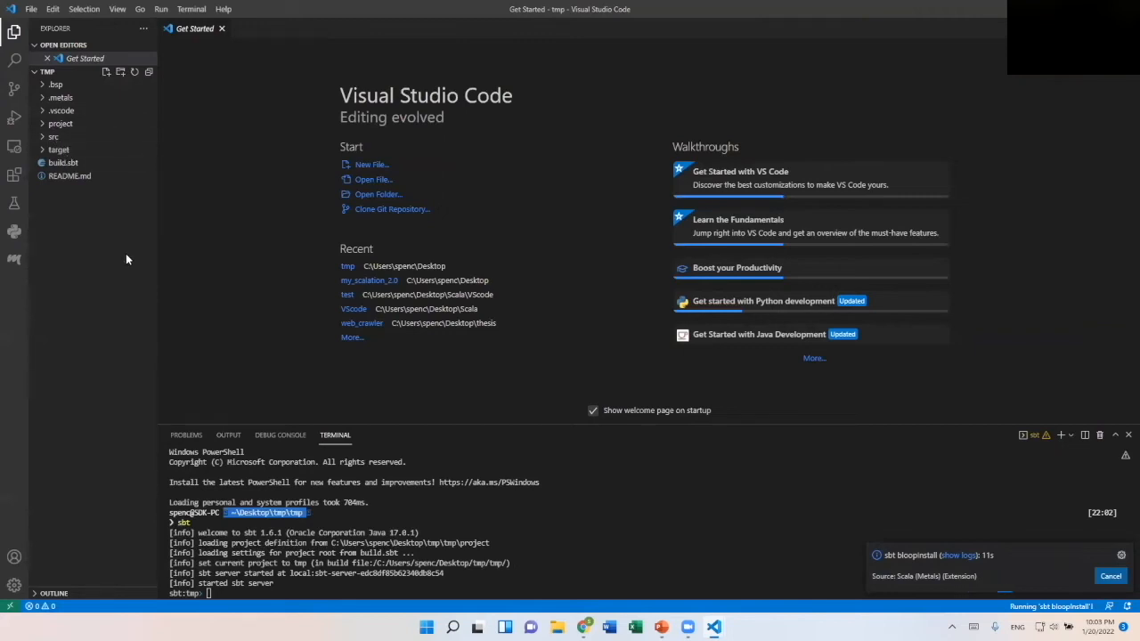
mouse_move(121, 243)
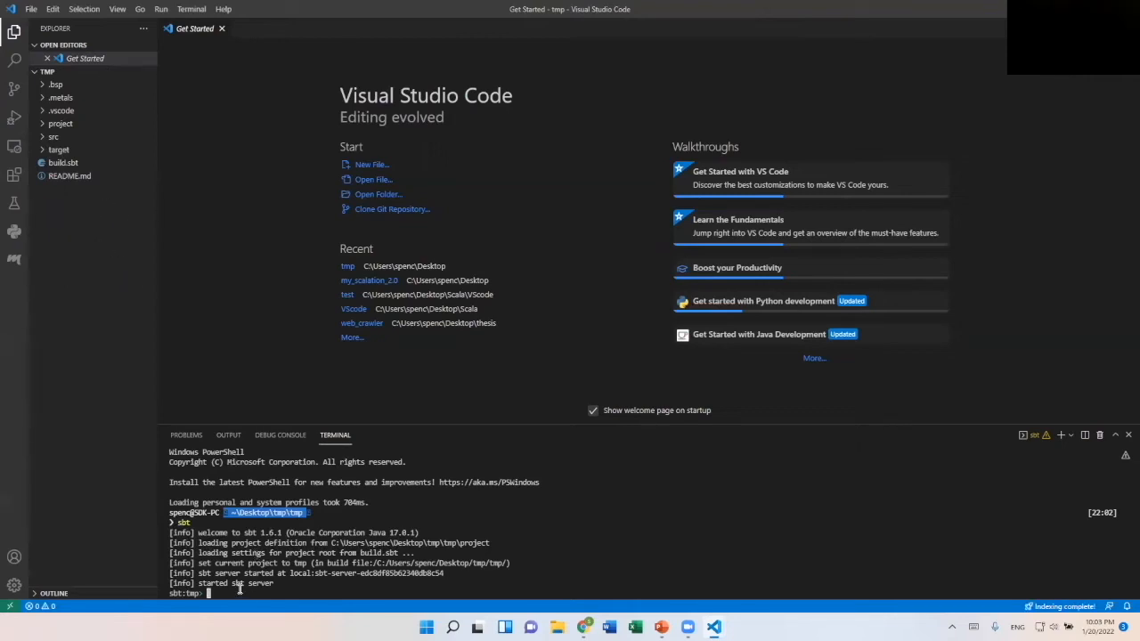
Run the project in the sbt shell so it prints Hello world! and view Main.scala
type("run")
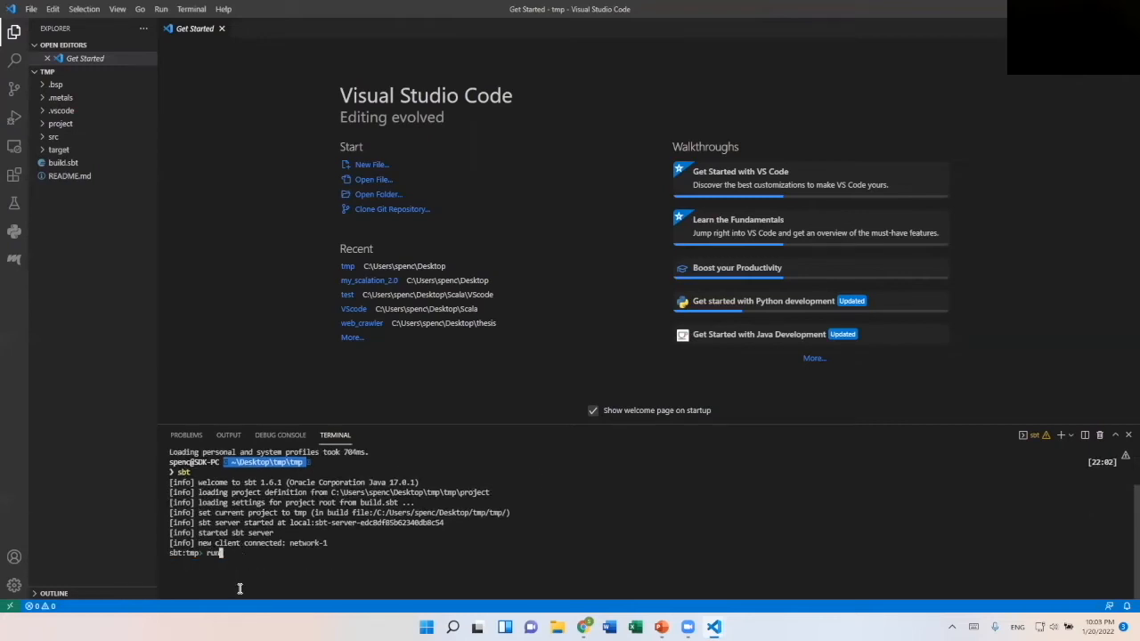
key("Return")
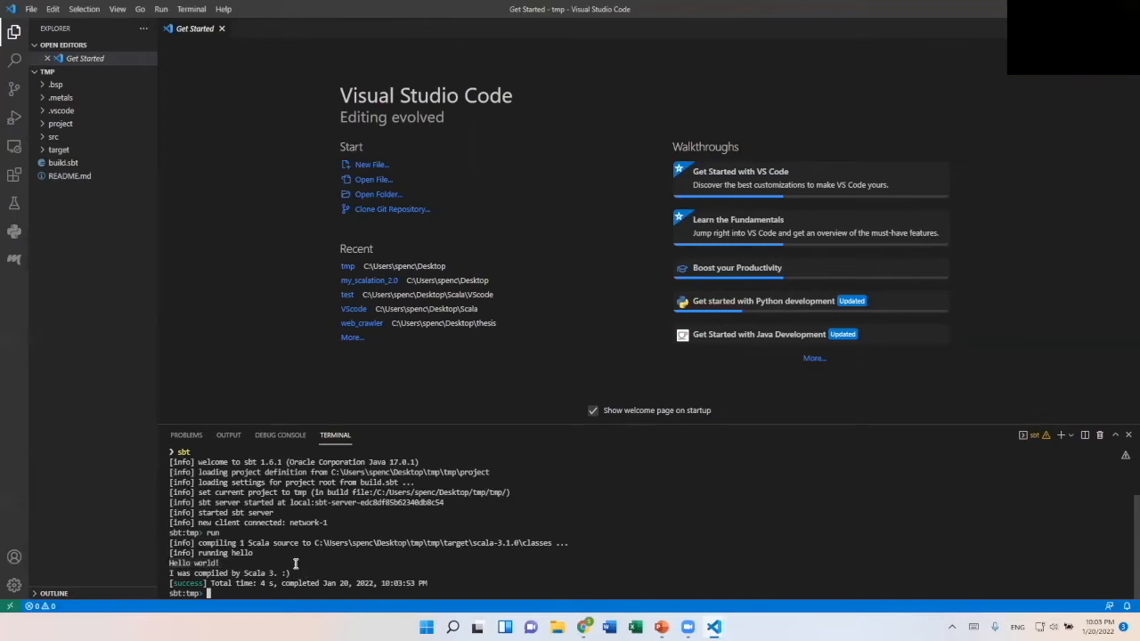
left_click(53, 135)
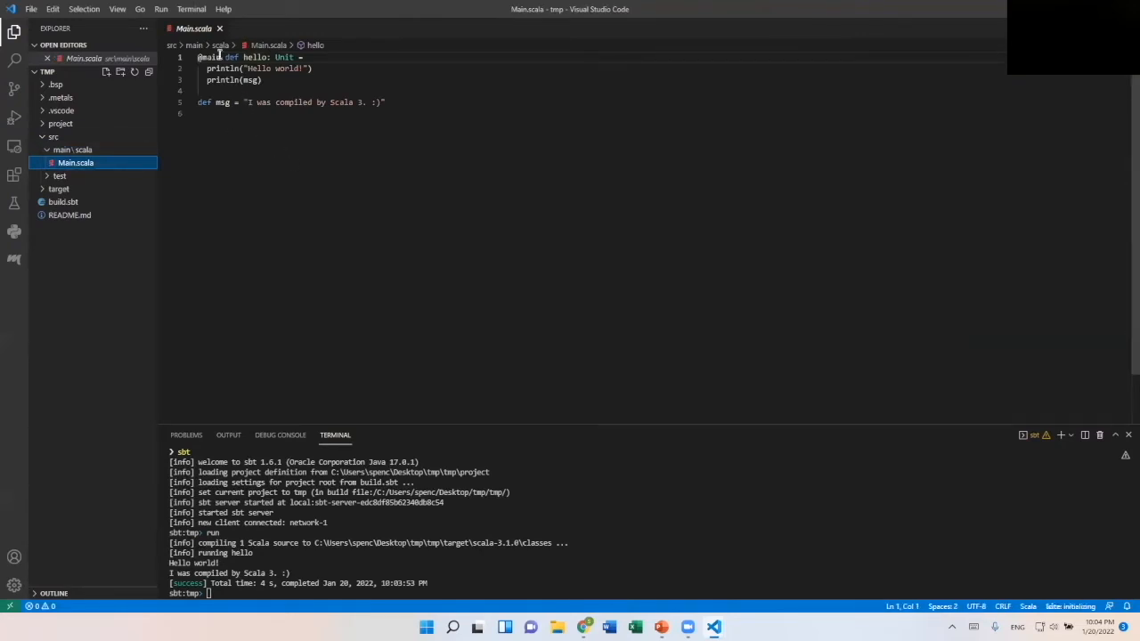
mouse_move(221, 80)
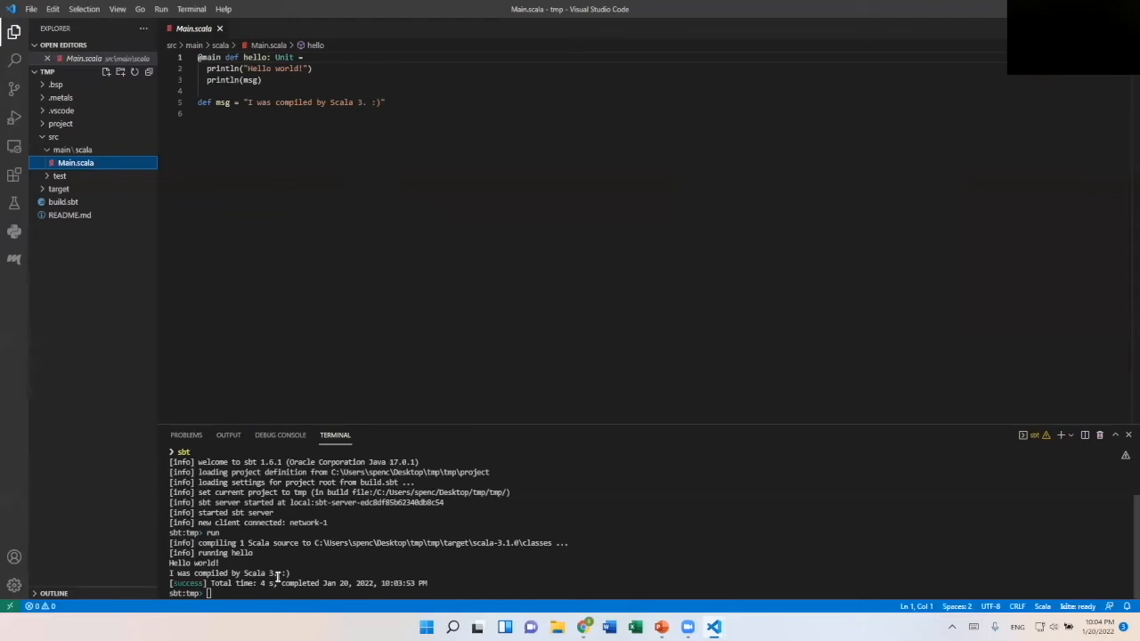
Add a blank line below the msg definition in Main.scala
left_click(383, 102)
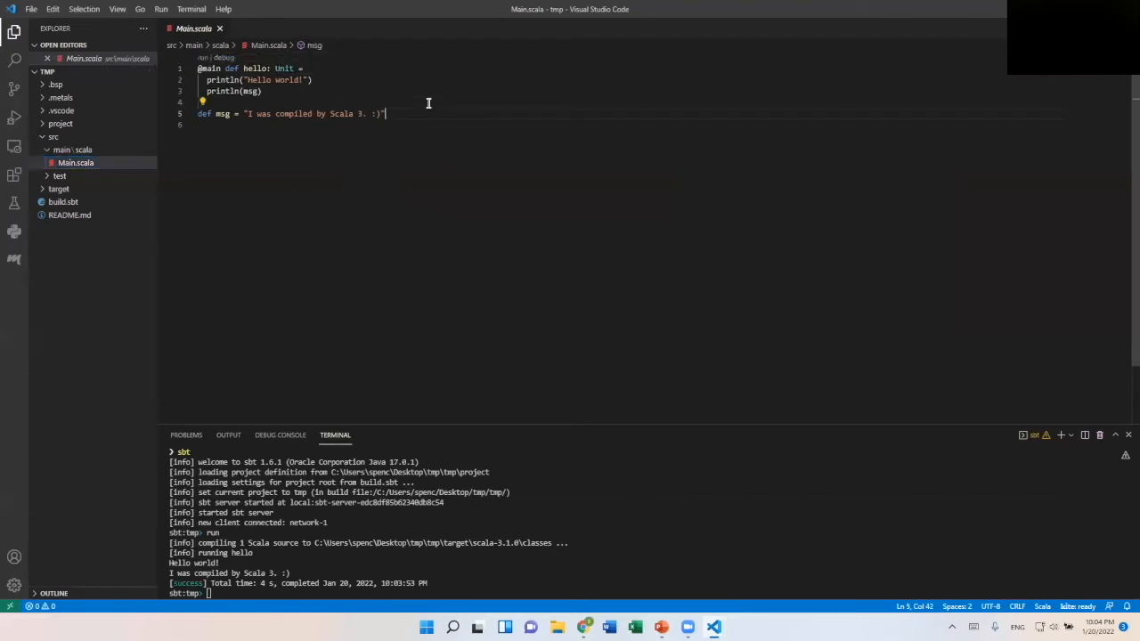
key("Enter")
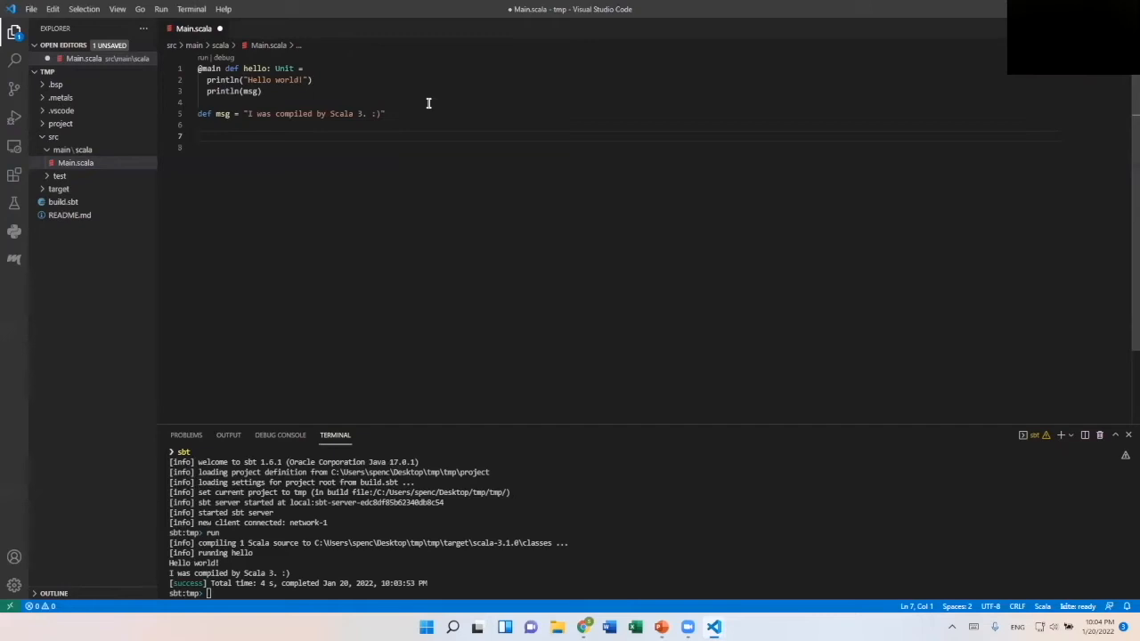
Define msg2 = 3 + 3 below msg and save Main.scala
type("s")
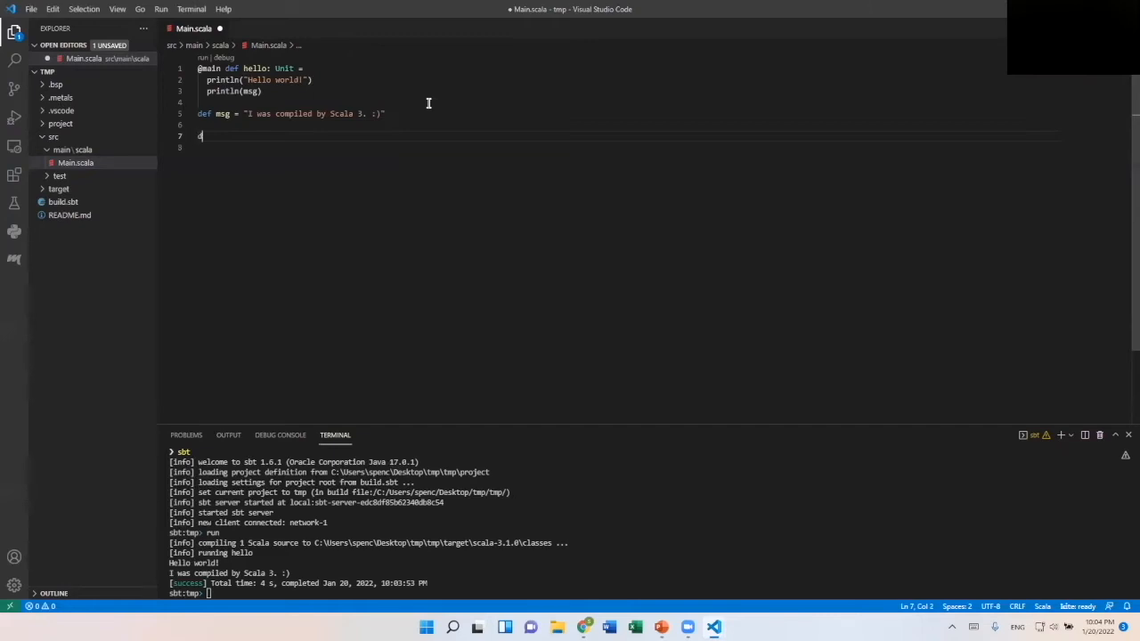
type("ef")
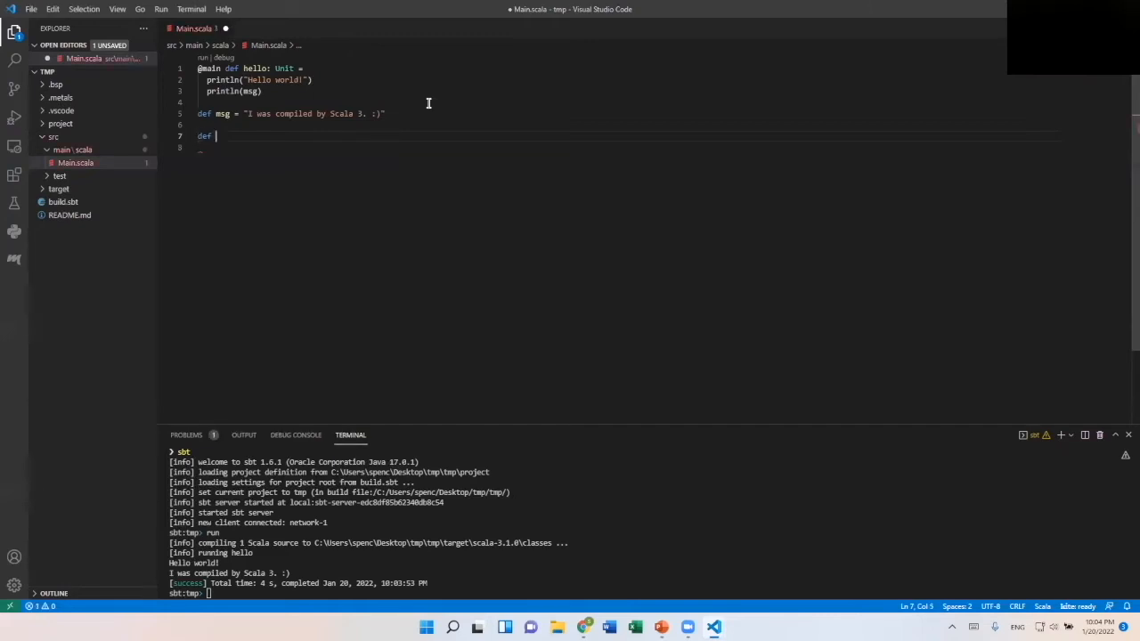
type("msg")
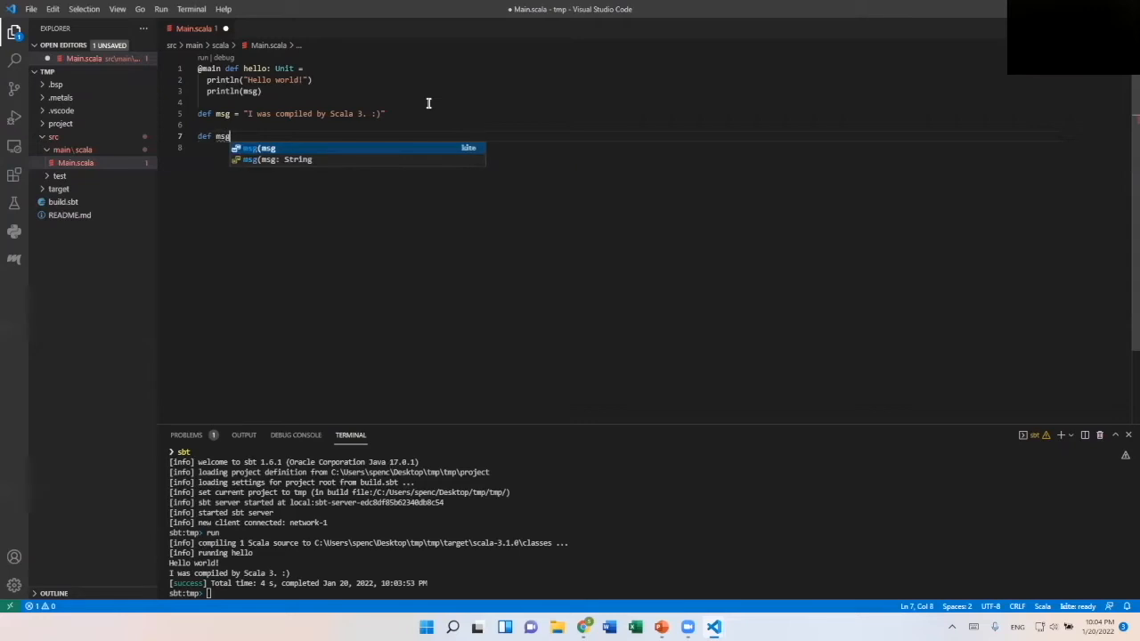
type("2 =")
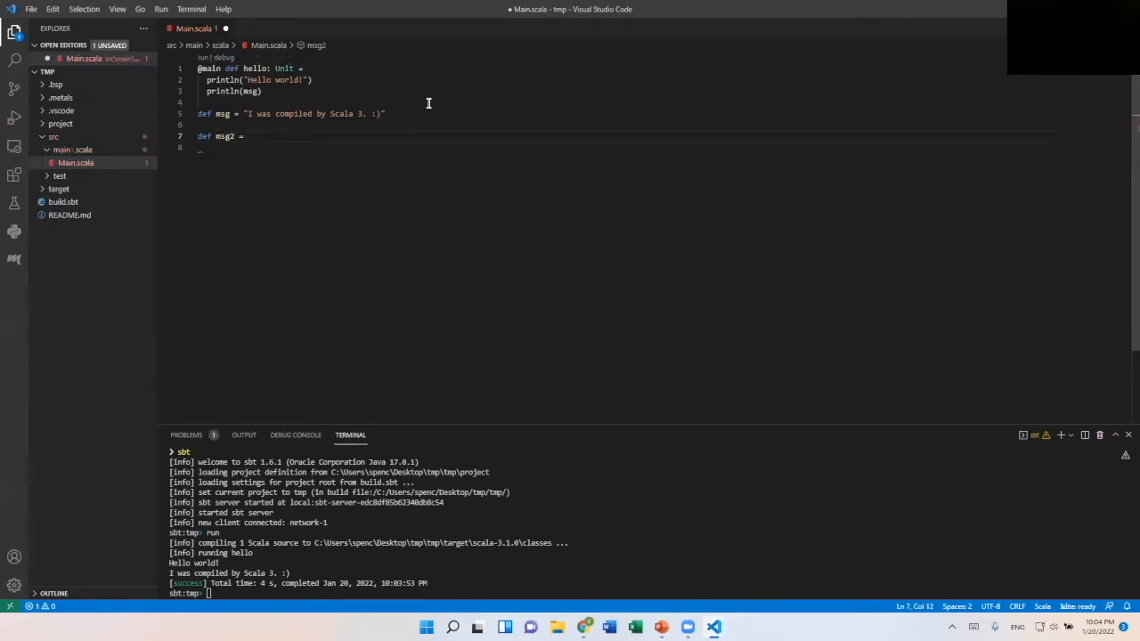
type("3 +")
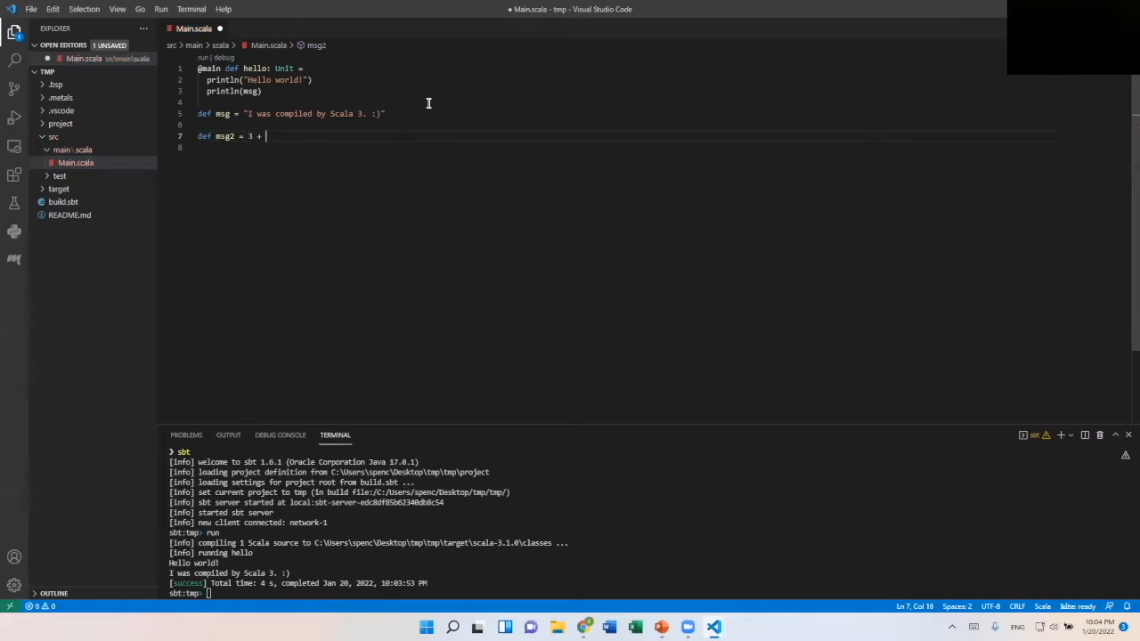
type("3")
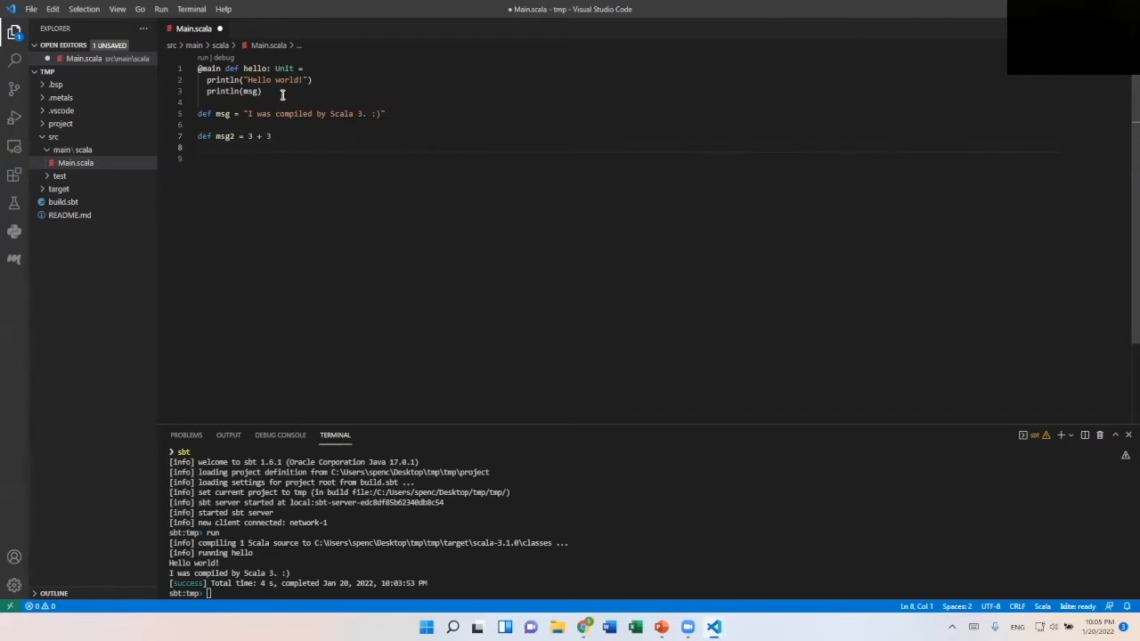
key("ctrl+s")
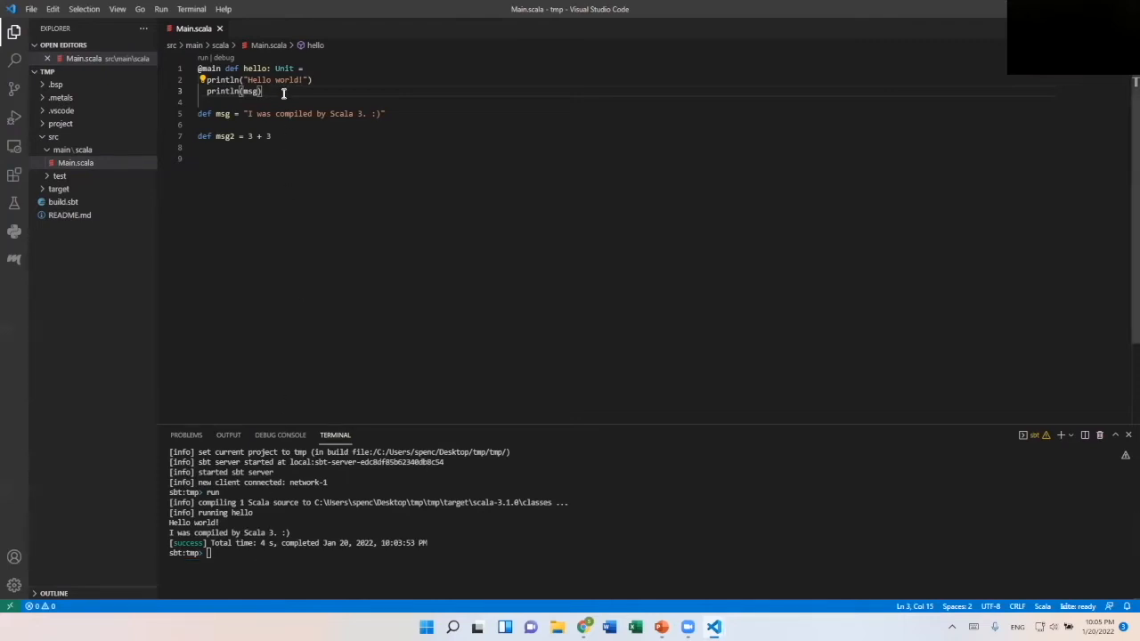
Start a new println call for msg2 in the hello method
type("println(msg2")
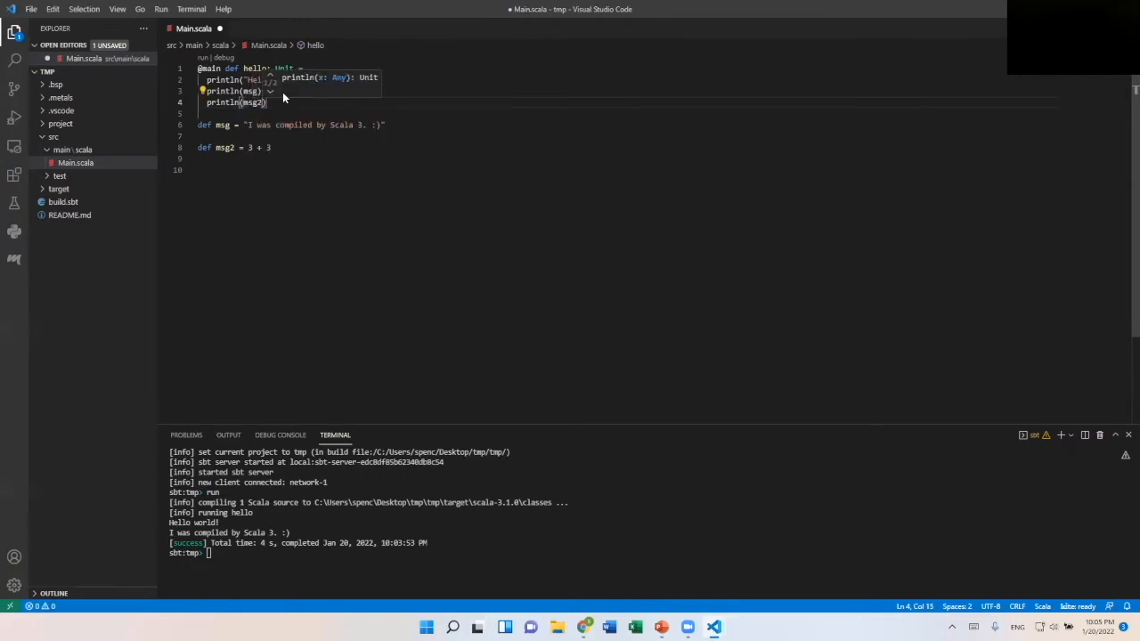
left_click(281, 102)
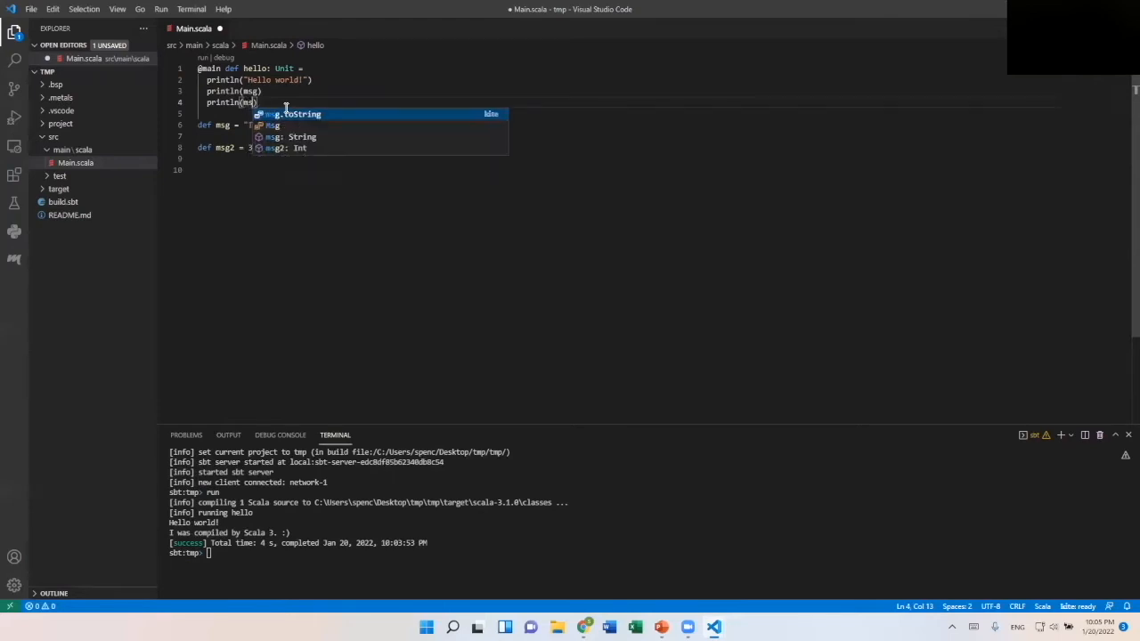
mouse_move(289, 151)
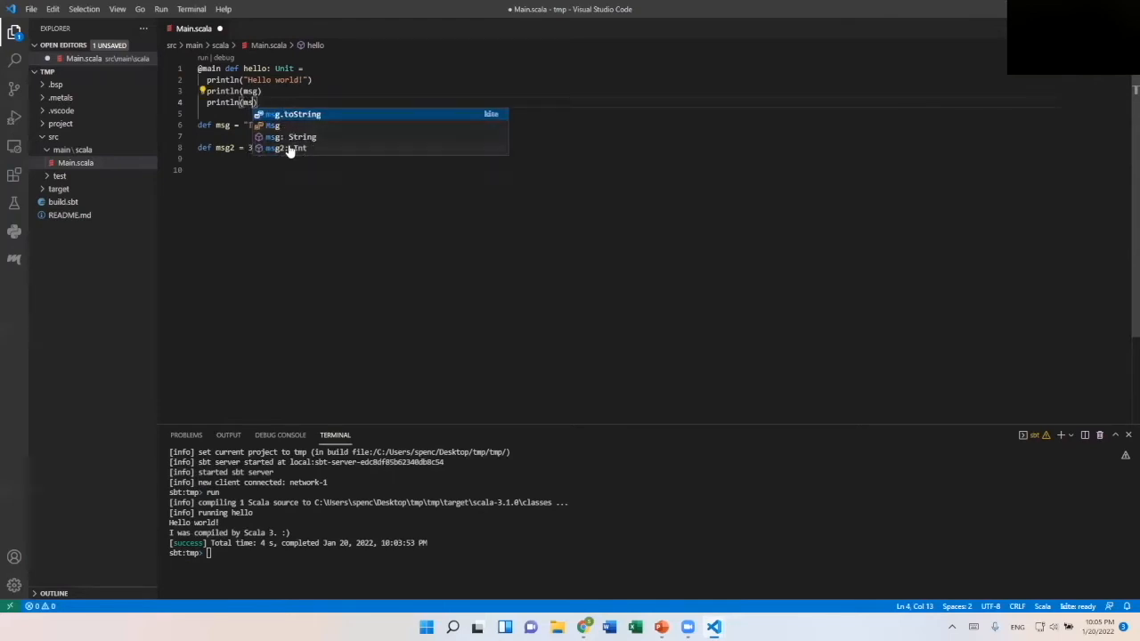
mouse_move(303, 156)
type("g2")
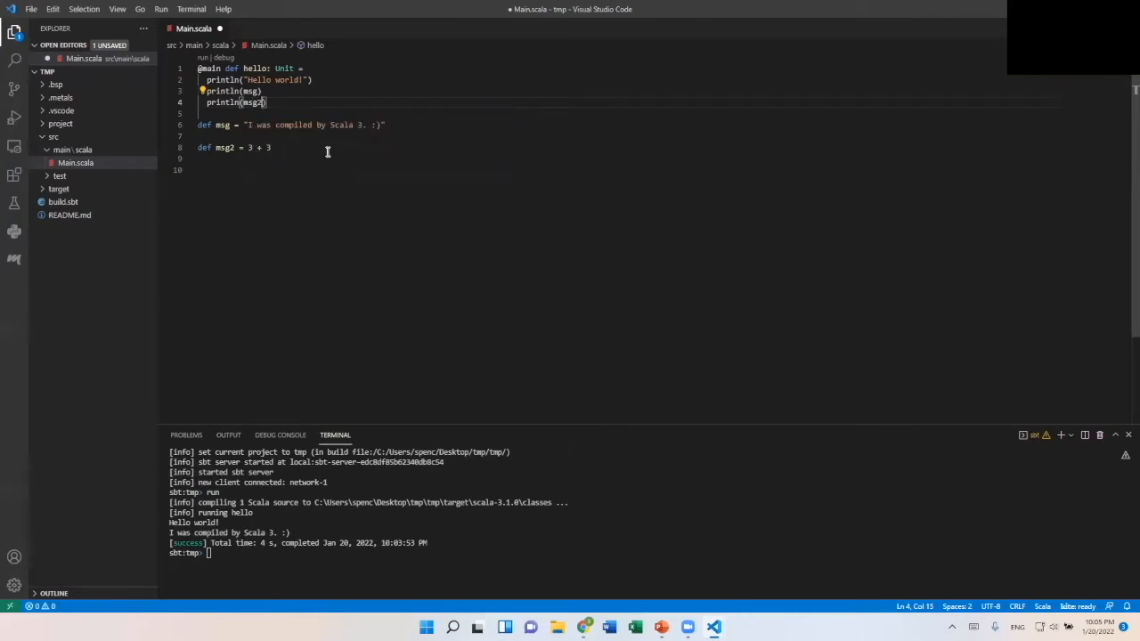
mouse_move(309, 164)
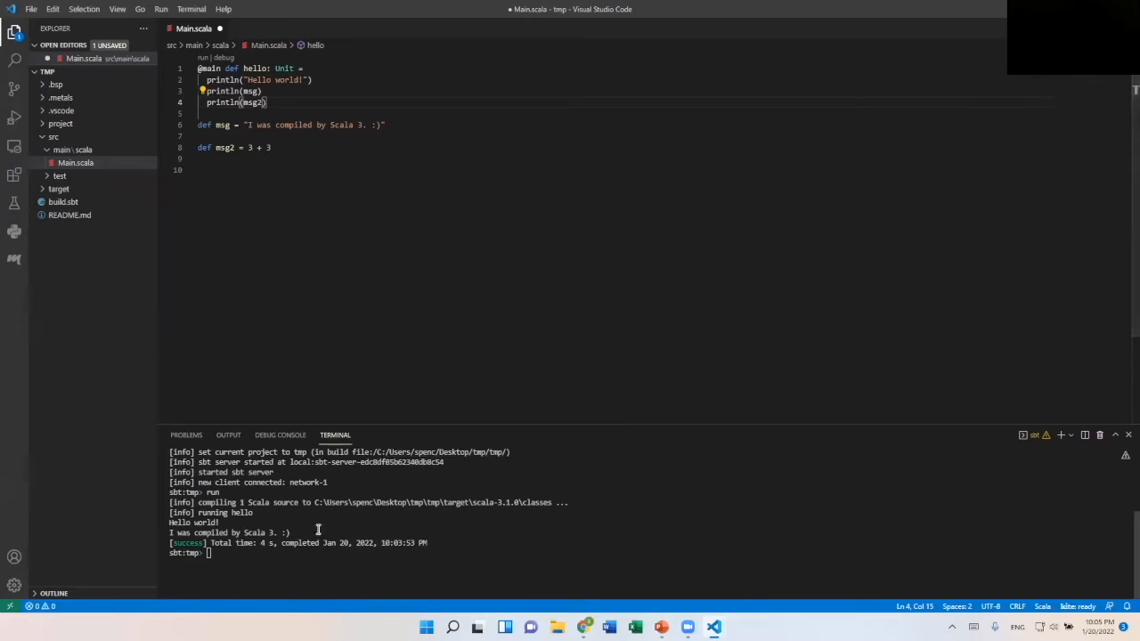
mouse_move(289, 207)
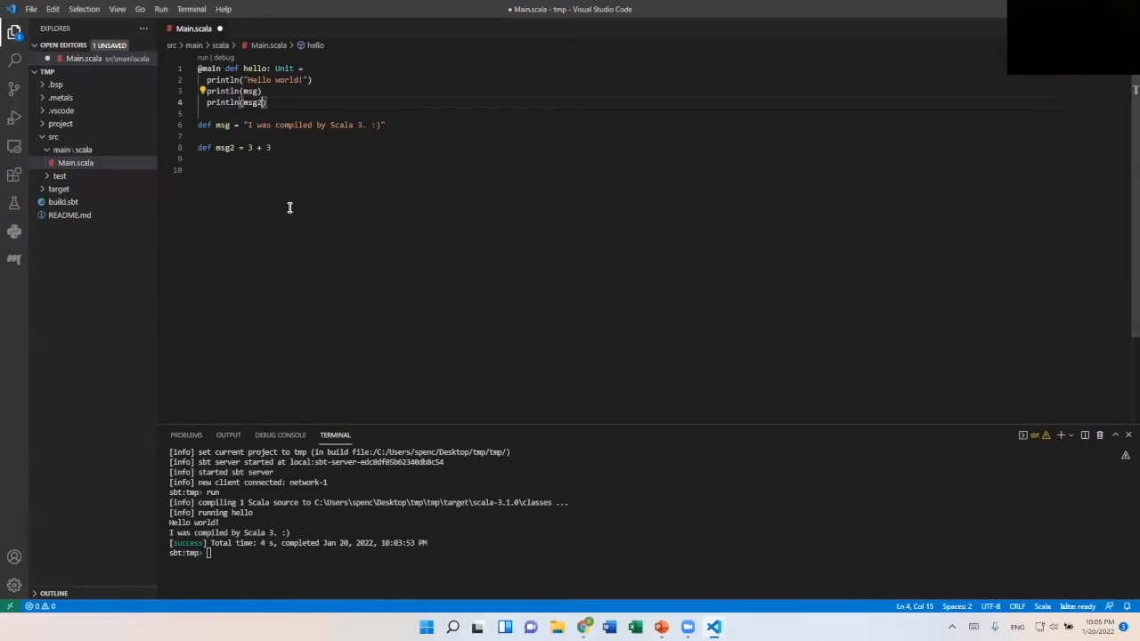
mouse_move(312, 210)
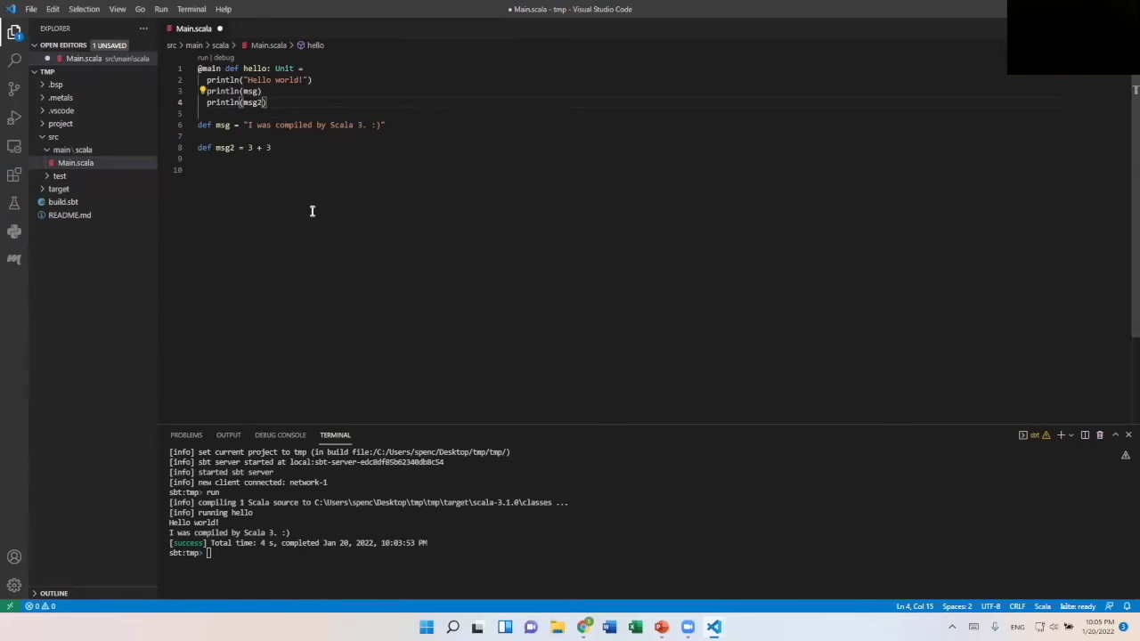
mouse_move(262, 560)
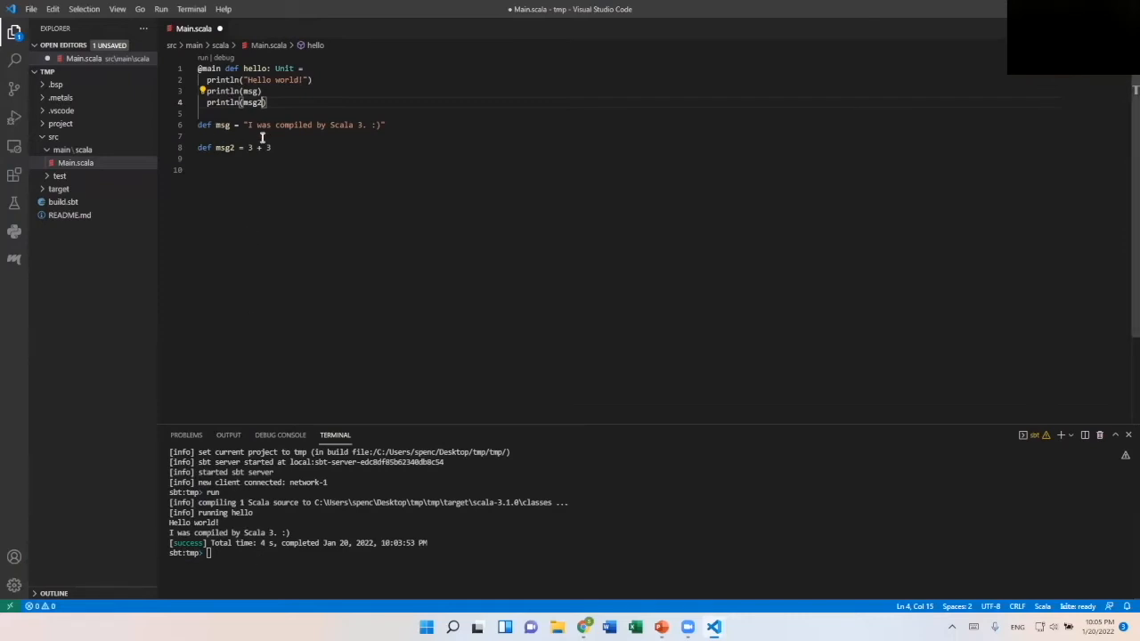
Save Main.scala with println(msg2) so the rerun prints 6
key("ctrl+s")
type("run")
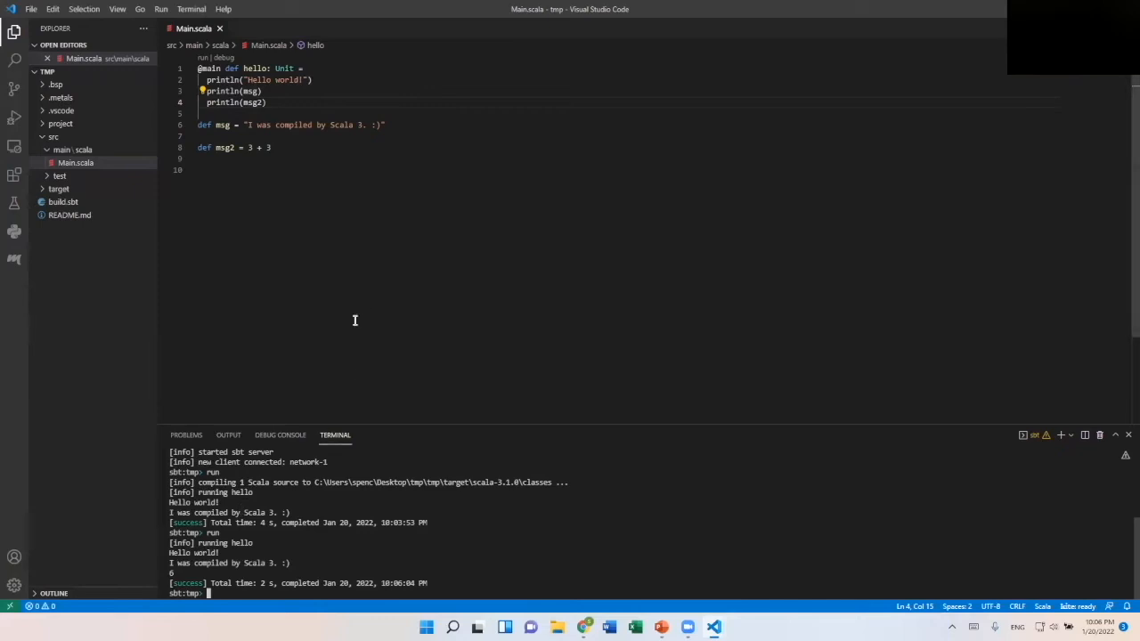
mouse_move(326, 293)
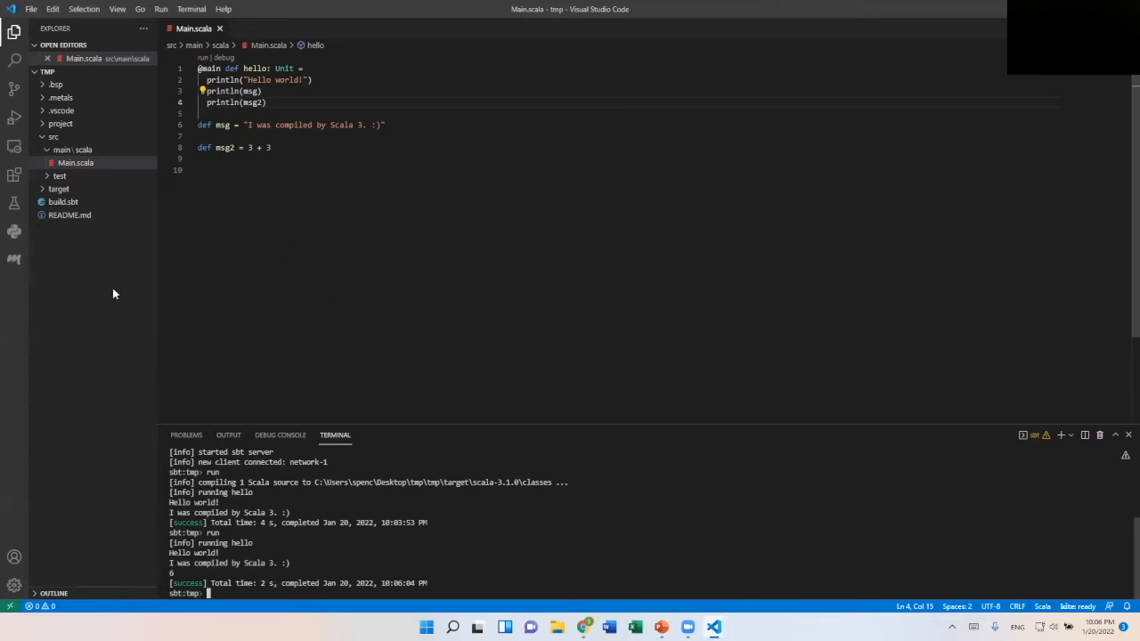
Browse the root and root-test projects and library jars in the Metals panel
left_click(14, 258)
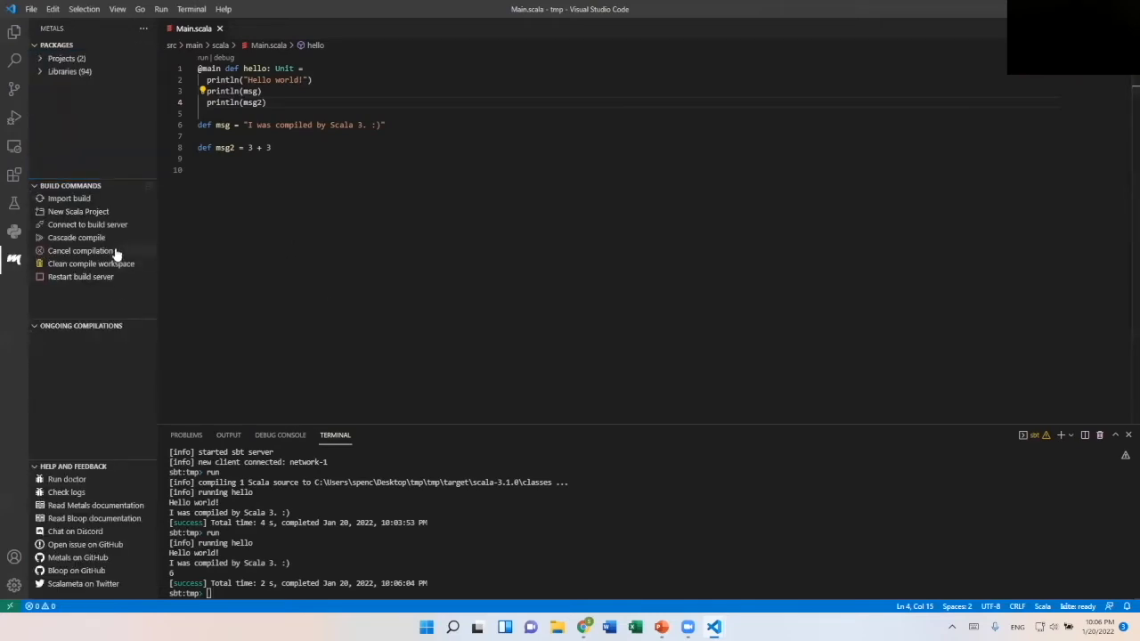
mouse_move(96, 283)
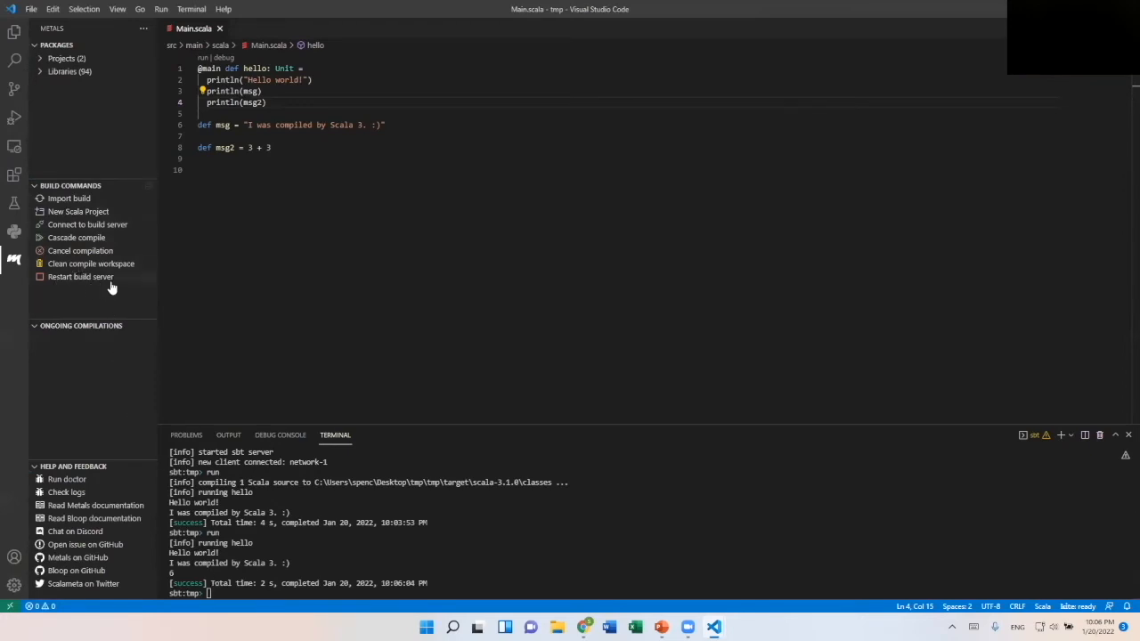
mouse_move(87, 224)
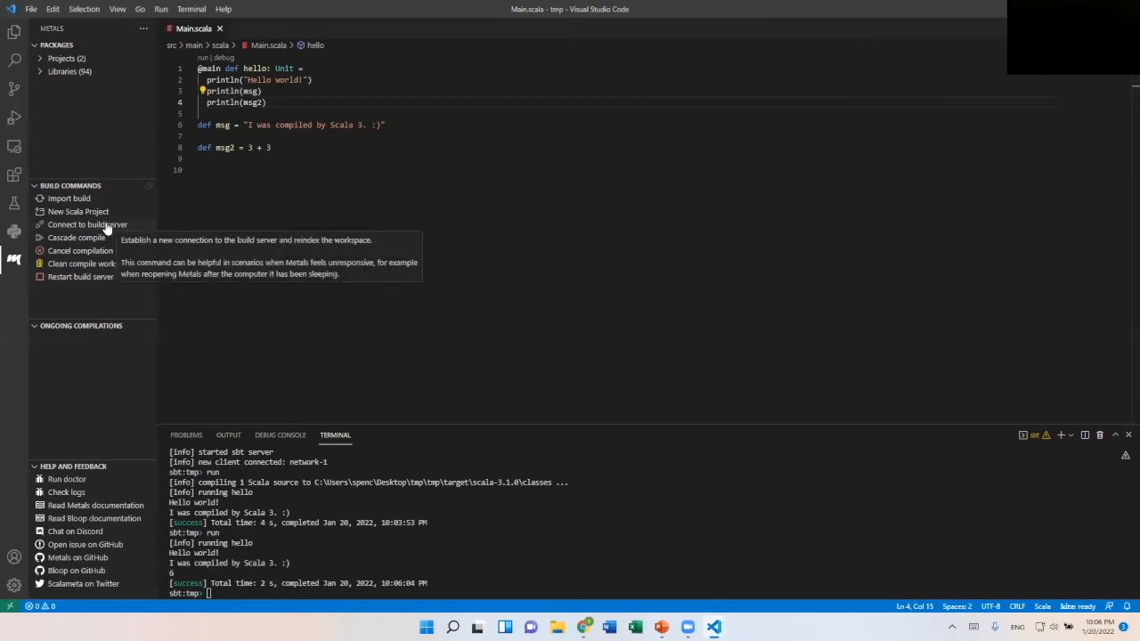
mouse_move(110, 306)
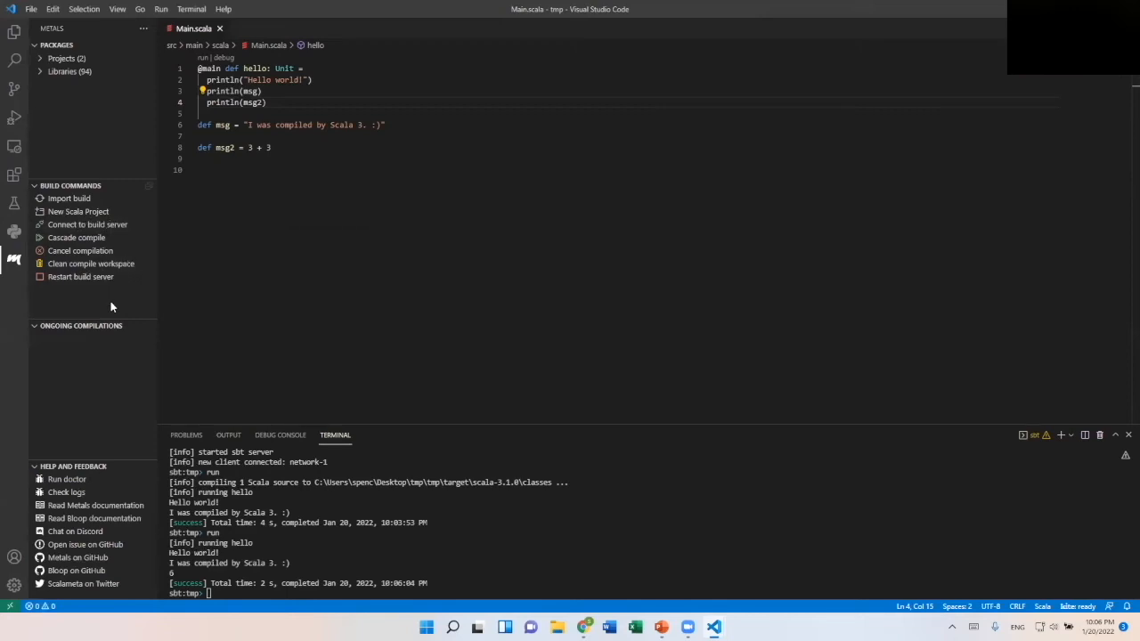
mouse_move(78, 210)
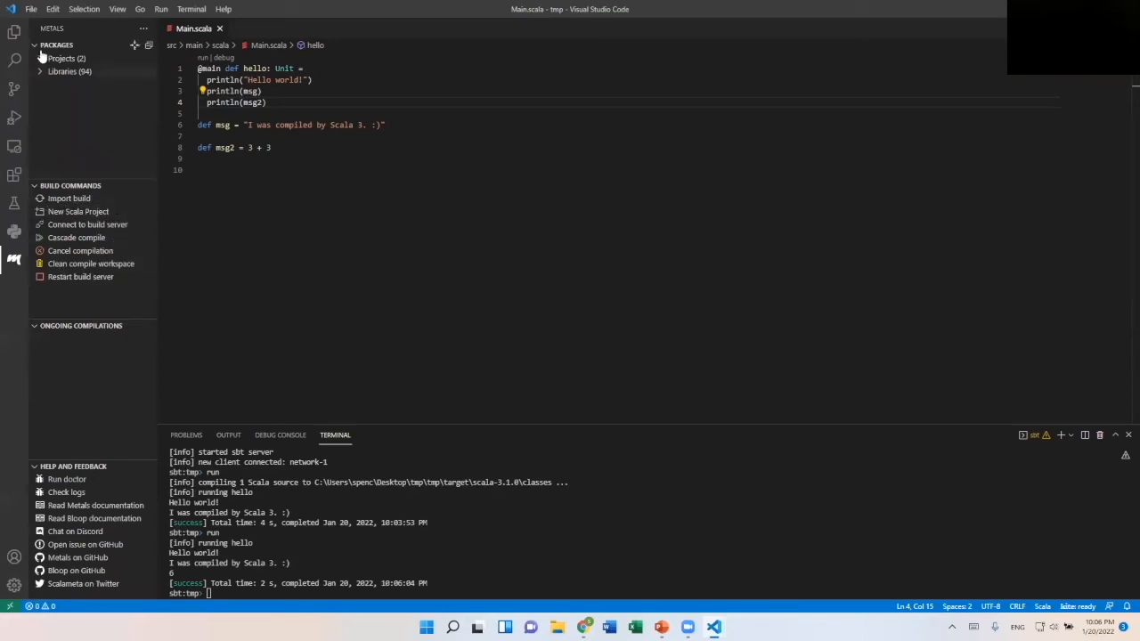
left_click(68, 57)
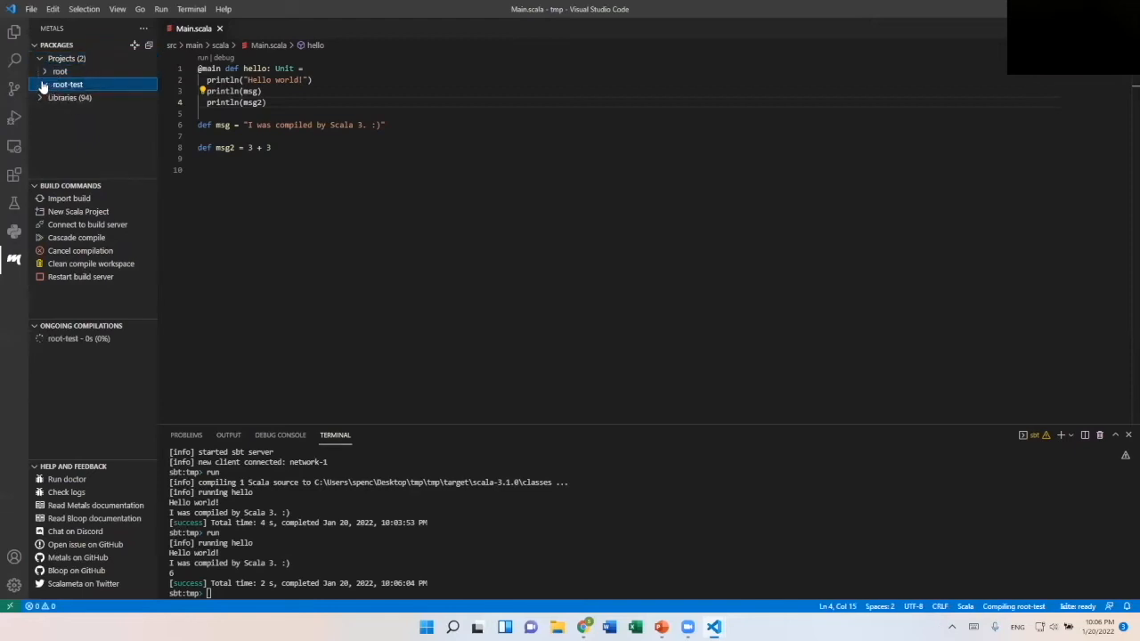
left_click(70, 96)
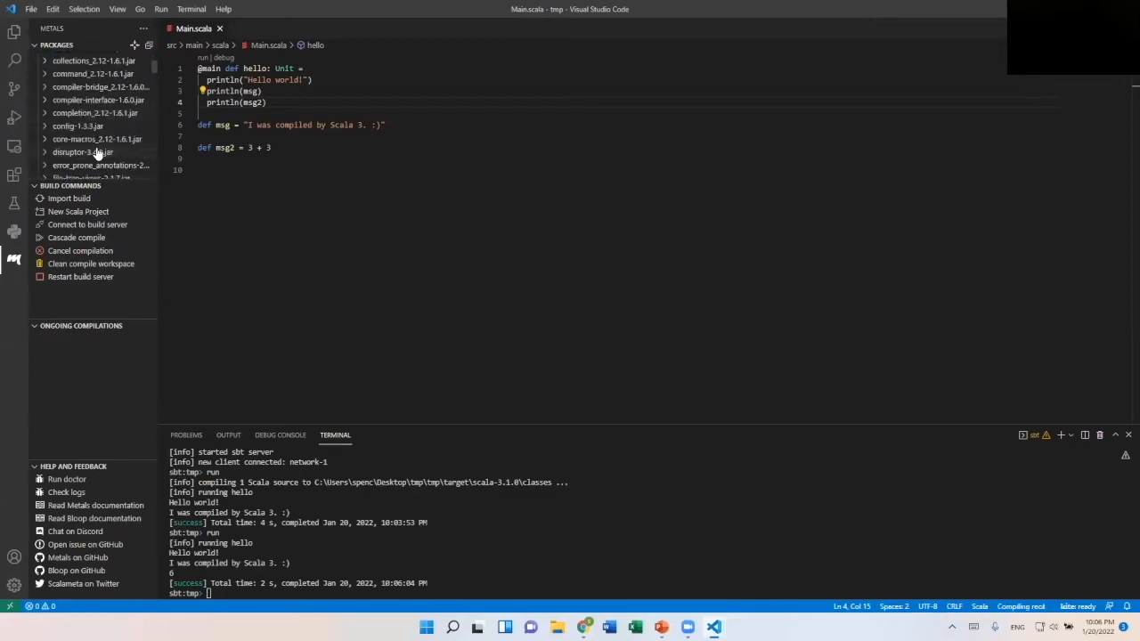
left_click(57, 44)
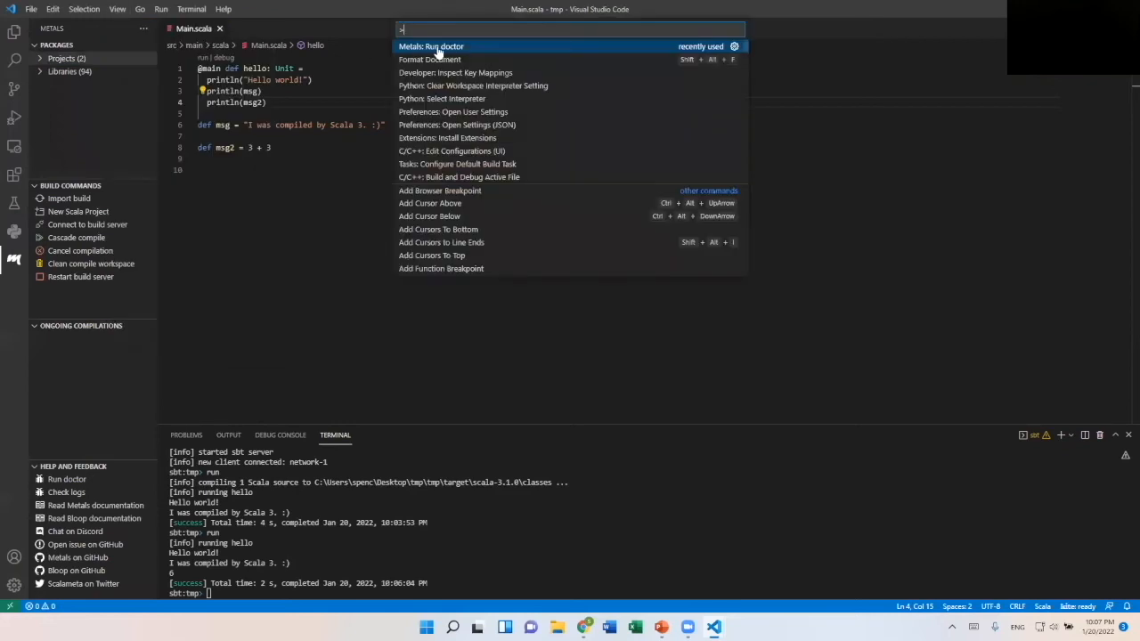
mouse_move(466, 52)
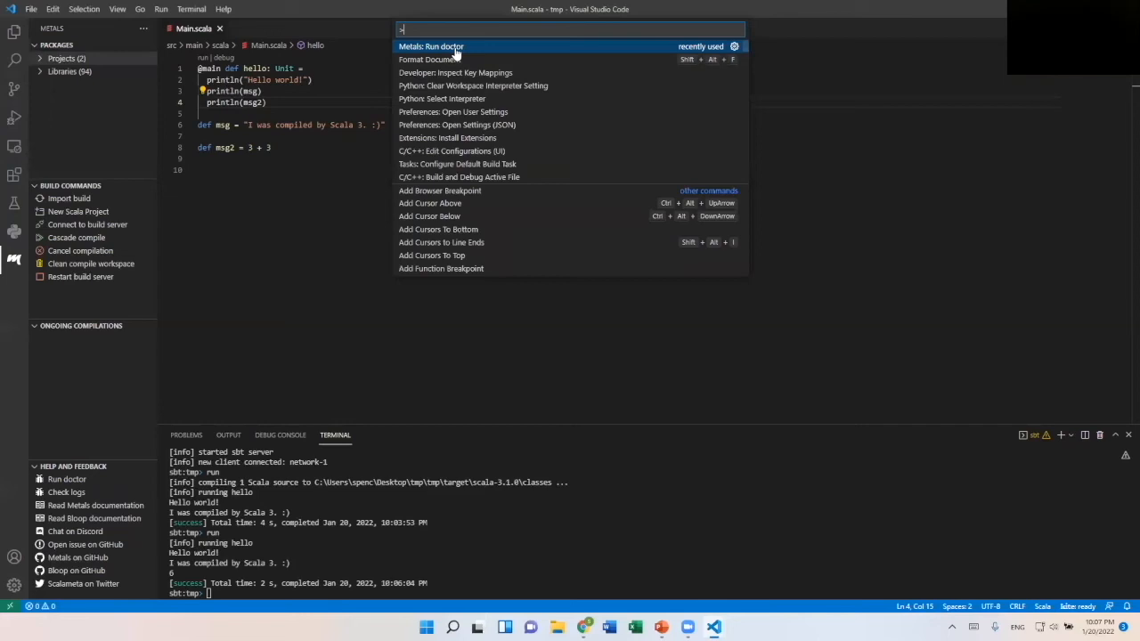
left_click(431, 47)
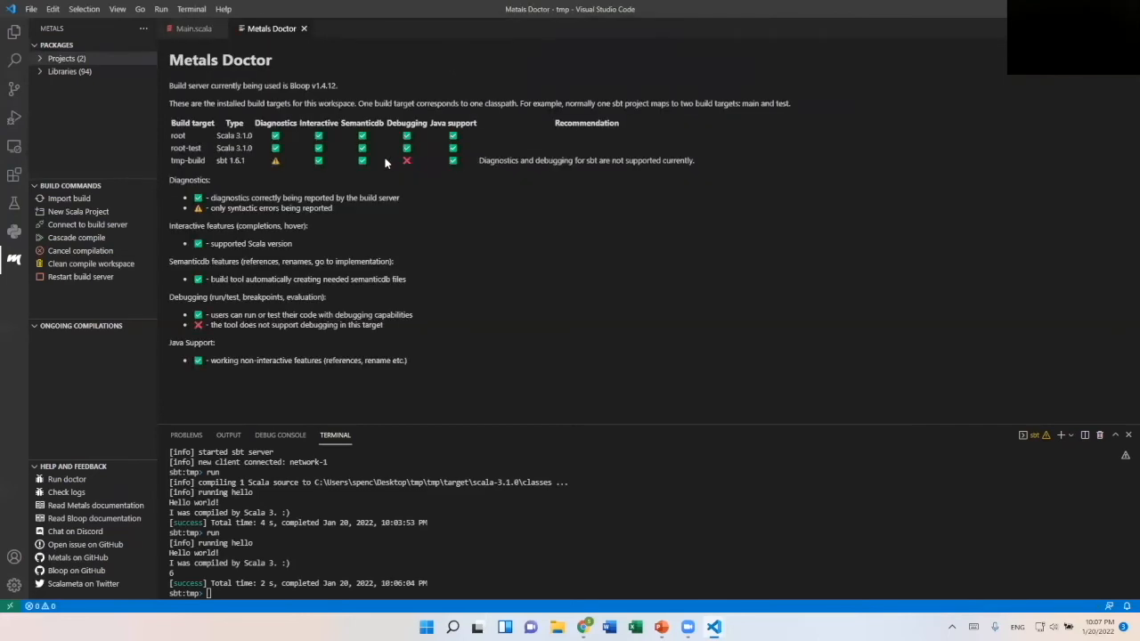
mouse_move(184, 135)
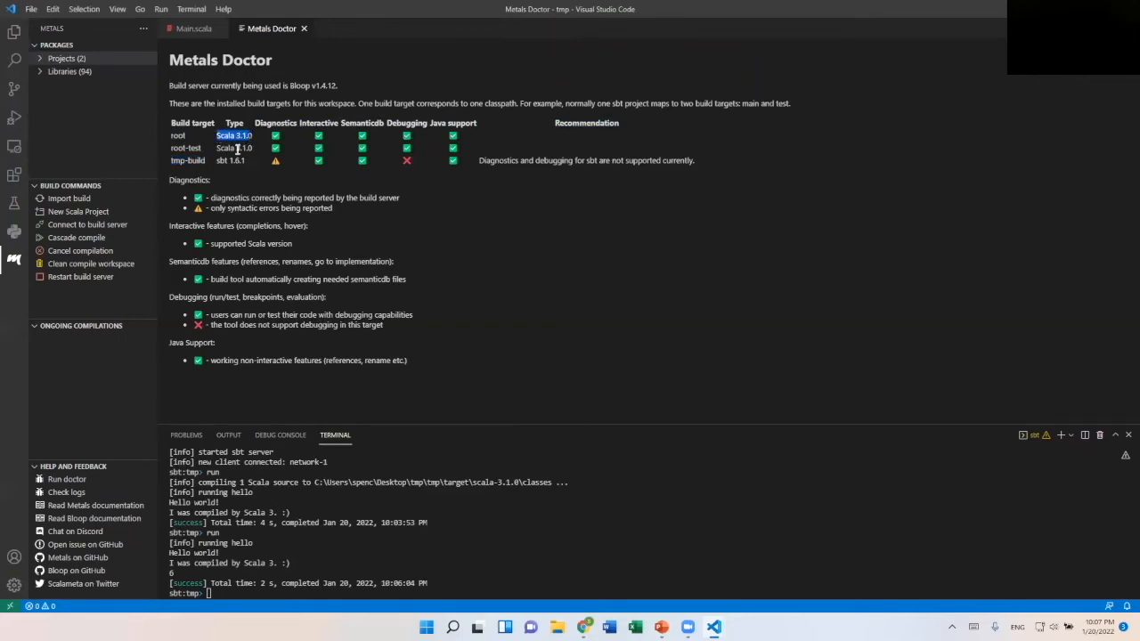
mouse_move(305, 142)
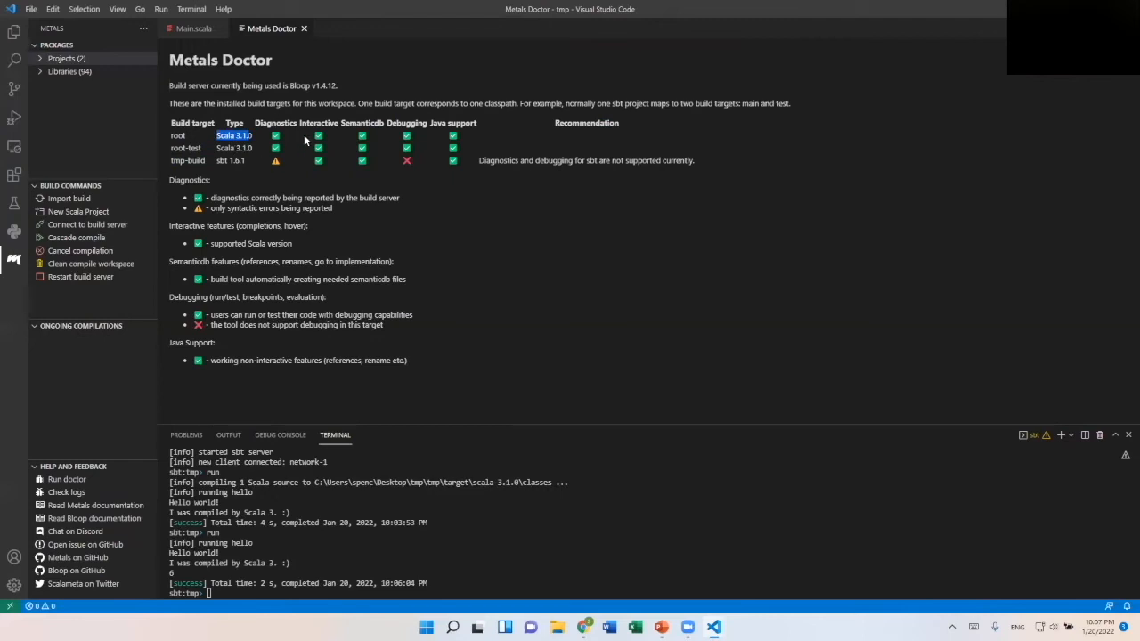
mouse_move(406, 134)
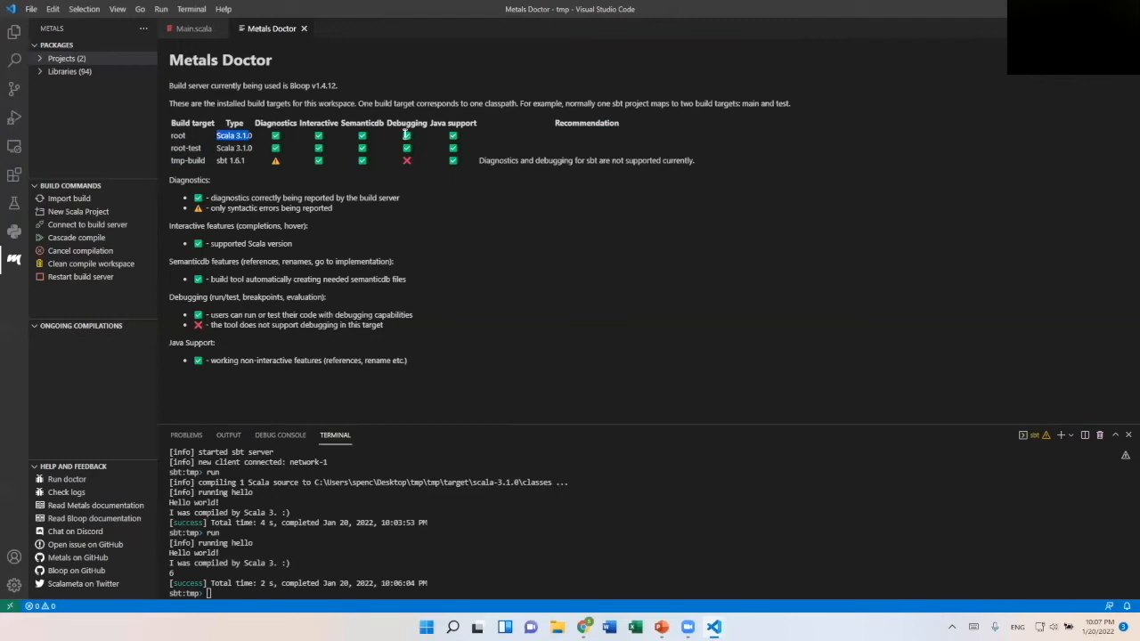
mouse_move(381, 128)
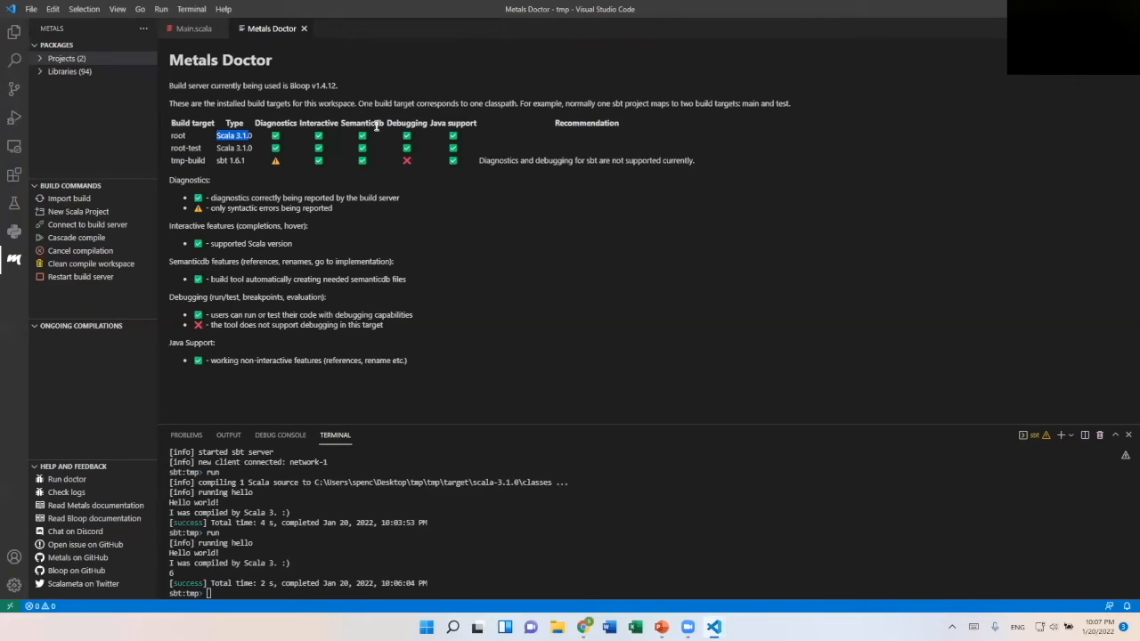
mouse_move(413, 146)
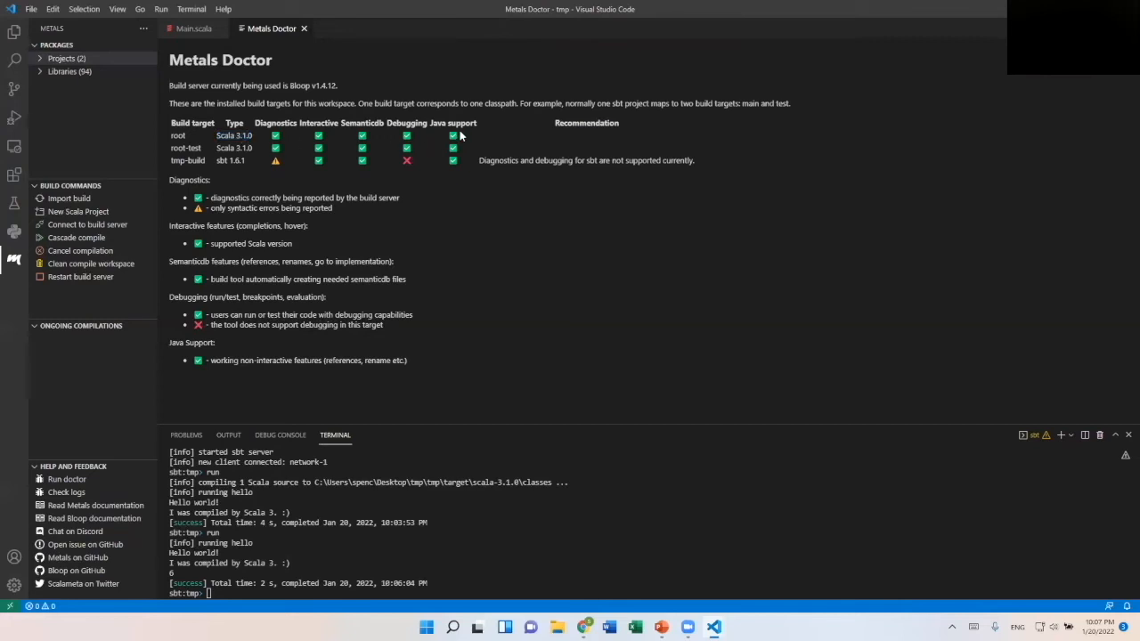
double_click(221, 160)
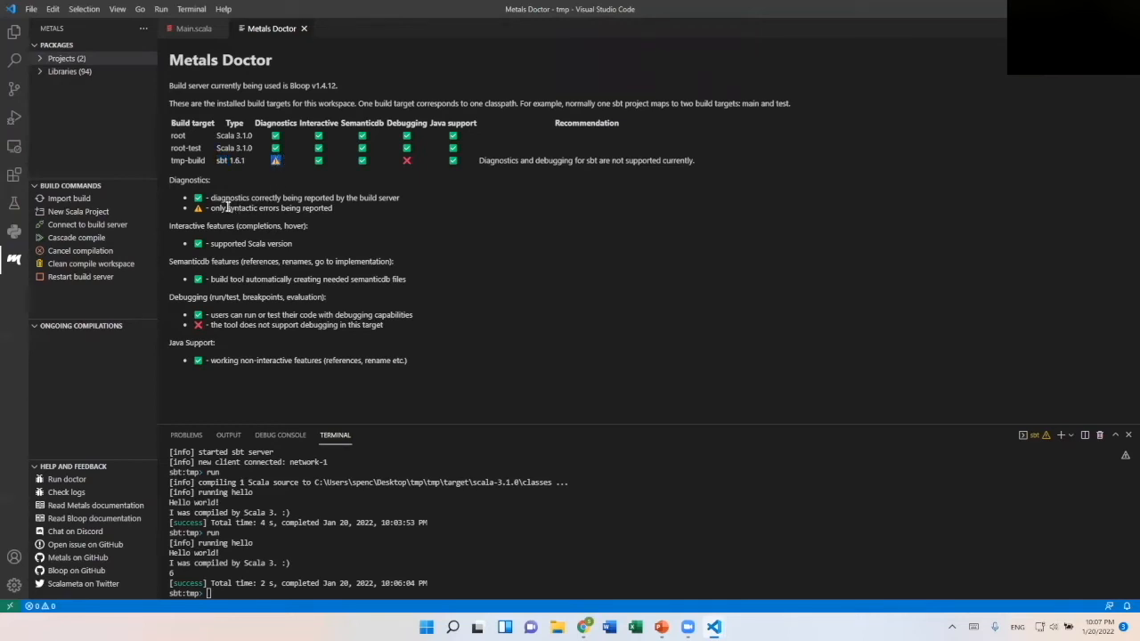
mouse_move(310, 208)
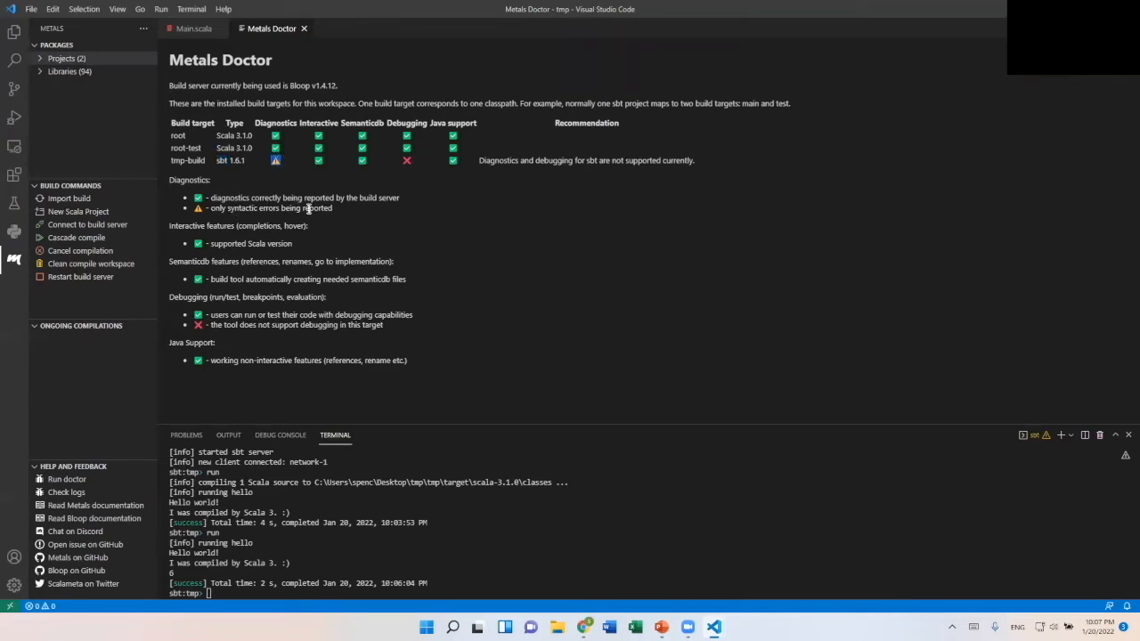
mouse_move(392, 171)
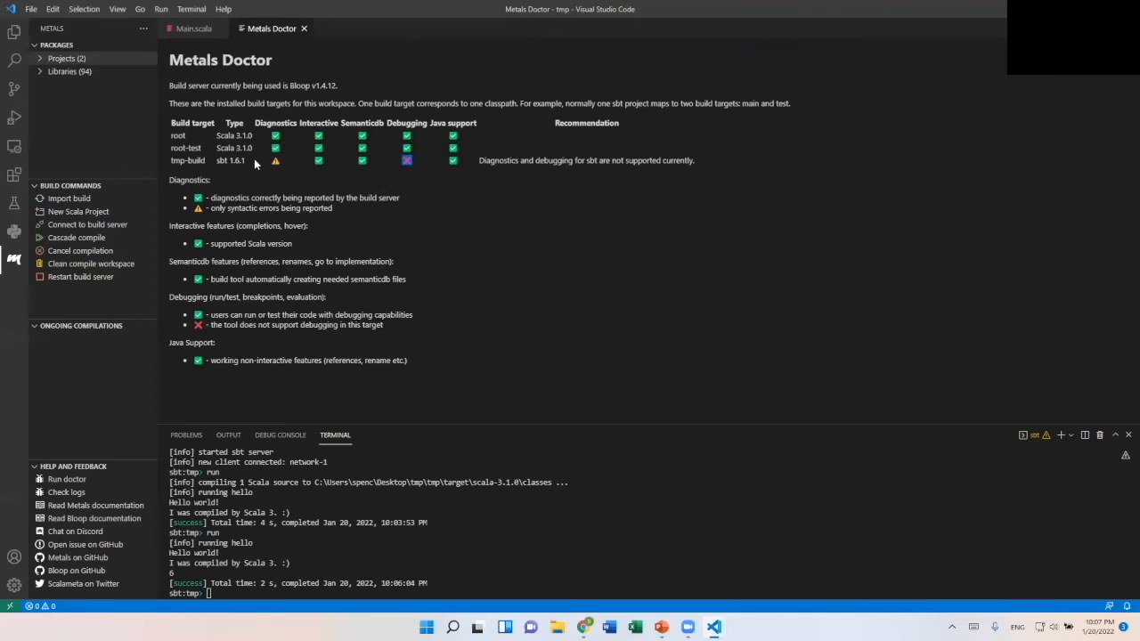
mouse_move(264, 182)
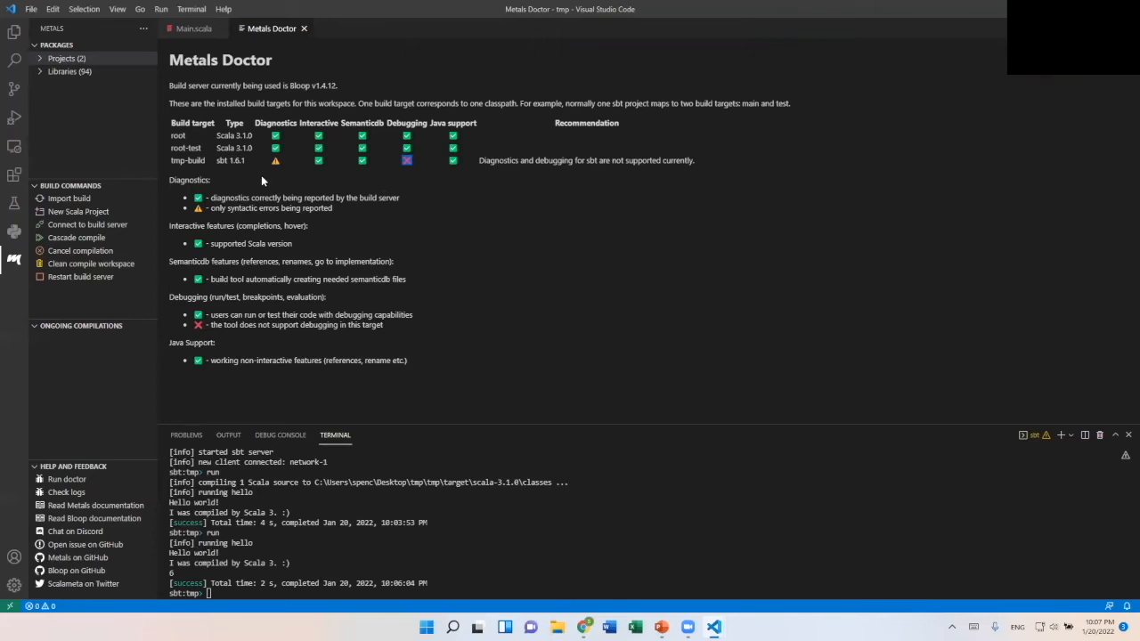
mouse_move(262, 182)
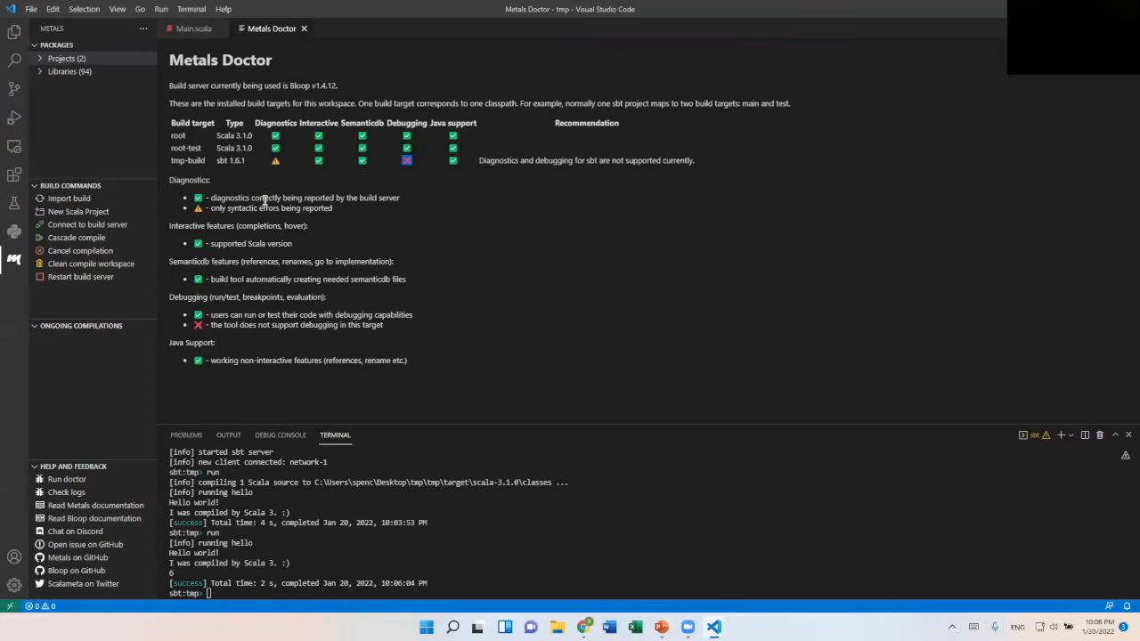
mouse_move(312, 217)
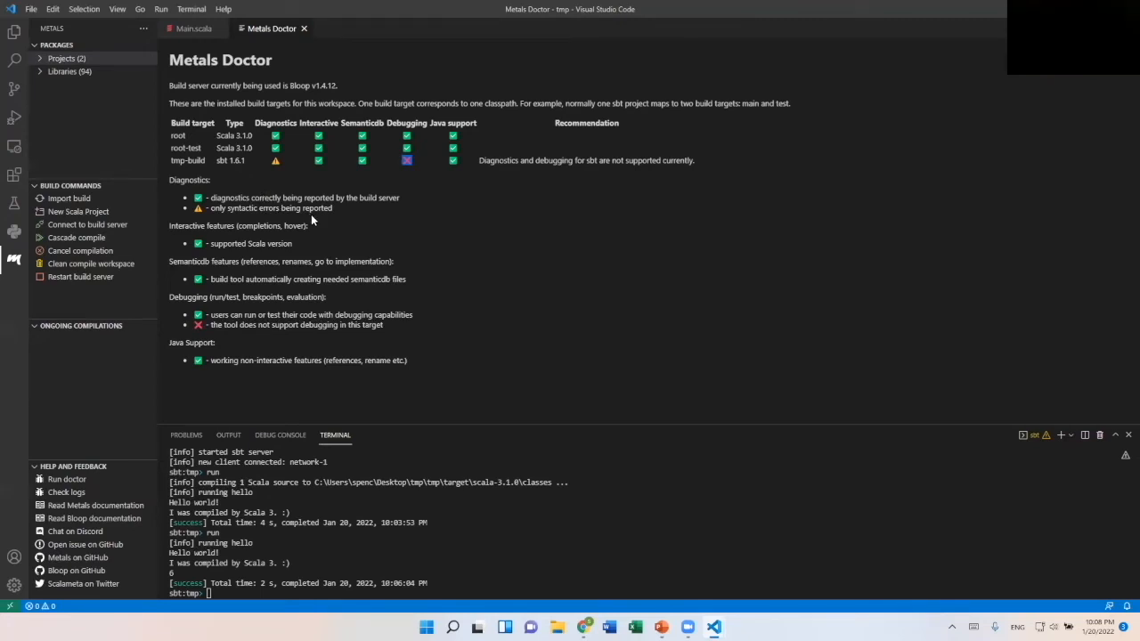
mouse_move(265, 175)
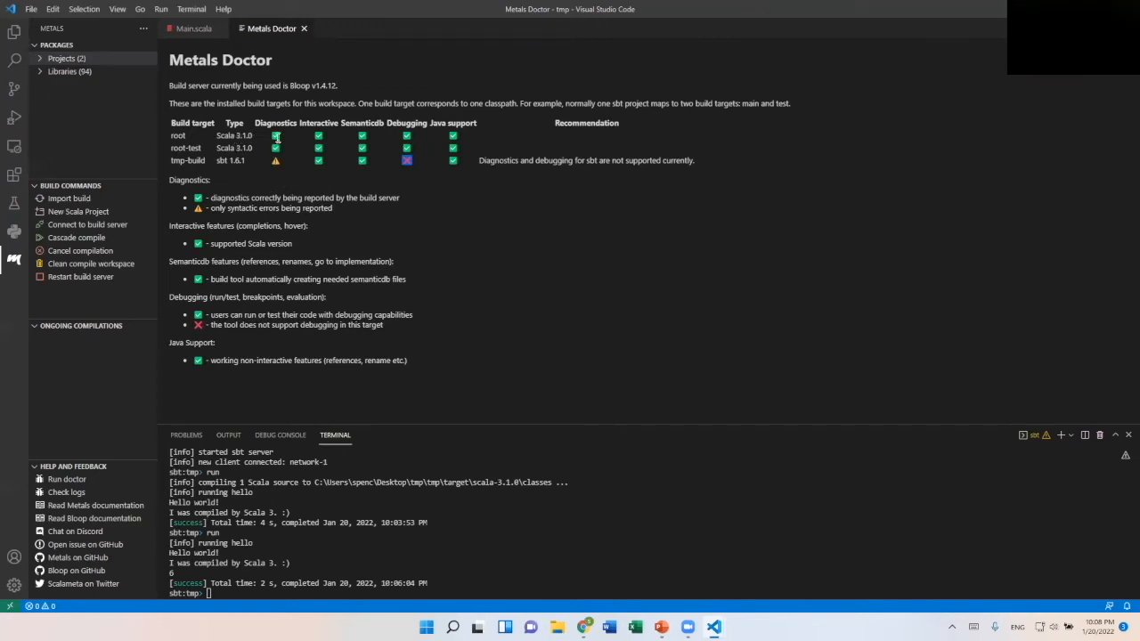
mouse_move(441, 146)
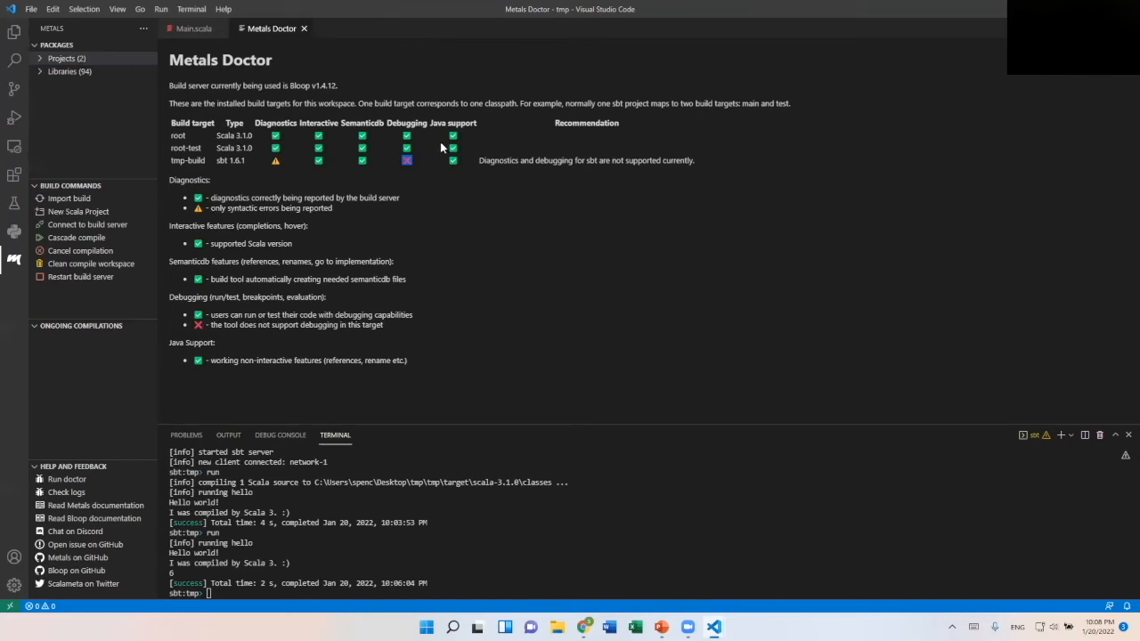
mouse_move(592, 294)
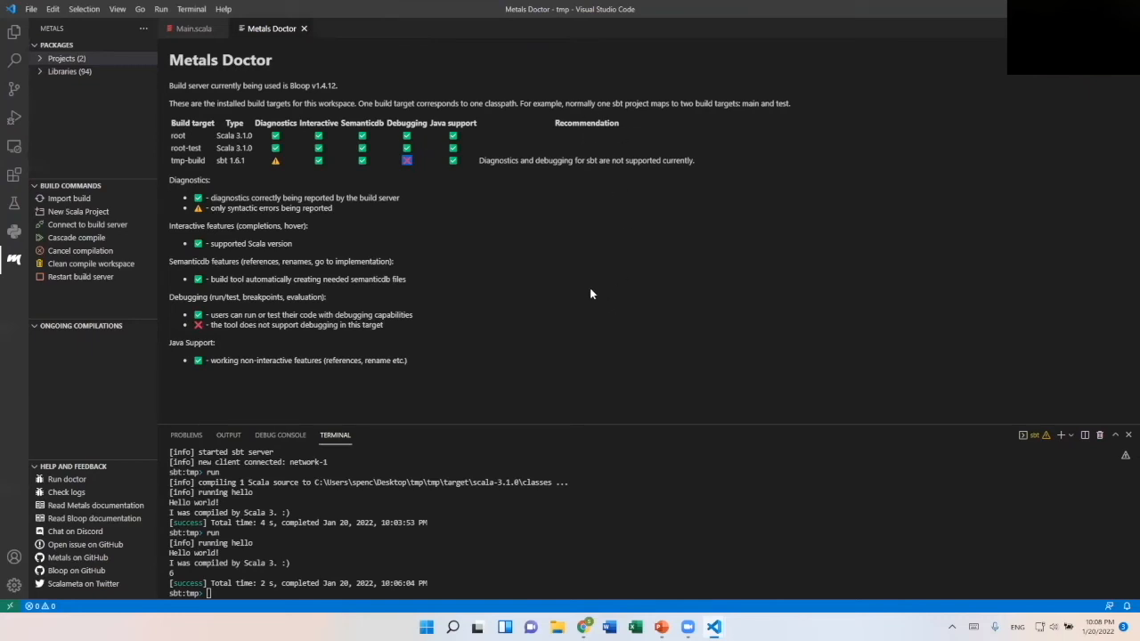
mouse_move(503, 307)
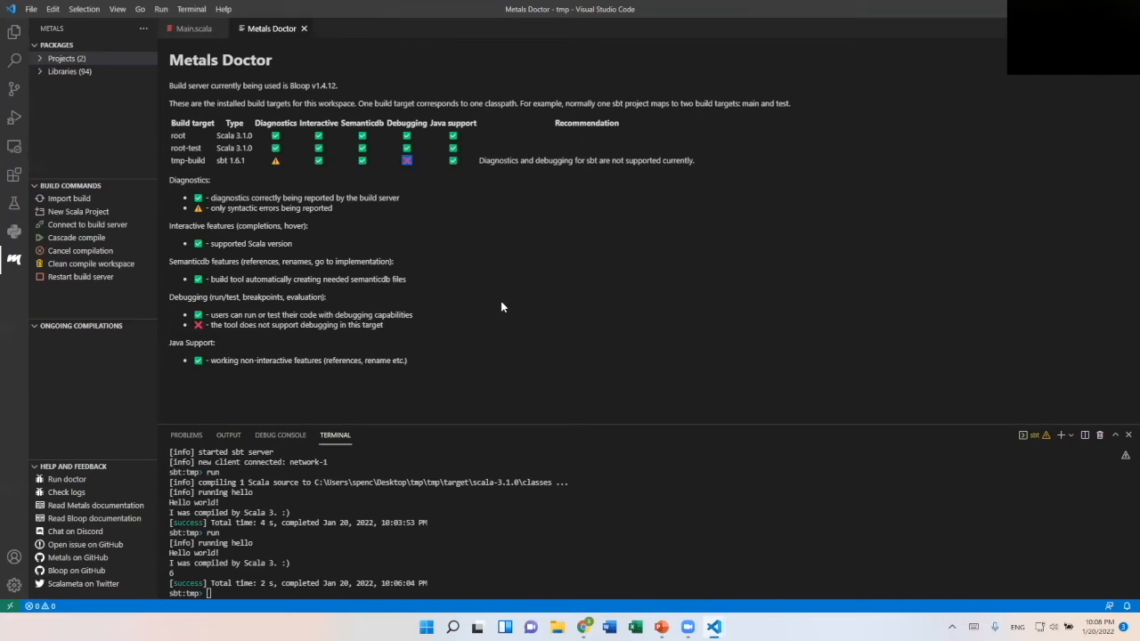
mouse_move(388, 382)
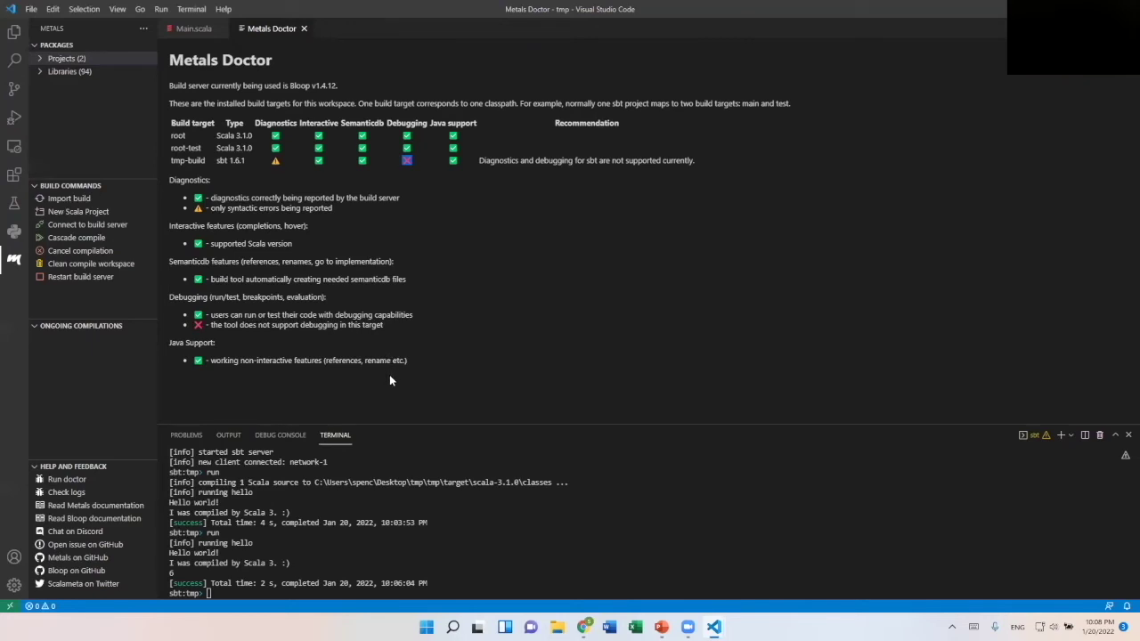
mouse_move(530, 379)
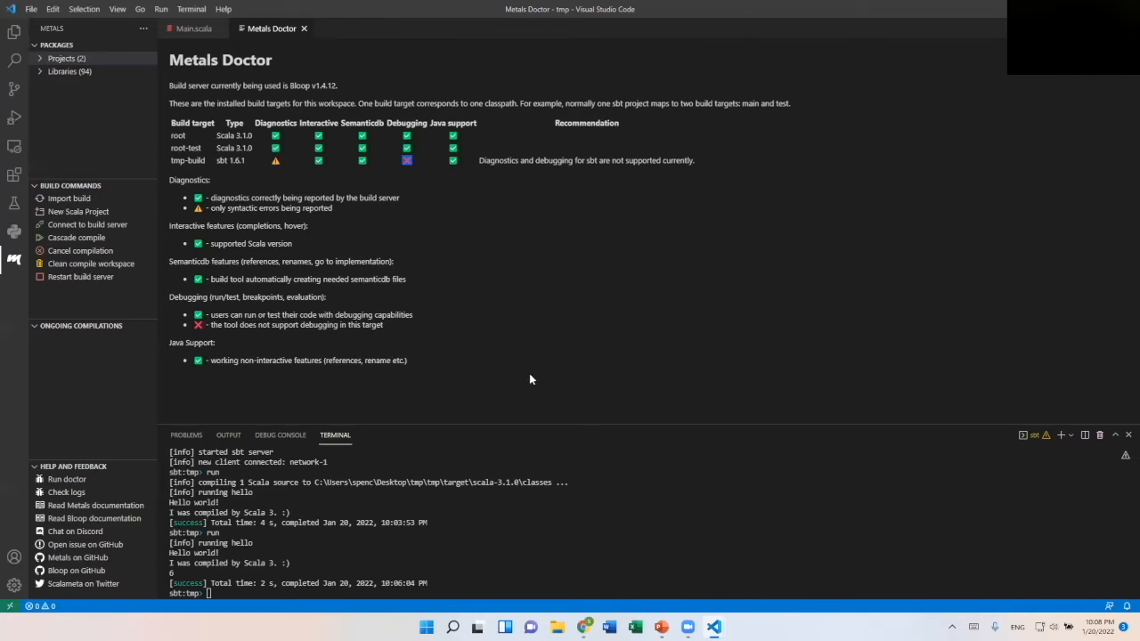
mouse_move(507, 378)
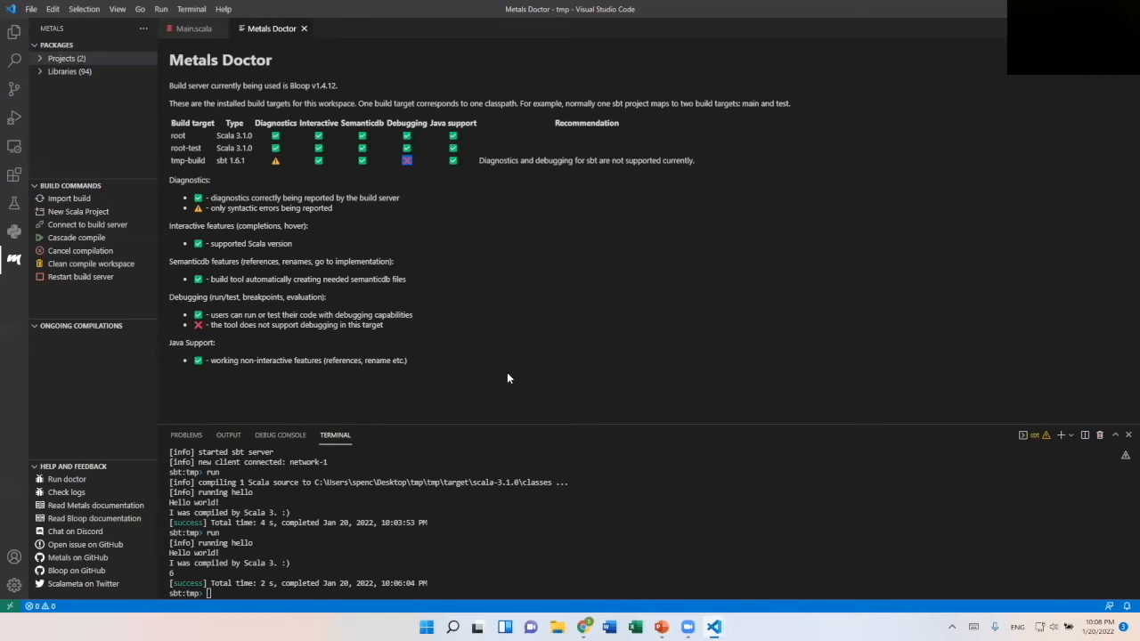
mouse_move(431, 106)
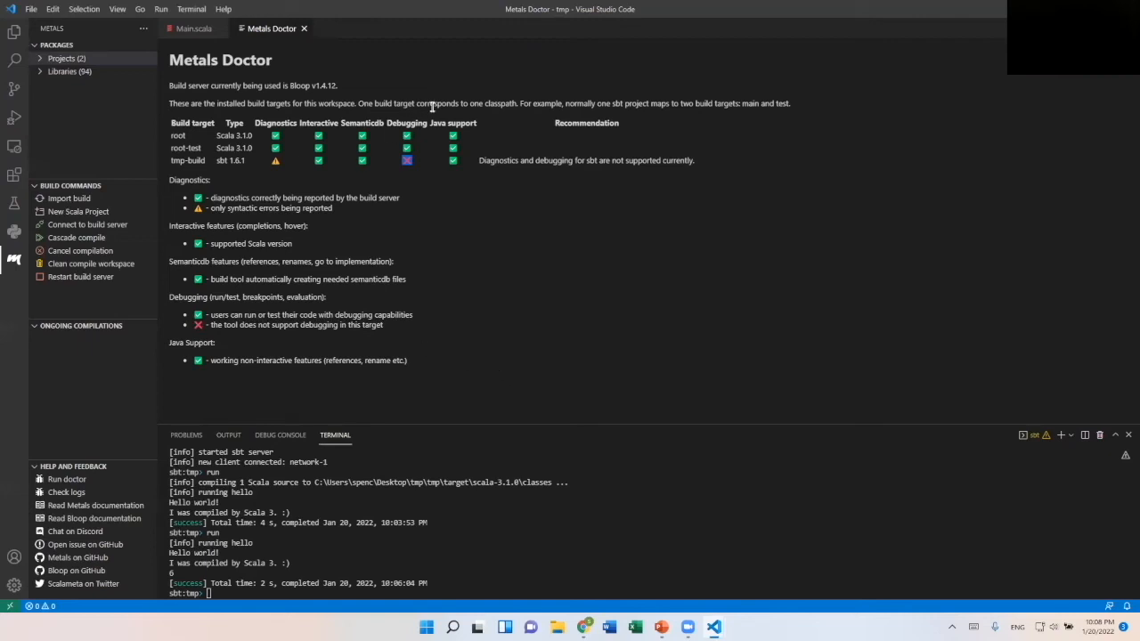
Close the tmp project folder from the File menu
left_click(32, 9)
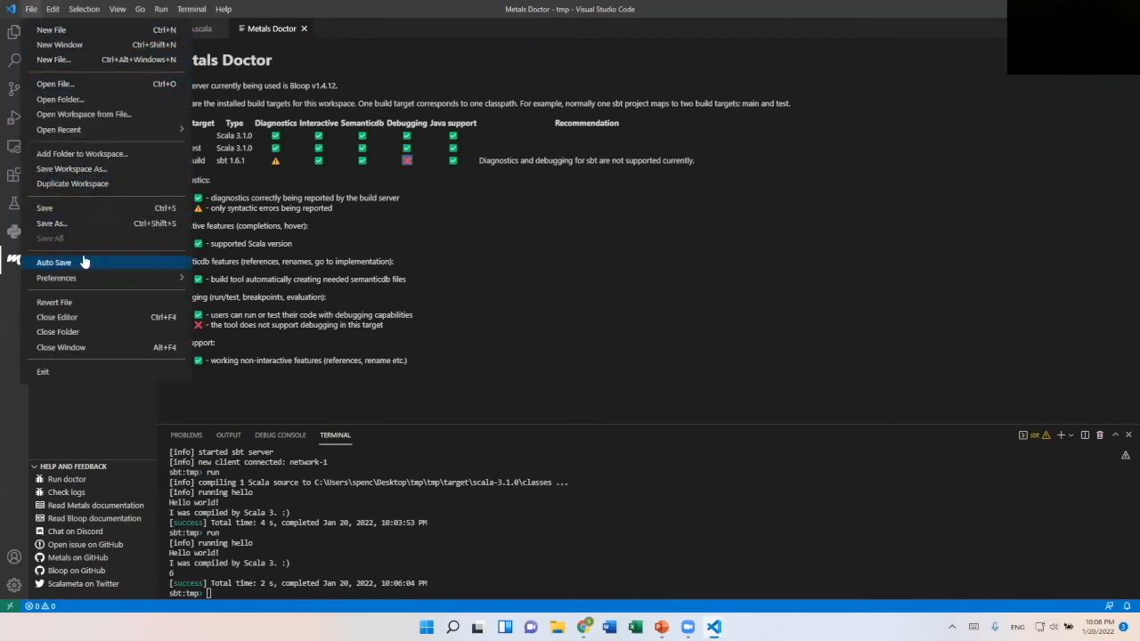
mouse_move(96, 331)
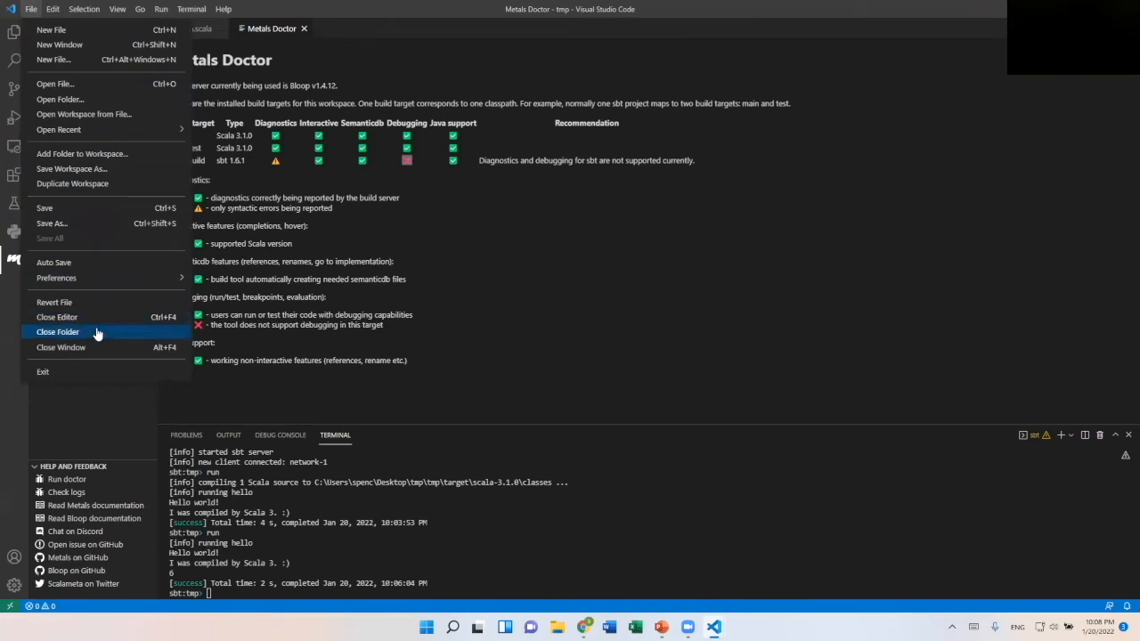
left_click(57, 331)
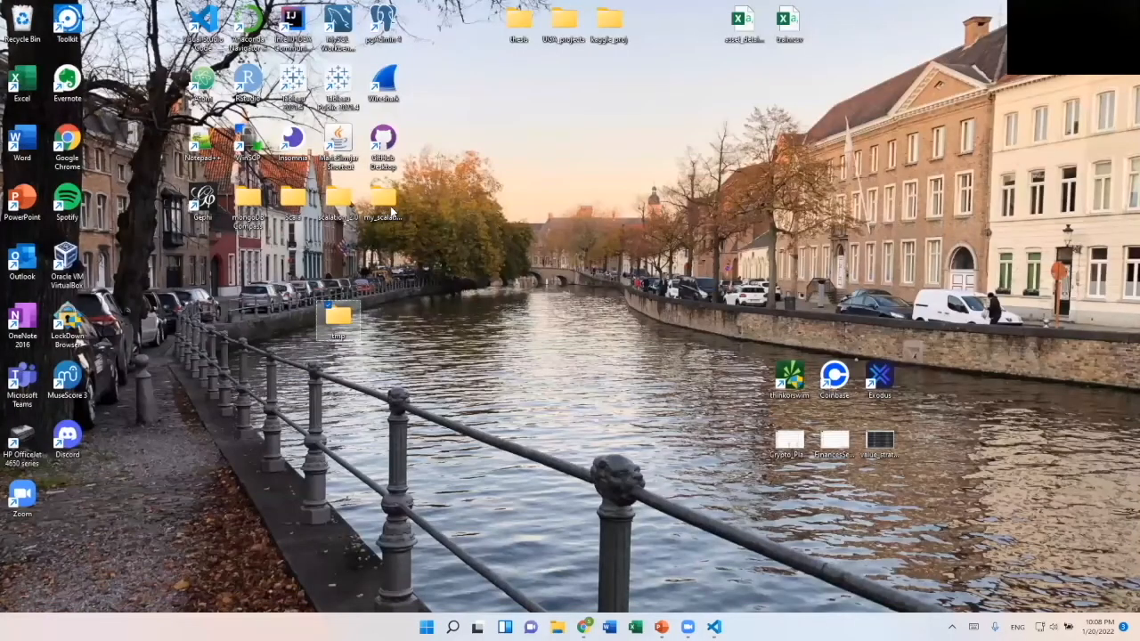
mouse_move(887, 301)
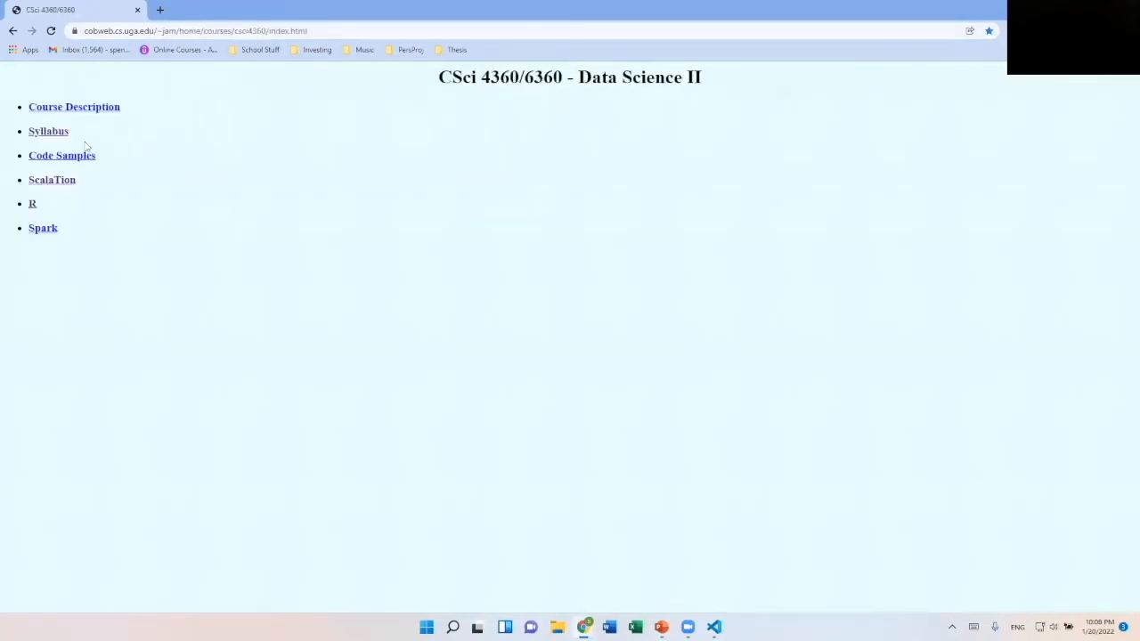
mouse_move(449, 96)
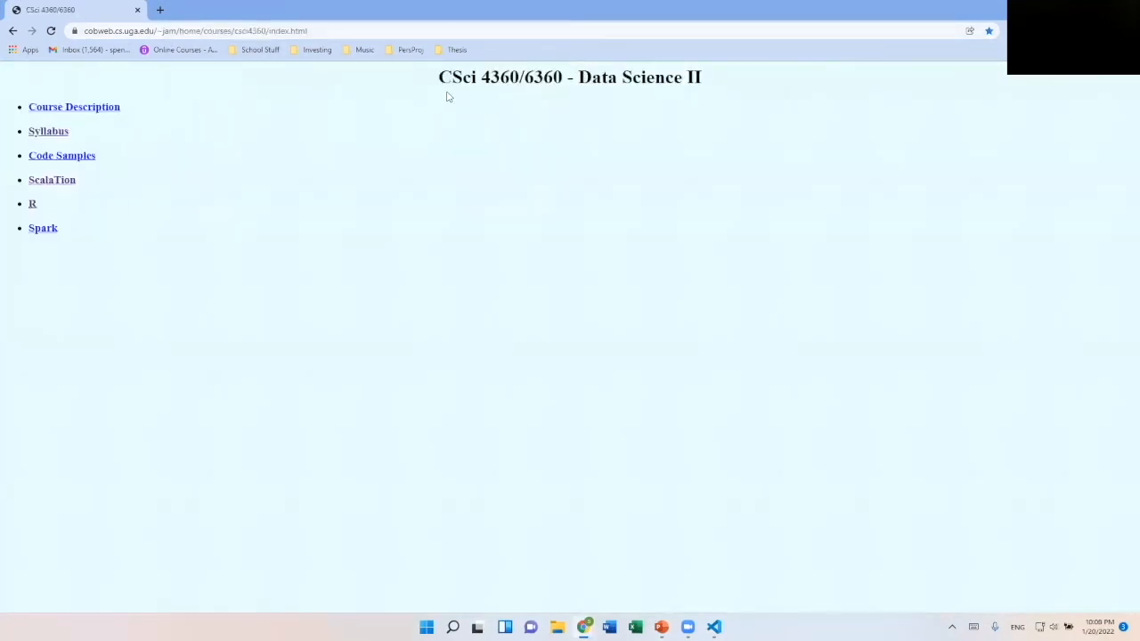
mouse_move(242, 116)
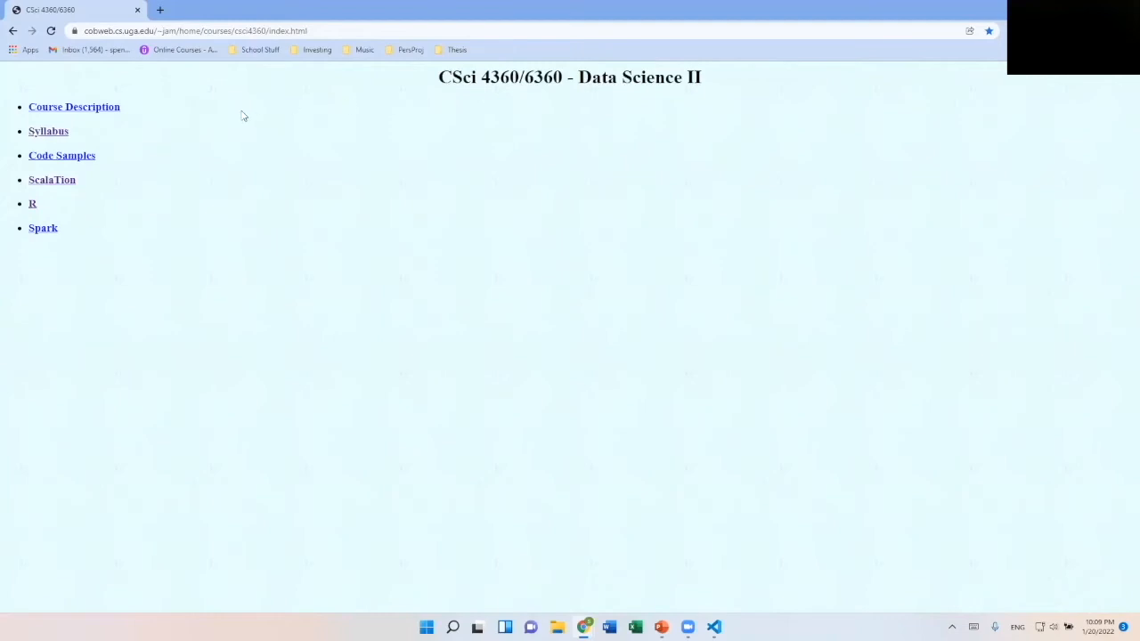
mouse_move(213, 132)
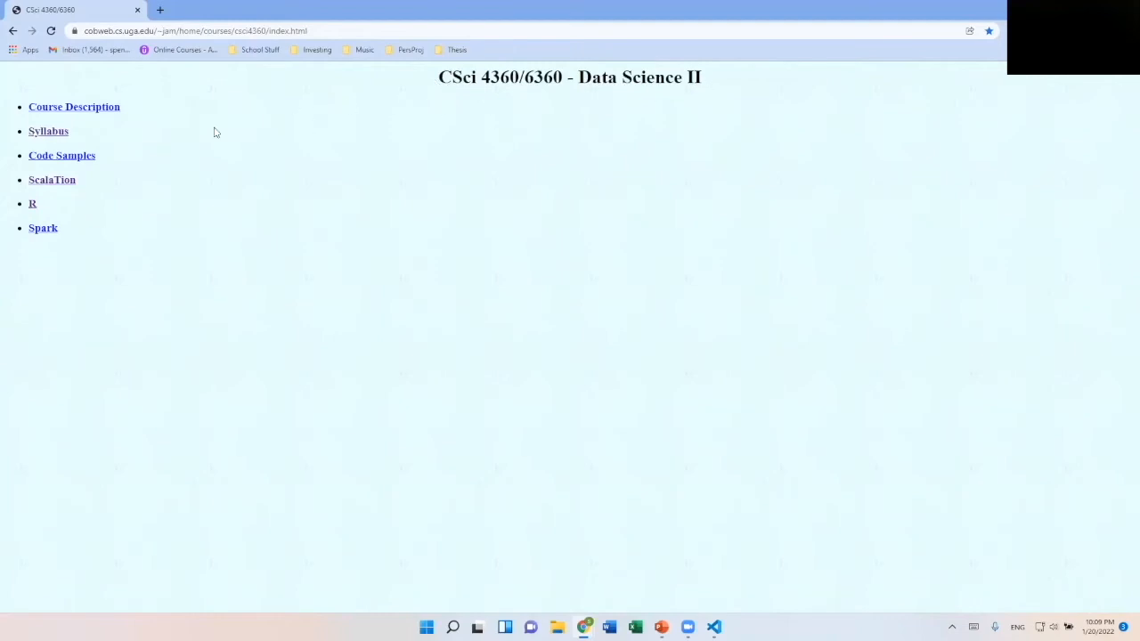
Open the ScalaTion 2.0 README and scroll to the my_scalation_2.0 section
left_click(52, 180)
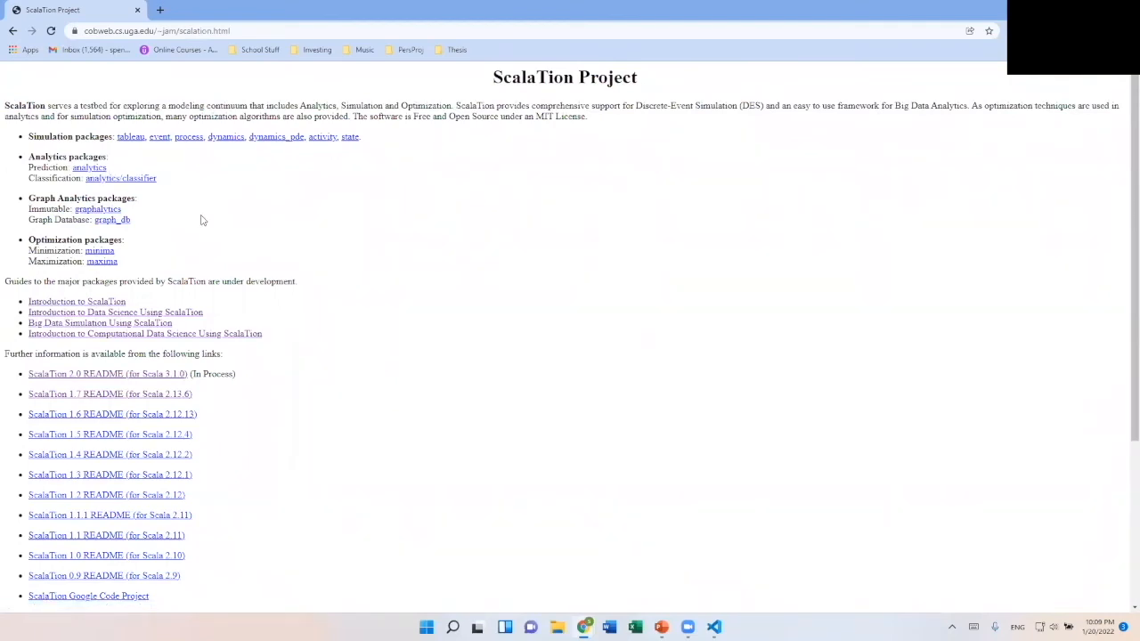
mouse_move(681, 235)
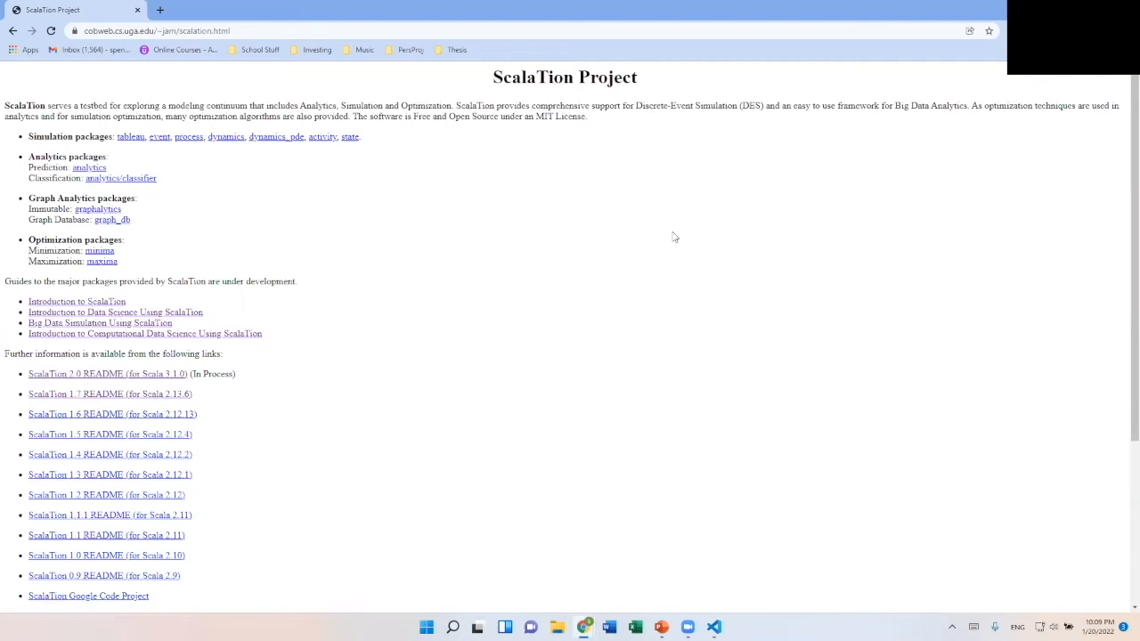
mouse_move(620, 262)
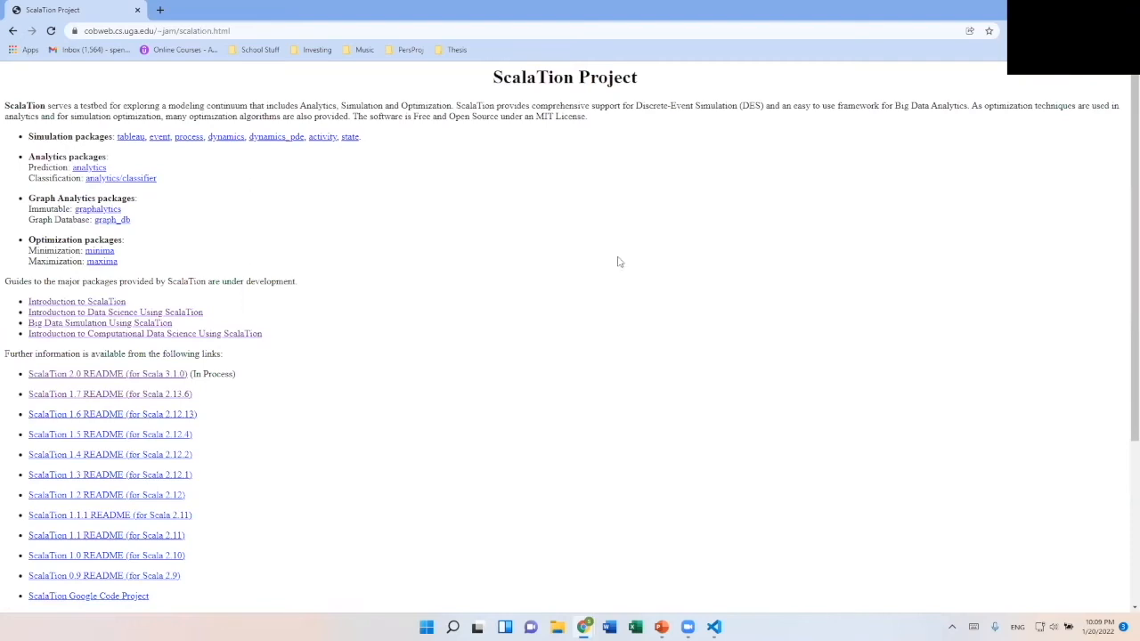
mouse_move(74, 385)
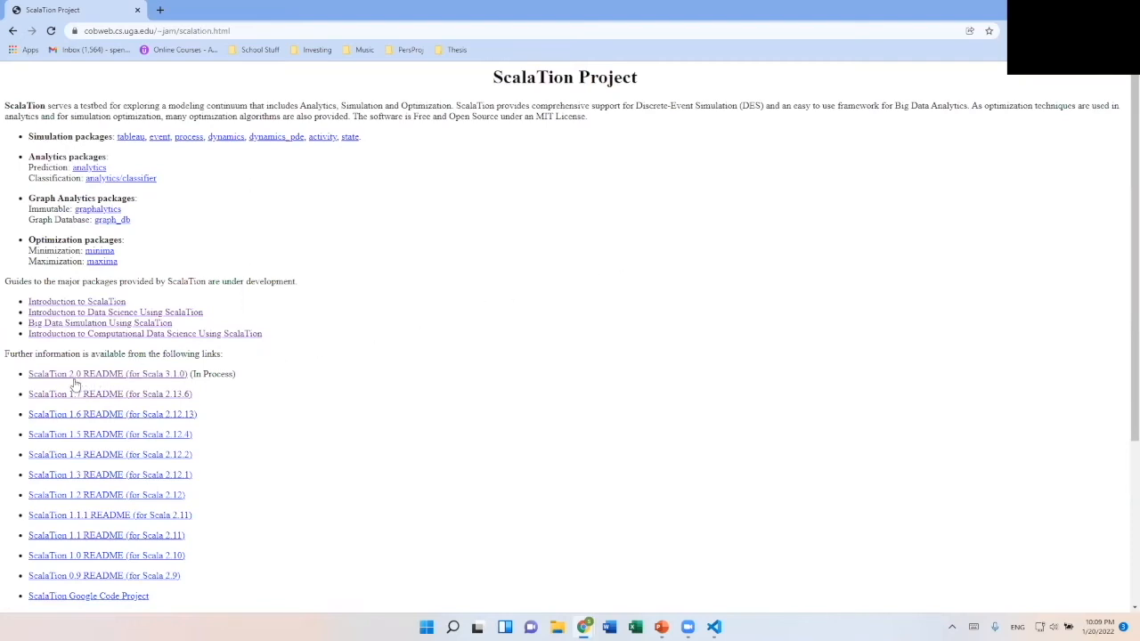
mouse_move(158, 375)
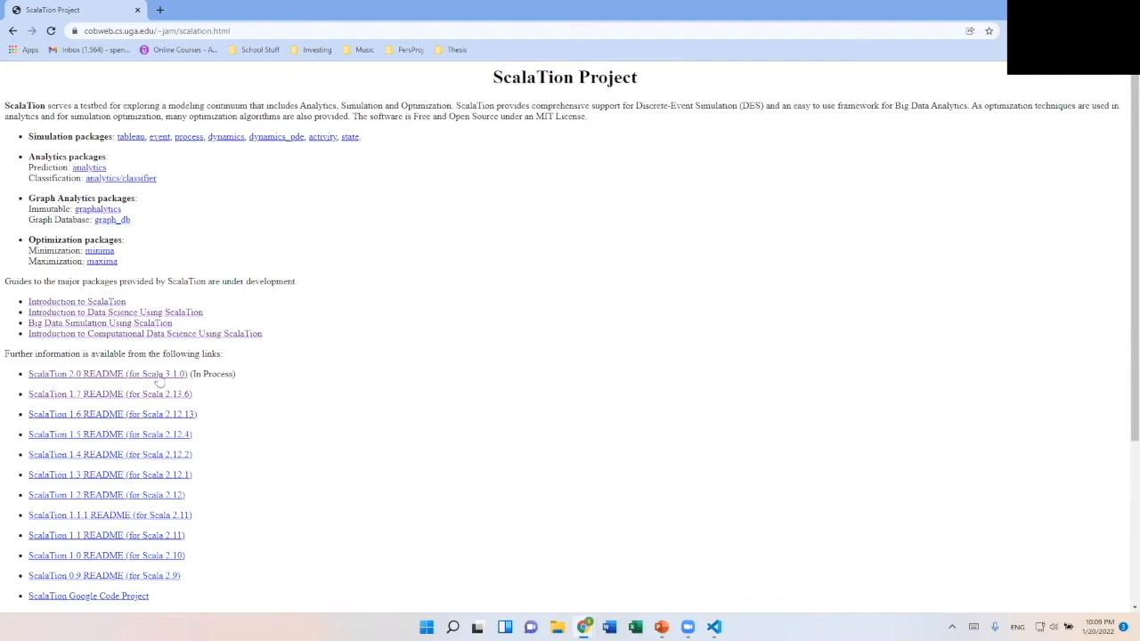
mouse_move(96, 374)
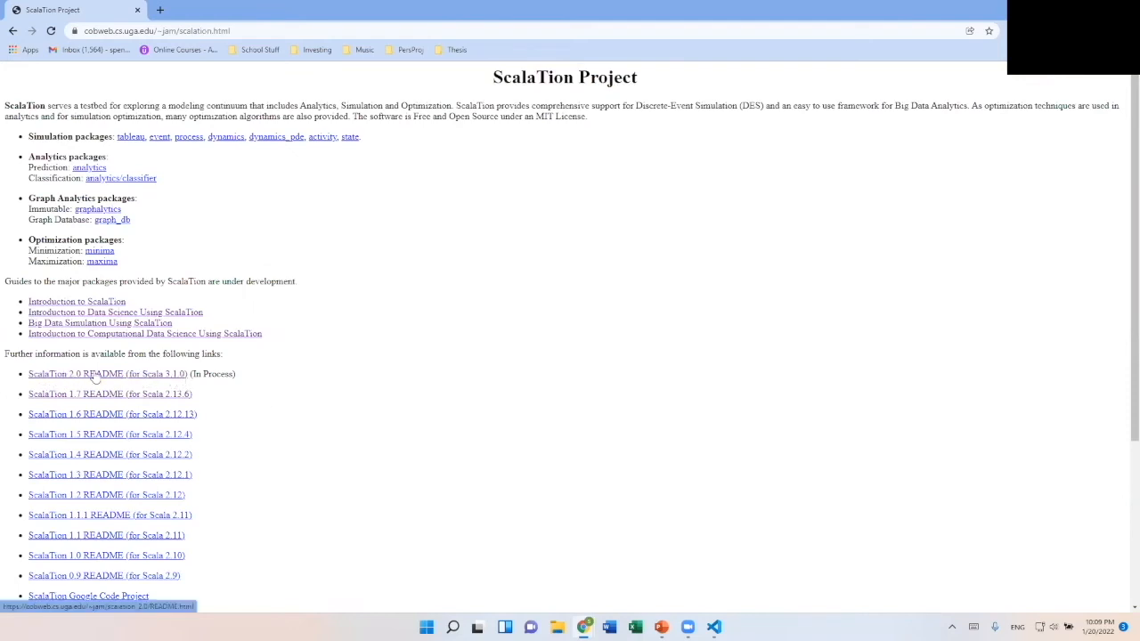
left_click(107, 374)
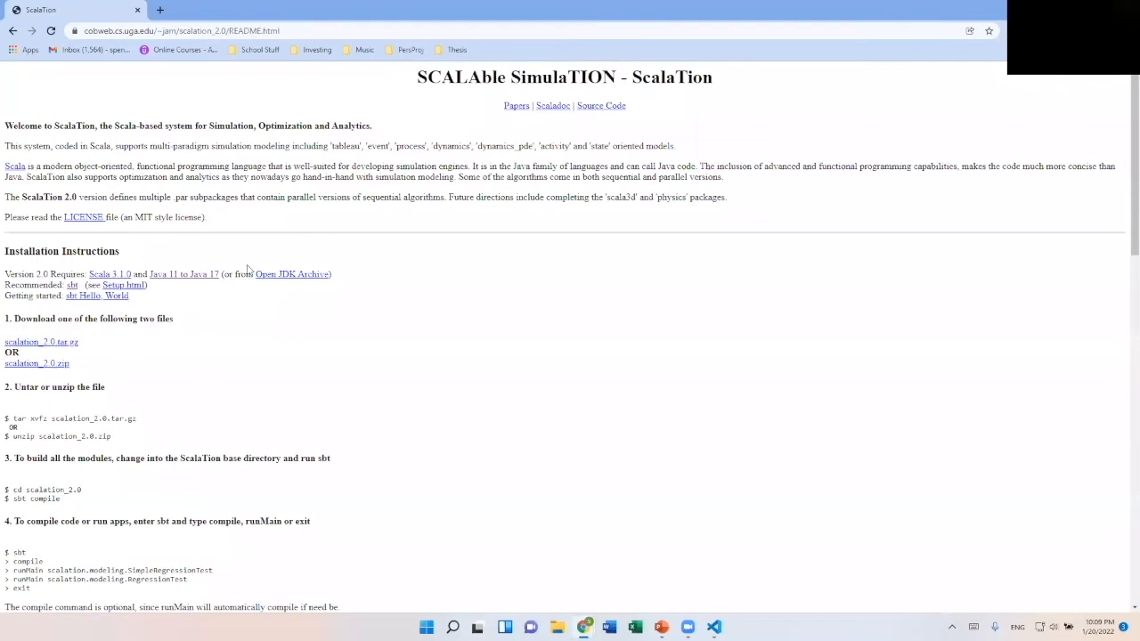
scroll("down", 3)
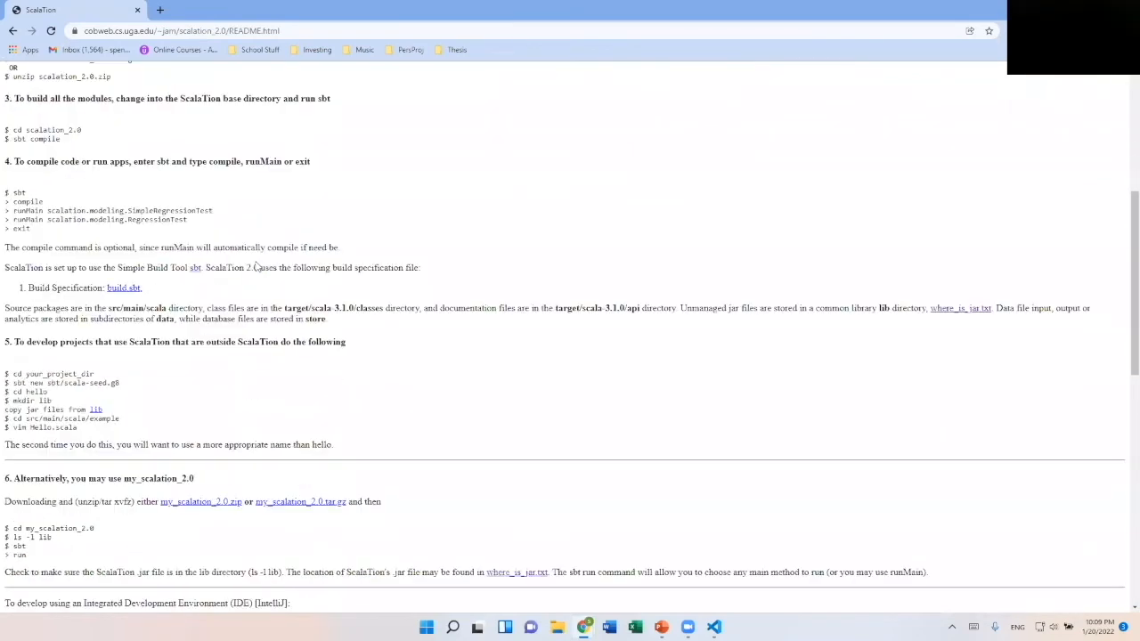
scroll("down", 3)
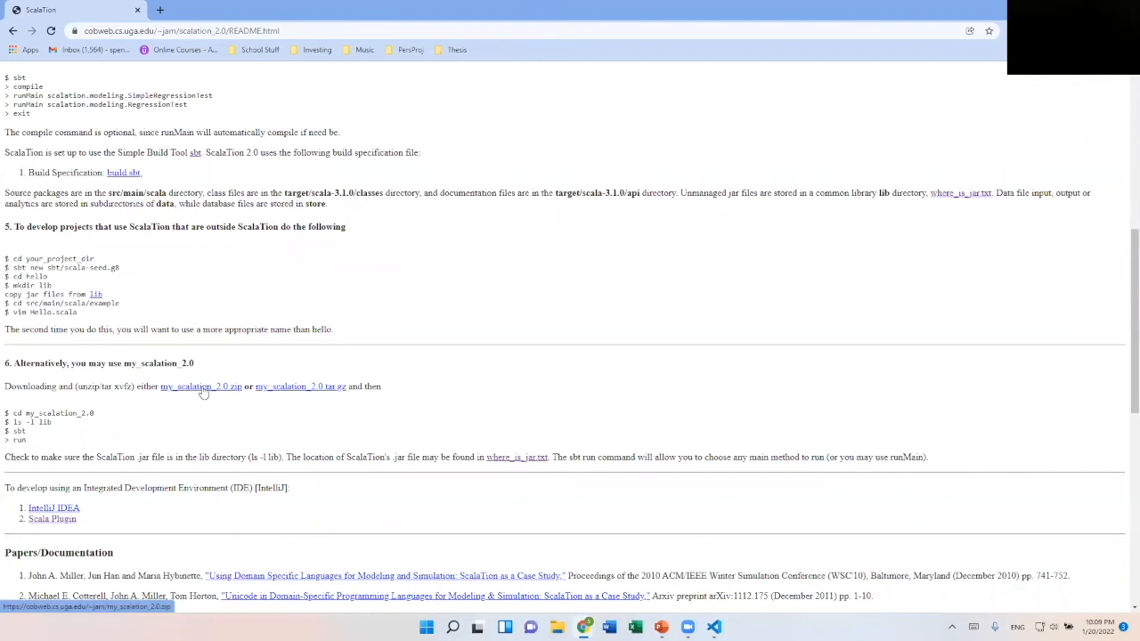
mouse_move(230, 396)
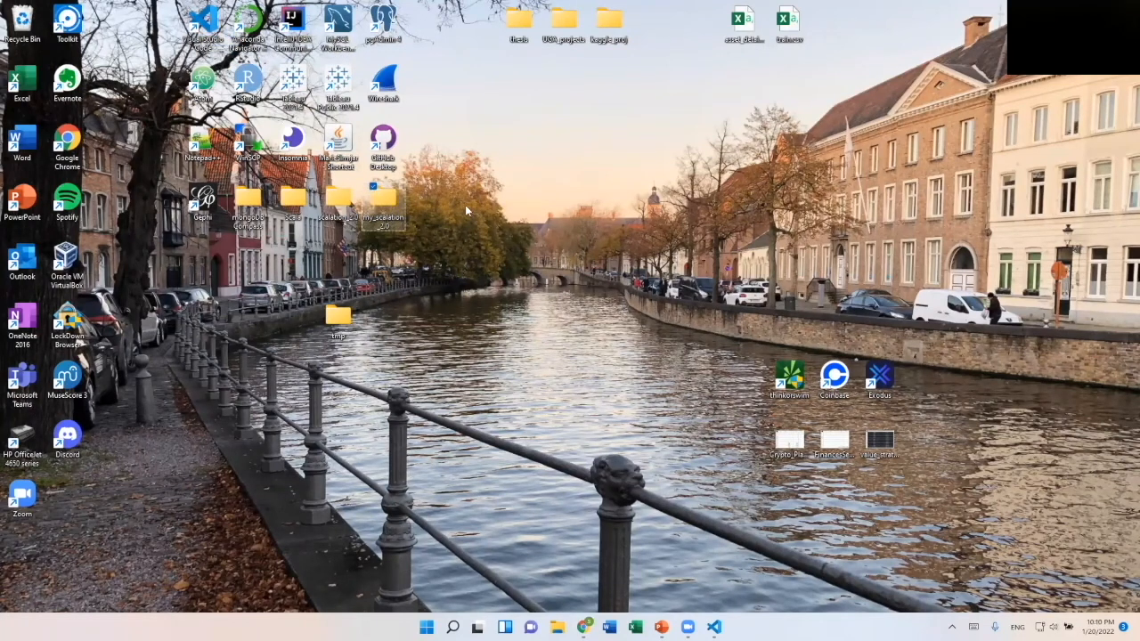
Locate the ScalaTion snapshot jar in my_scalation_2.0/lib, then go back up
double_click(383, 199)
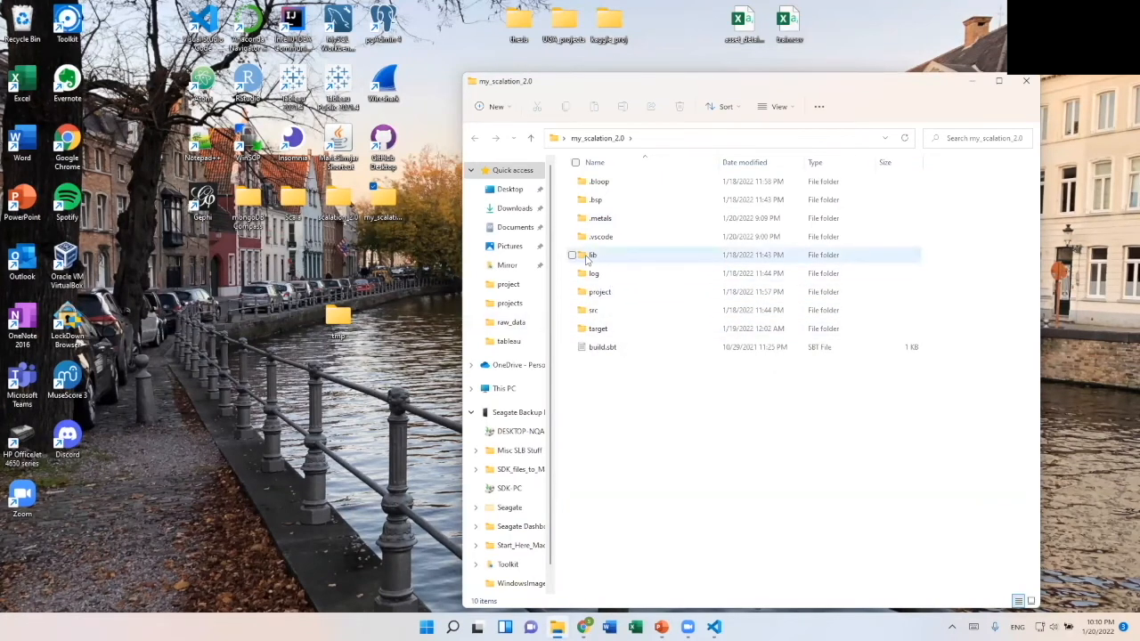
double_click(592, 255)
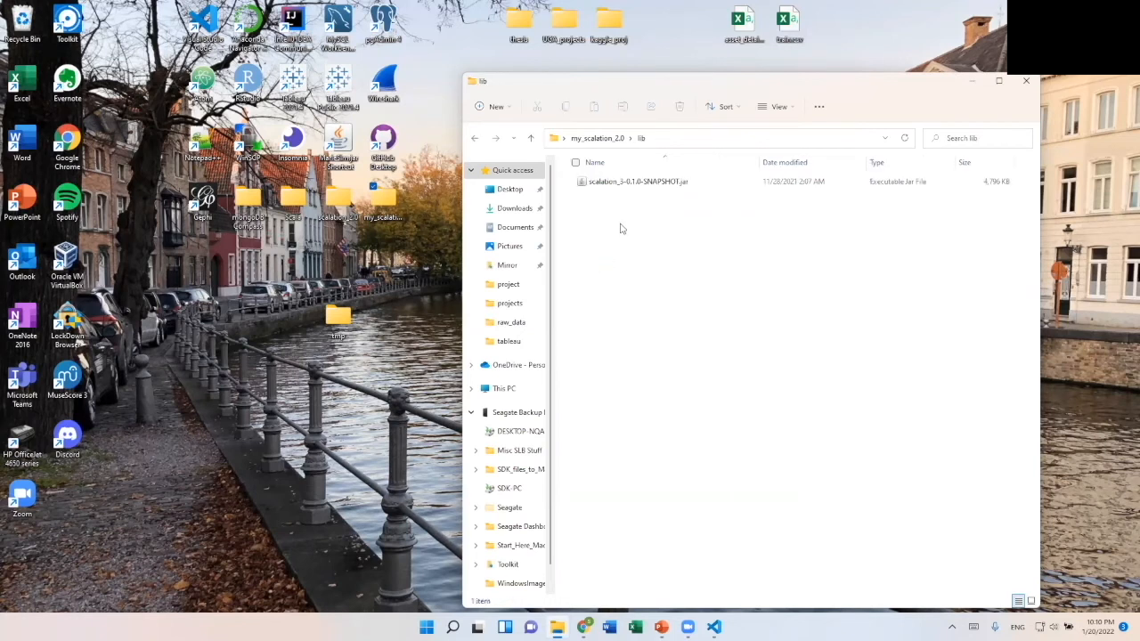
mouse_move(687, 182)
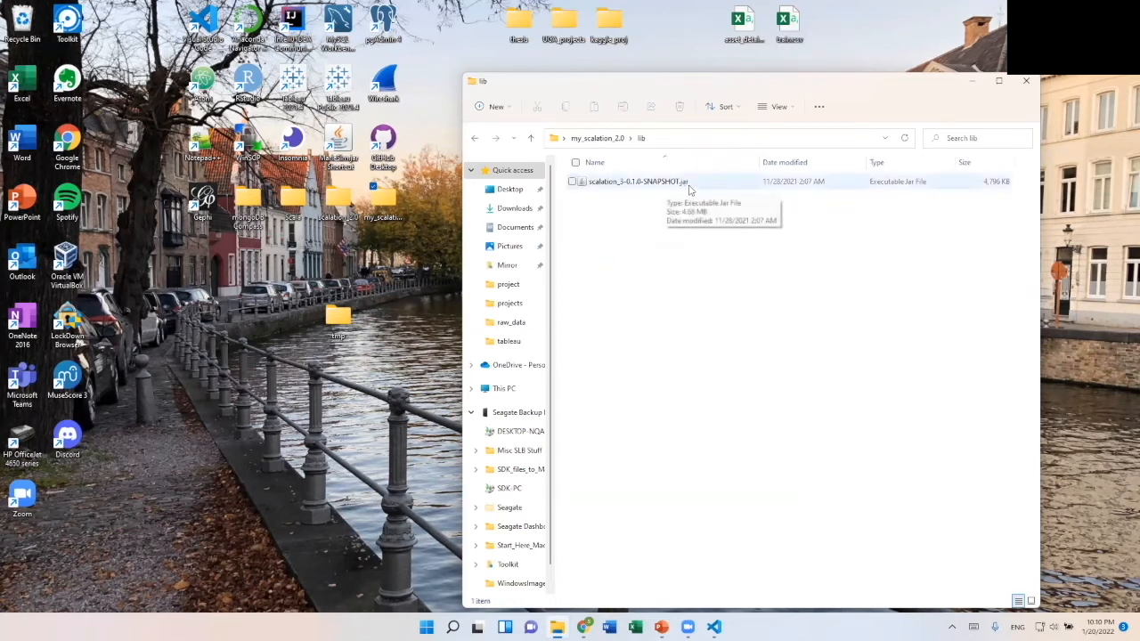
mouse_move(652, 176)
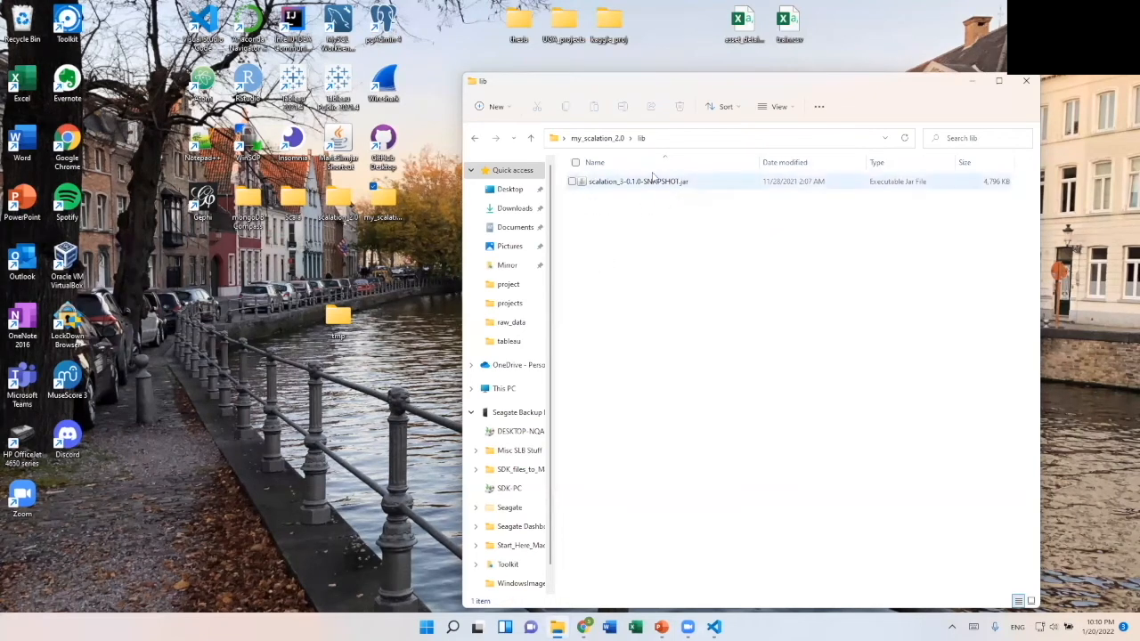
left_click(638, 182)
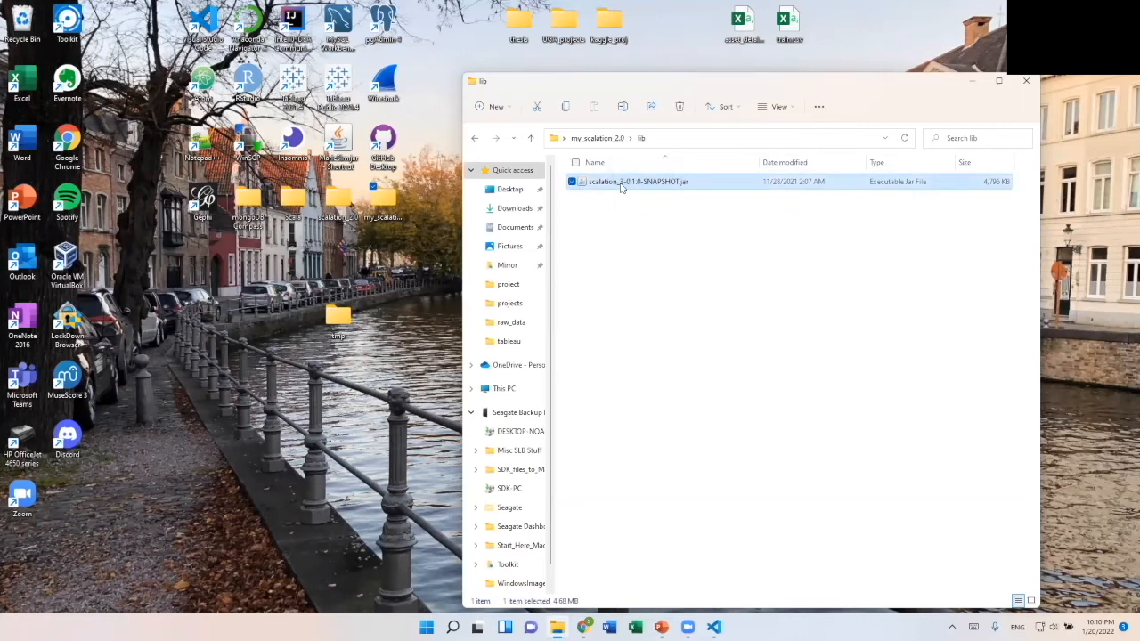
mouse_move(531, 139)
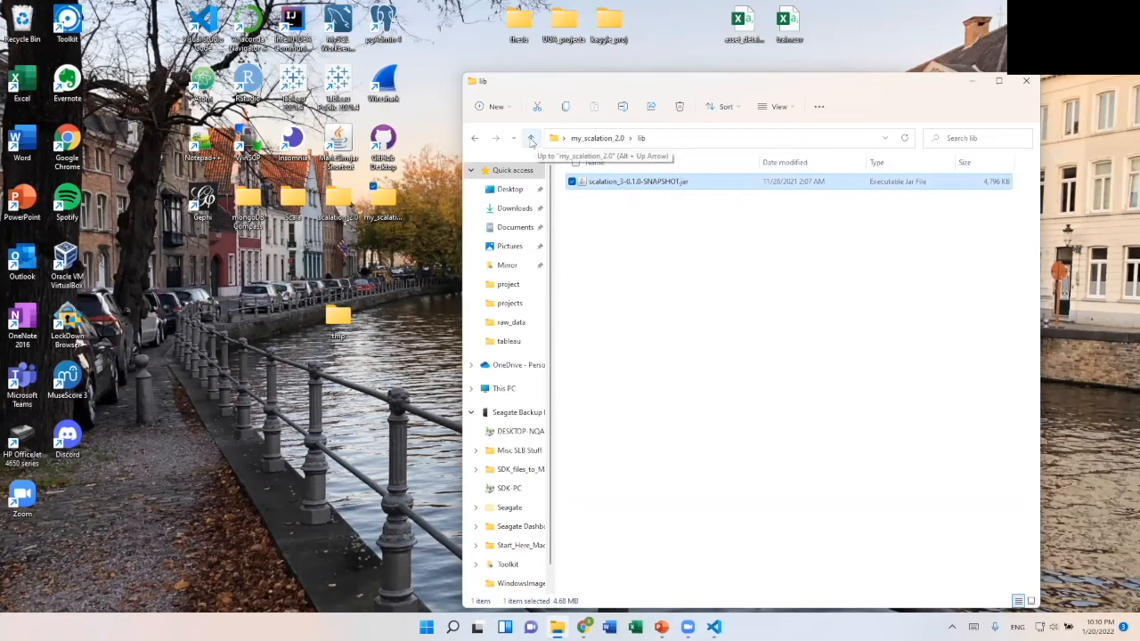
mouse_move(623, 192)
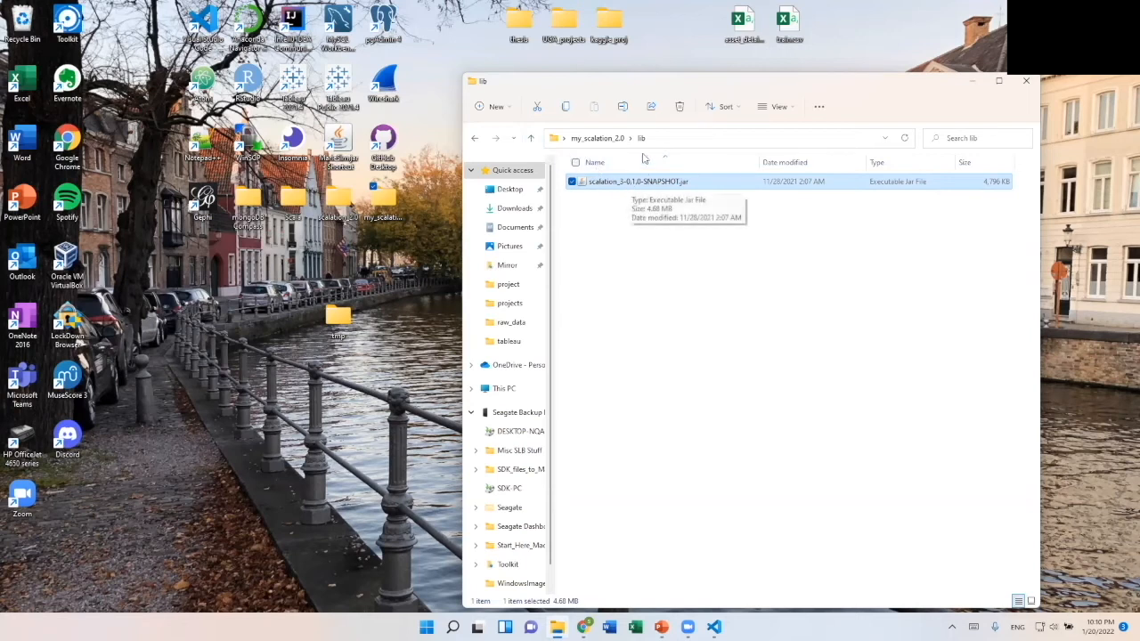
mouse_move(395, 224)
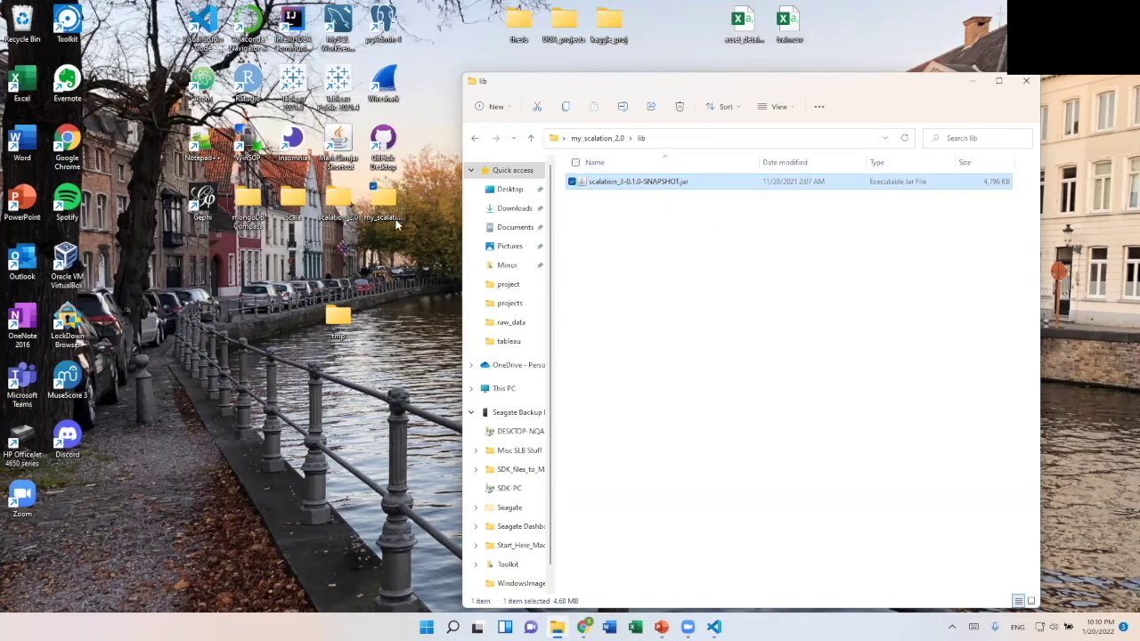
left_click(531, 139)
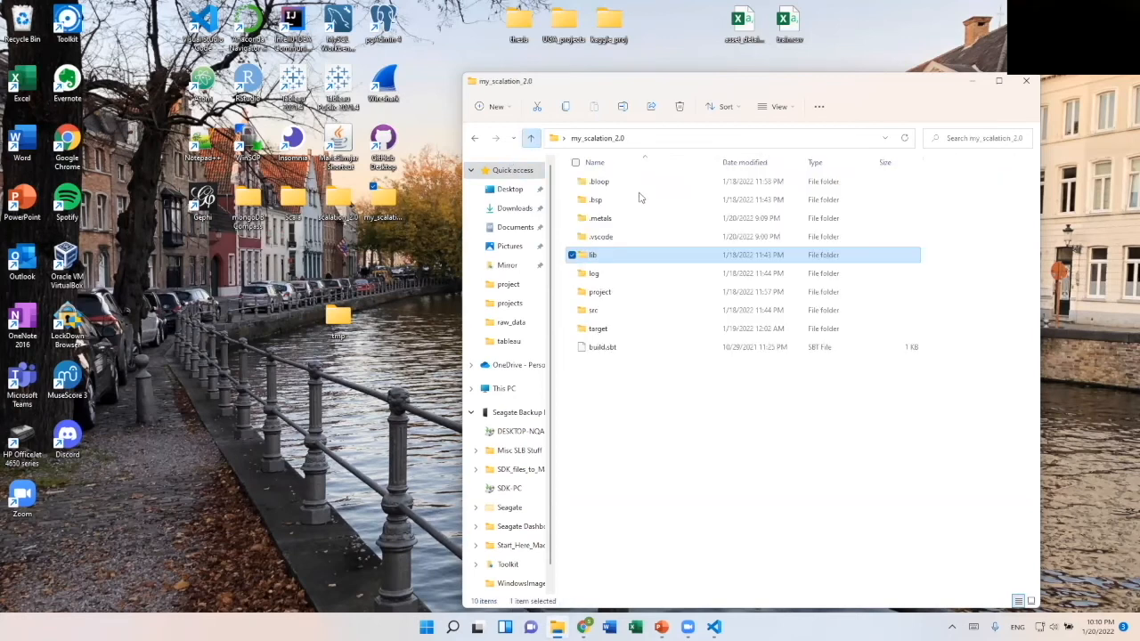
mouse_move(384, 198)
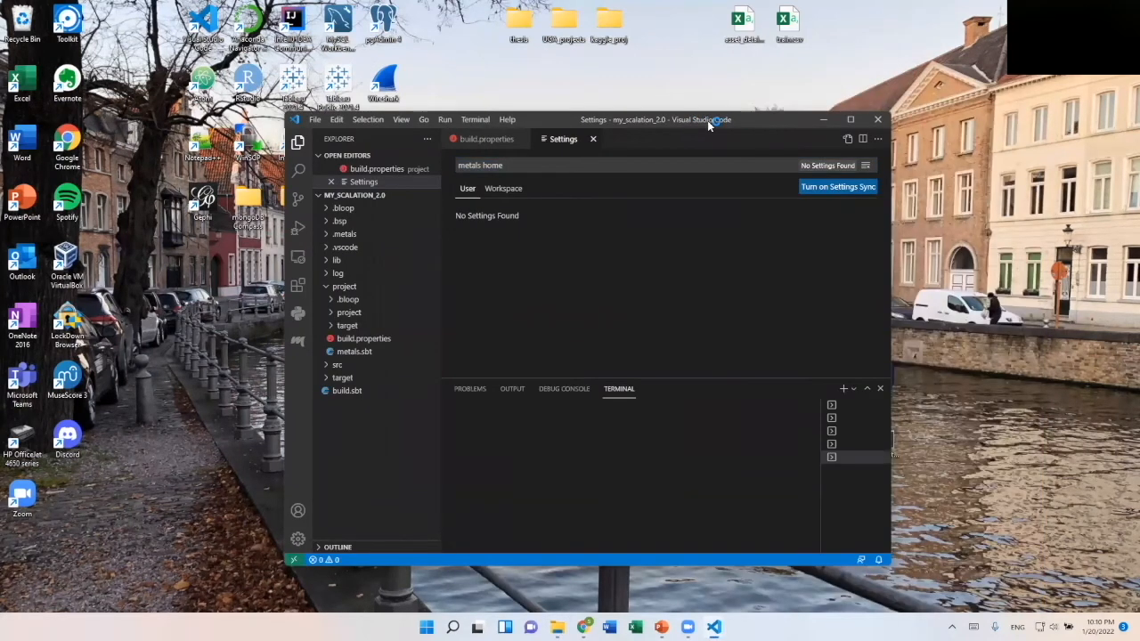
Maximize VS Code and show the snapshot jar under lib in the Explorer
left_click(848, 118)
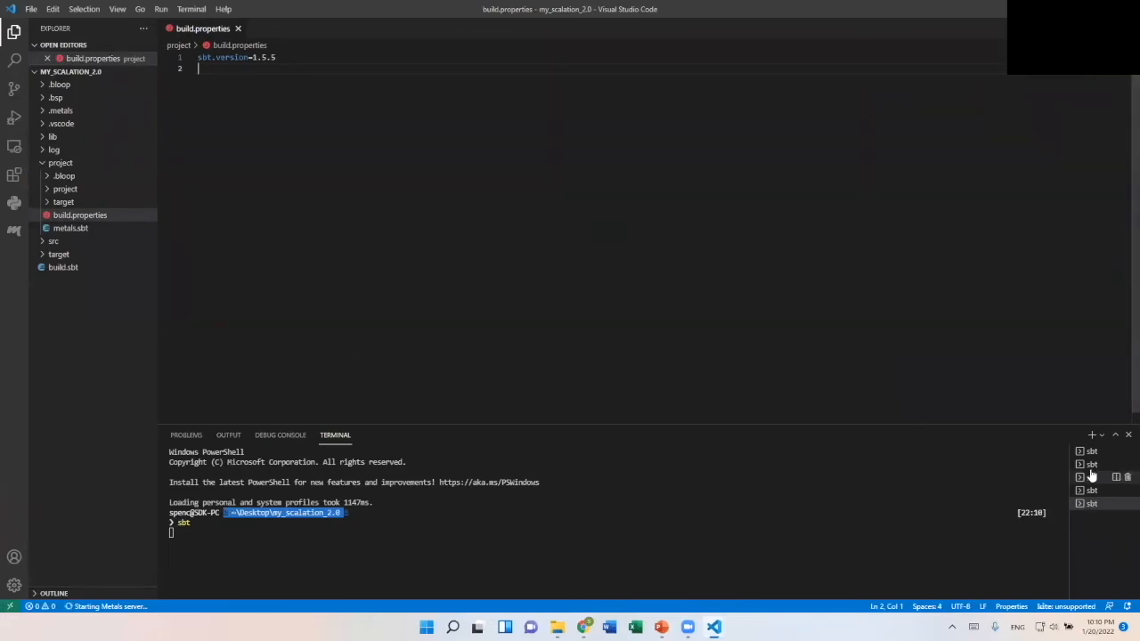
mouse_move(570, 317)
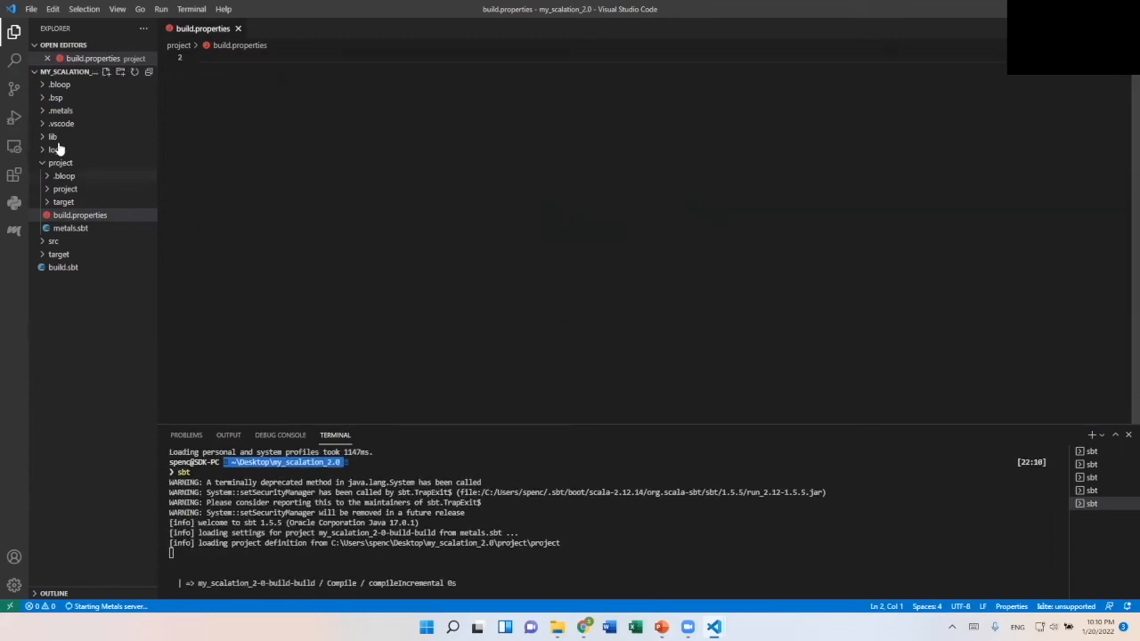
left_click(61, 162)
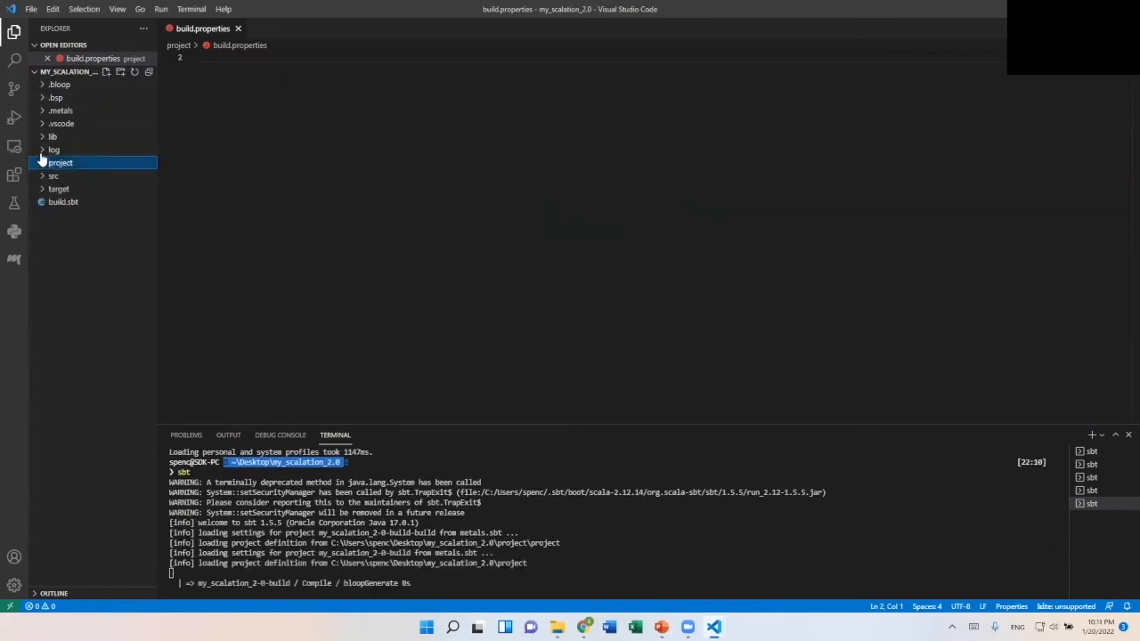
left_click(53, 136)
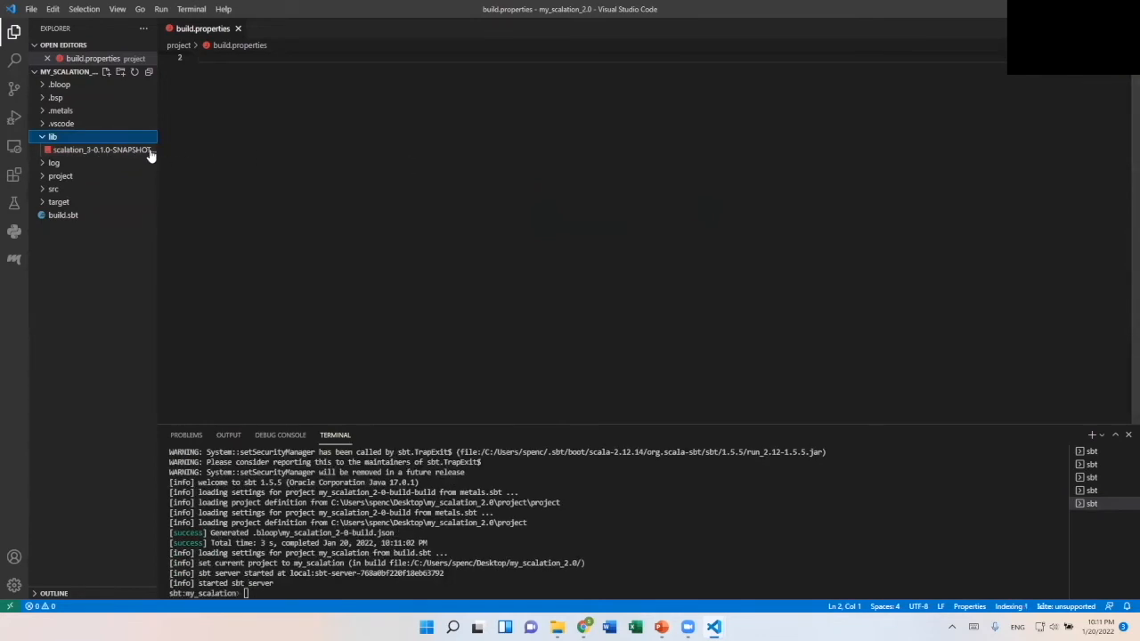
mouse_move(617, 237)
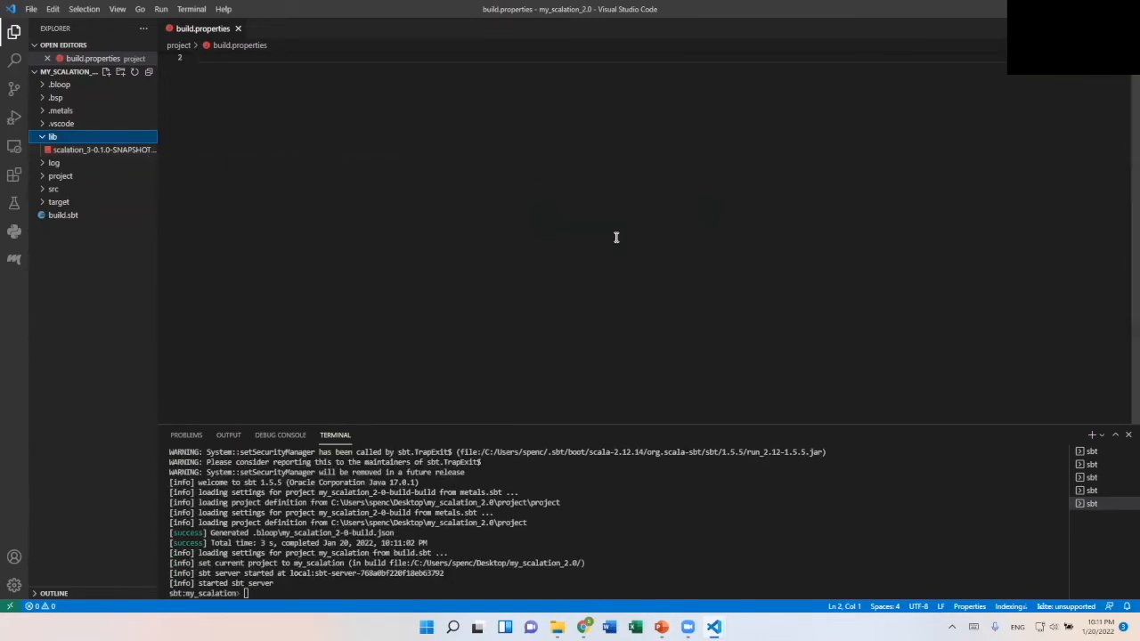
mouse_move(514, 540)
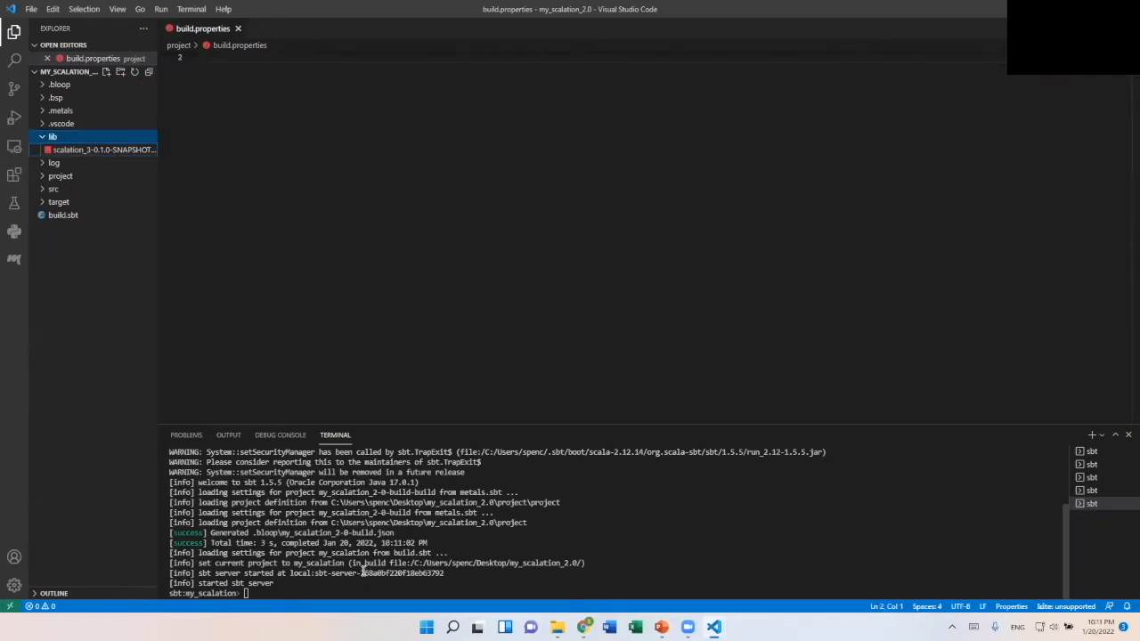
Run my_scalation.DiceTest through sbt and close its dot plot window
type("run")
type("2")
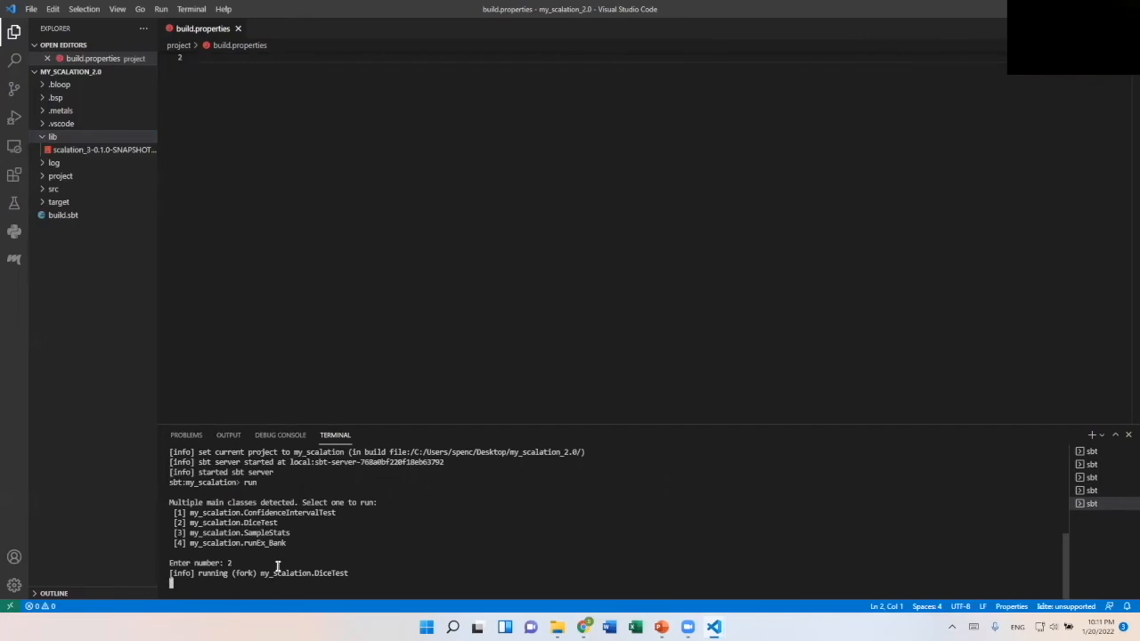
mouse_move(317, 559)
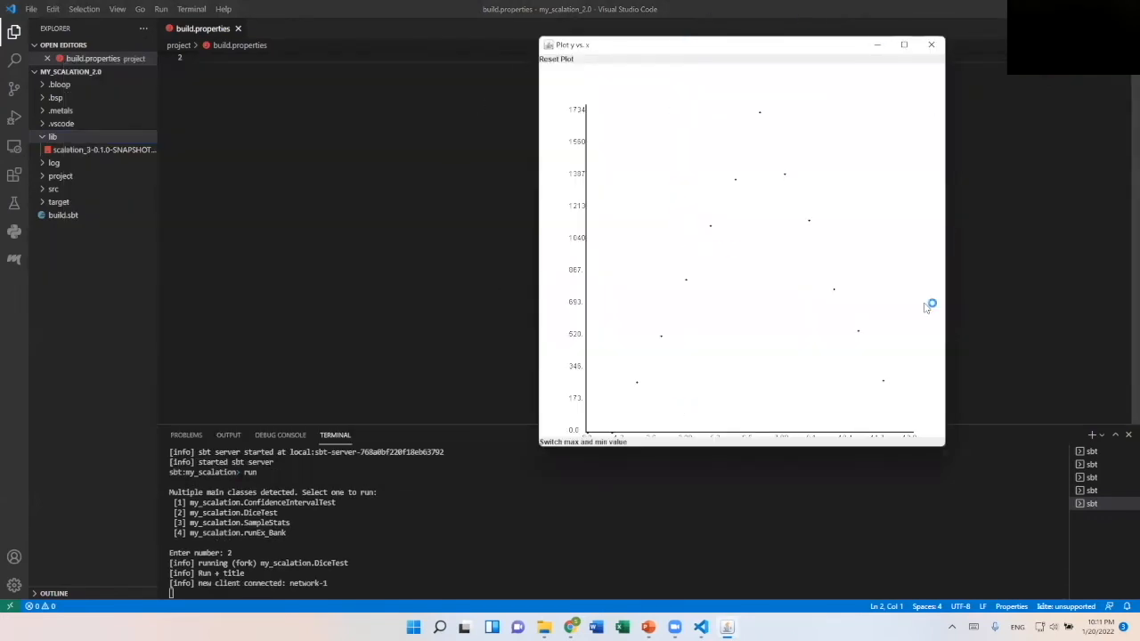
mouse_move(823, 50)
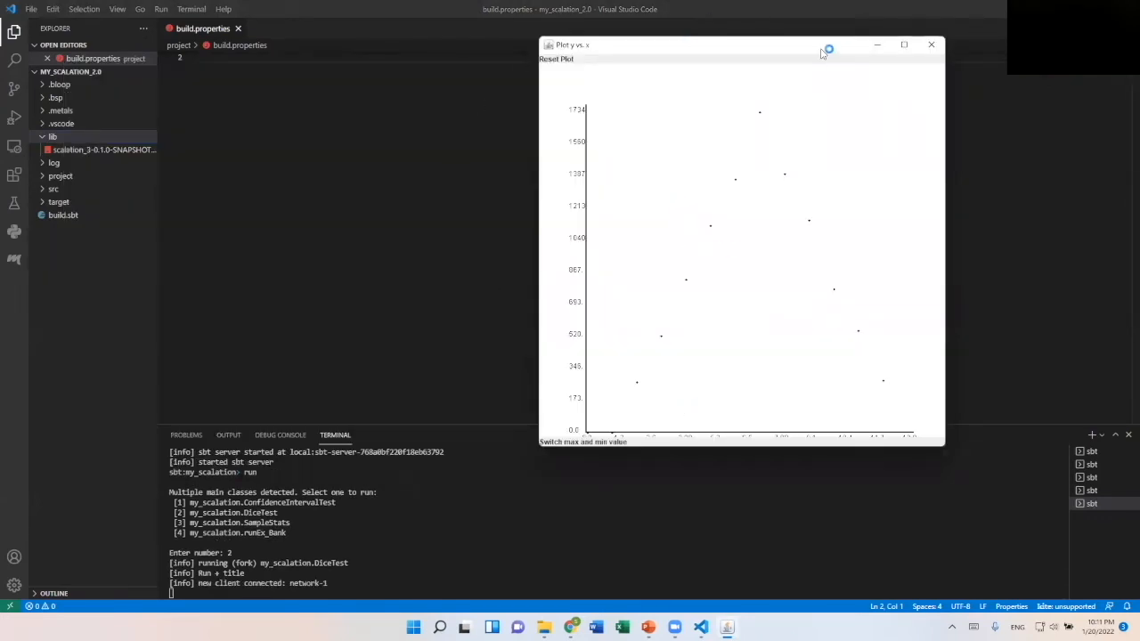
mouse_move(930, 55)
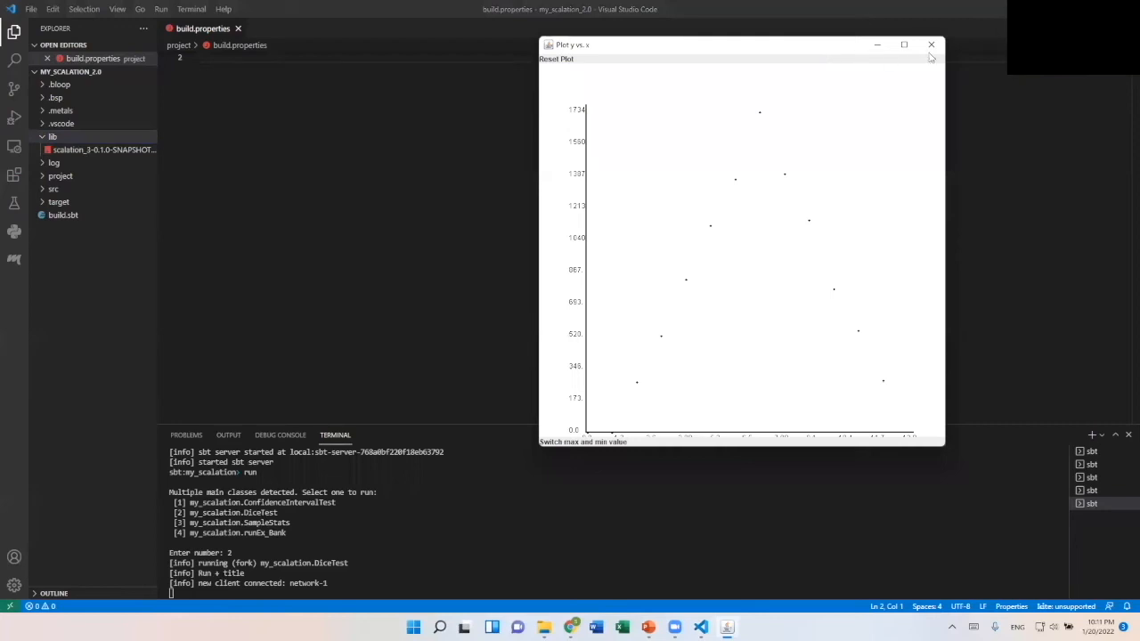
mouse_move(932, 45)
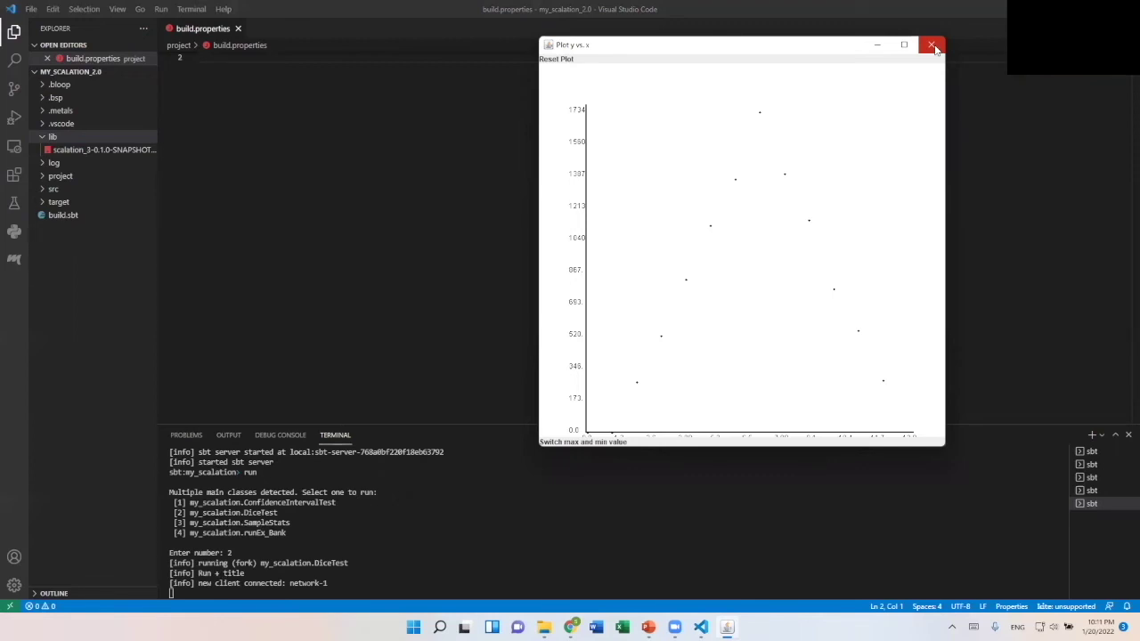
left_click(934, 44)
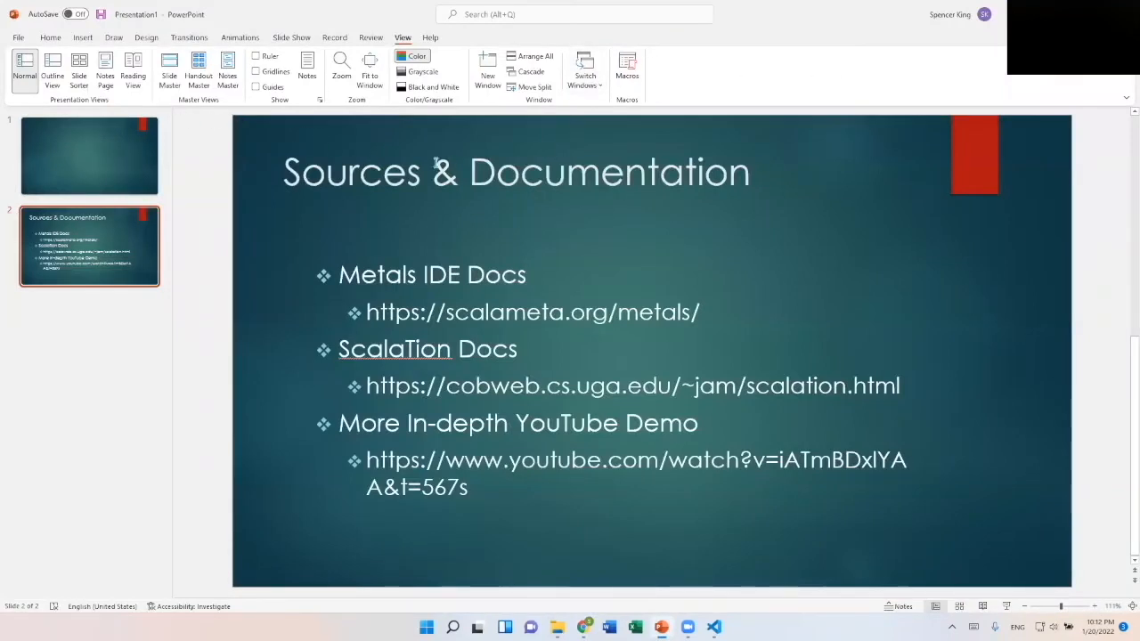
Start the slideshow on the Sources & Documentation slide
key("F5")
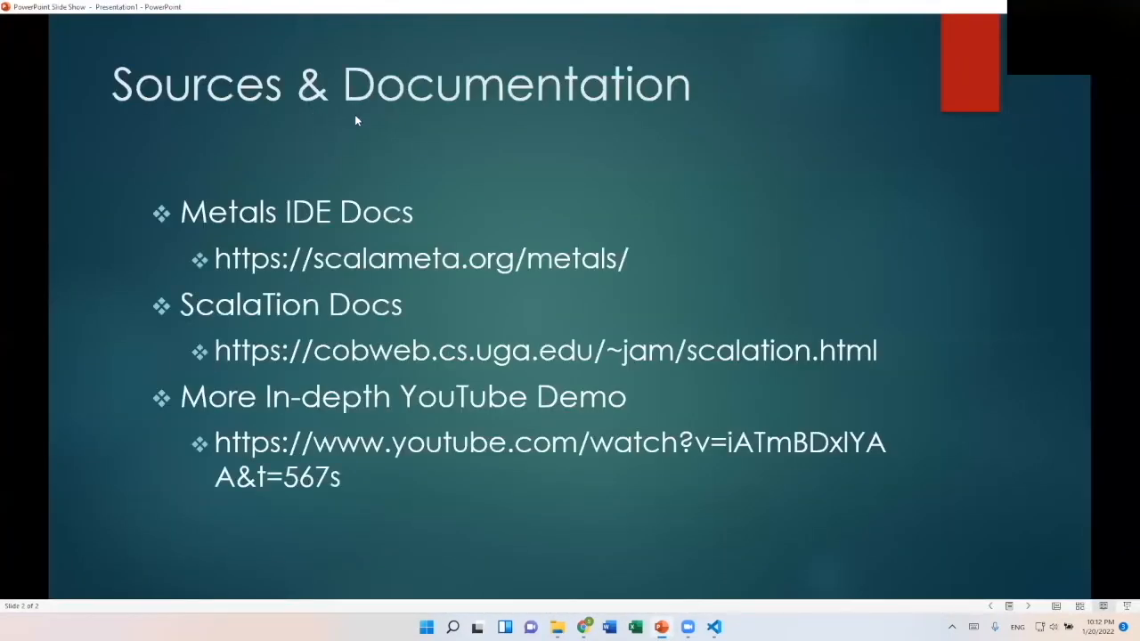
mouse_move(323, 131)
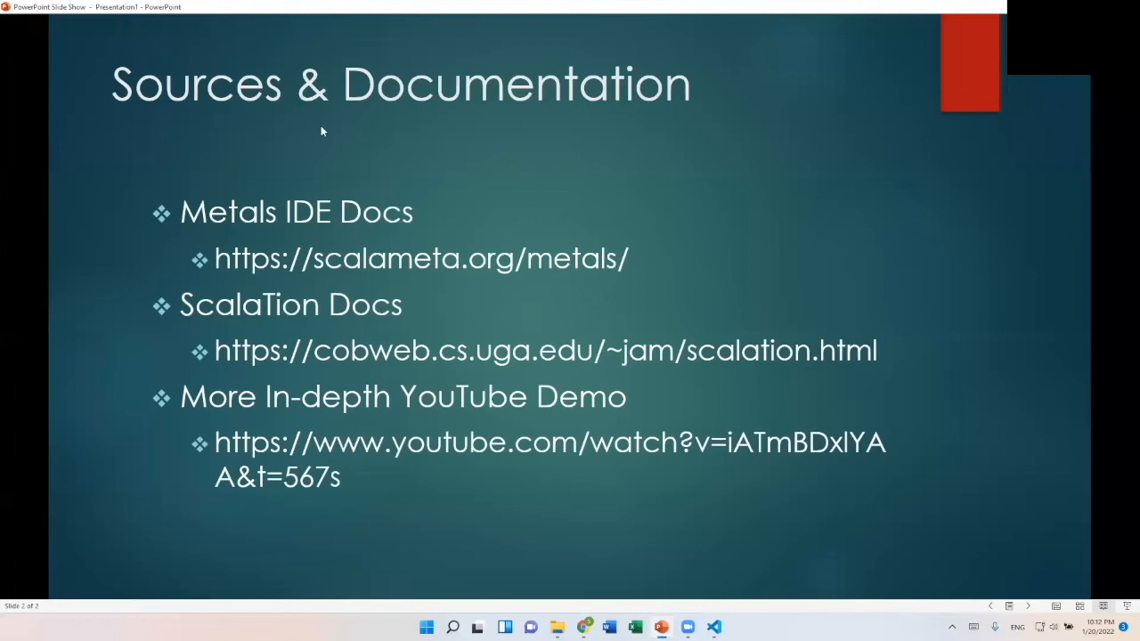
mouse_move(188, 217)
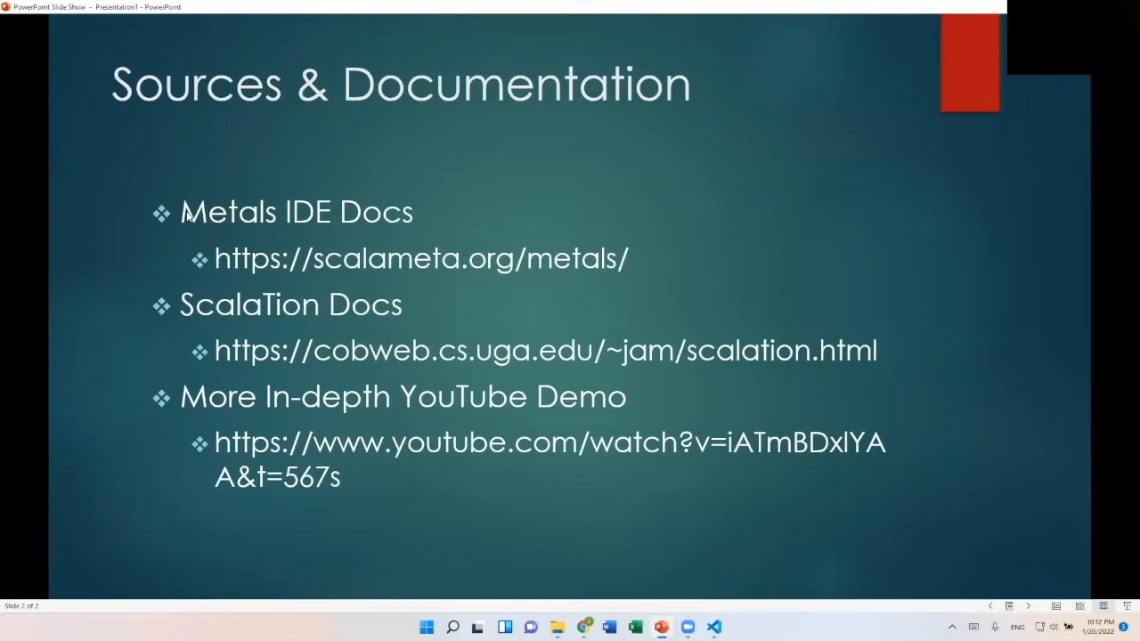
mouse_move(470, 256)
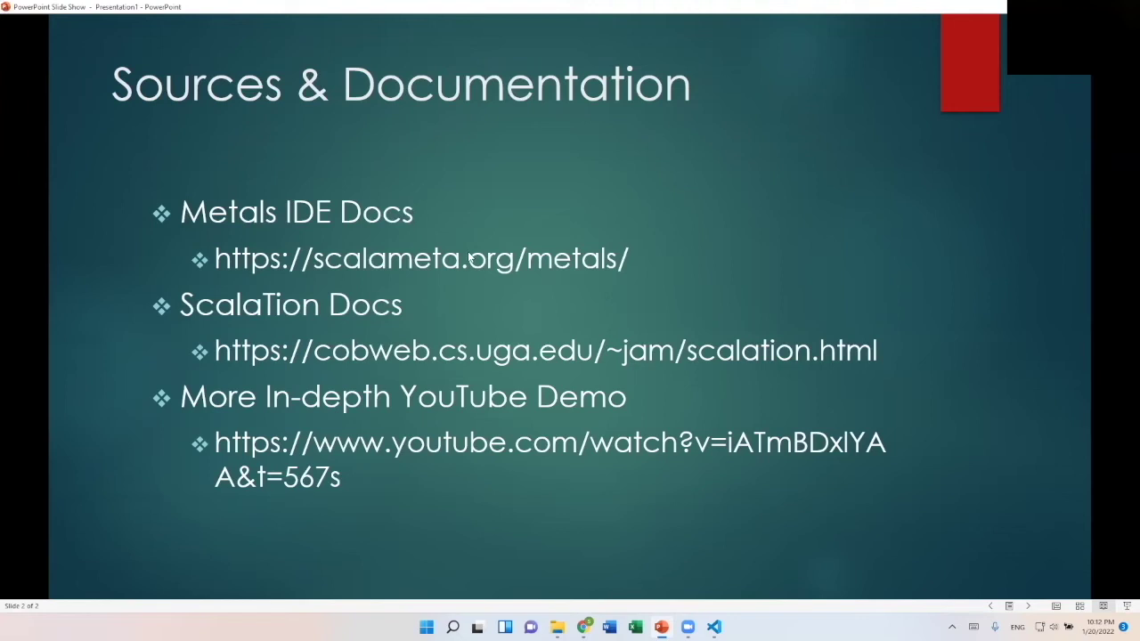
mouse_move(424, 305)
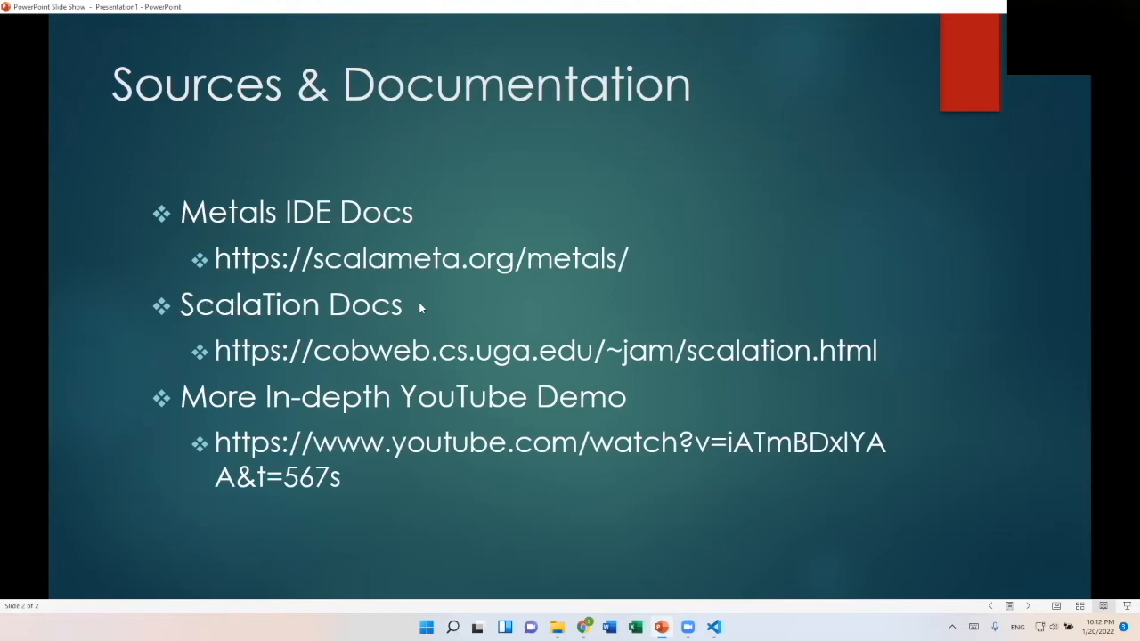
mouse_move(650, 315)
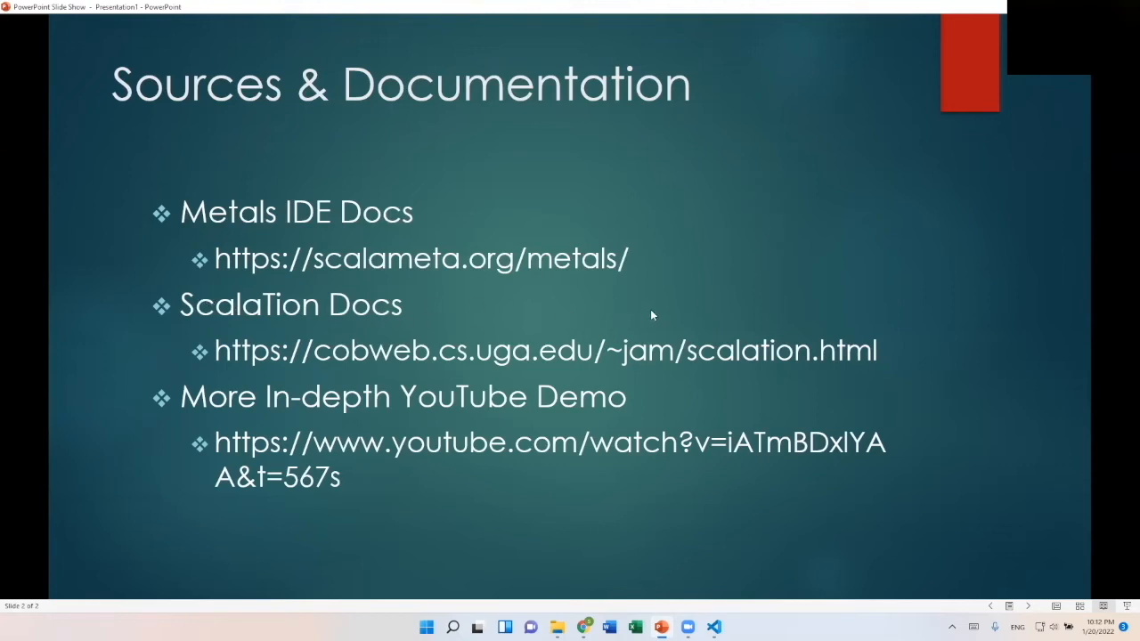
mouse_move(223, 419)
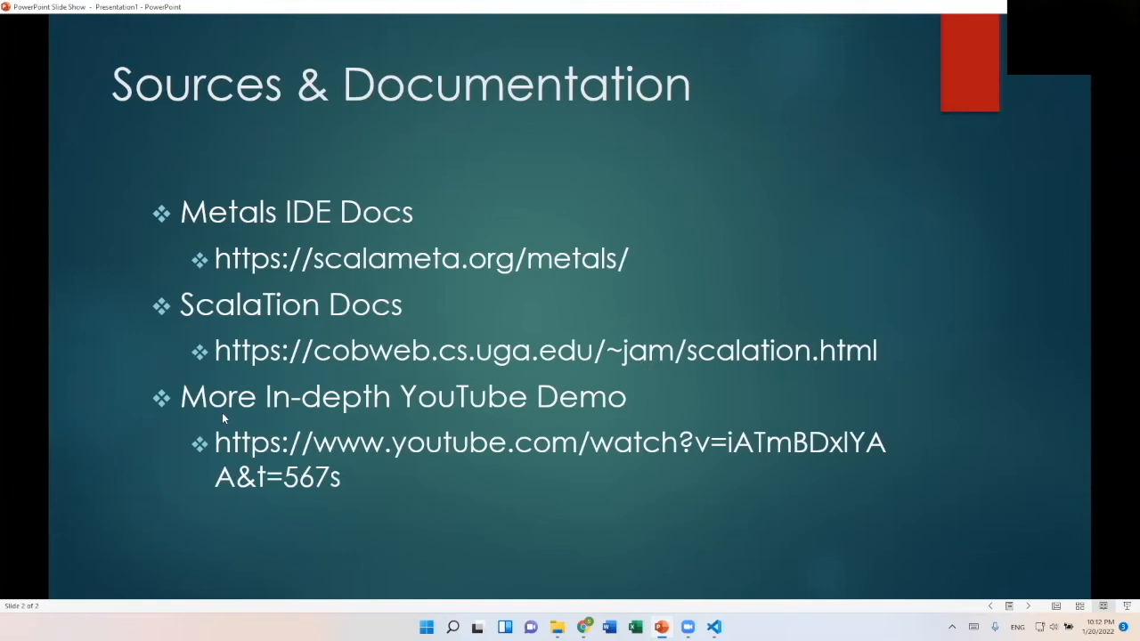
mouse_move(612, 409)
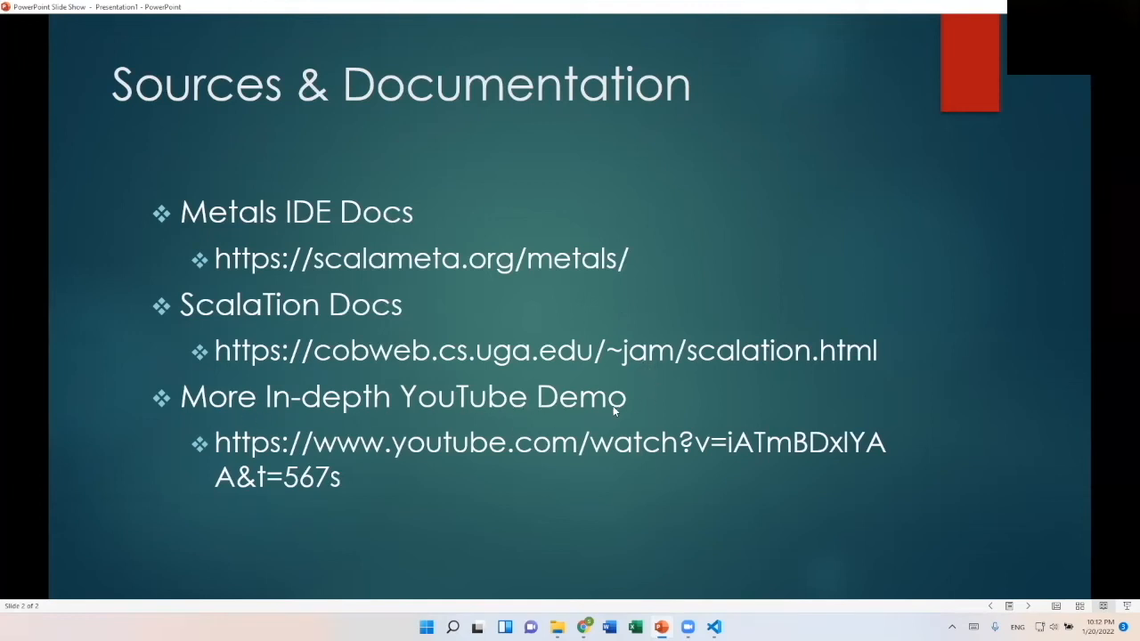
mouse_move(445, 446)
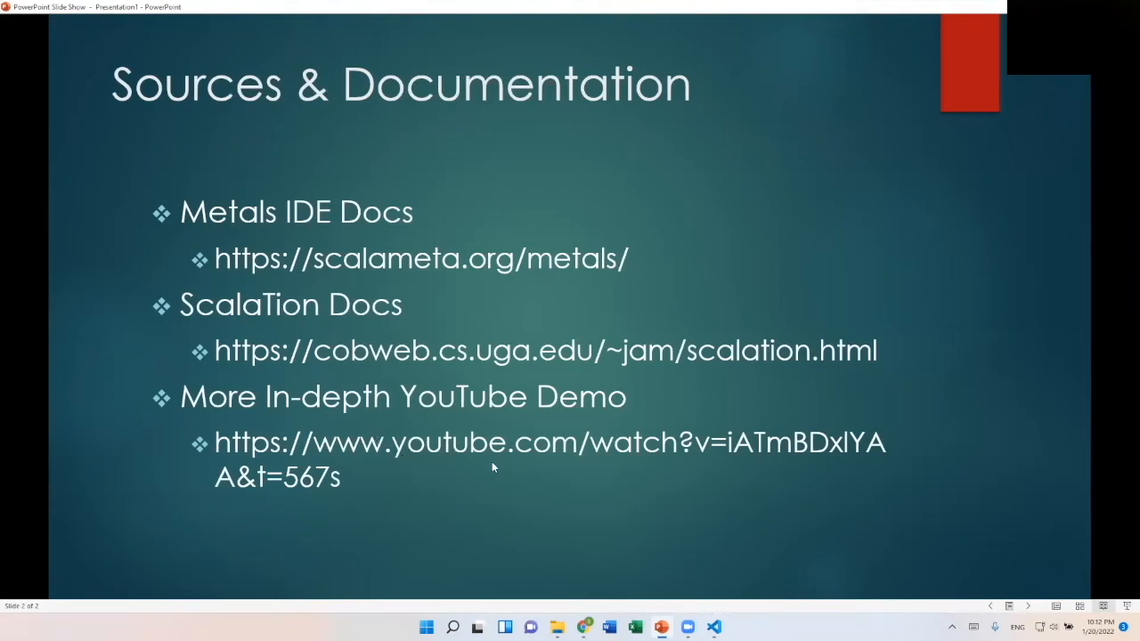
mouse_move(787, 308)
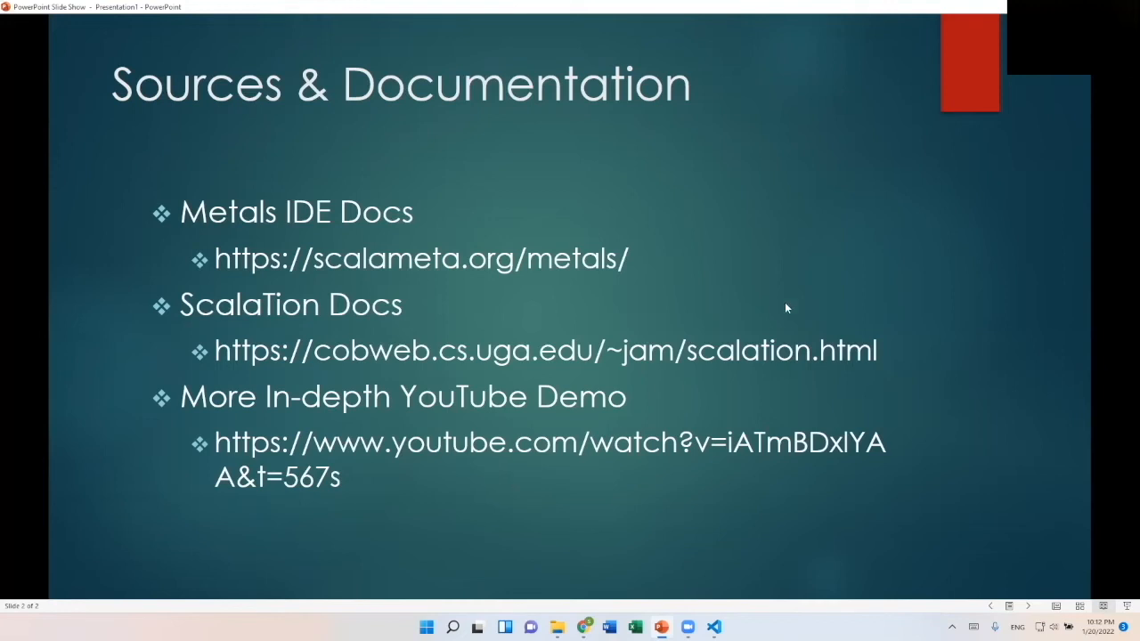
mouse_move(869, 253)
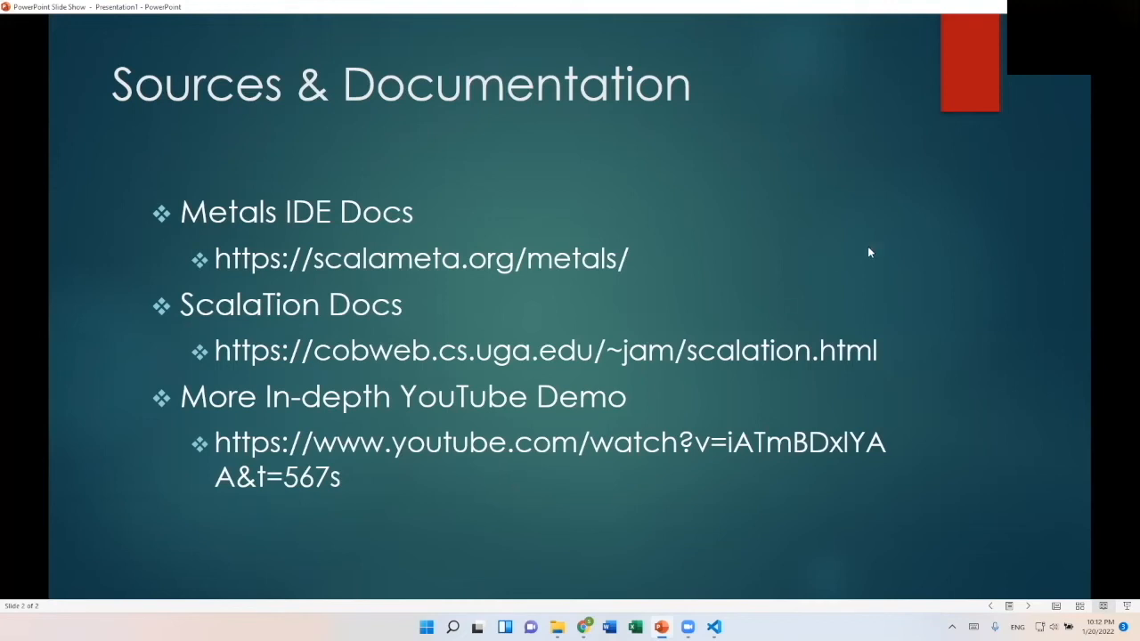
mouse_move(870, 253)
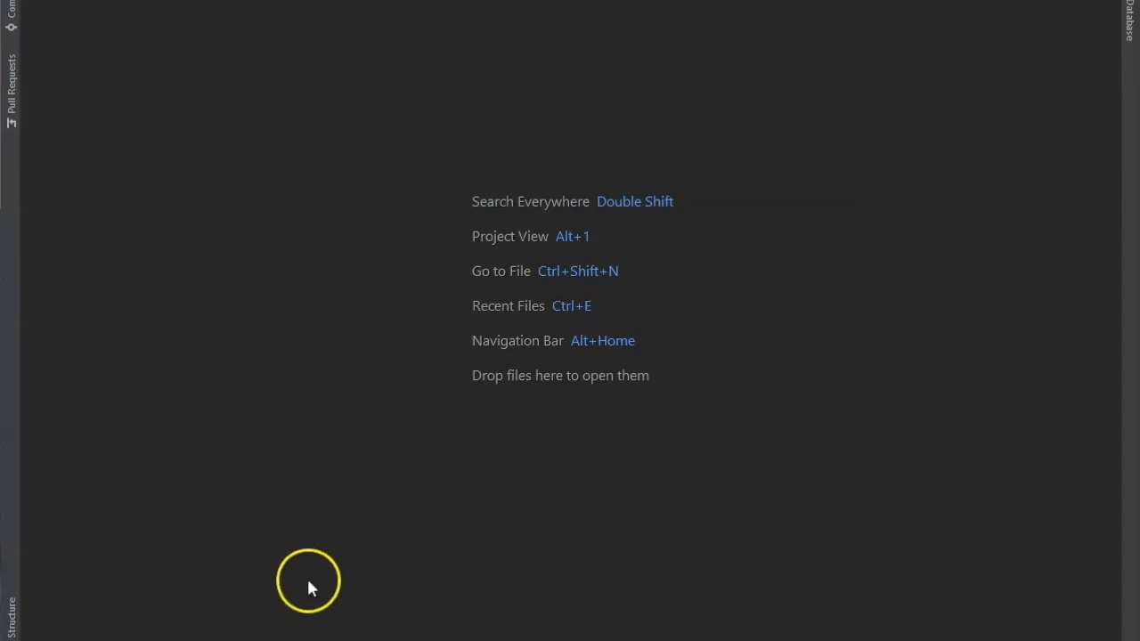
mouse_move(399, 527)
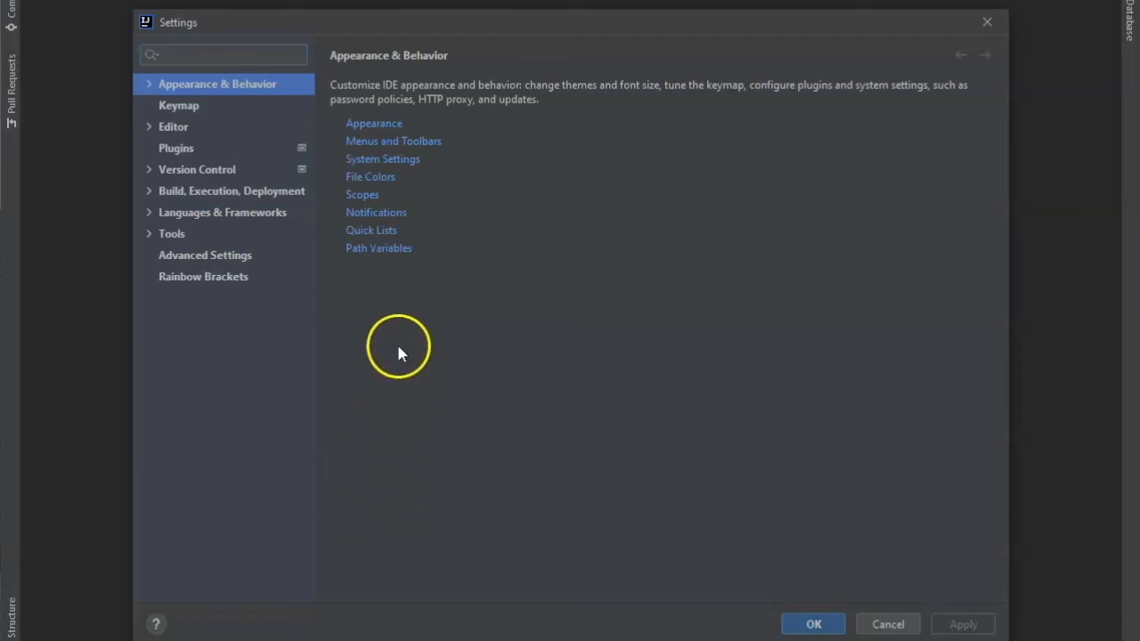
mouse_move(253, 129)
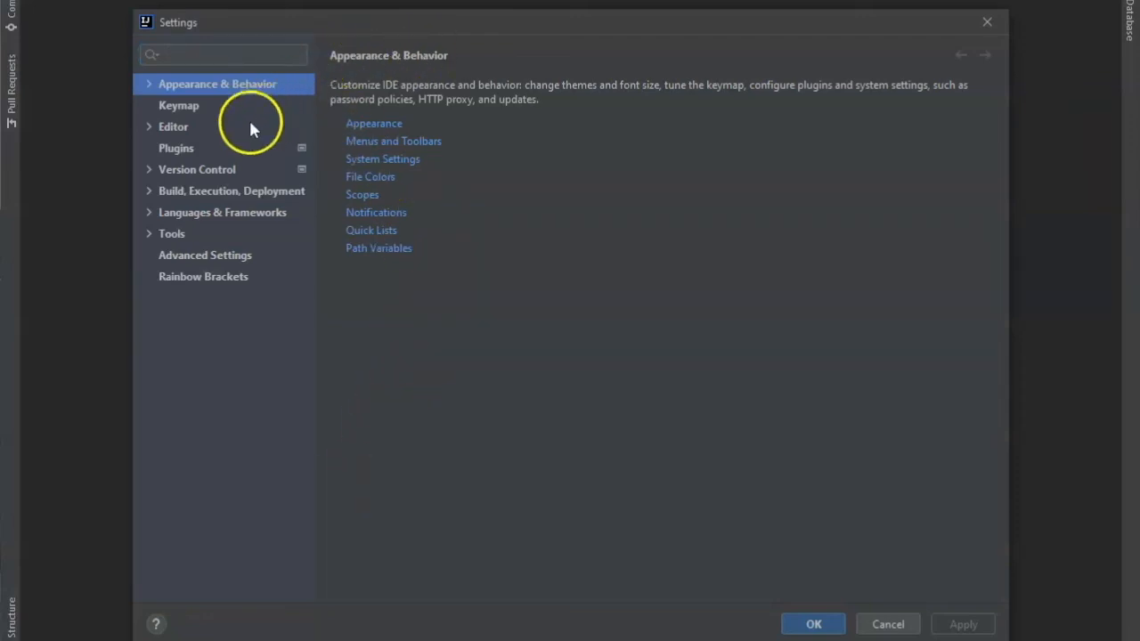
mouse_move(214, 128)
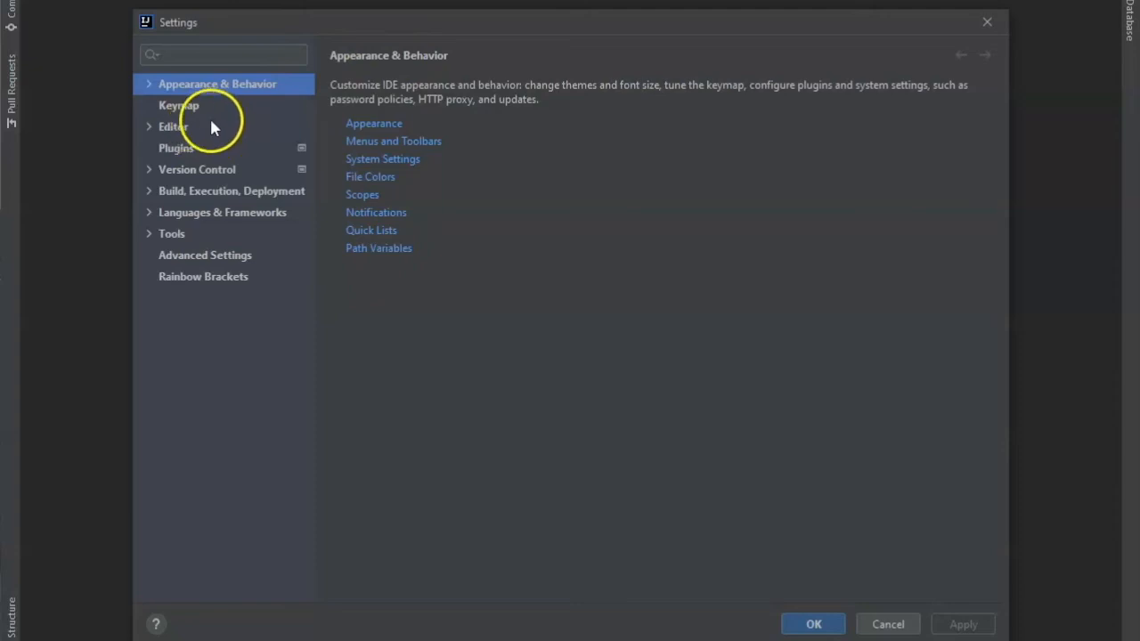
mouse_move(210, 159)
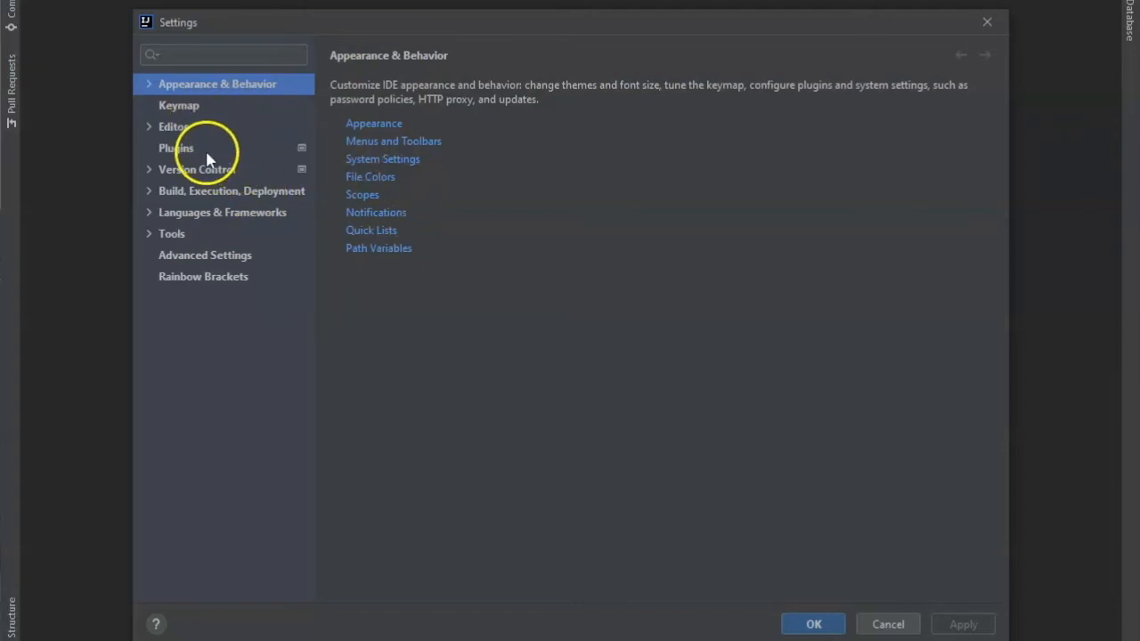
Search Plugins for 'scala', confirm the Scala plugin is installed, and close Settings with OK
left_click(175, 148)
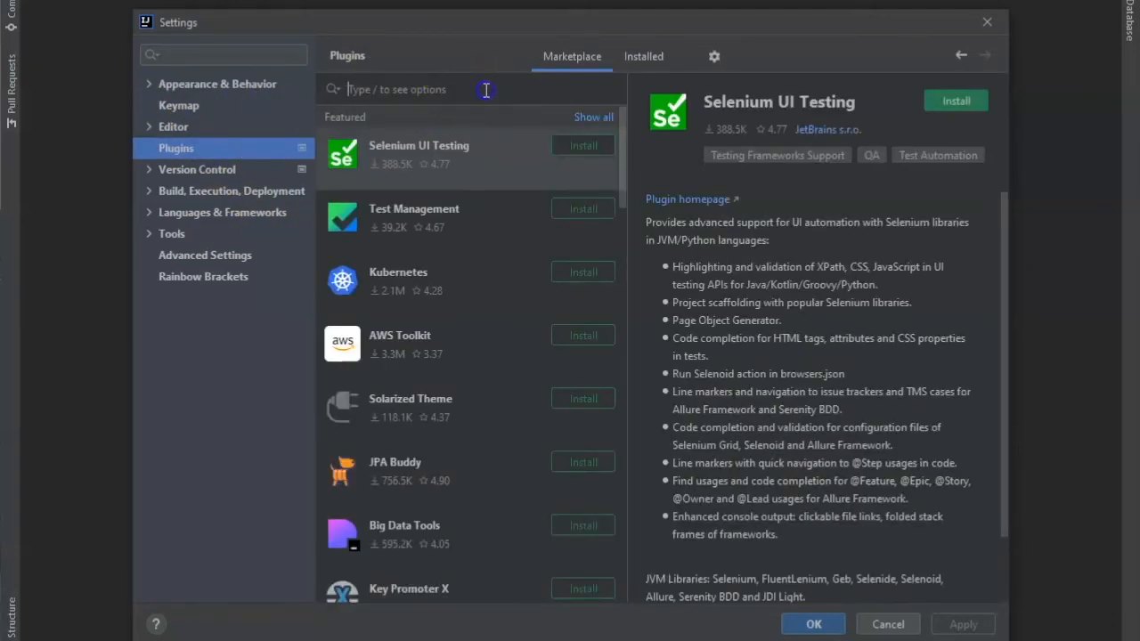
type("scala")
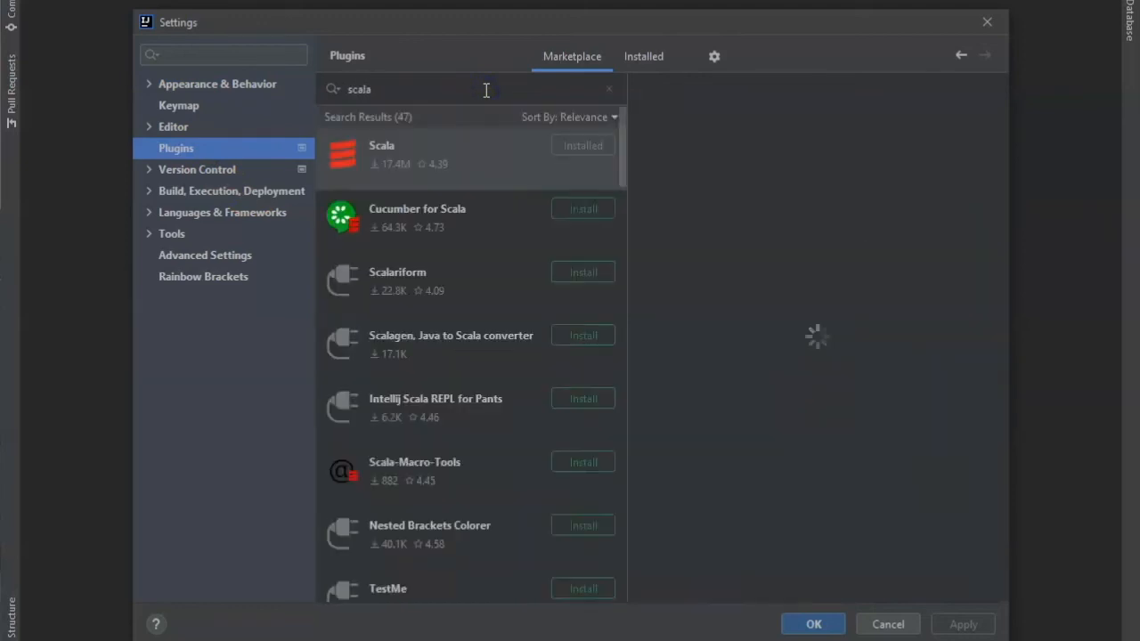
left_click(381, 157)
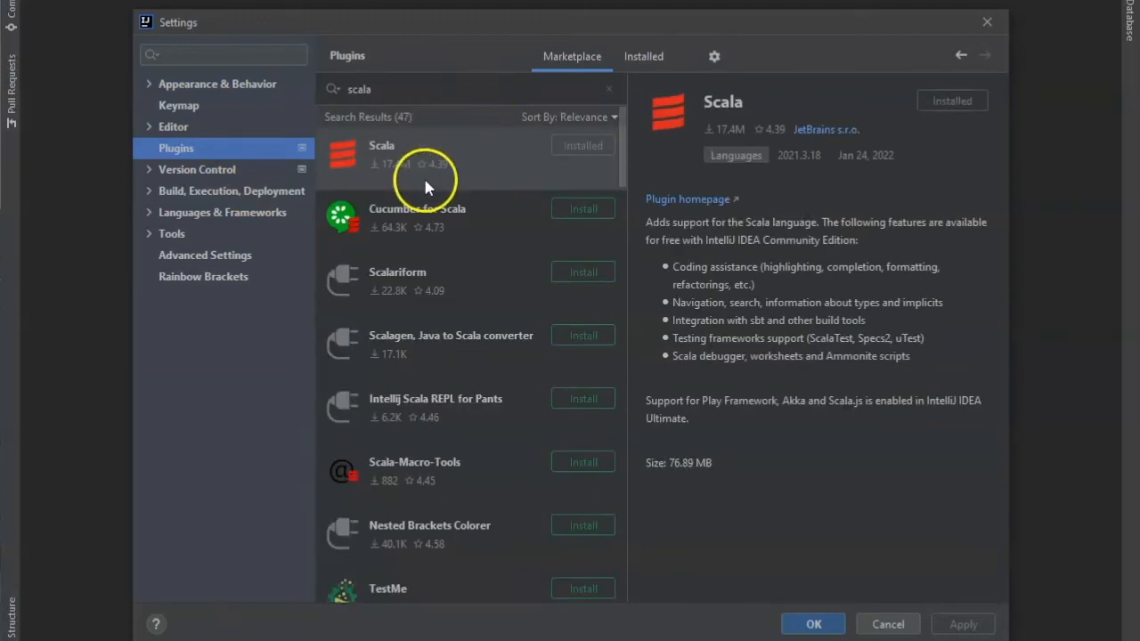
mouse_move(606, 152)
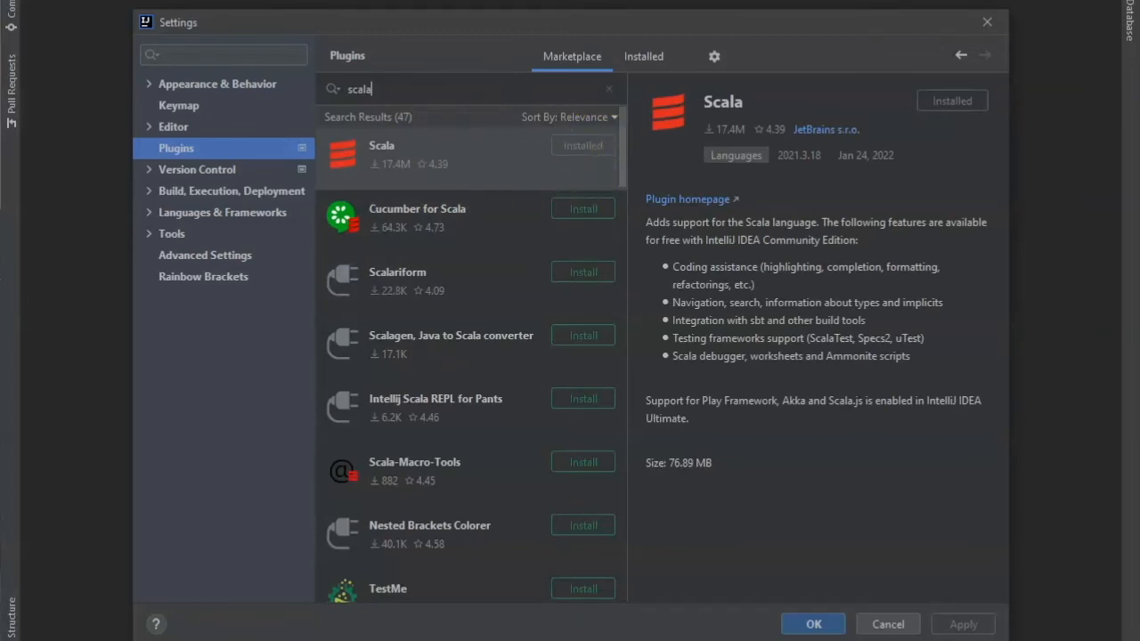
mouse_move(802, 566)
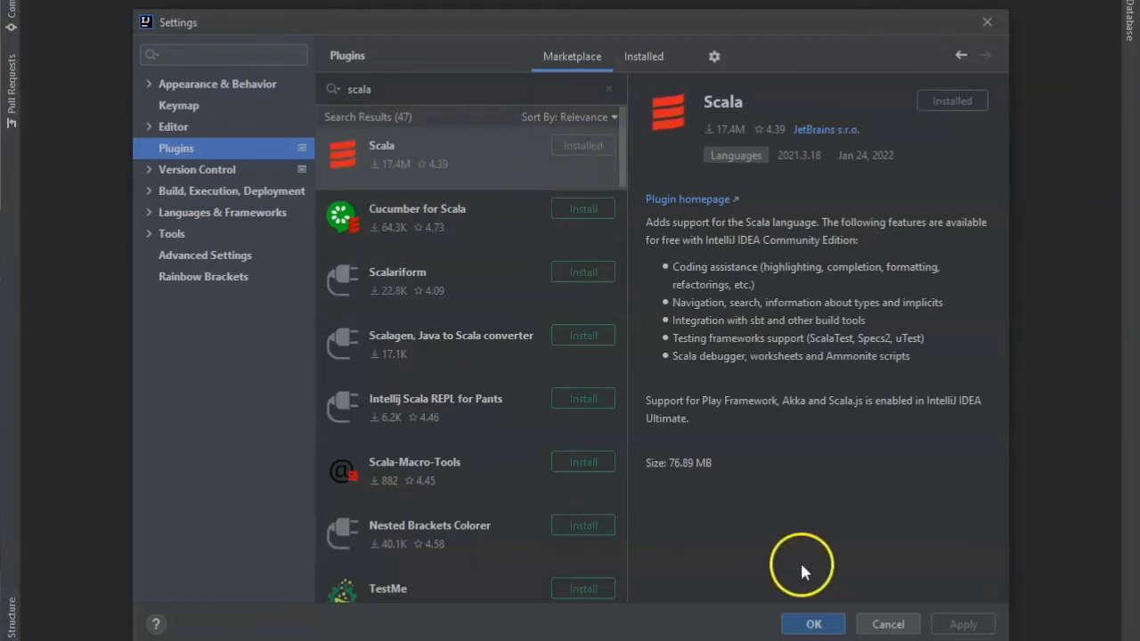
left_click(812, 624)
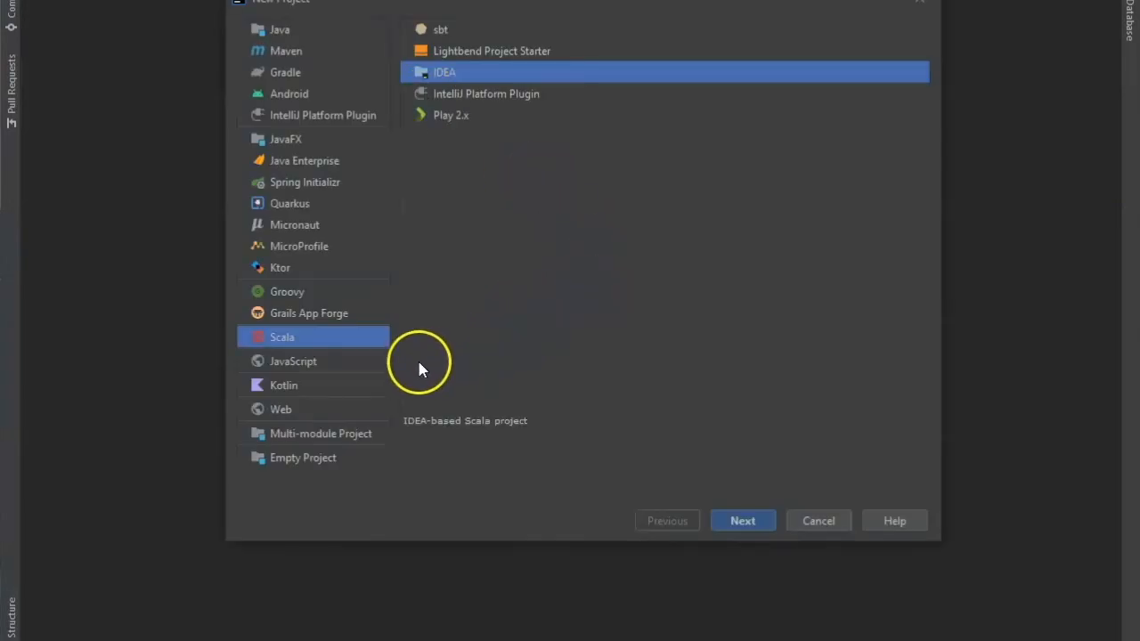
mouse_move(449, 167)
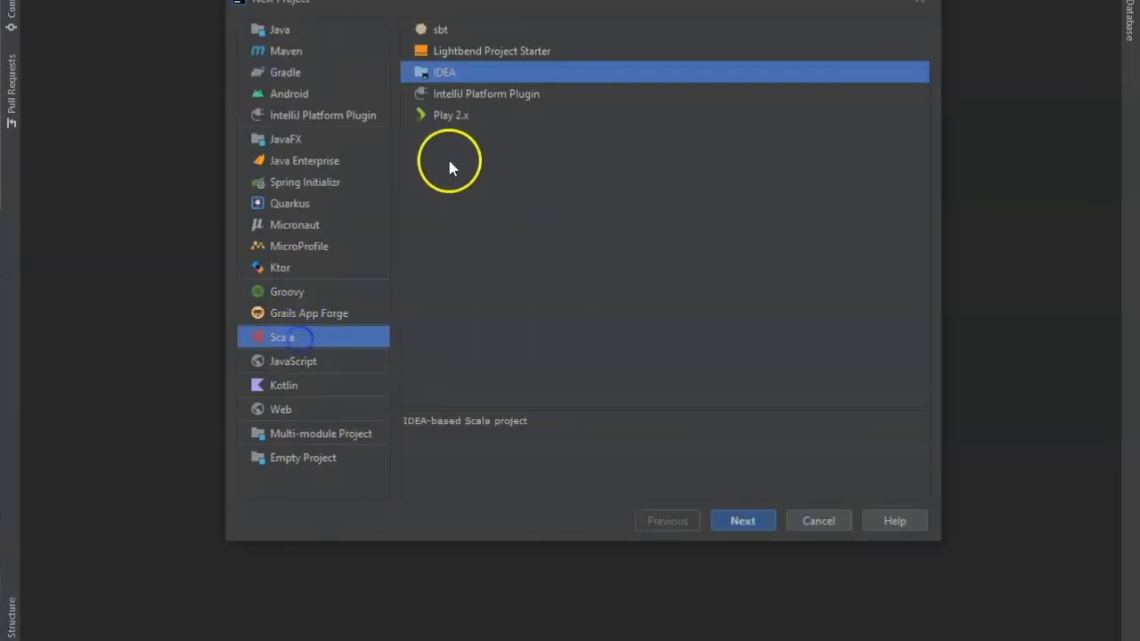
Choose Scala > IDEA in New Project and name the project HelloWorld
left_click(741, 520)
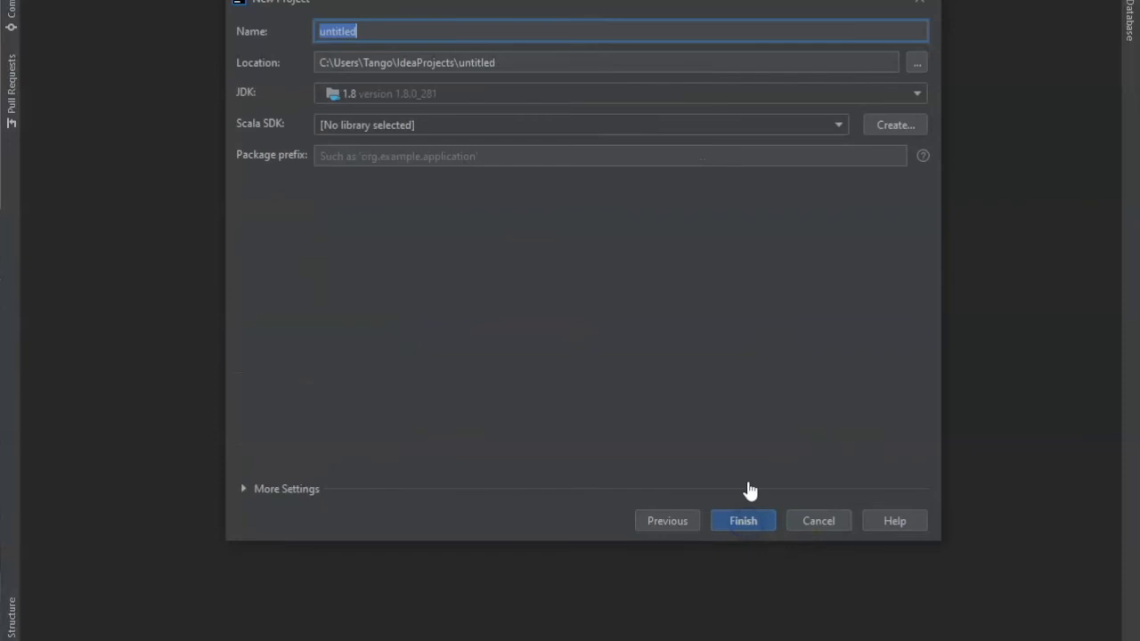
type("Hel")
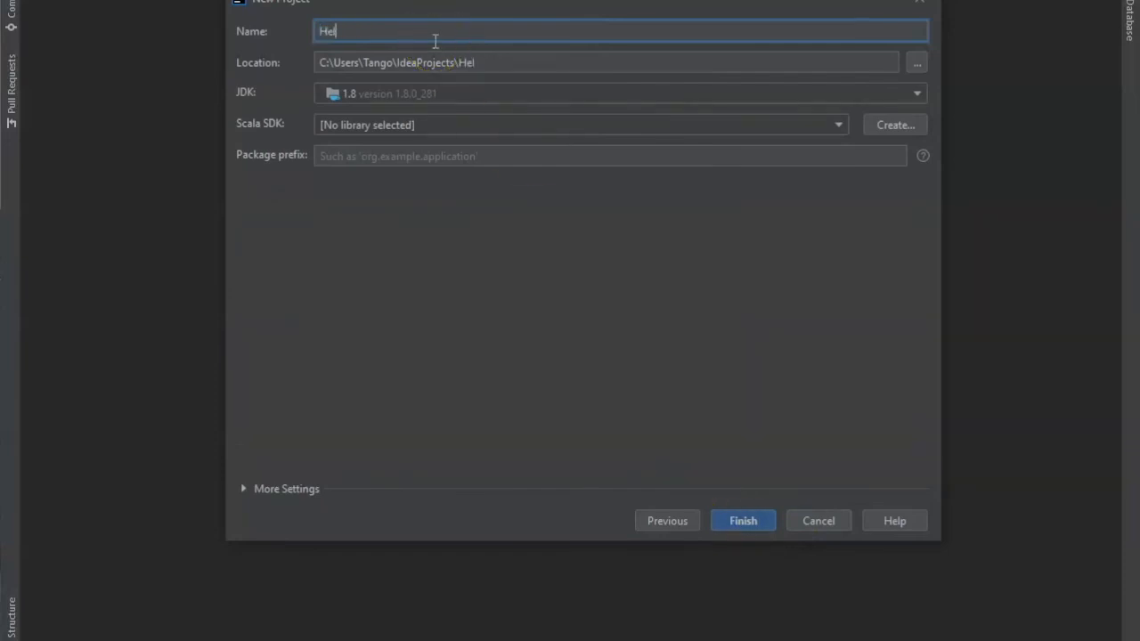
type("loWorld")
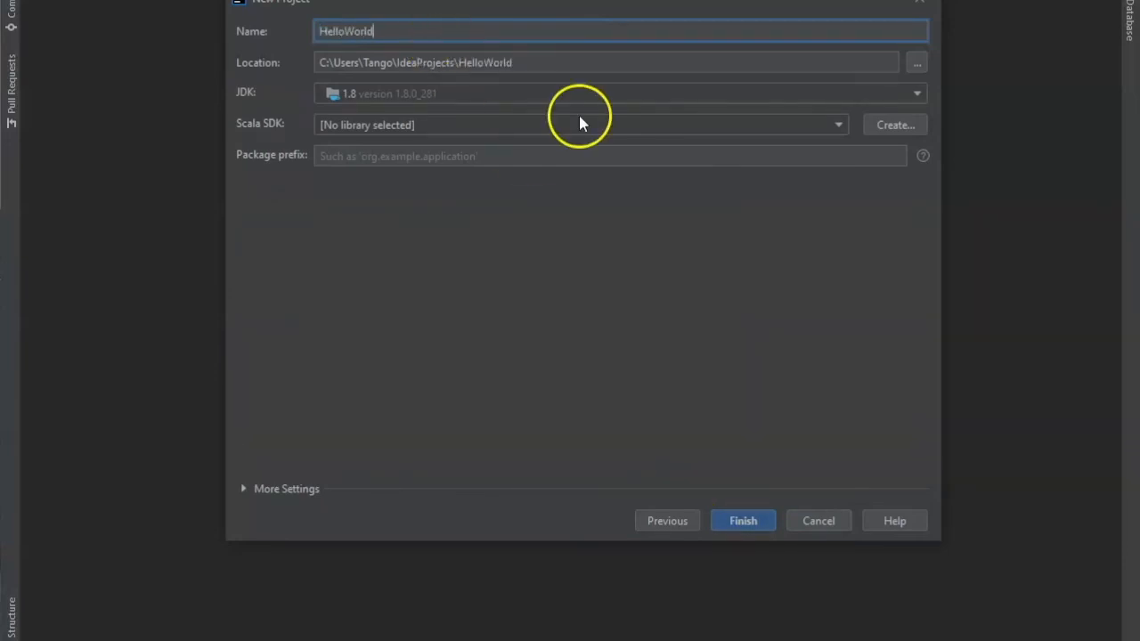
mouse_move(798, 241)
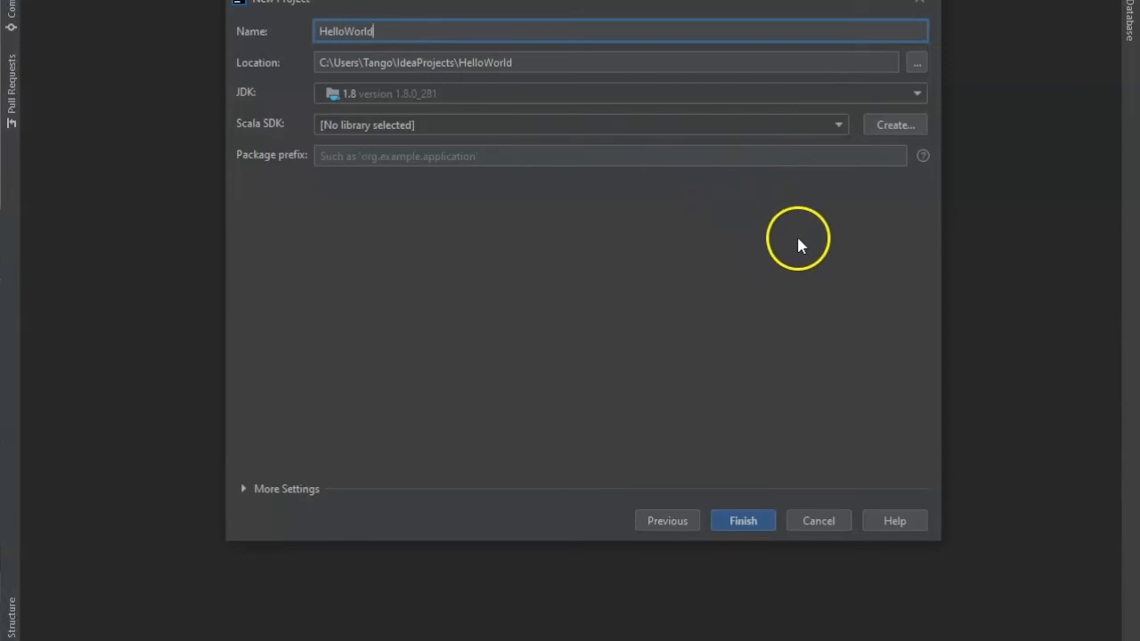
mouse_move(848, 213)
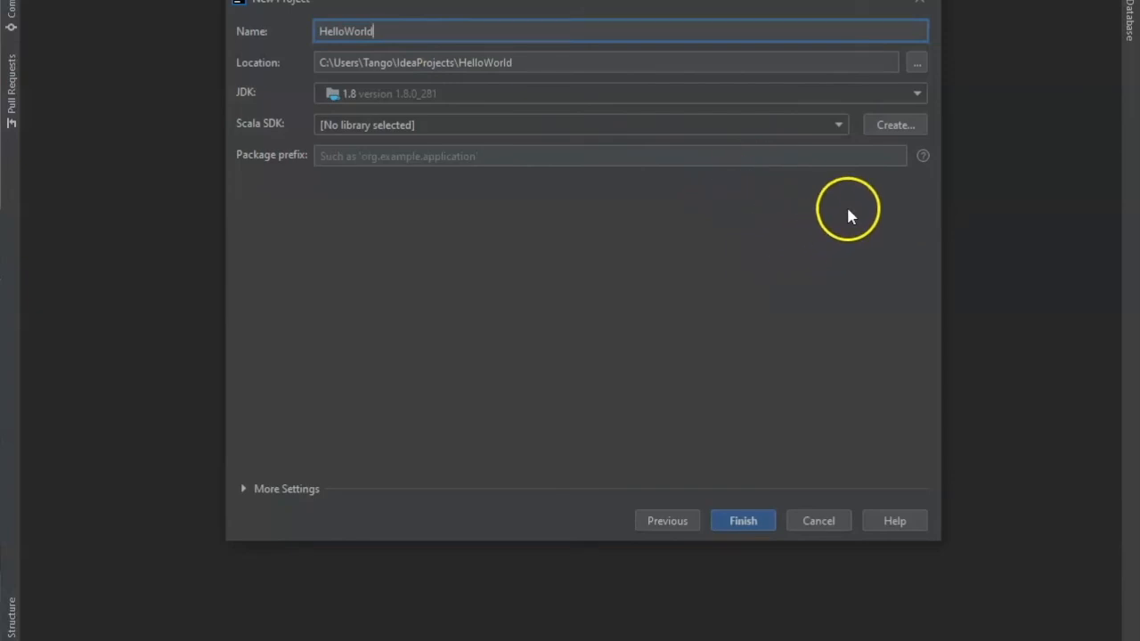
mouse_move(860, 216)
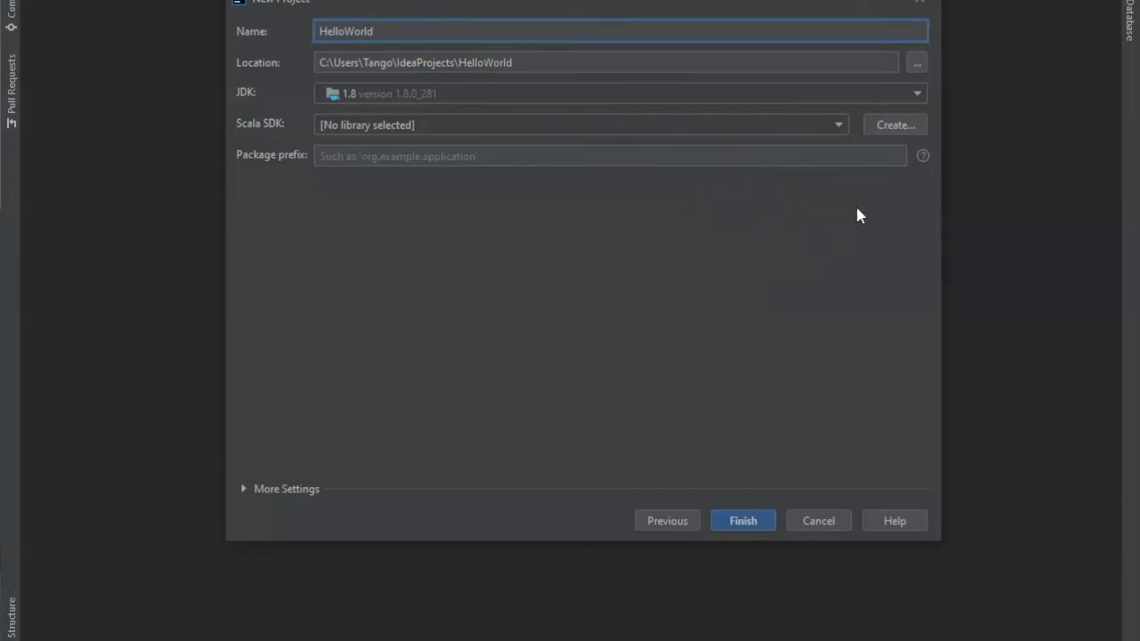
Create the Scala SDK by downloading version 2.13.8
left_click(895, 124)
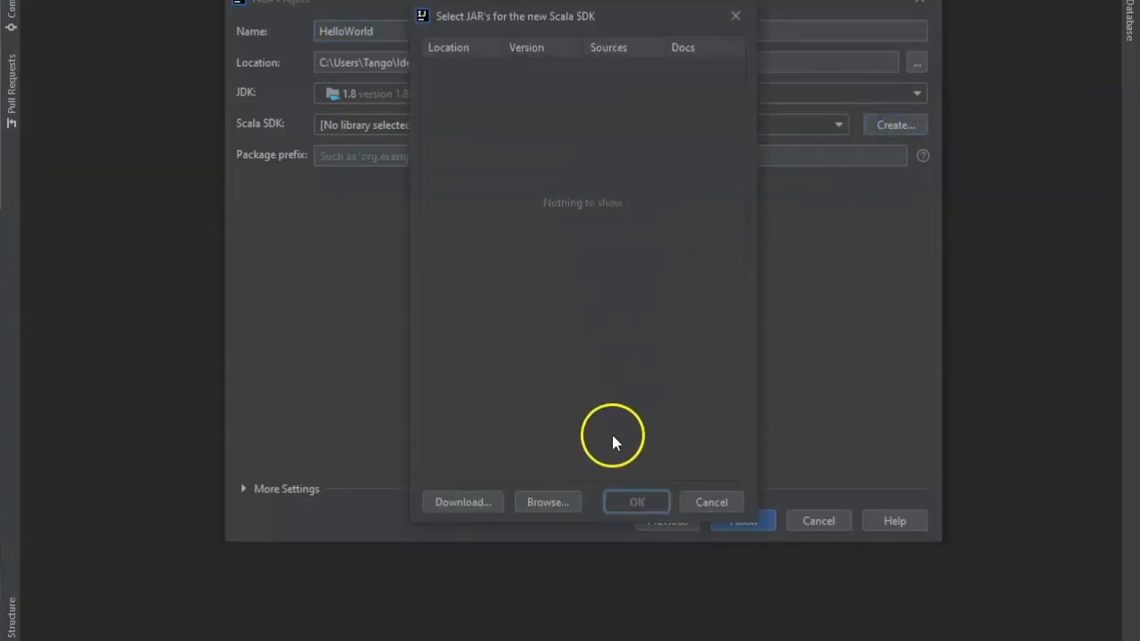
mouse_move(502, 489)
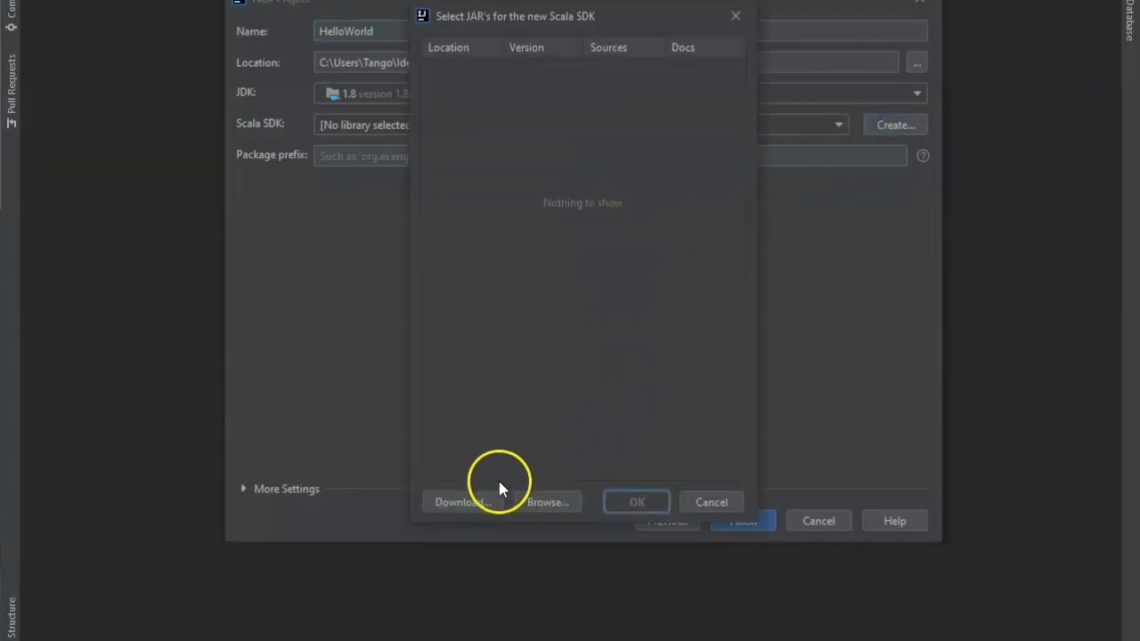
mouse_move(462, 502)
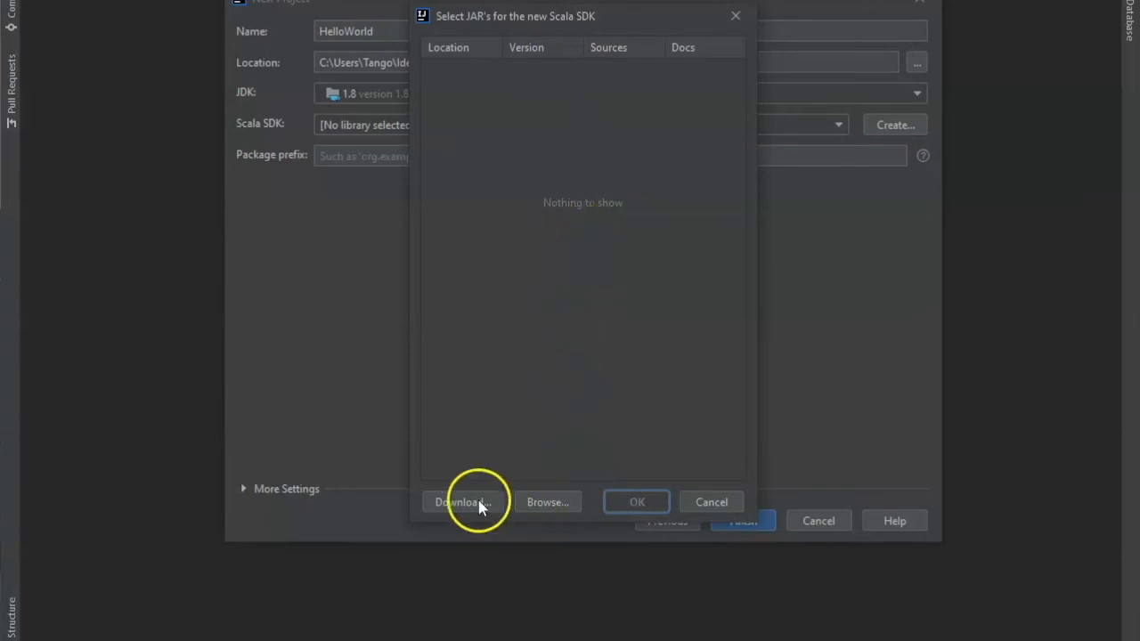
left_click(464, 503)
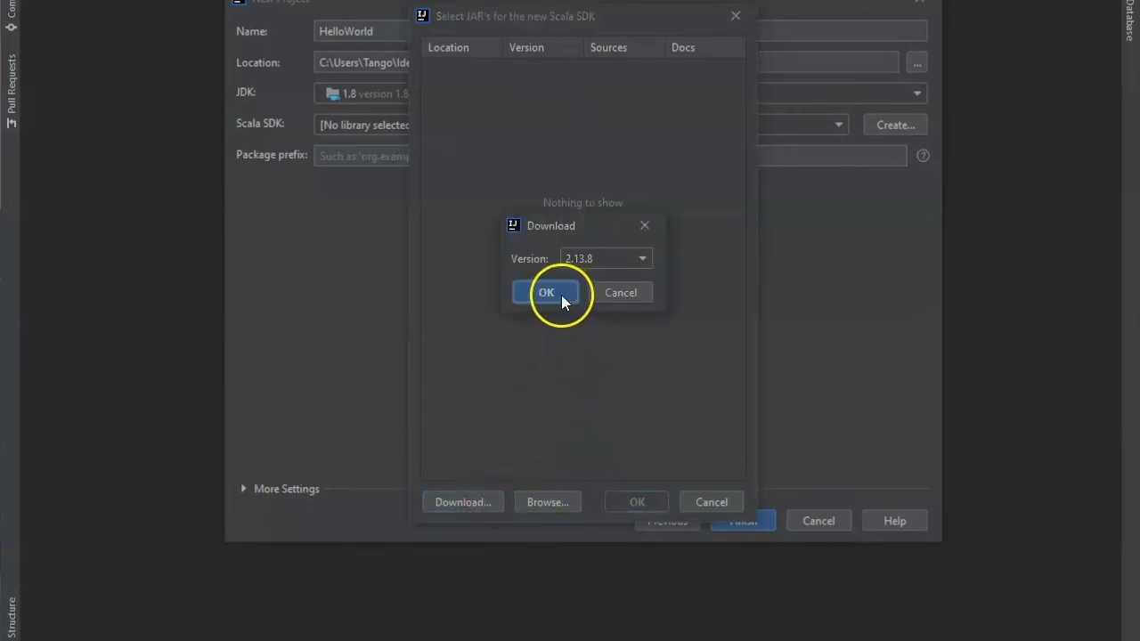
left_click(545, 292)
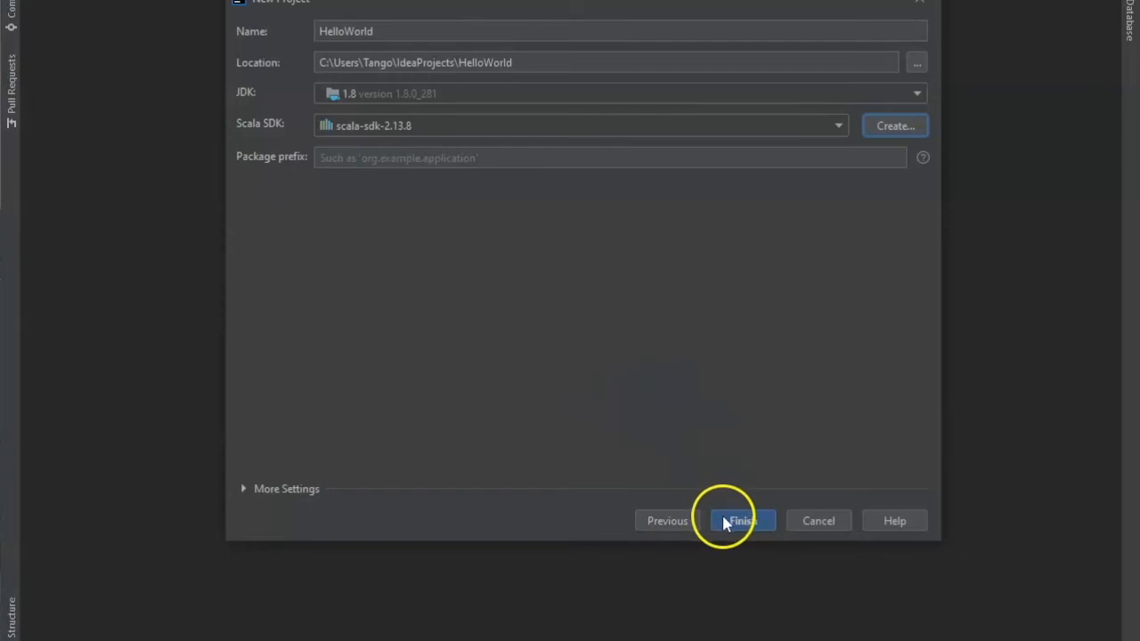
Finish creating HelloWorld and open it in This Window
left_click(741, 520)
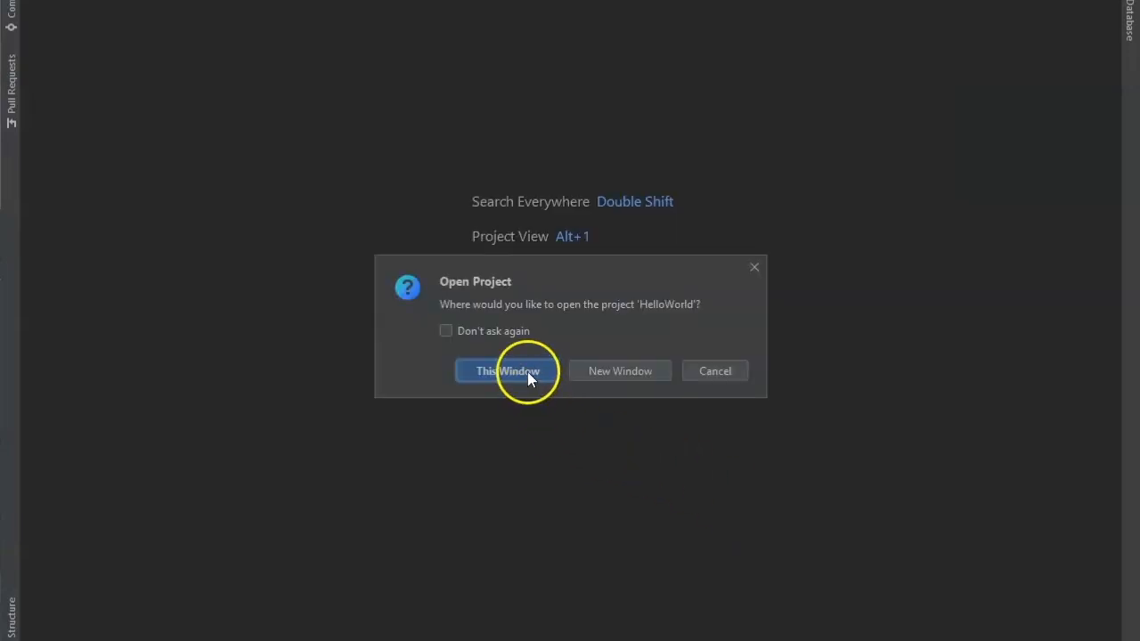
left_click(506, 371)
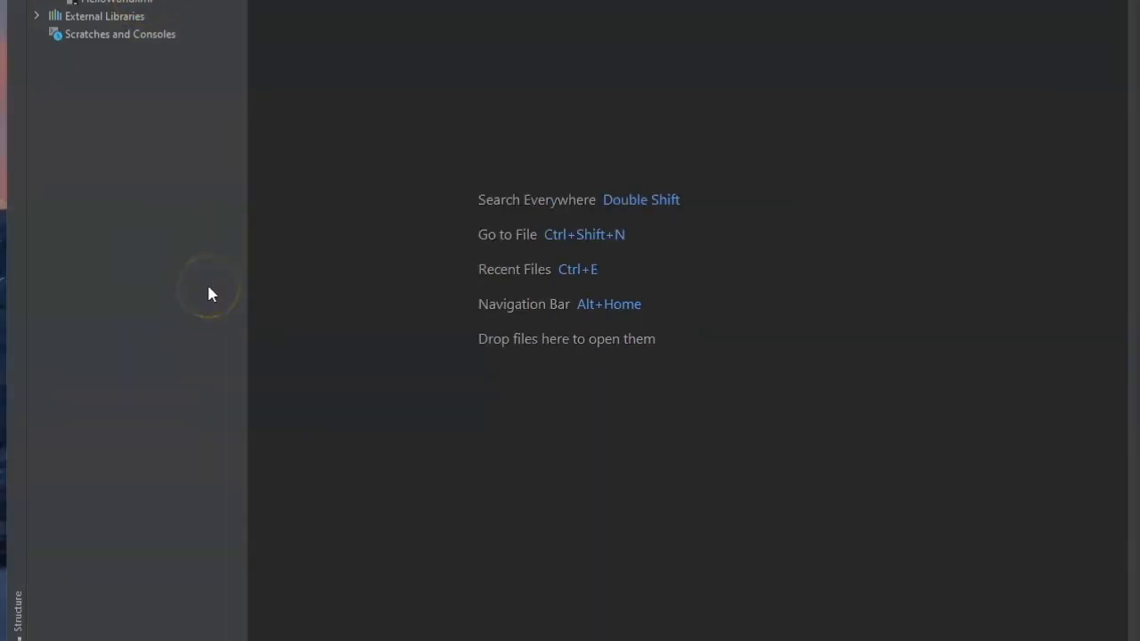
mouse_move(131, 176)
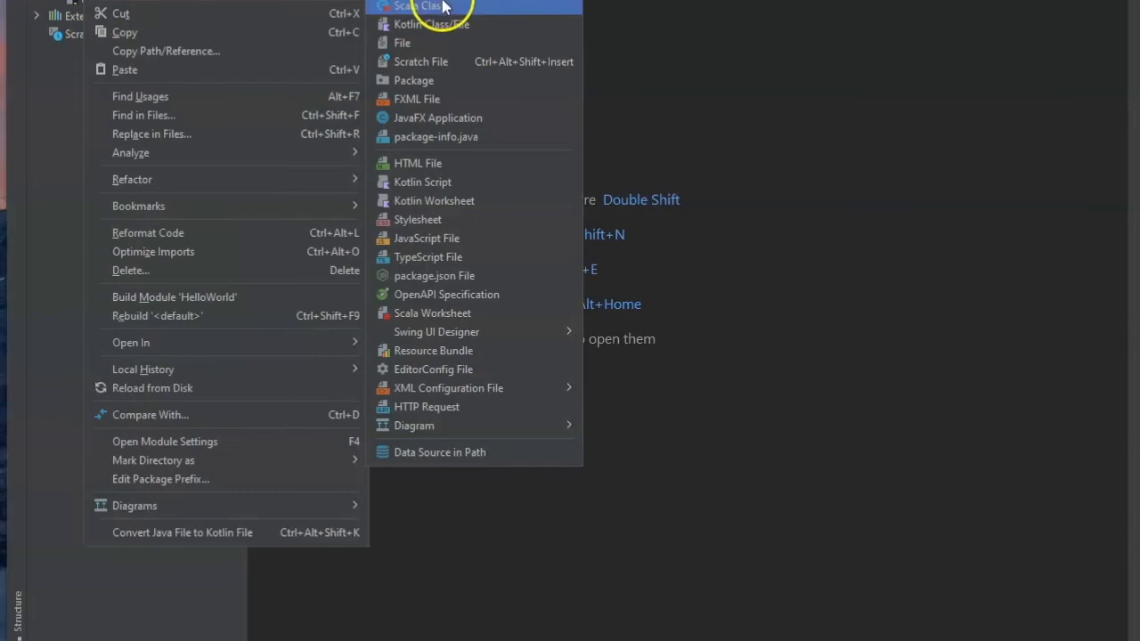
Create the Hello Scala object and run it so the console prints Hello World, exit code 0
left_click(417, 7)
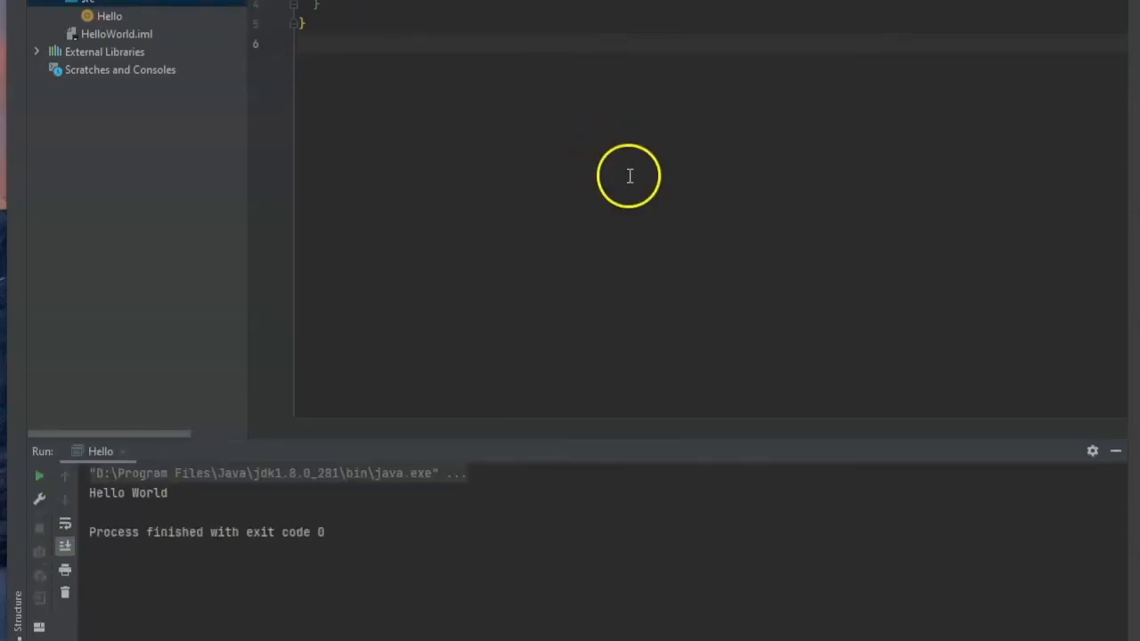
mouse_move(549, 303)
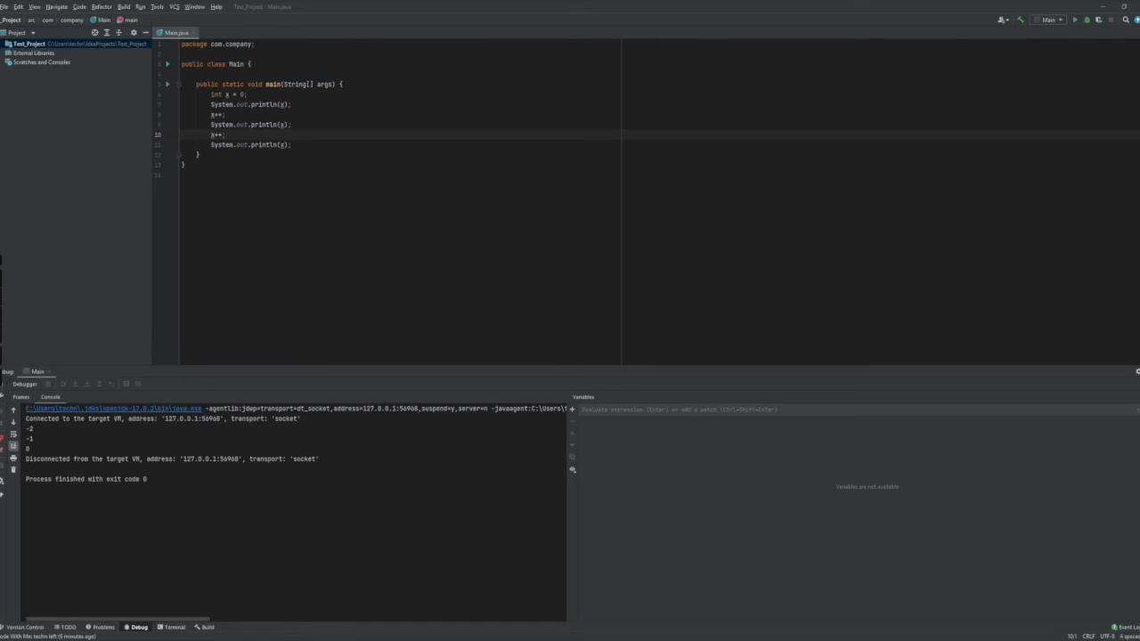
mouse_move(164, 114)
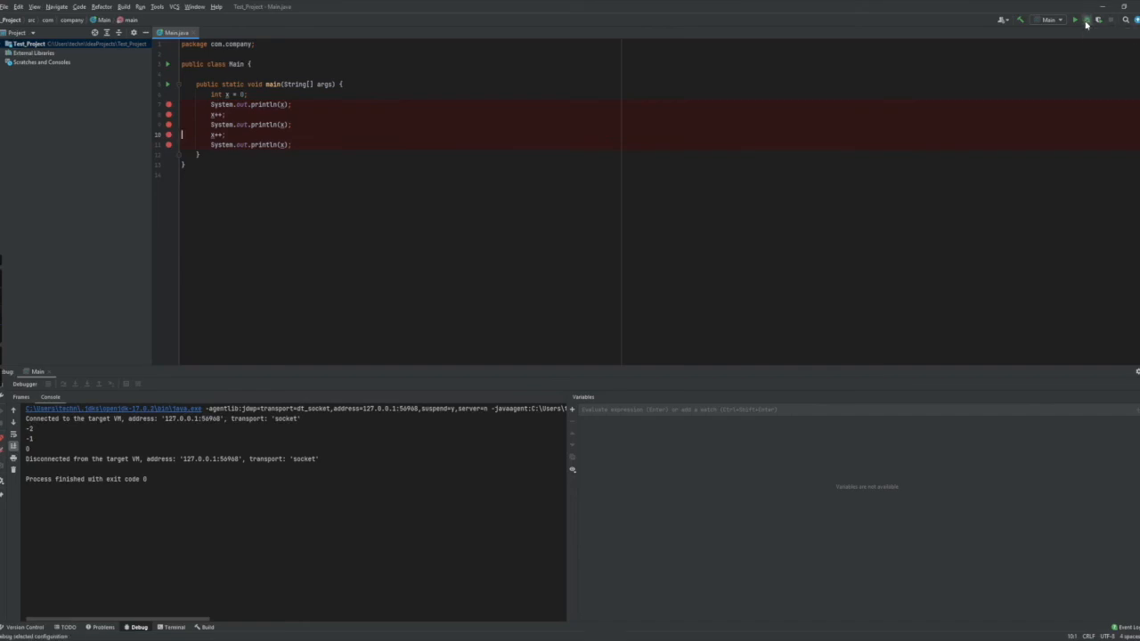
Debug Main with breakpoints, show the console, and resume until paused at the second increment
left_click(1074, 20)
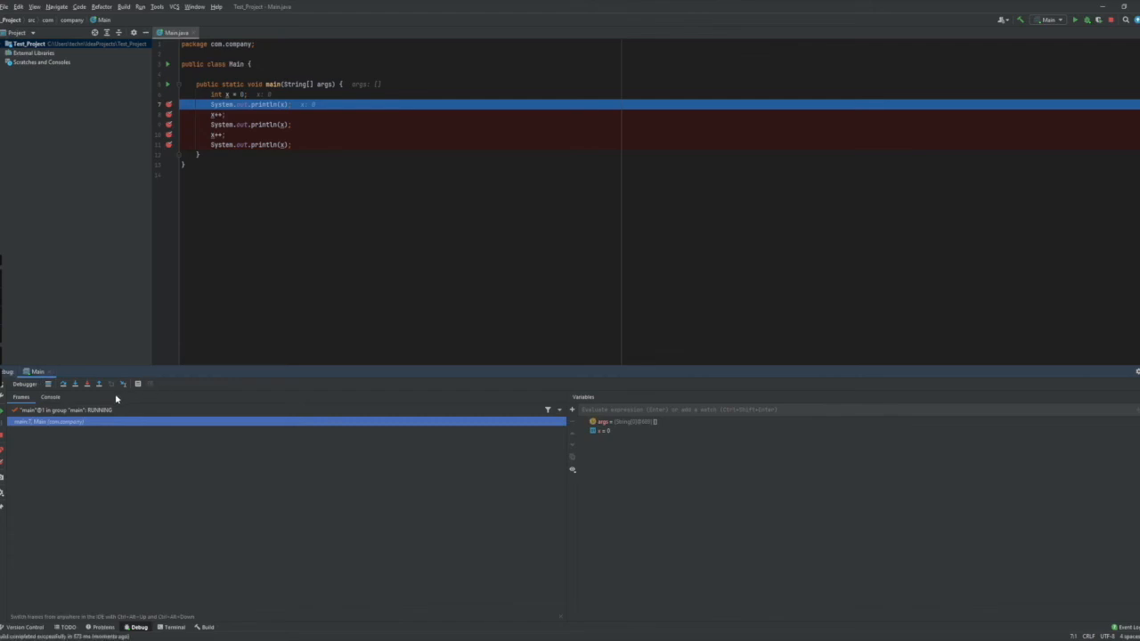
mouse_move(50, 397)
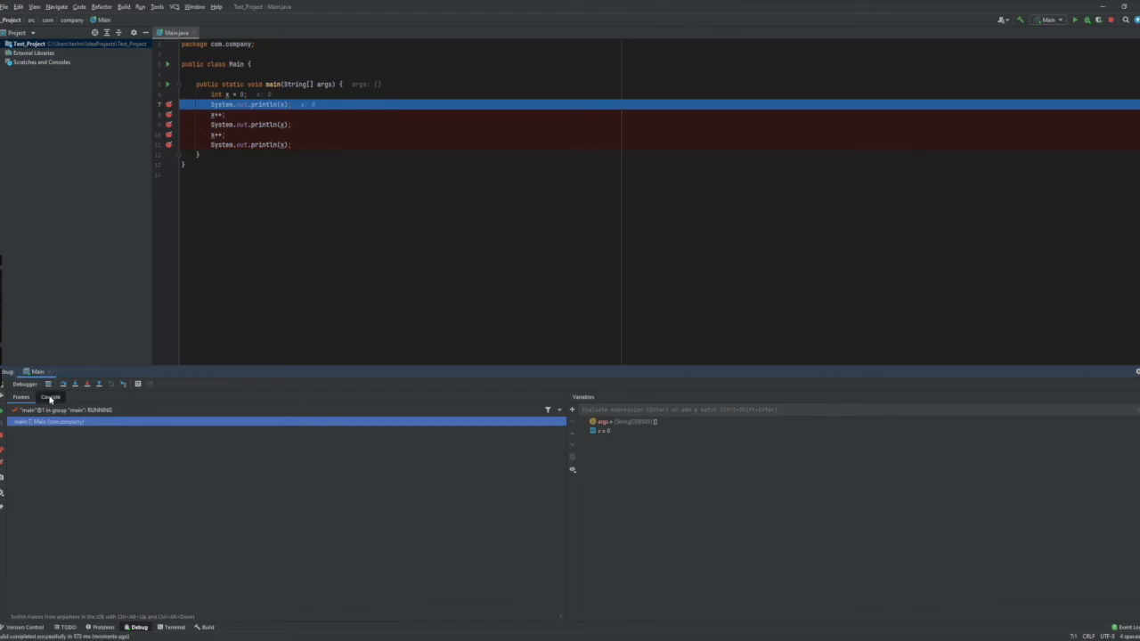
left_click(50, 395)
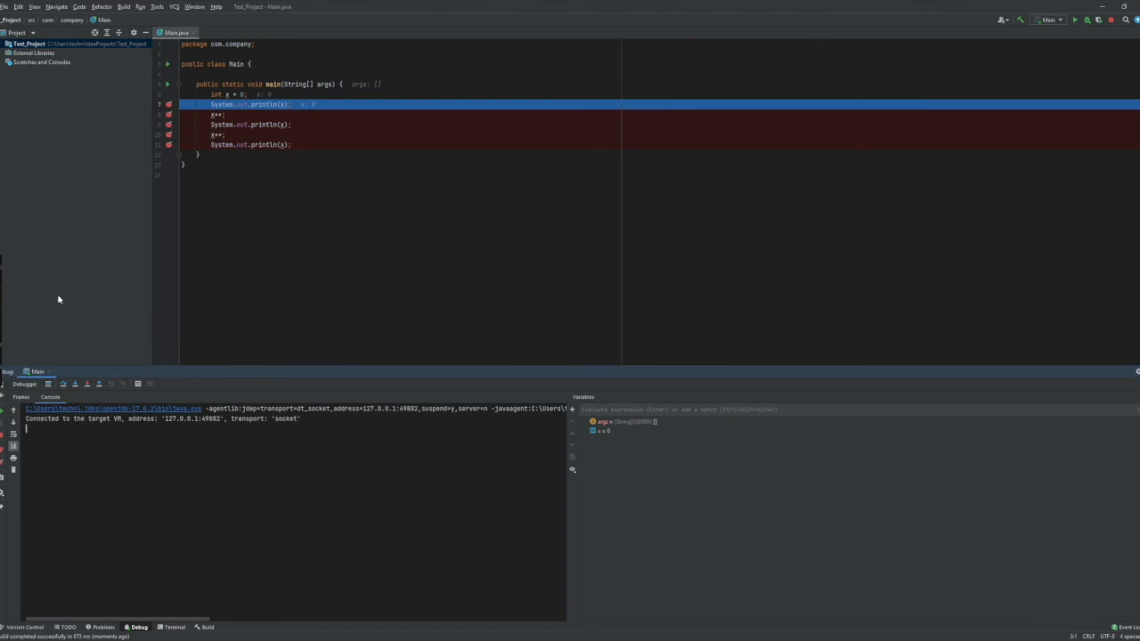
key("F8")
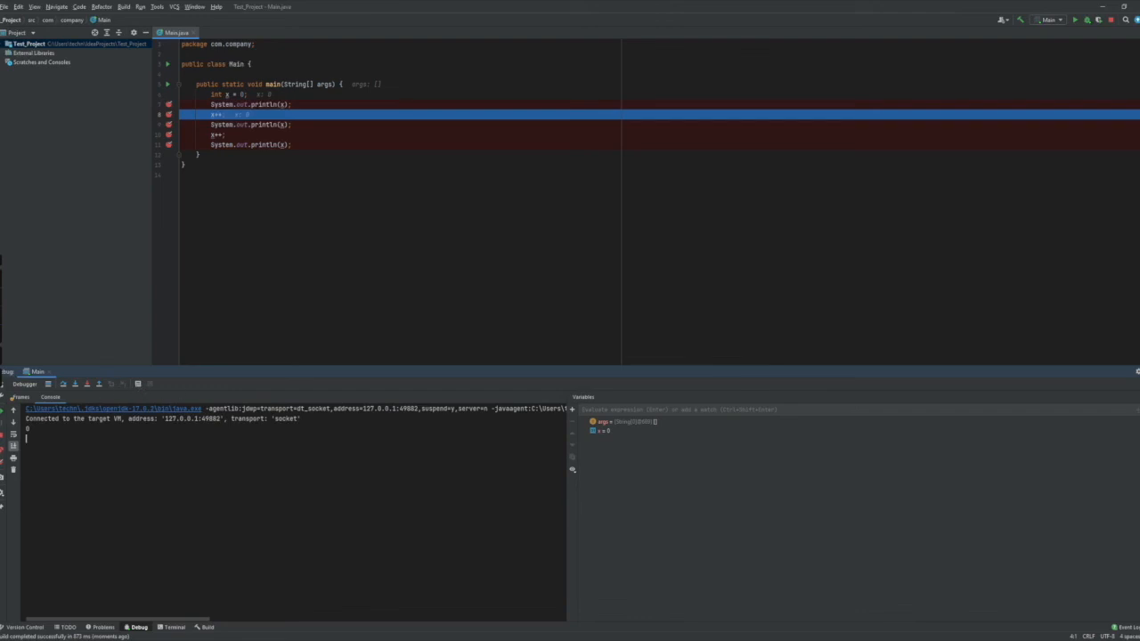
mouse_move(617, 431)
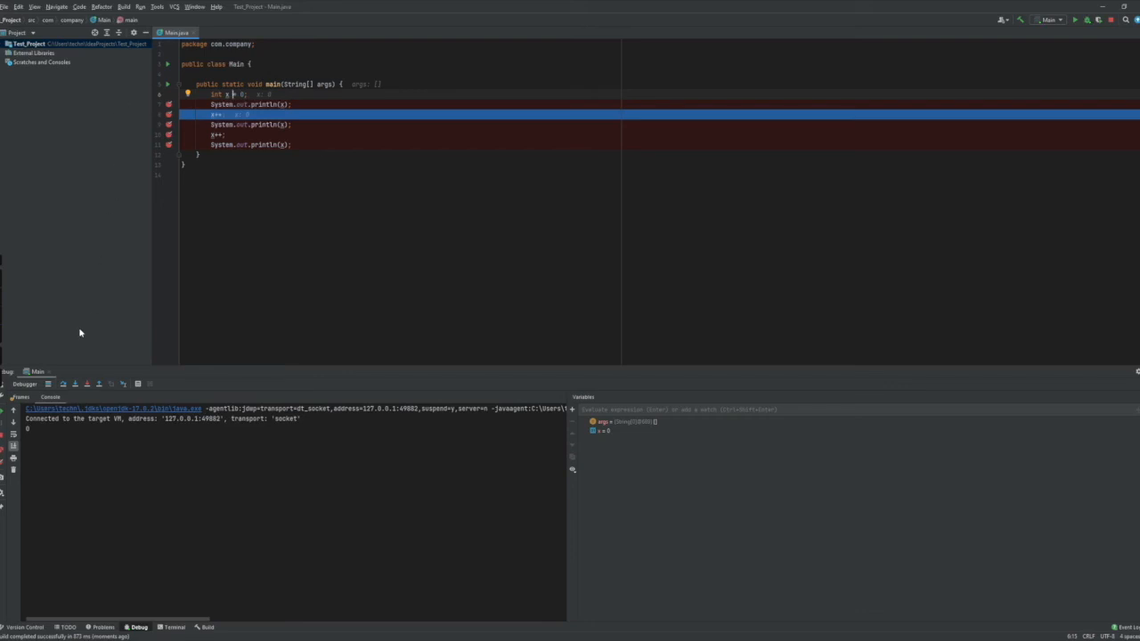
left_click(75, 385)
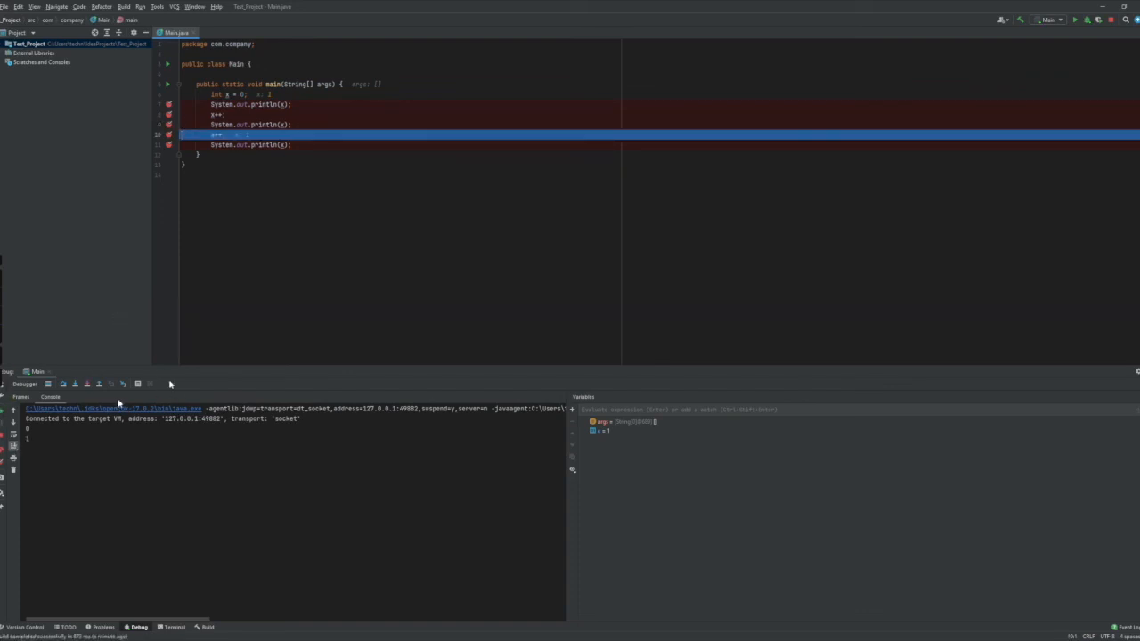
Let the paused program finish, then debug Main again from the start
left_click(1075, 20)
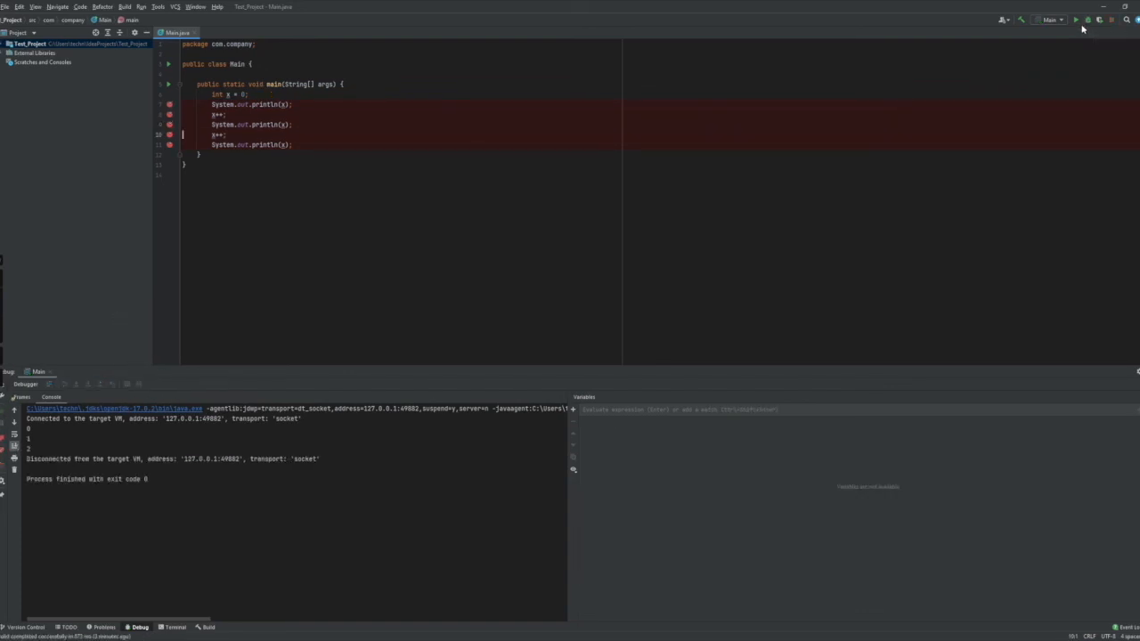
mouse_move(1086, 19)
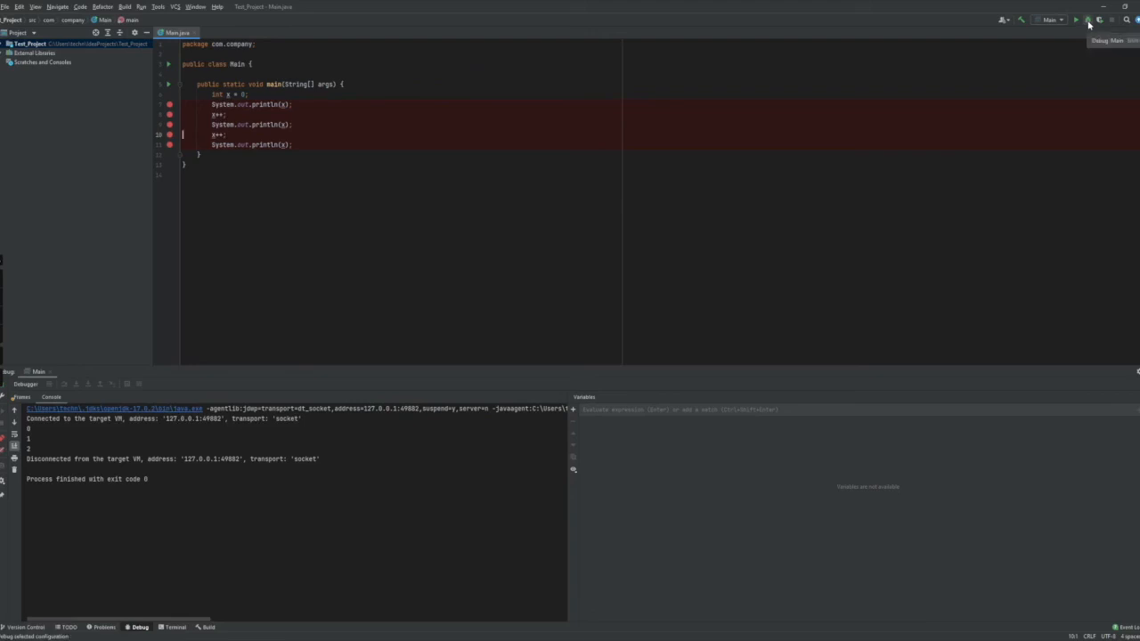
left_click(1087, 19)
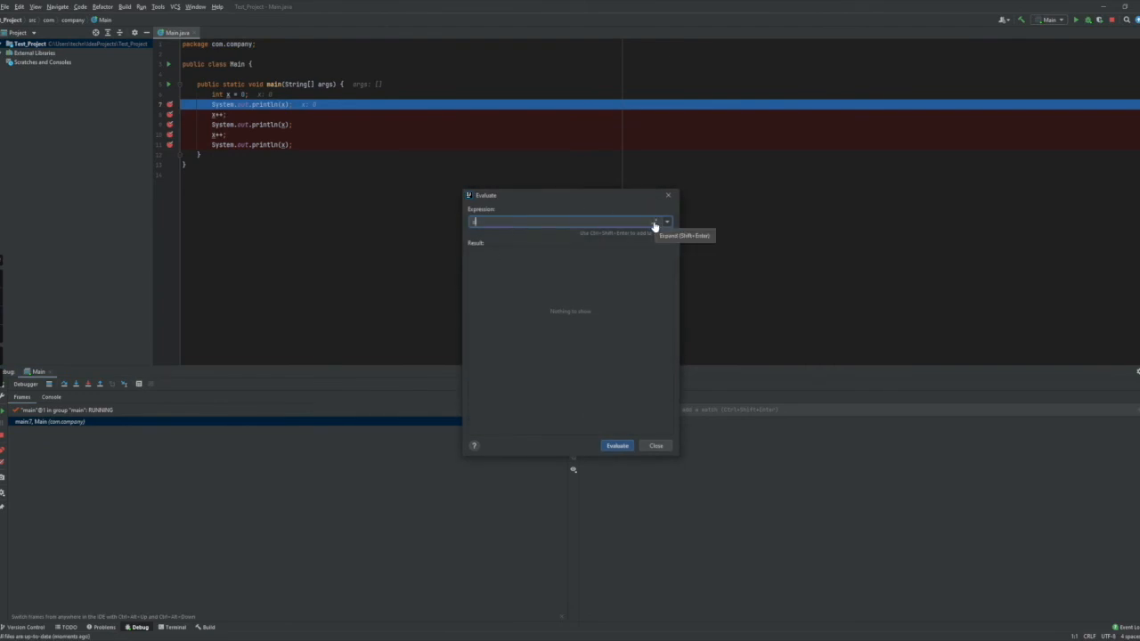
Evaluate the expression x+2 at the first breakpoint and close the Evaluate window
type("x+2")
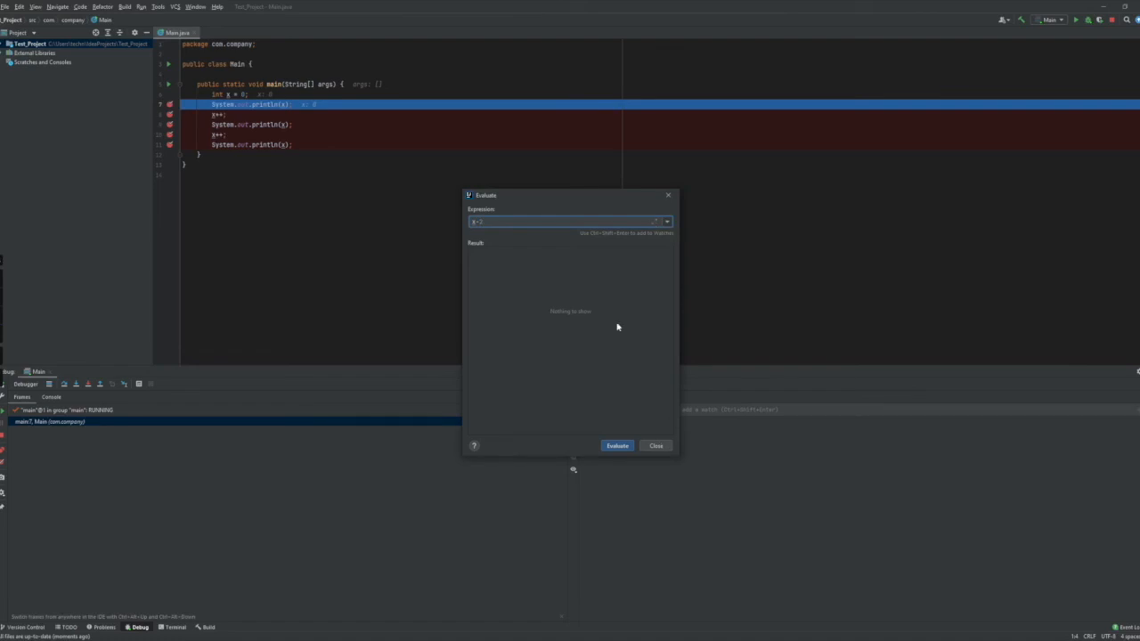
left_click(658, 221)
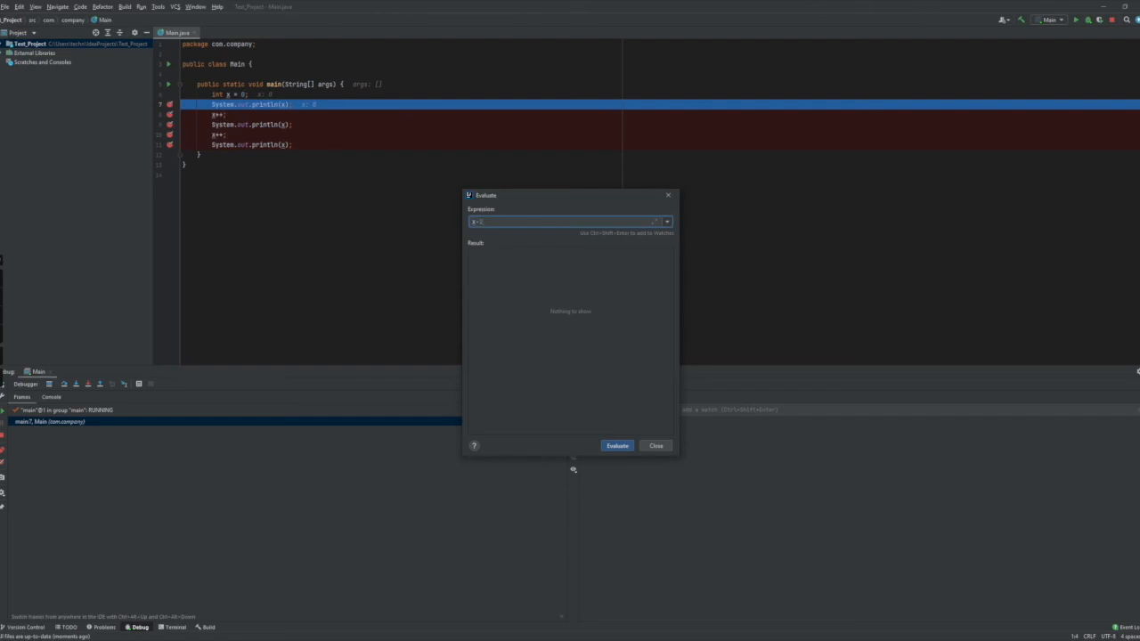
left_click(616, 446)
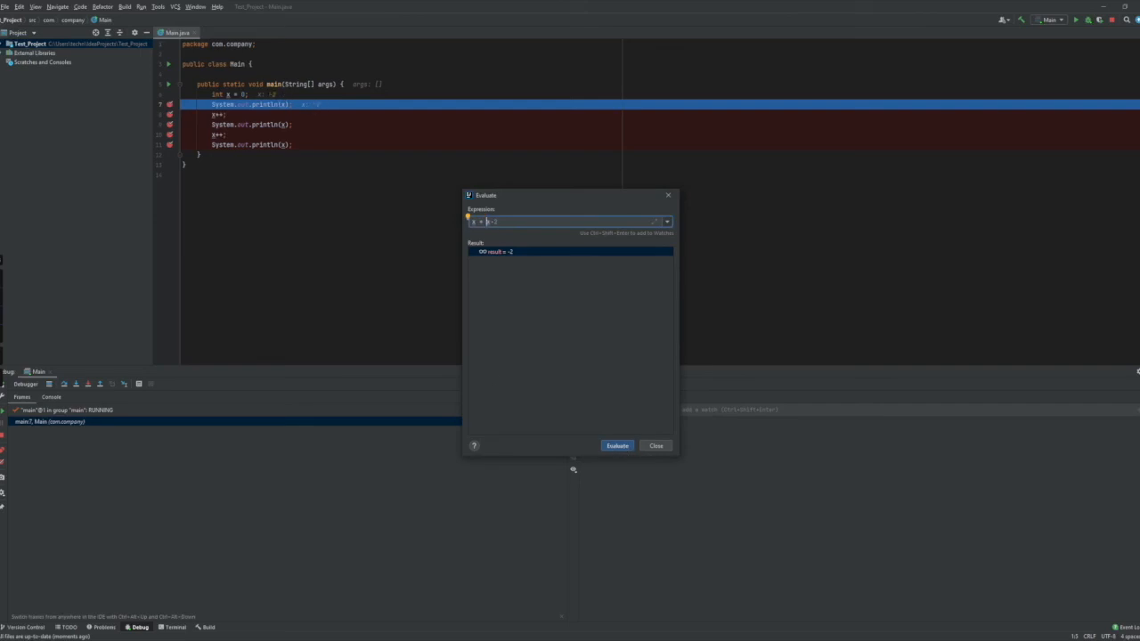
mouse_move(670, 194)
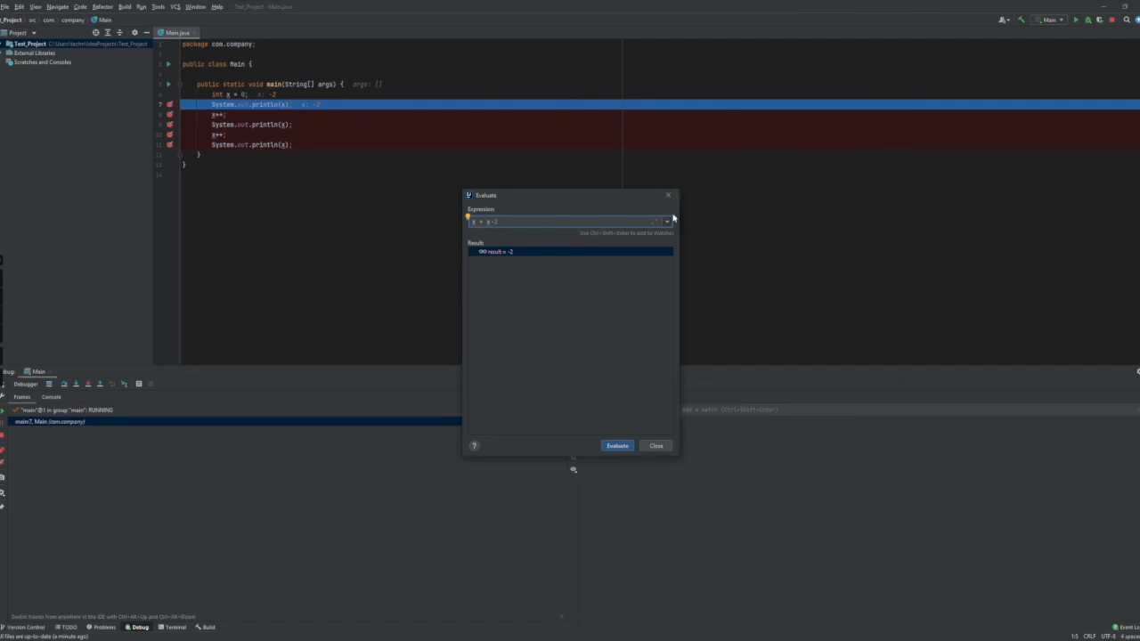
left_click(656, 446)
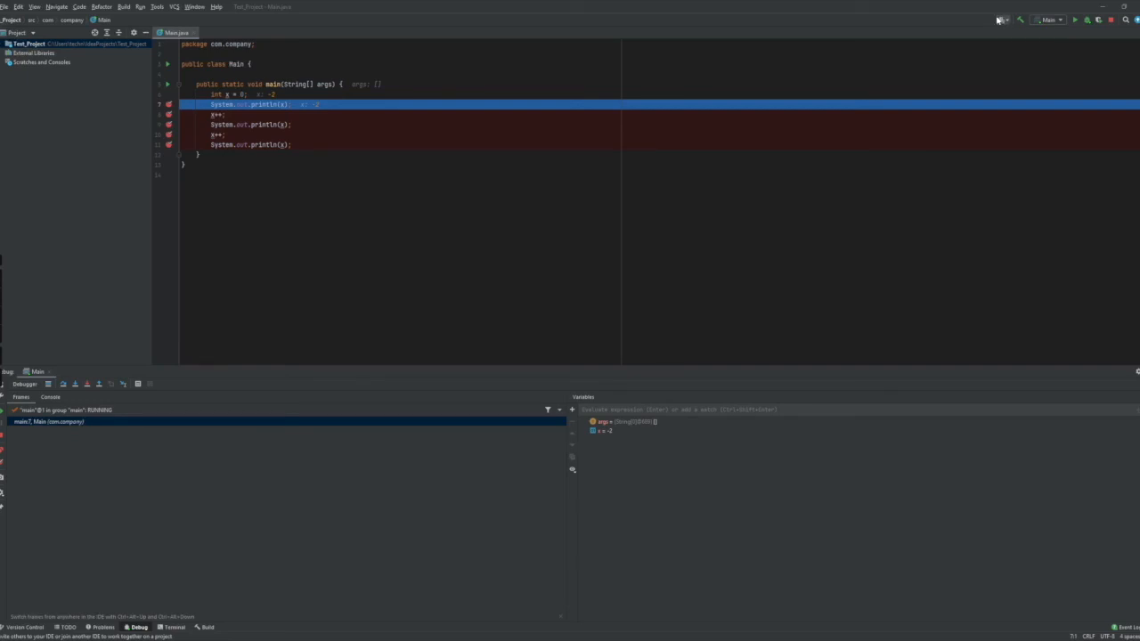
mouse_move(999, 20)
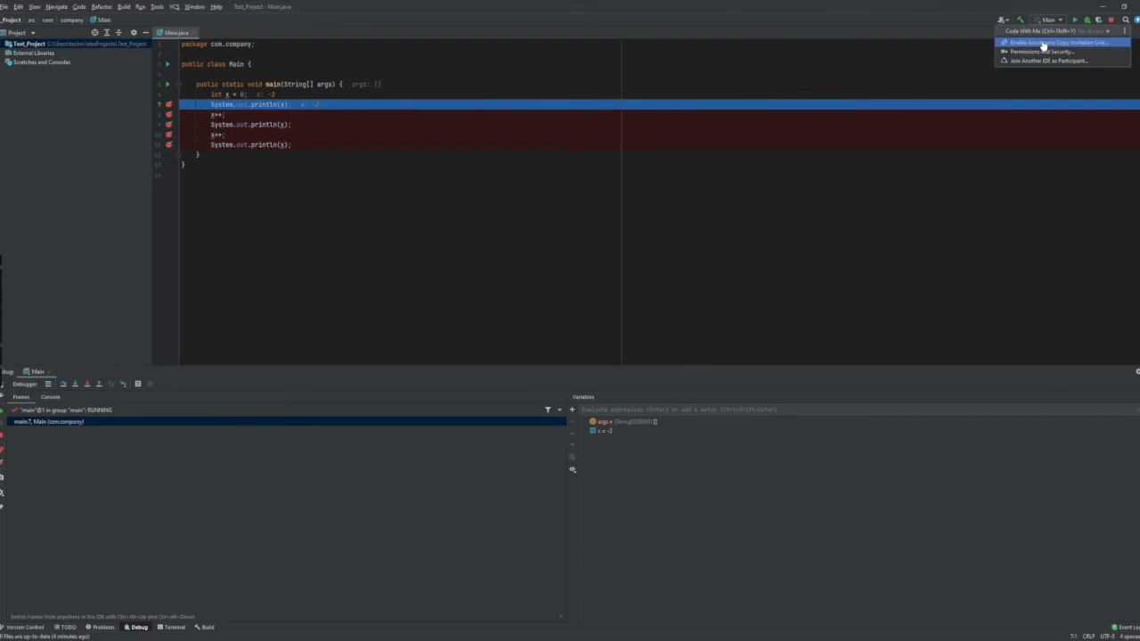
Start a Code With Me session with Edit files access and accept the guest joining Test_Project
left_click(1060, 43)
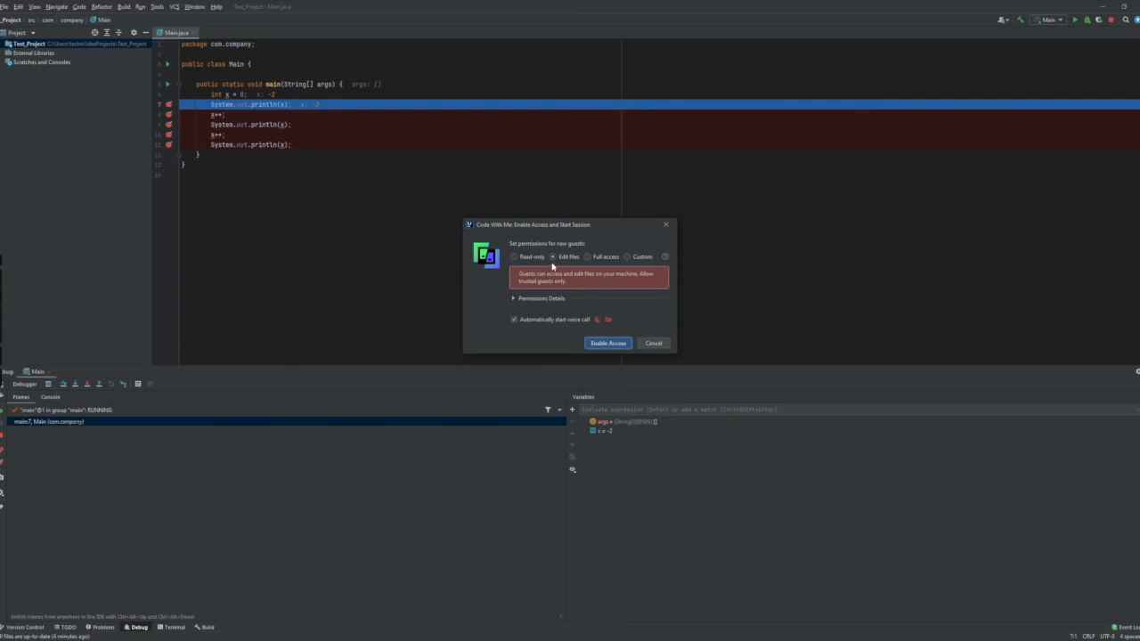
left_click(513, 257)
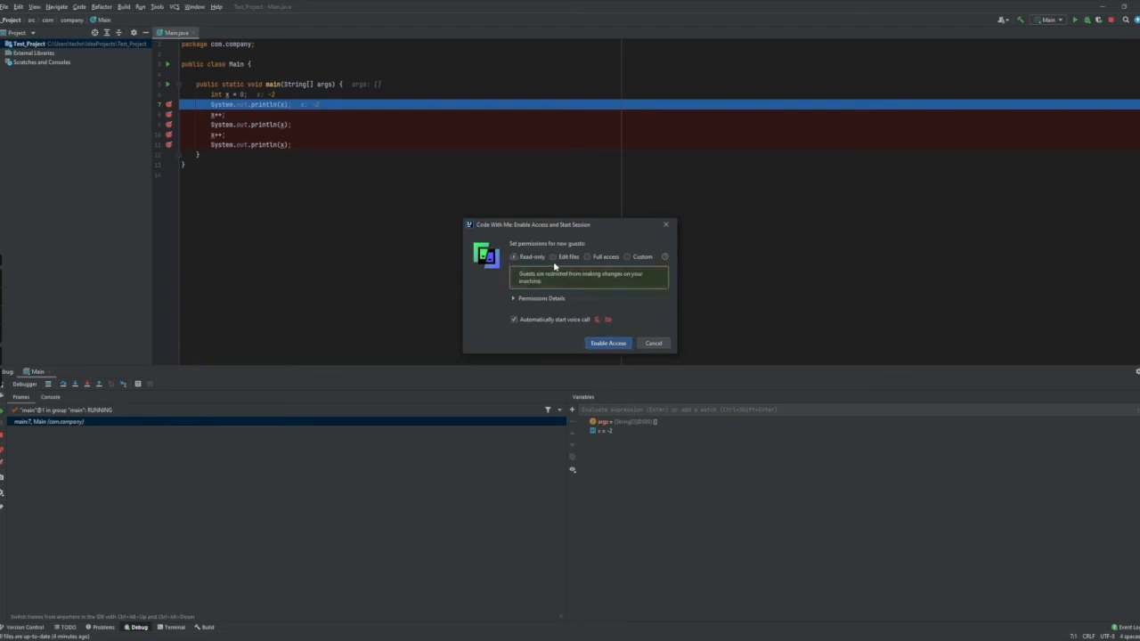
left_click(553, 257)
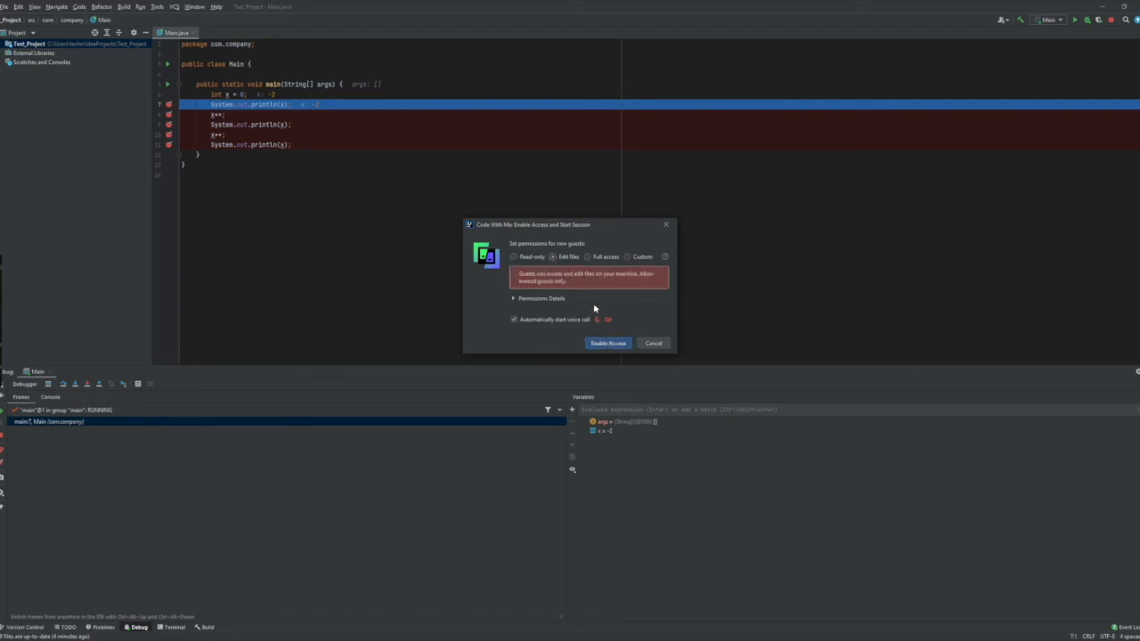
left_click(513, 320)
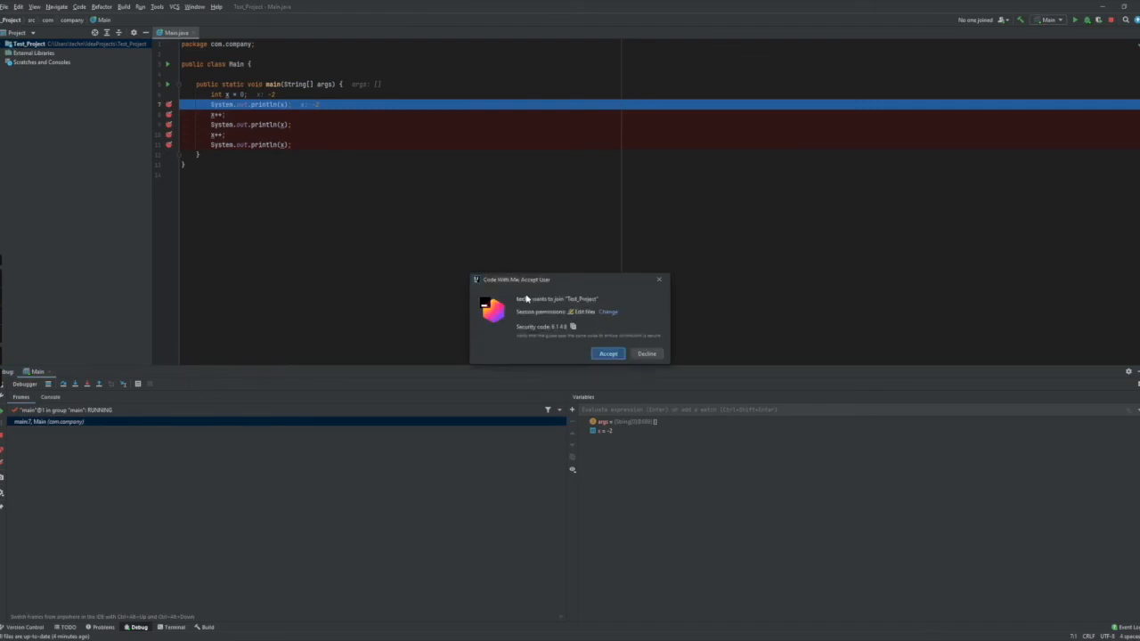
left_click(610, 353)
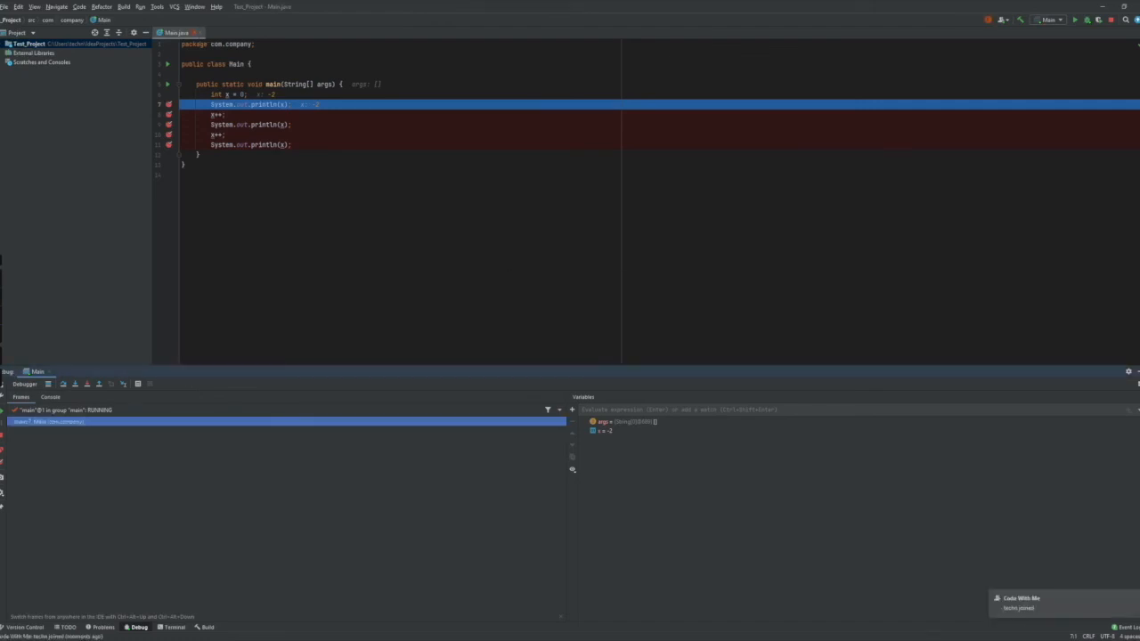